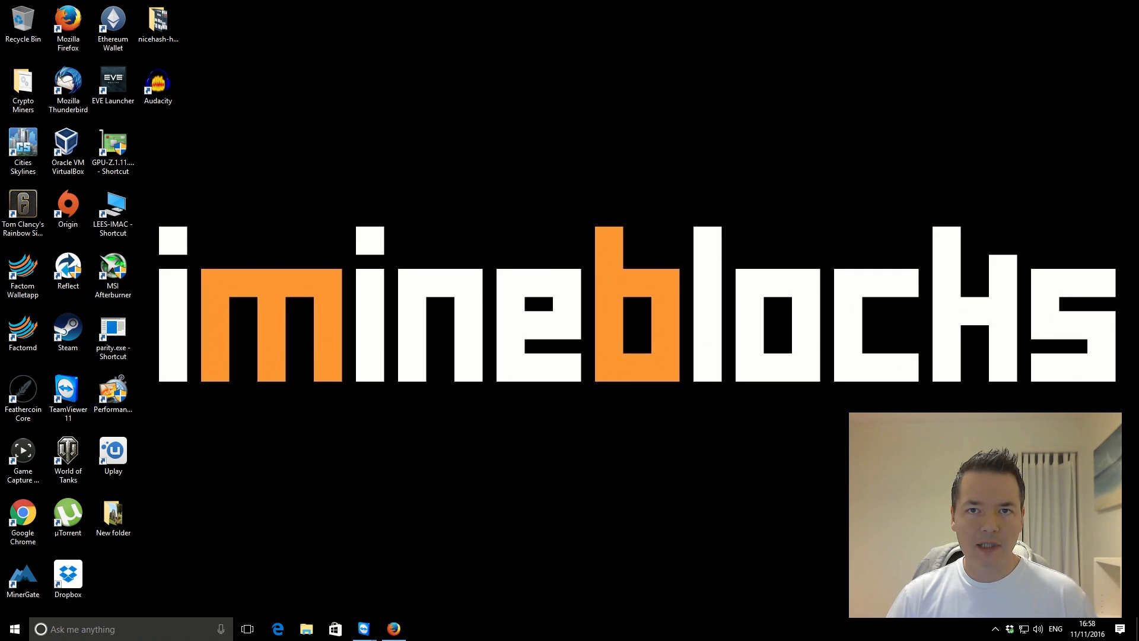
mouse_move(724, 361)
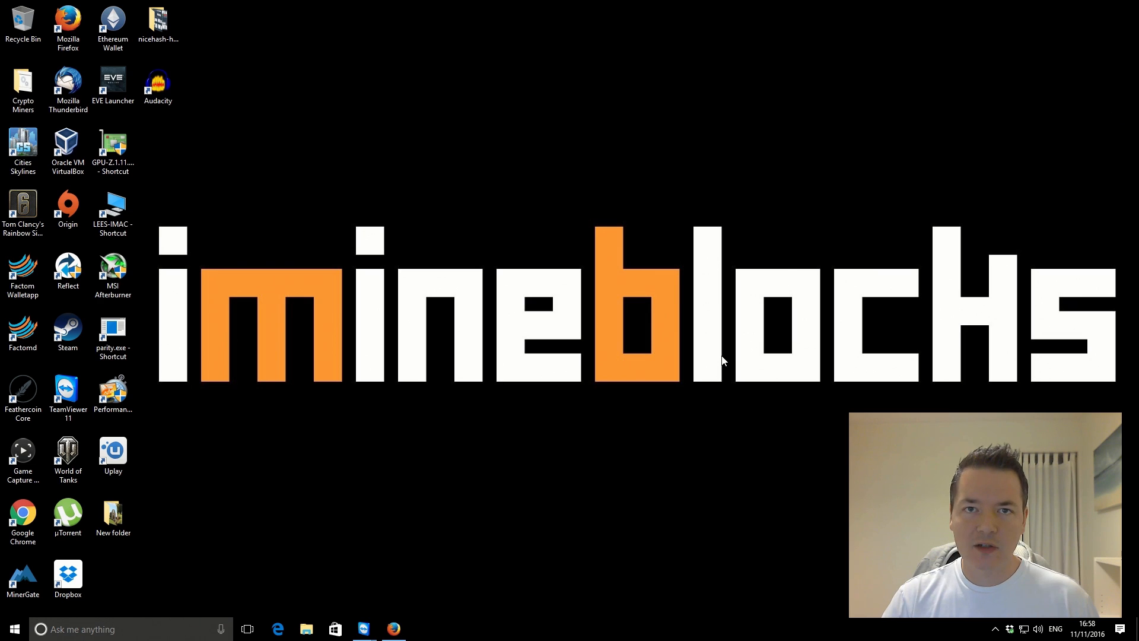
mouse_move(758, 336)
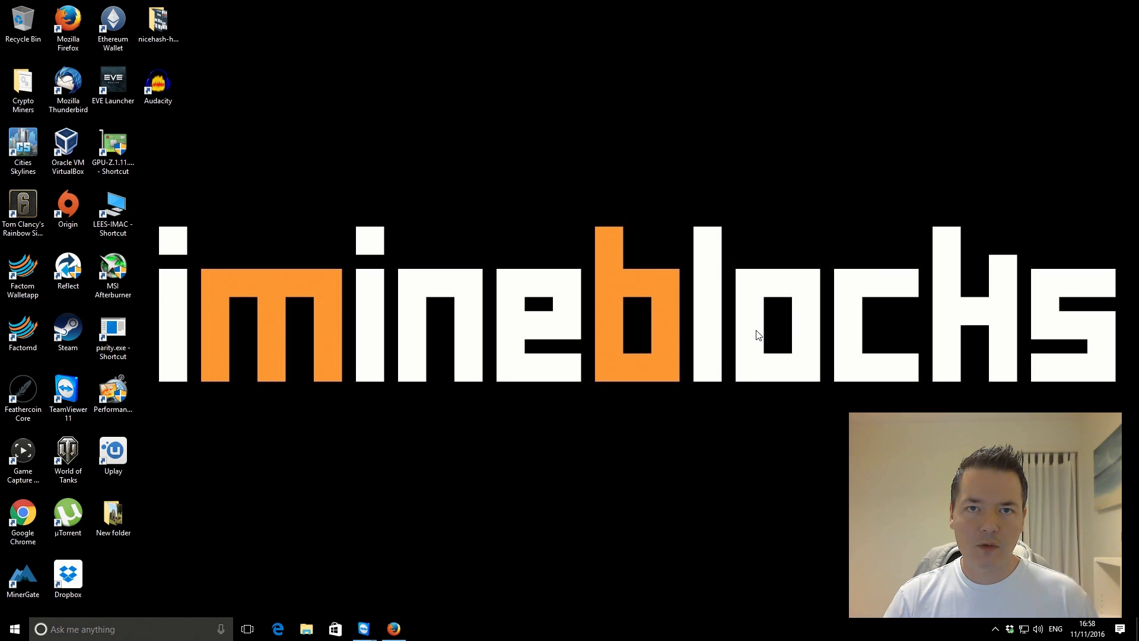
mouse_move(363, 628)
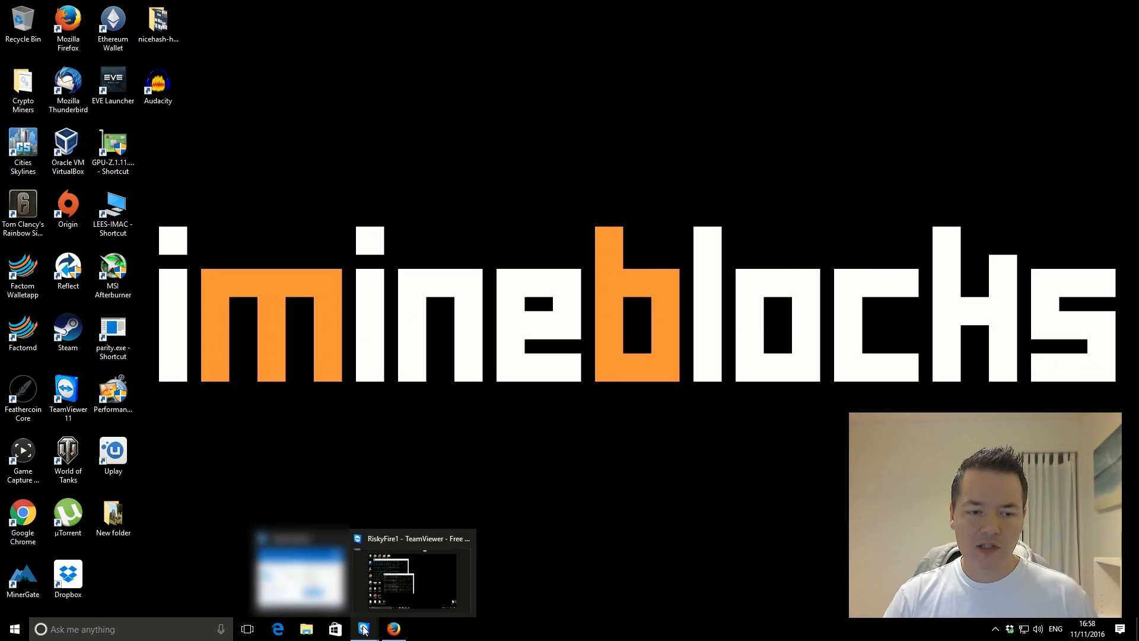
Step: Bring up the remote mining rig session and close the CPU-only mining console
left_click(413, 577)
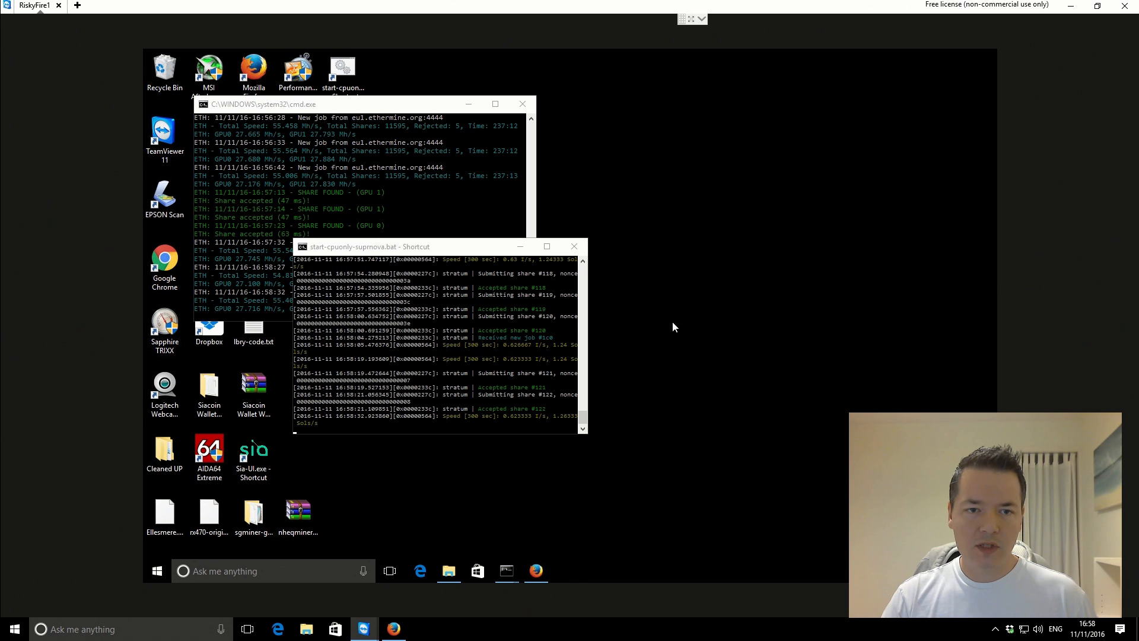
mouse_move(383, 121)
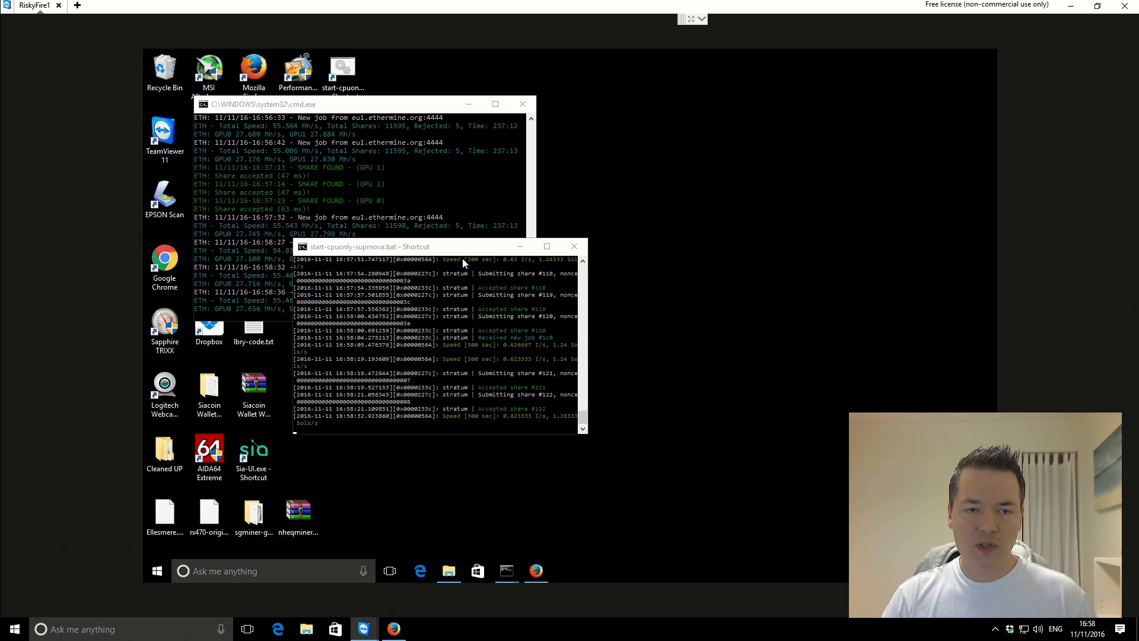
mouse_move(539, 391)
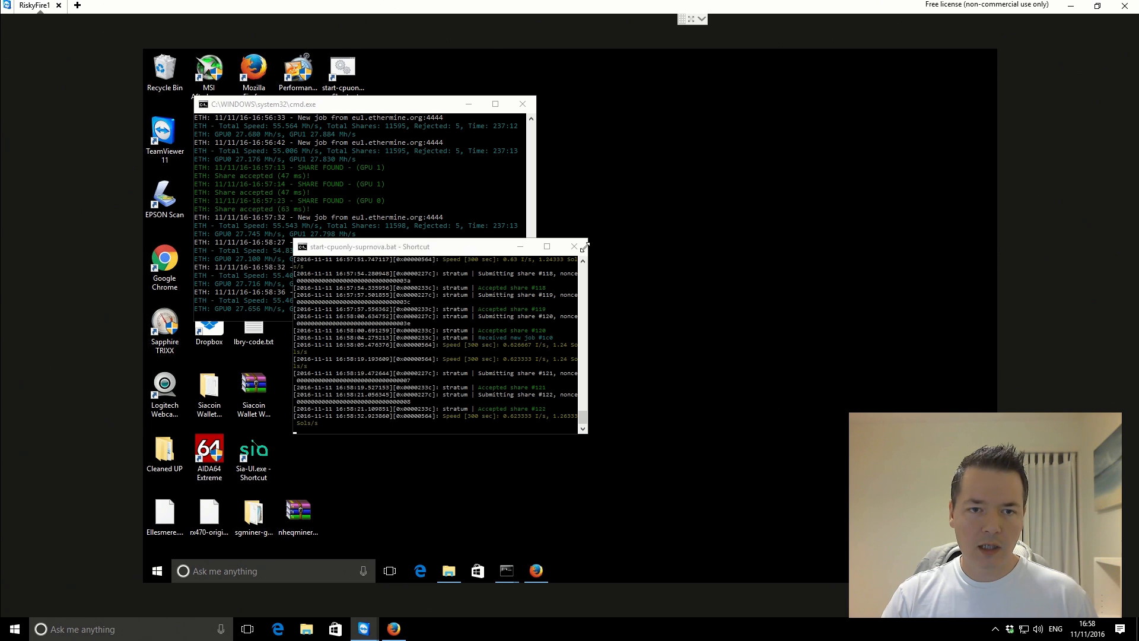
mouse_move(575, 246)
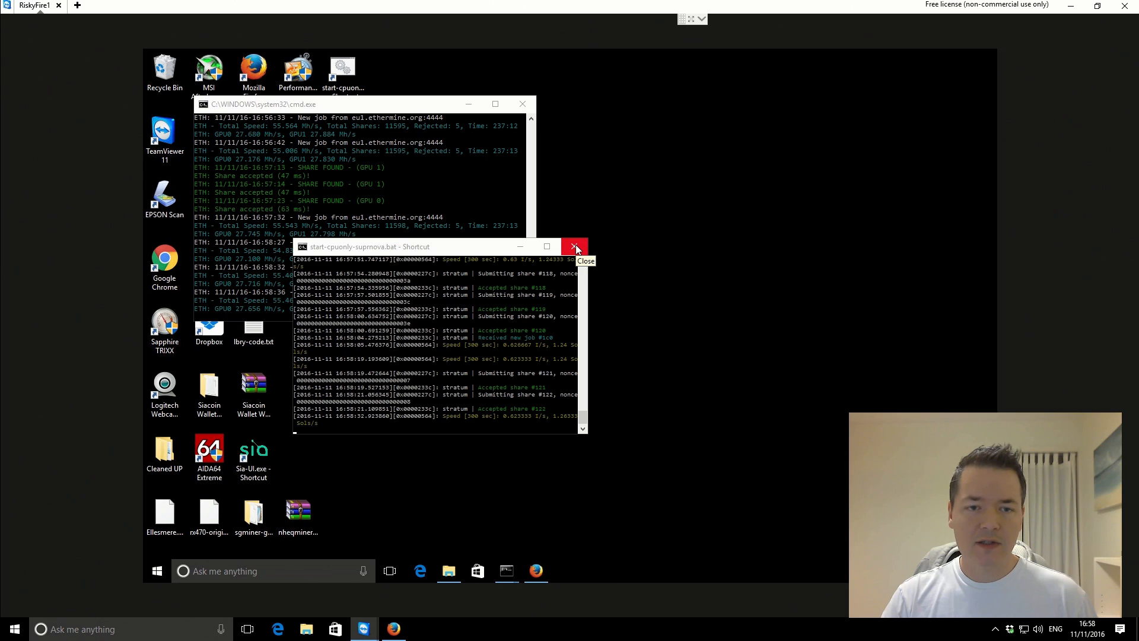
left_click(574, 246)
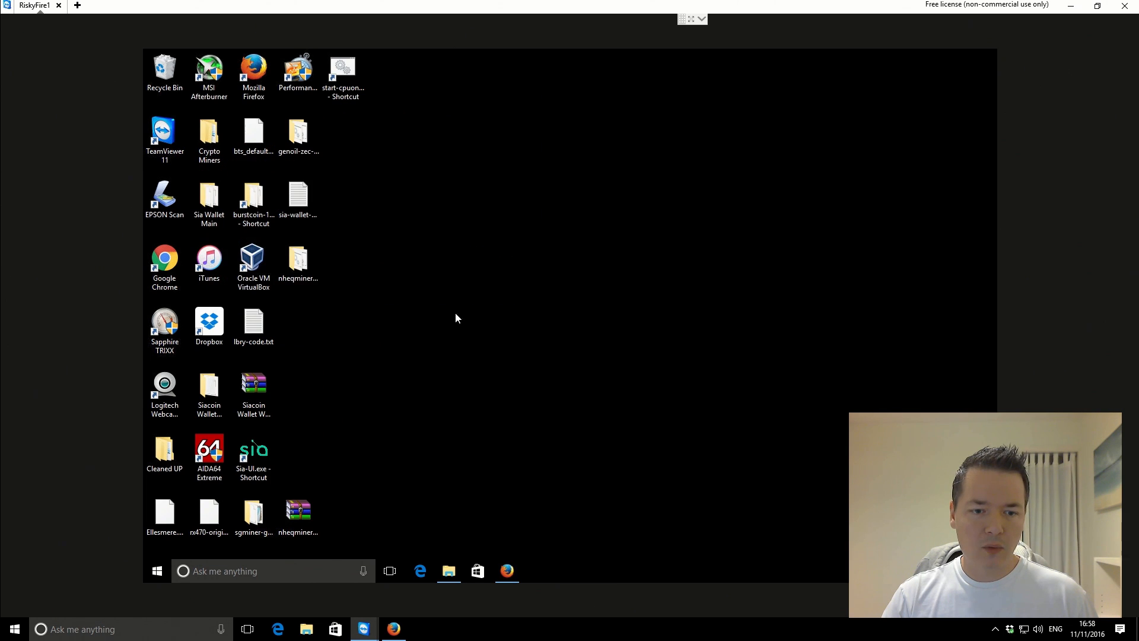
mouse_move(579, 385)
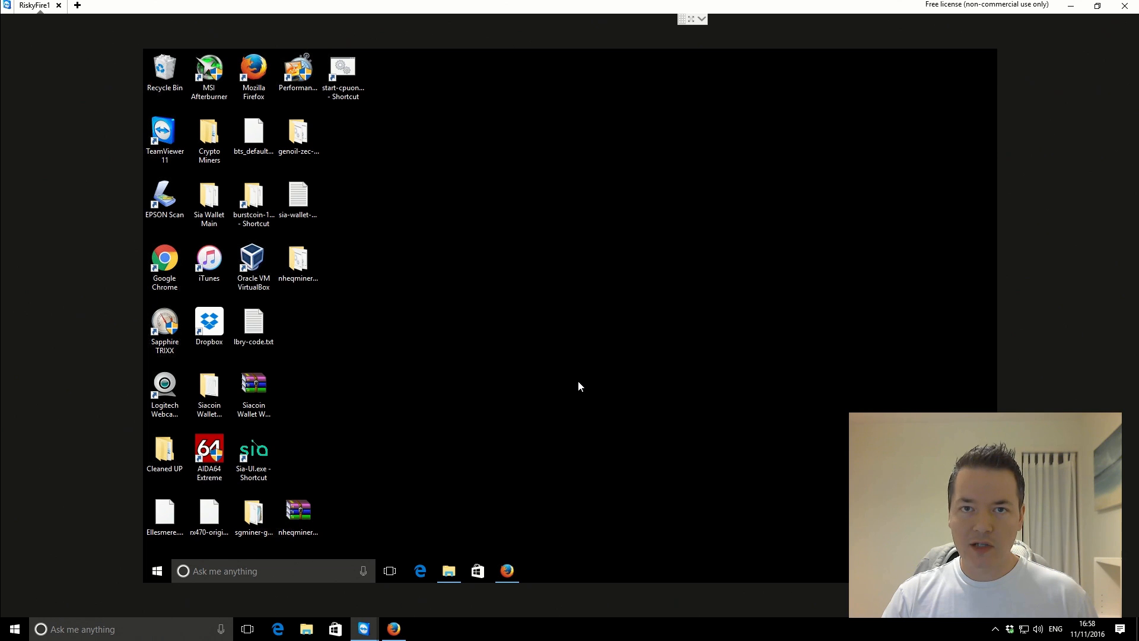
mouse_move(506, 571)
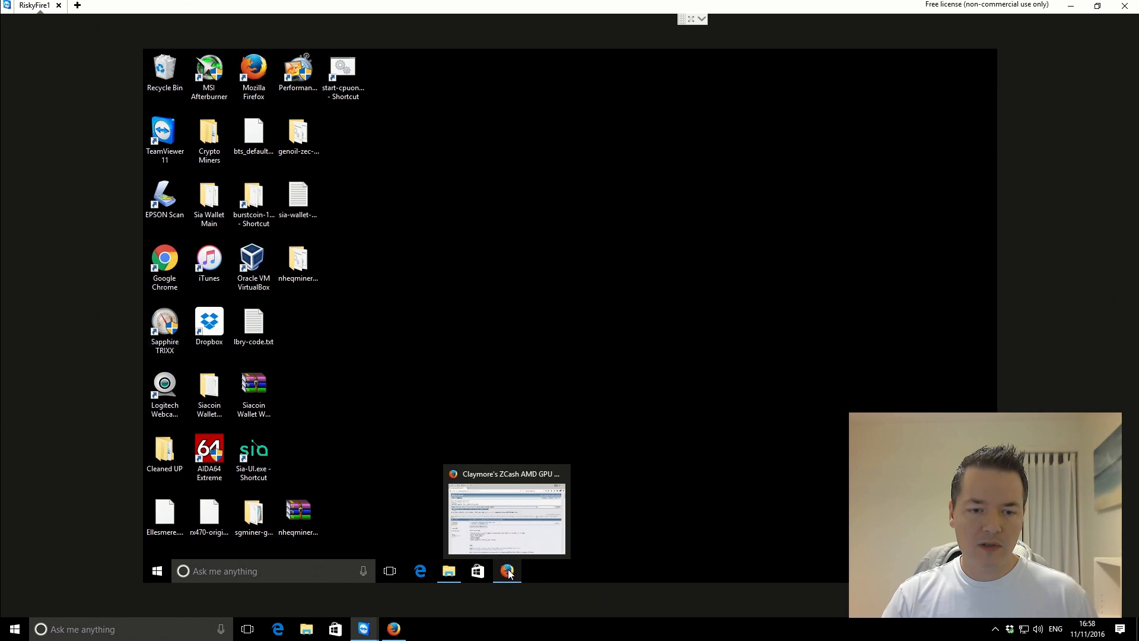
Step: Return to the Claymore ZCash v4.0 forum thread and follow its Google Drive link
left_click(506, 510)
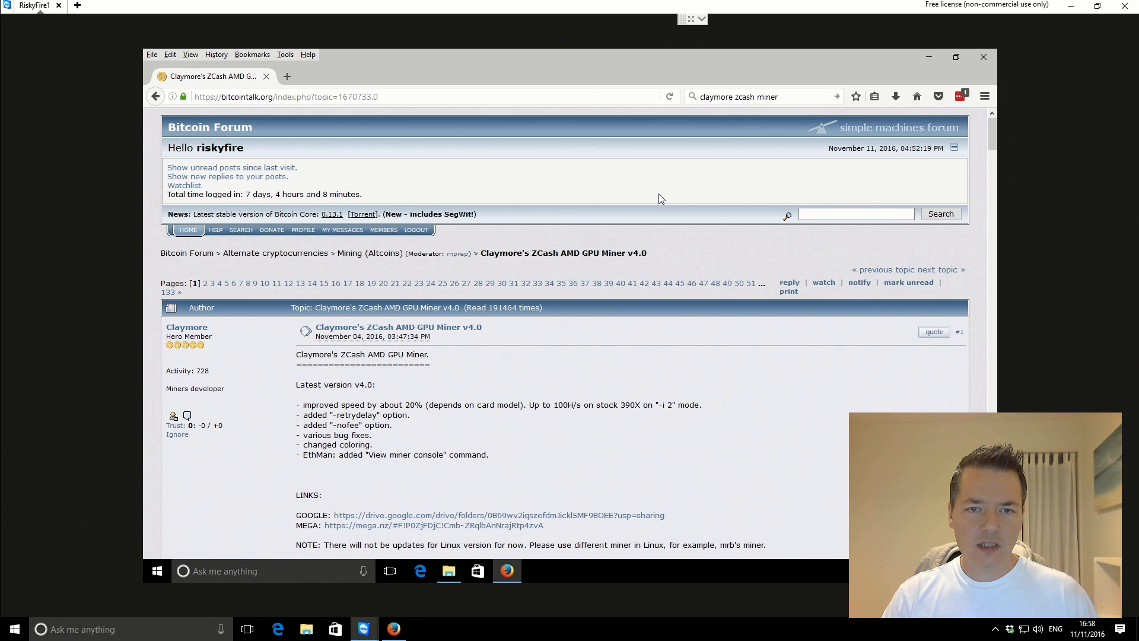
scroll("down", 3)
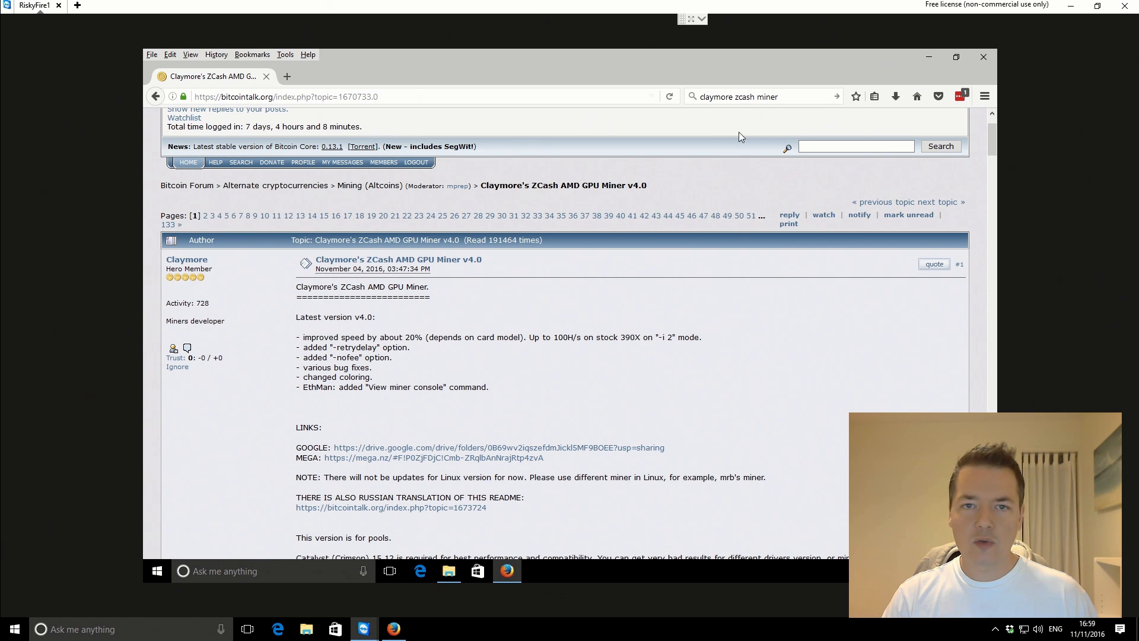
mouse_move(540, 317)
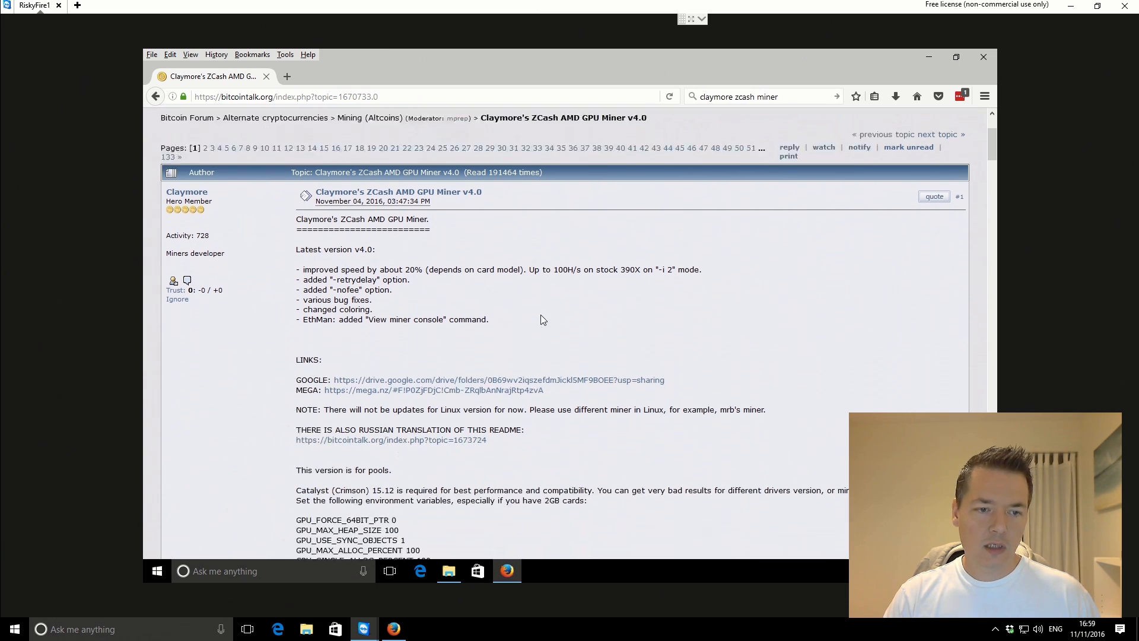
left_click(497, 379)
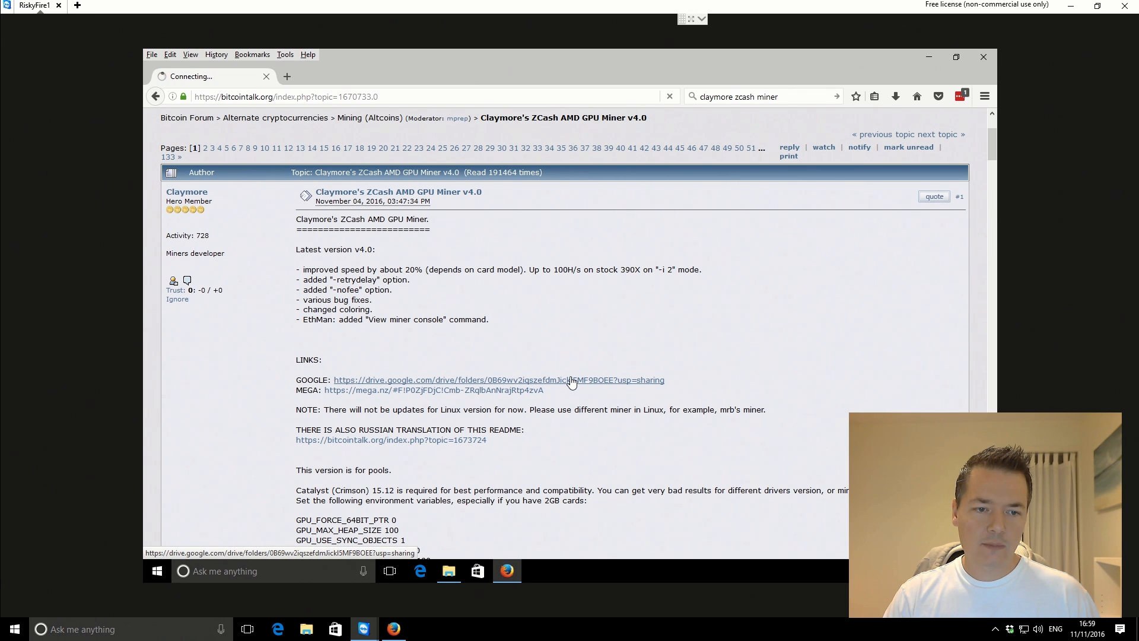
Step: Attempt the v4.0 zip download from Google Drive, dismiss the quota-exceeded notice, and go back
left_click(498, 379)
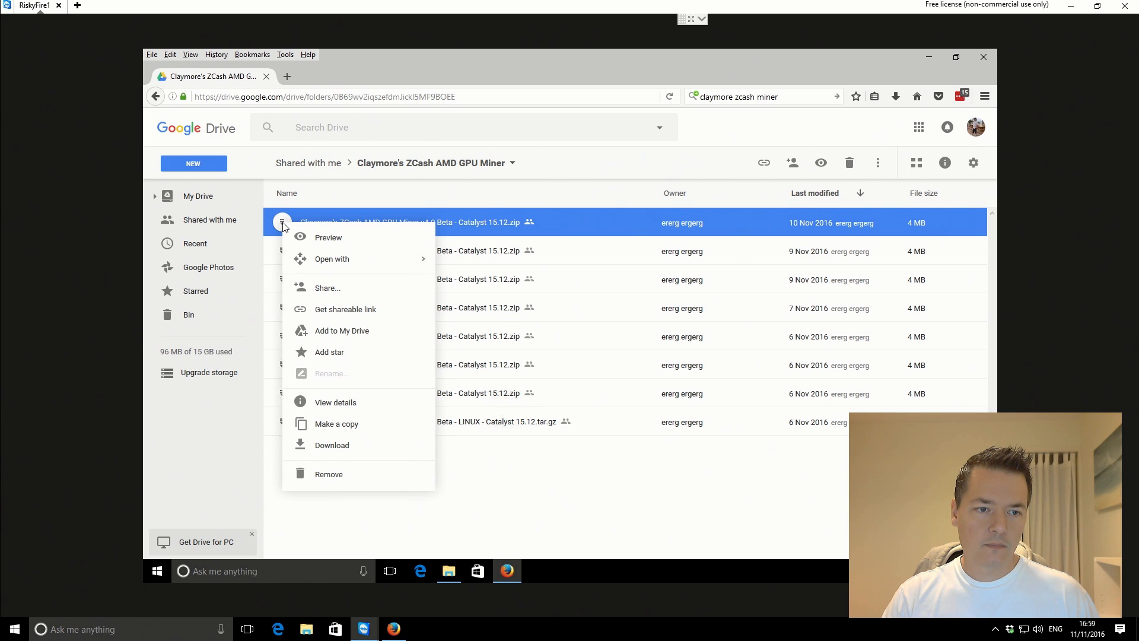
mouse_move(341, 445)
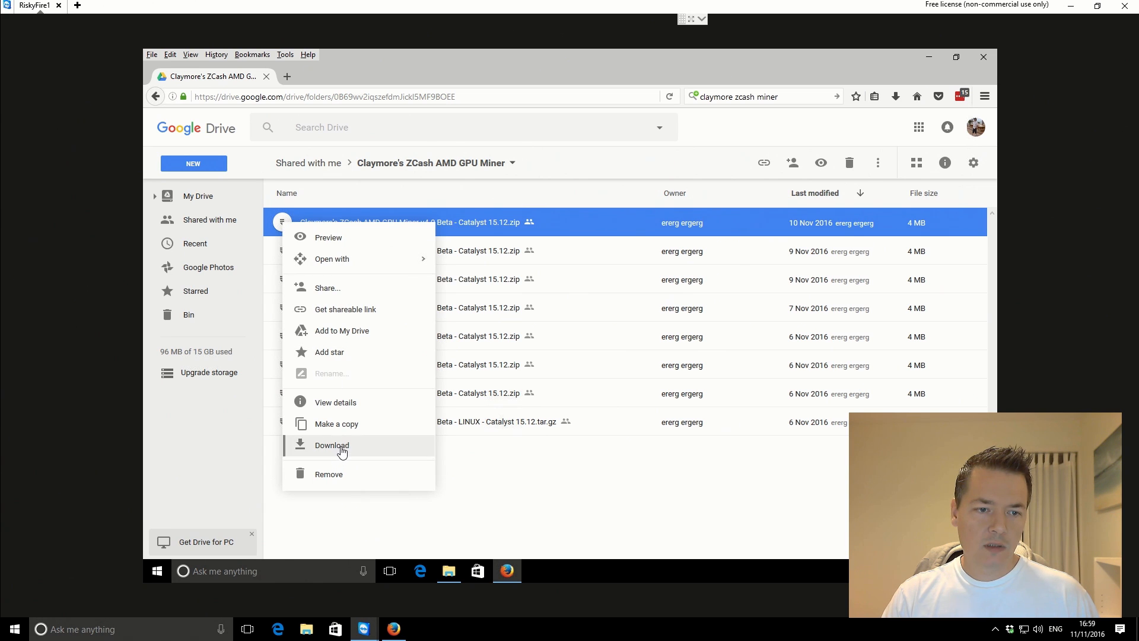
left_click(331, 444)
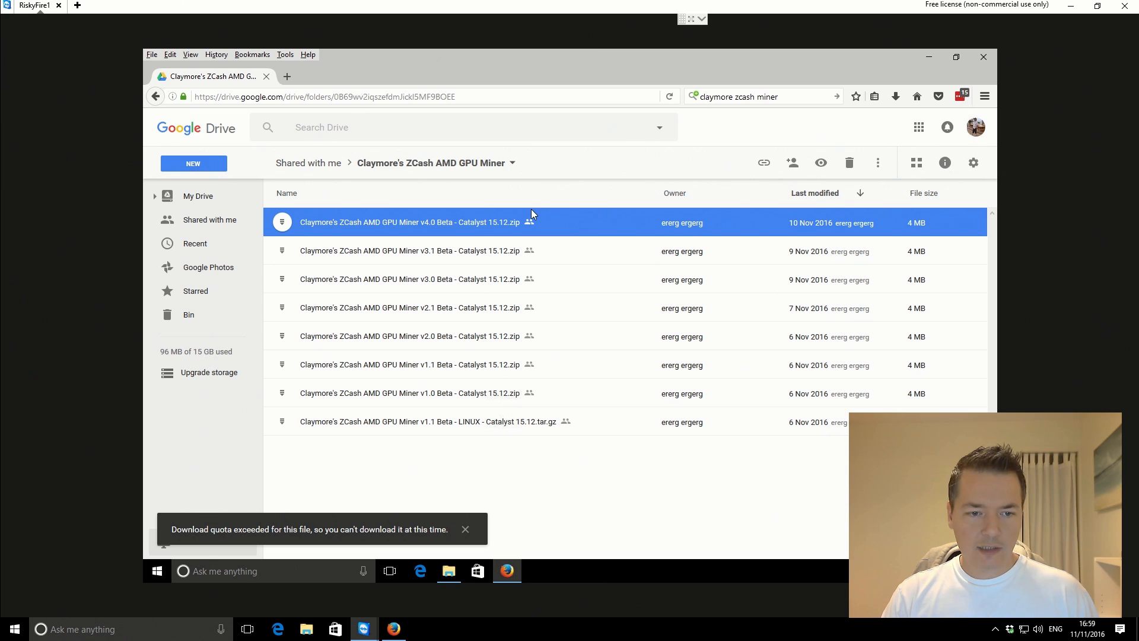
mouse_move(610, 384)
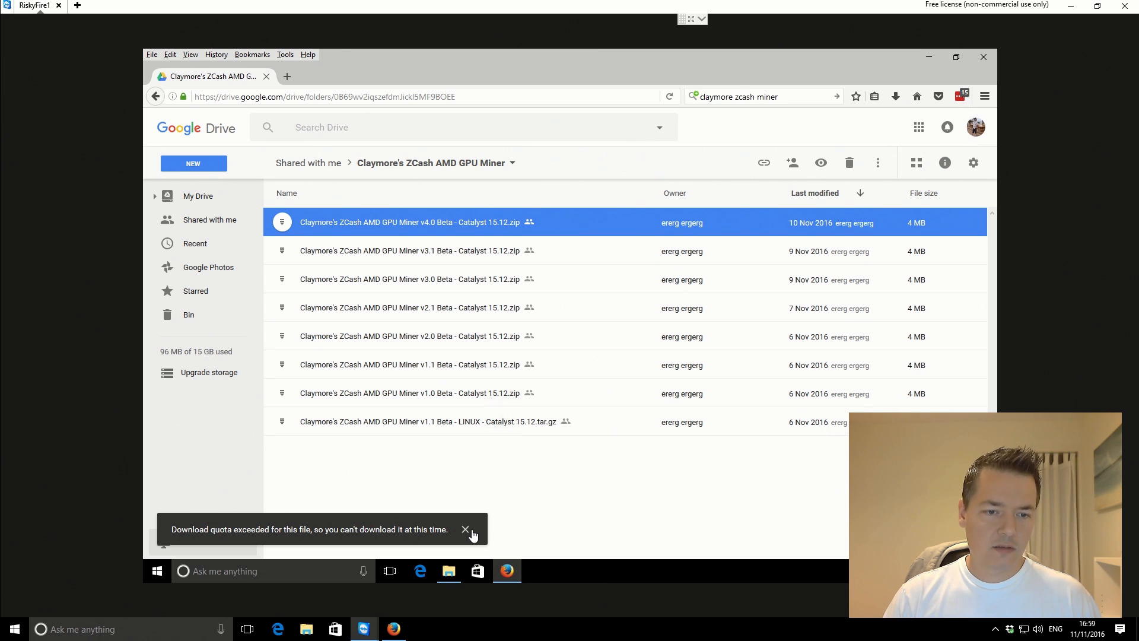
left_click(465, 528)
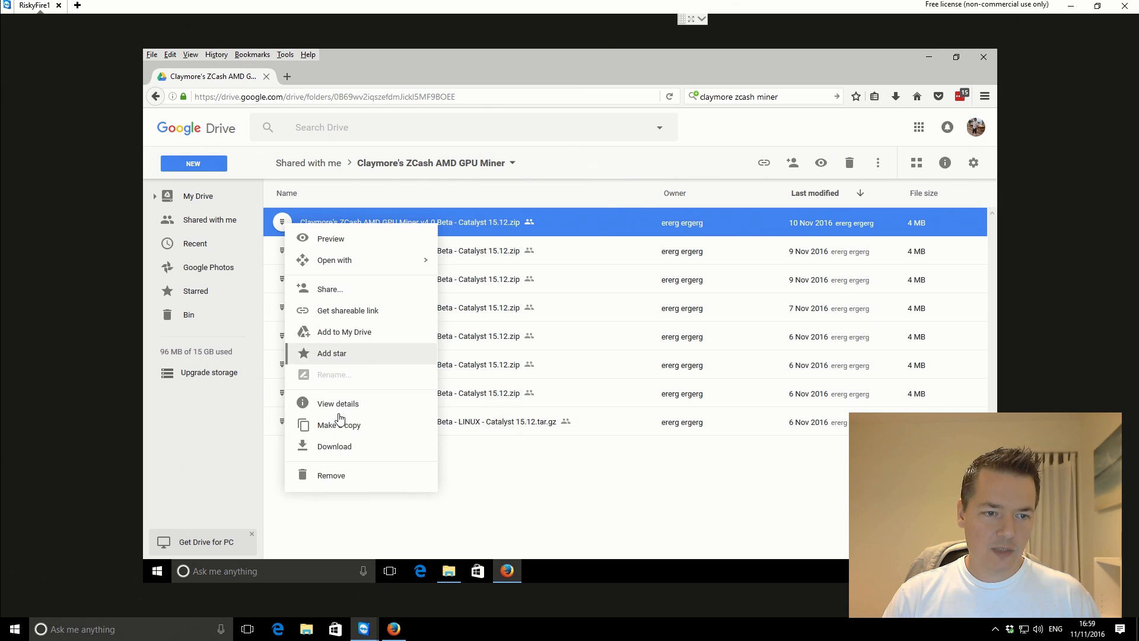
left_click(334, 446)
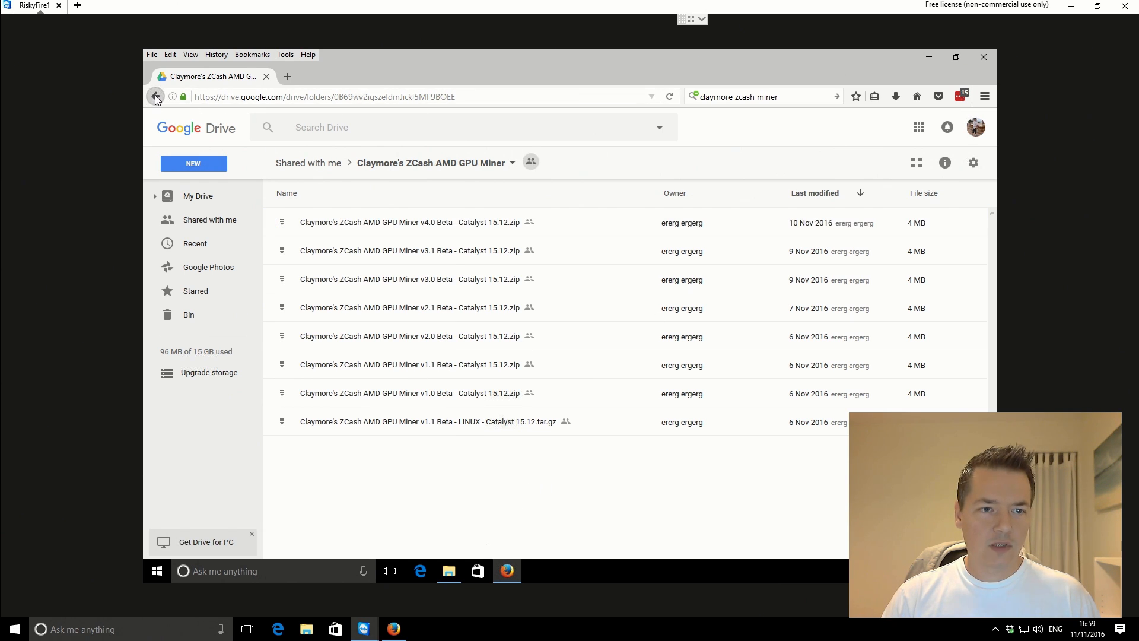
Step: Open the thread's MEGA mirror link in a new tab and switch to it
left_click(155, 96)
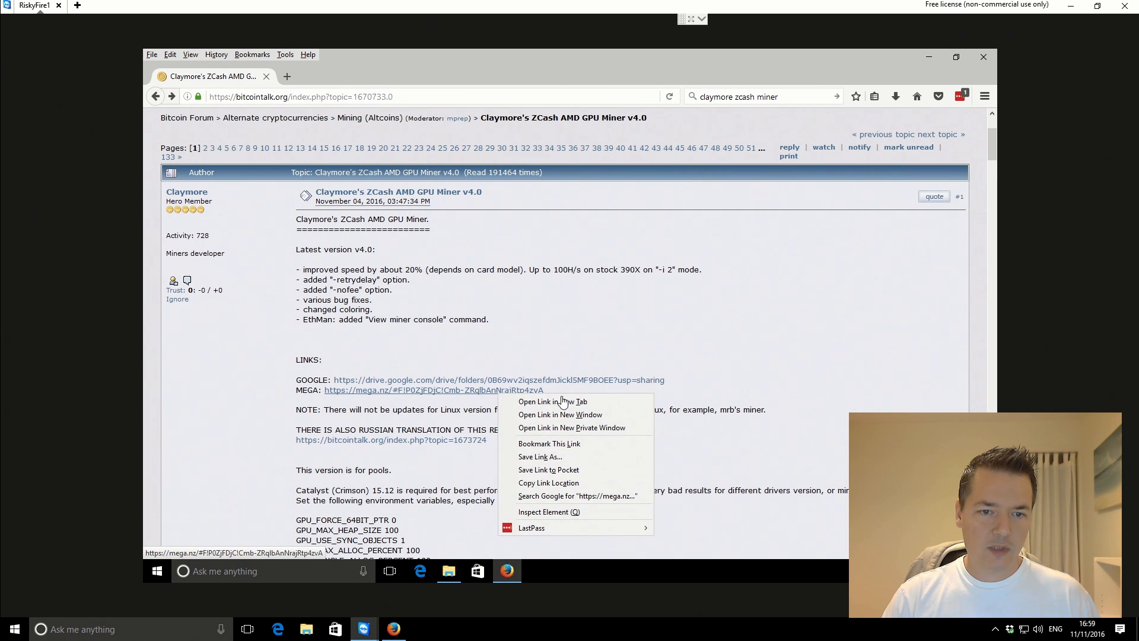
mouse_move(574, 401)
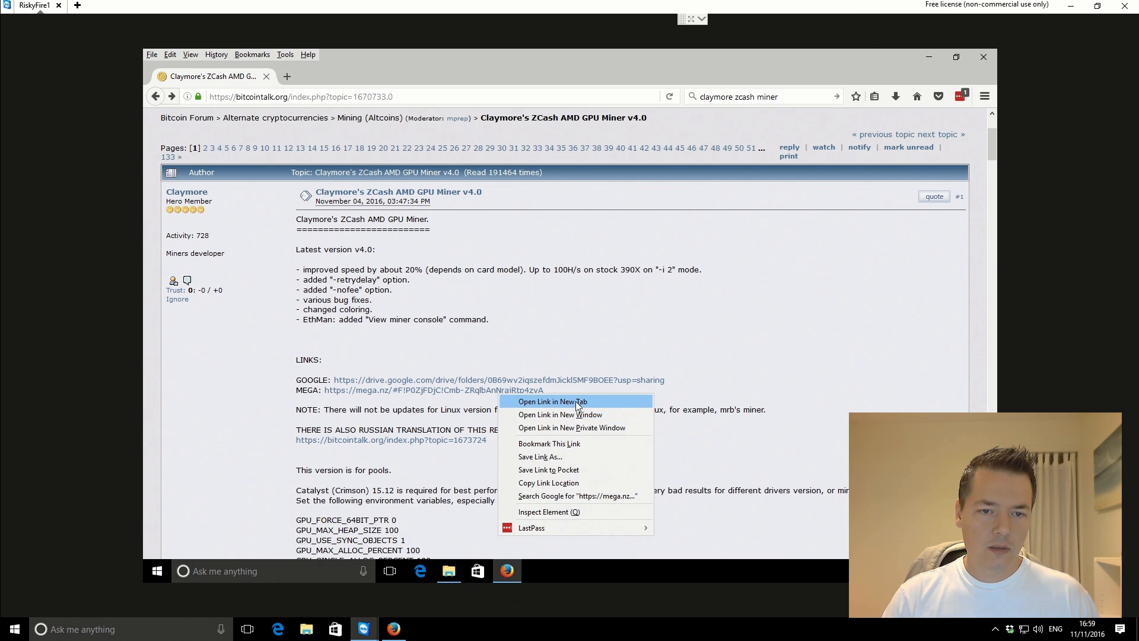
left_click(552, 401)
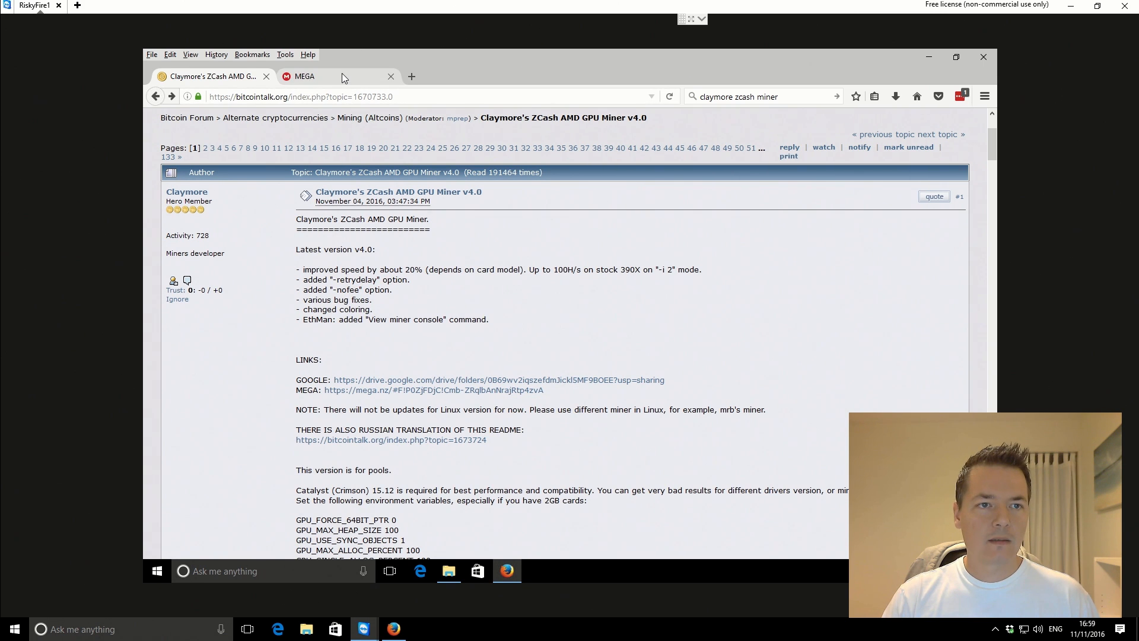
left_click(304, 77)
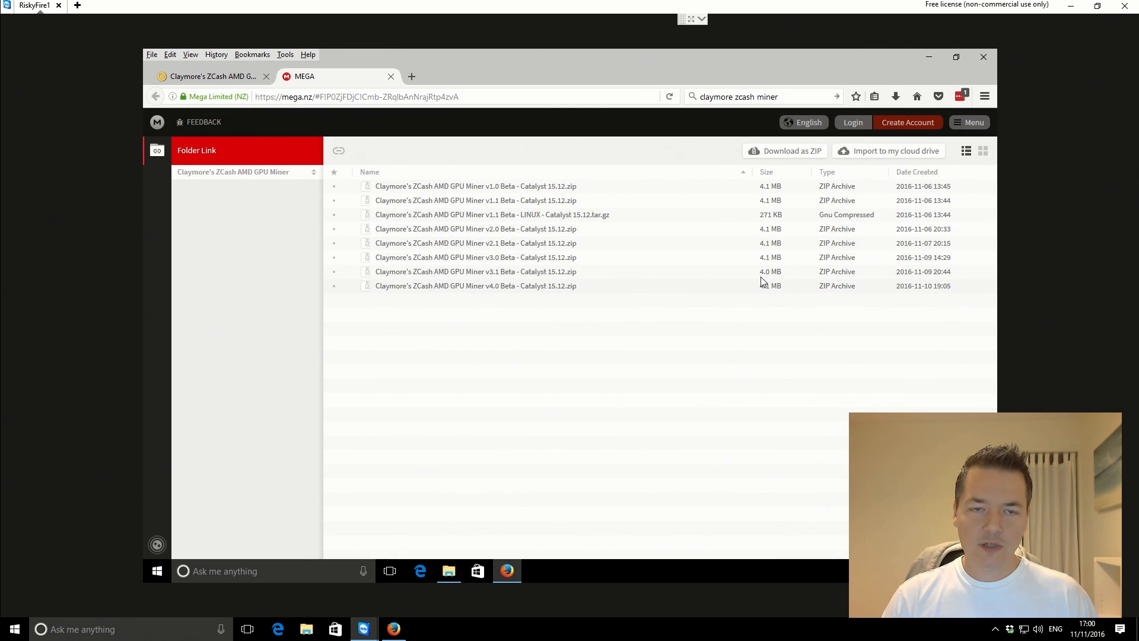
mouse_move(439, 191)
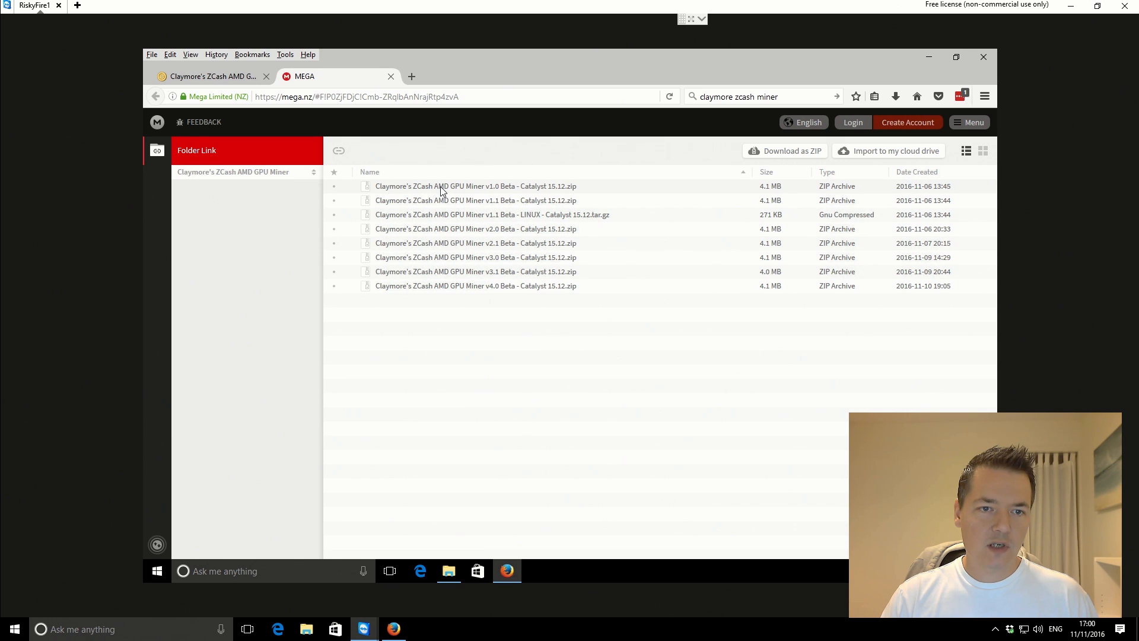
mouse_move(462, 285)
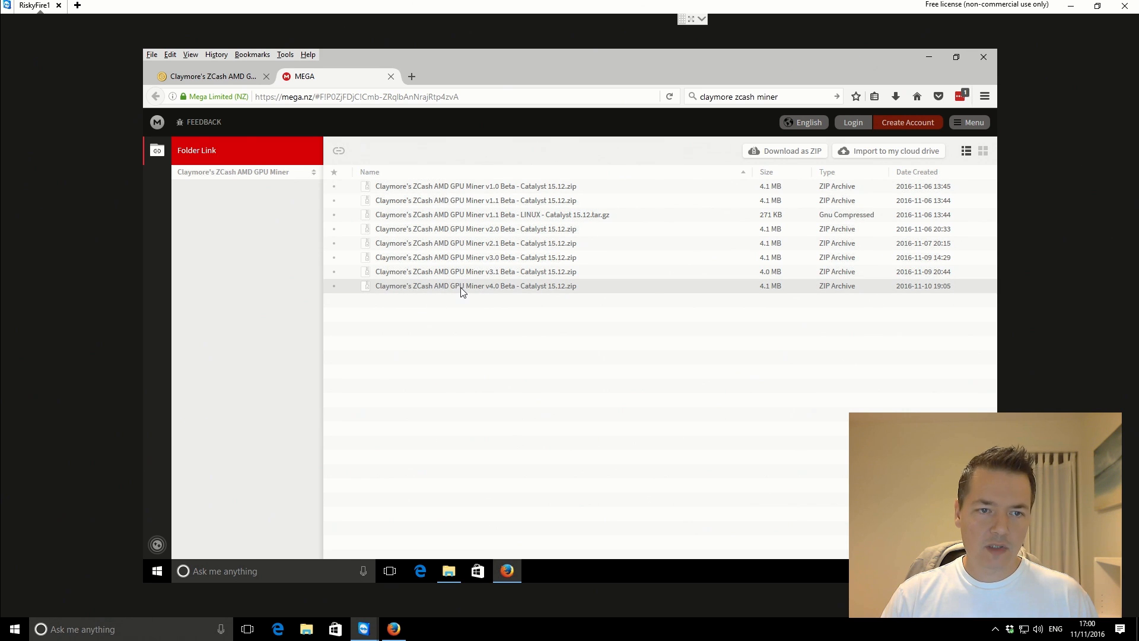
Step: Download the v4.0 Beta miner as a zip from MEGA and view the transfers queue
right_click(476, 285)
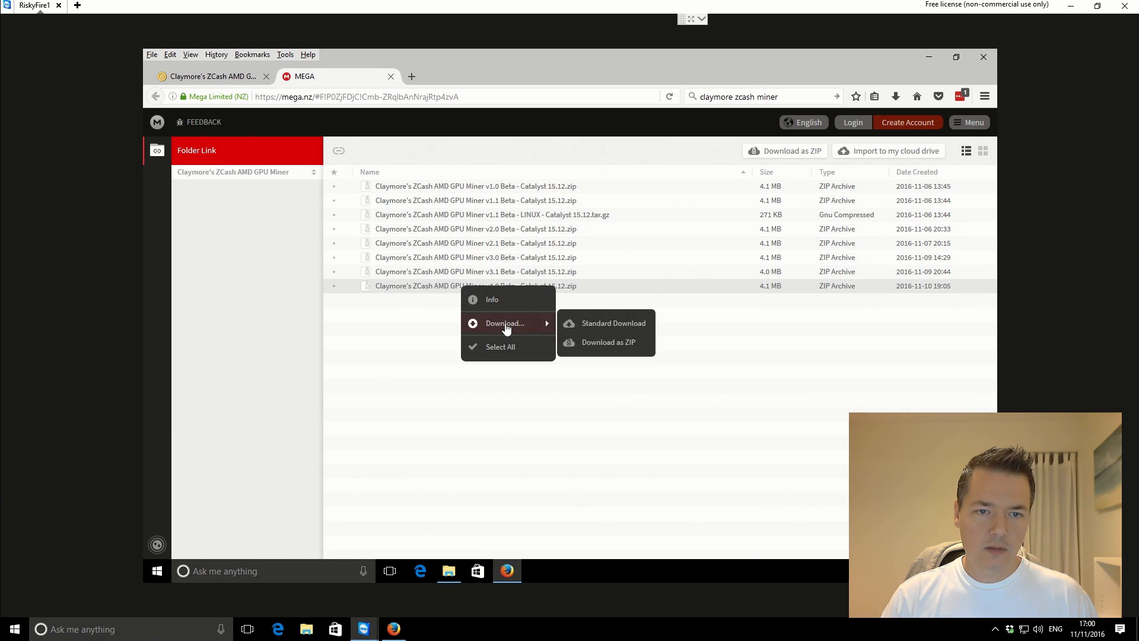
mouse_move(596, 326)
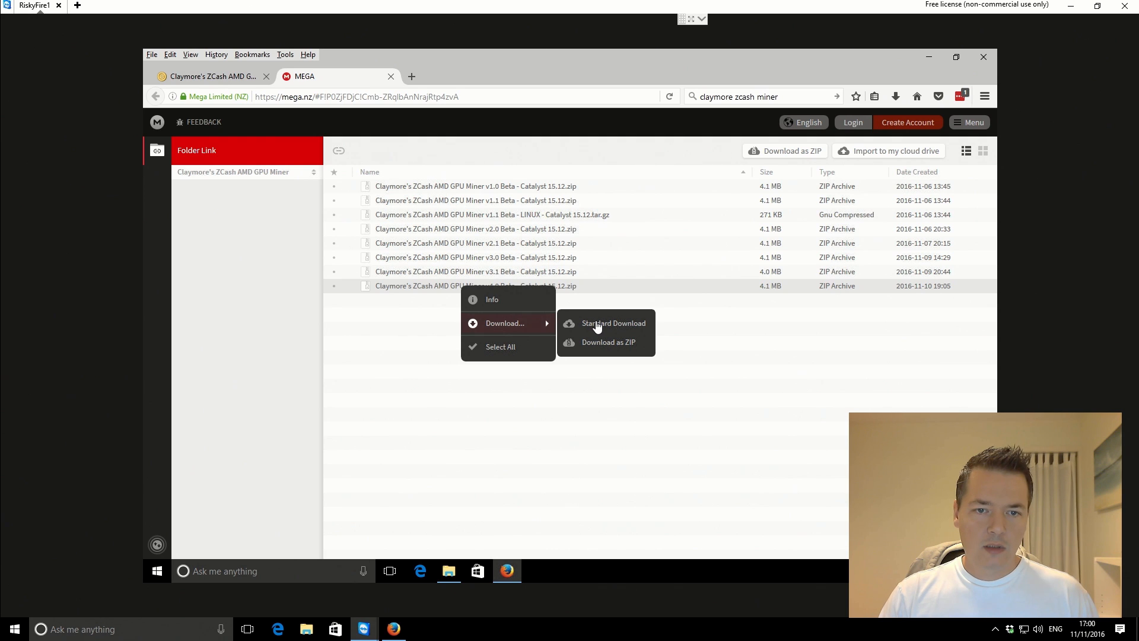
mouse_move(524, 324)
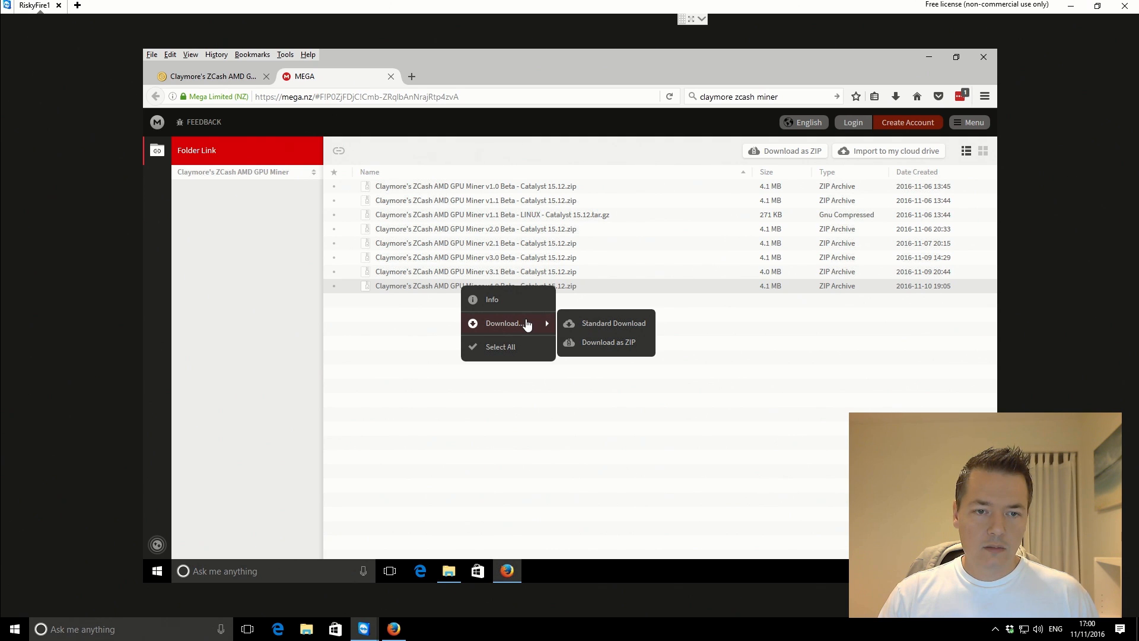
mouse_move(612, 348)
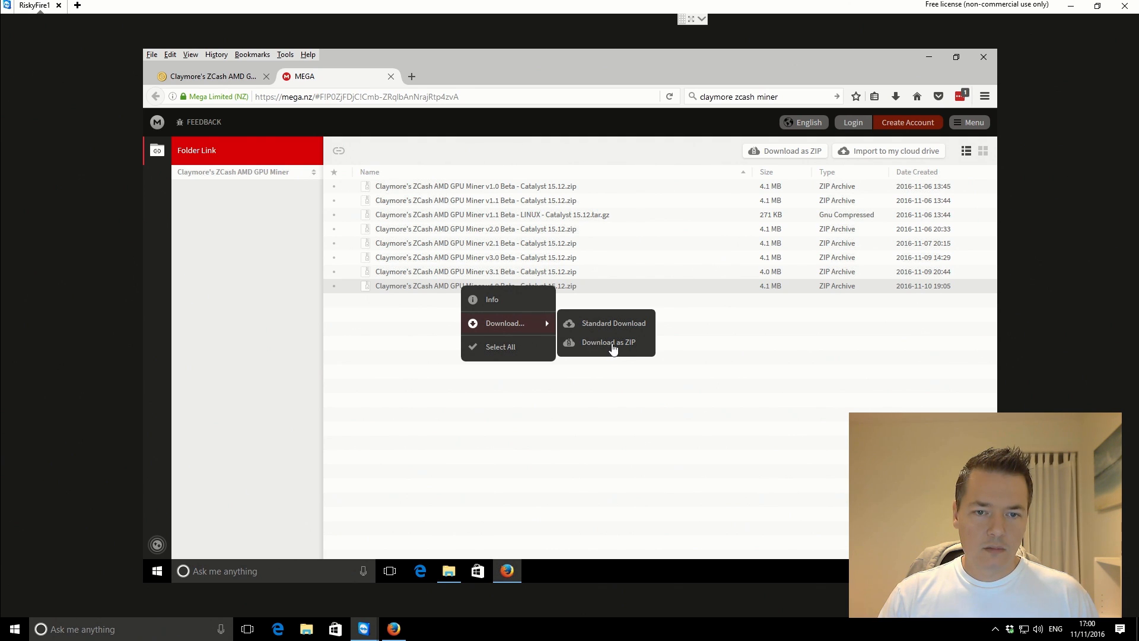
left_click(609, 342)
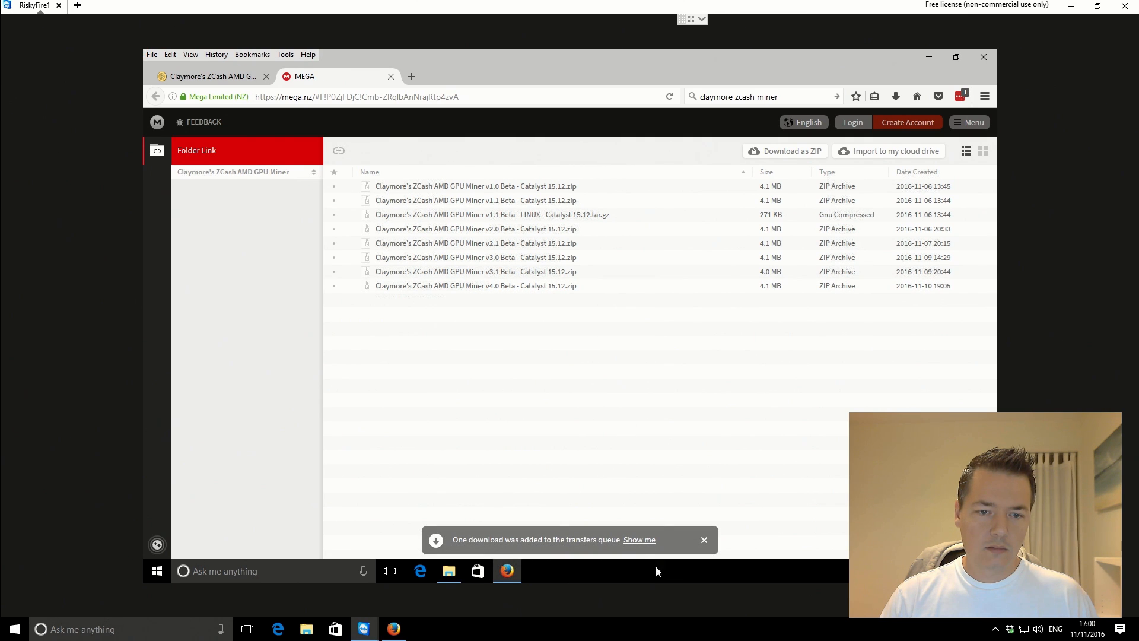
left_click(638, 539)
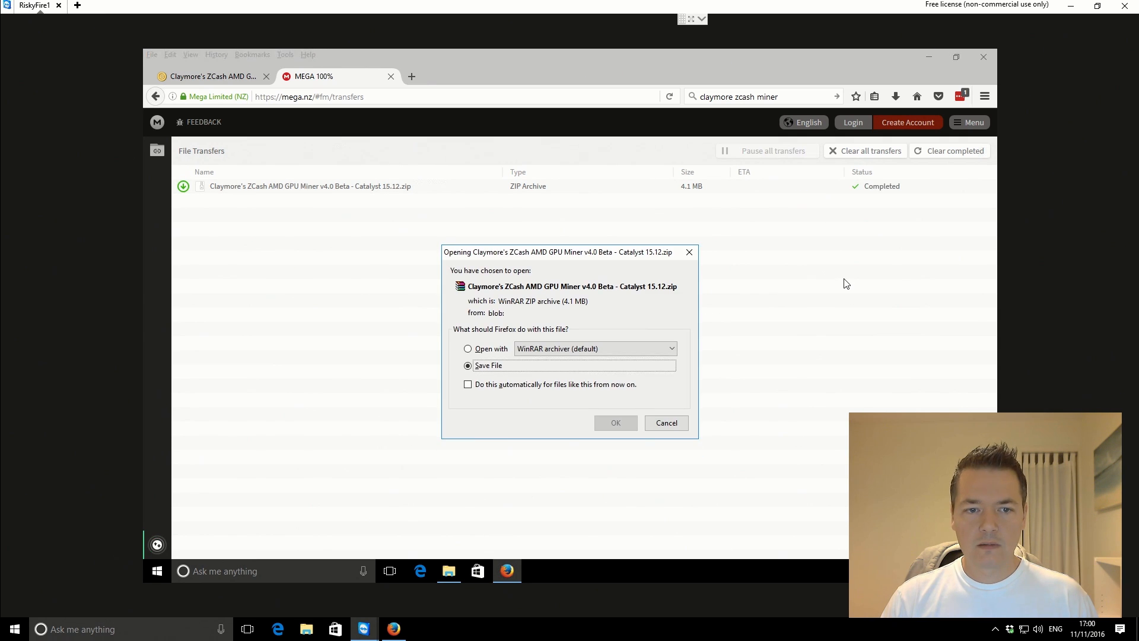
mouse_move(615, 423)
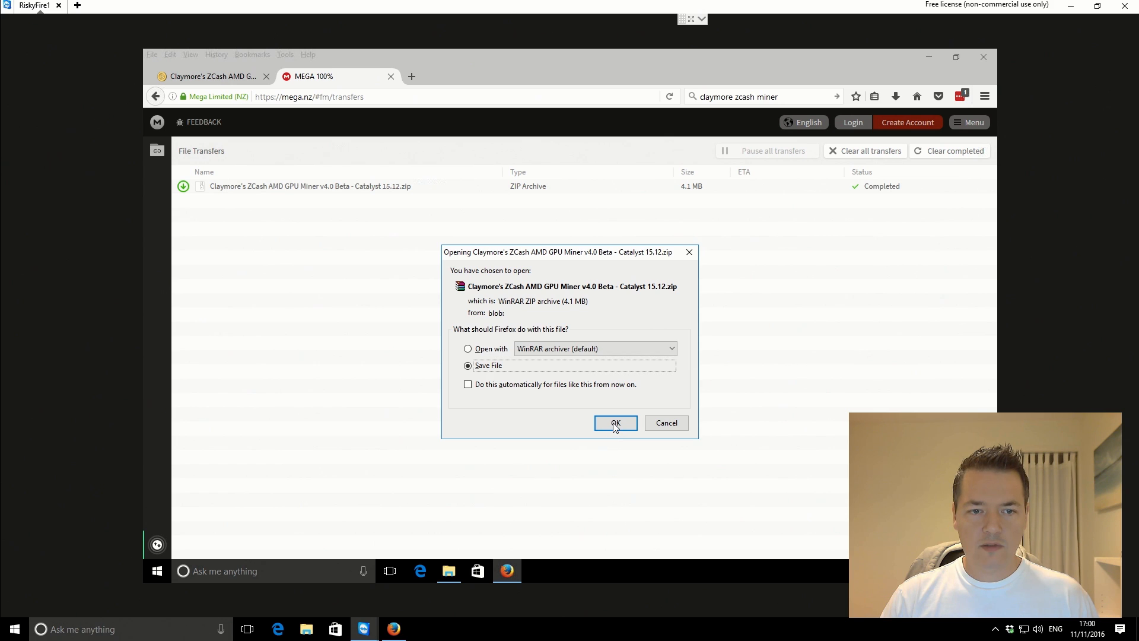
mouse_move(628, 305)
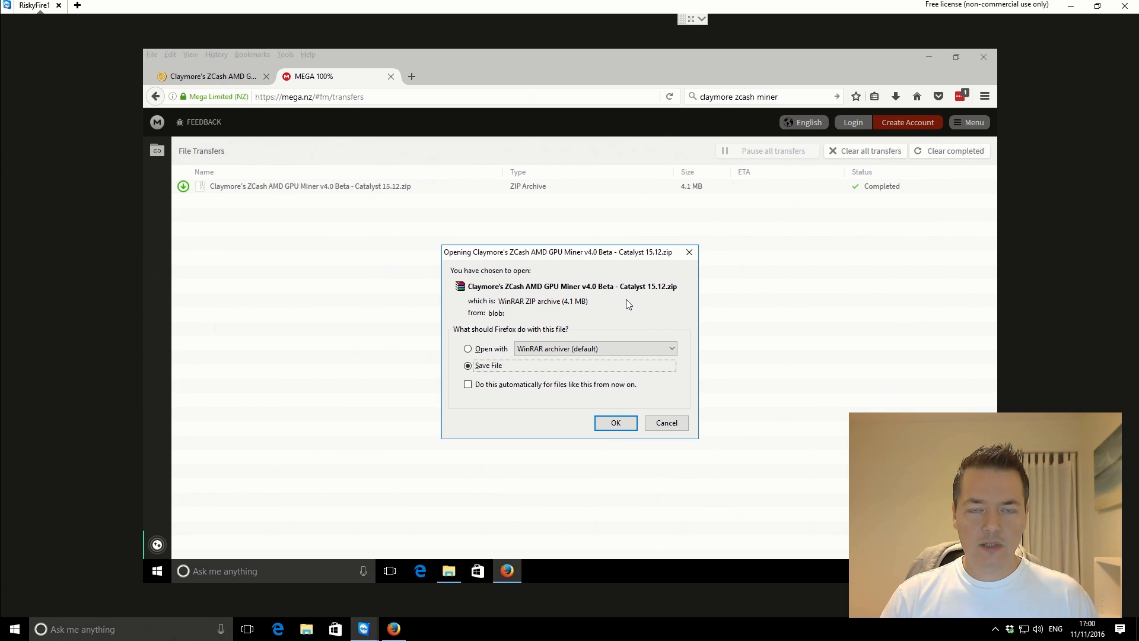
Step: Save the v4.0 Beta zip, close the MEGA tab, and list recent downloads
left_click(615, 423)
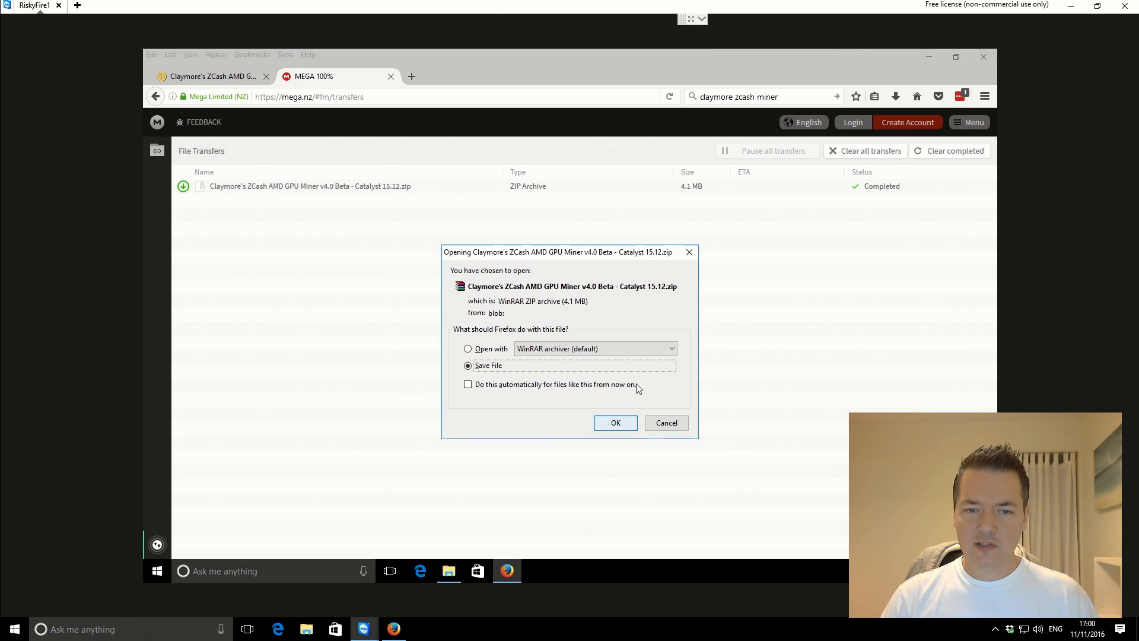
left_click(615, 423)
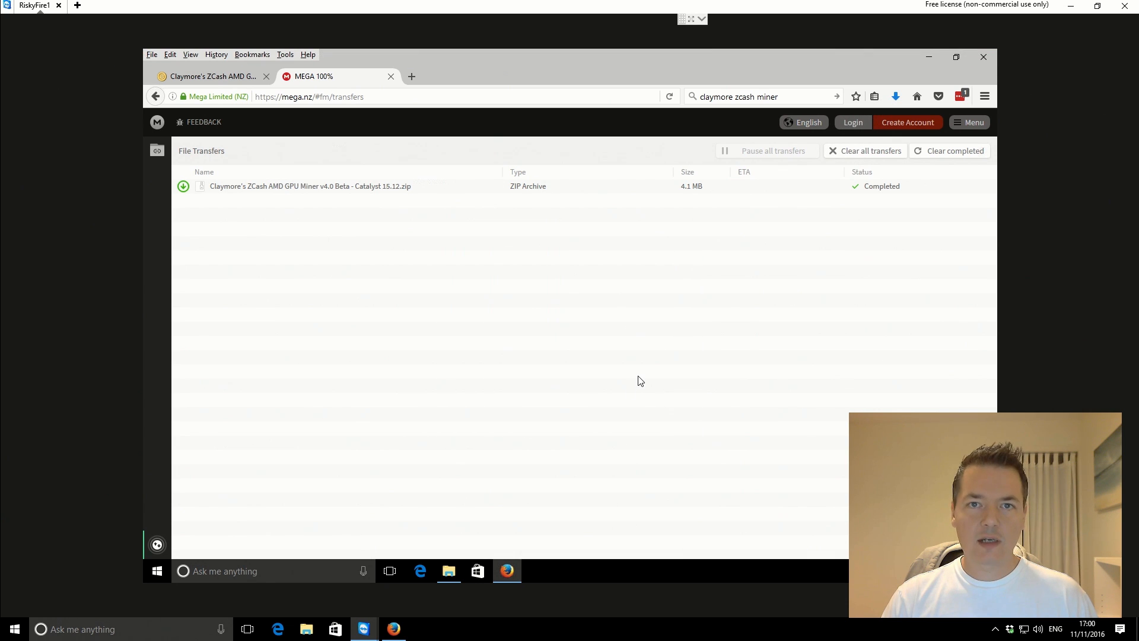
mouse_move(684, 320)
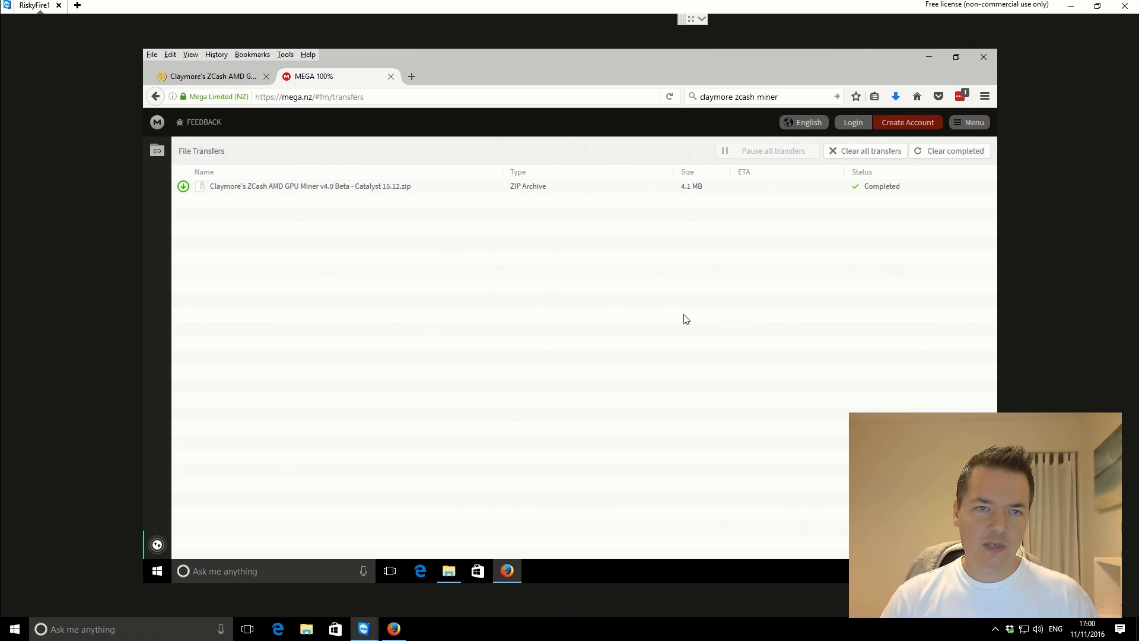
mouse_move(674, 315)
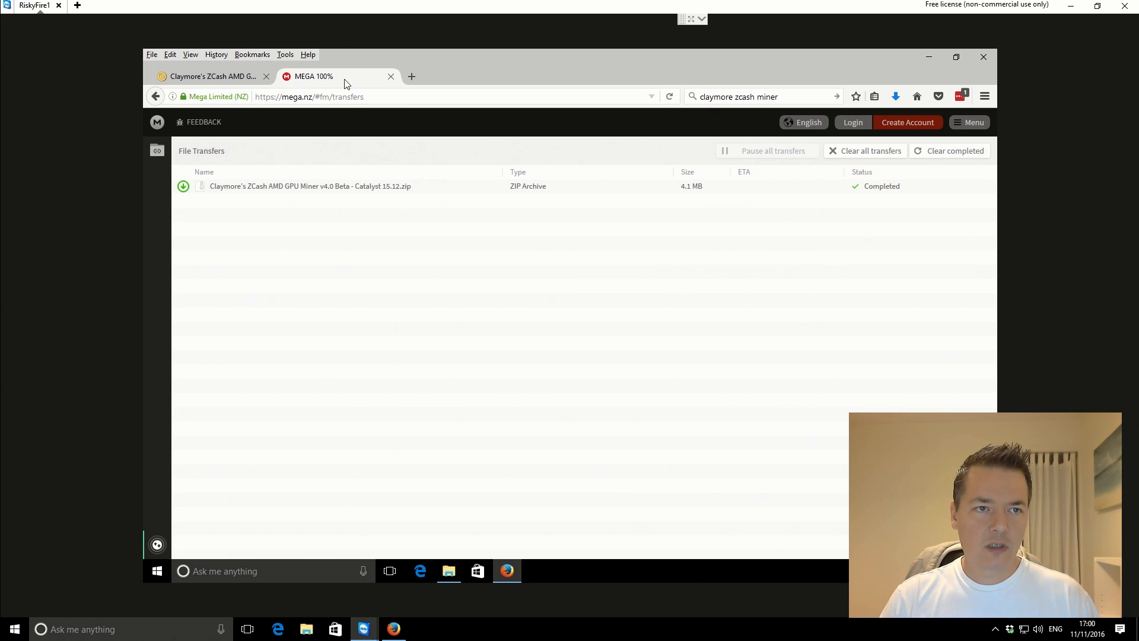
left_click(390, 77)
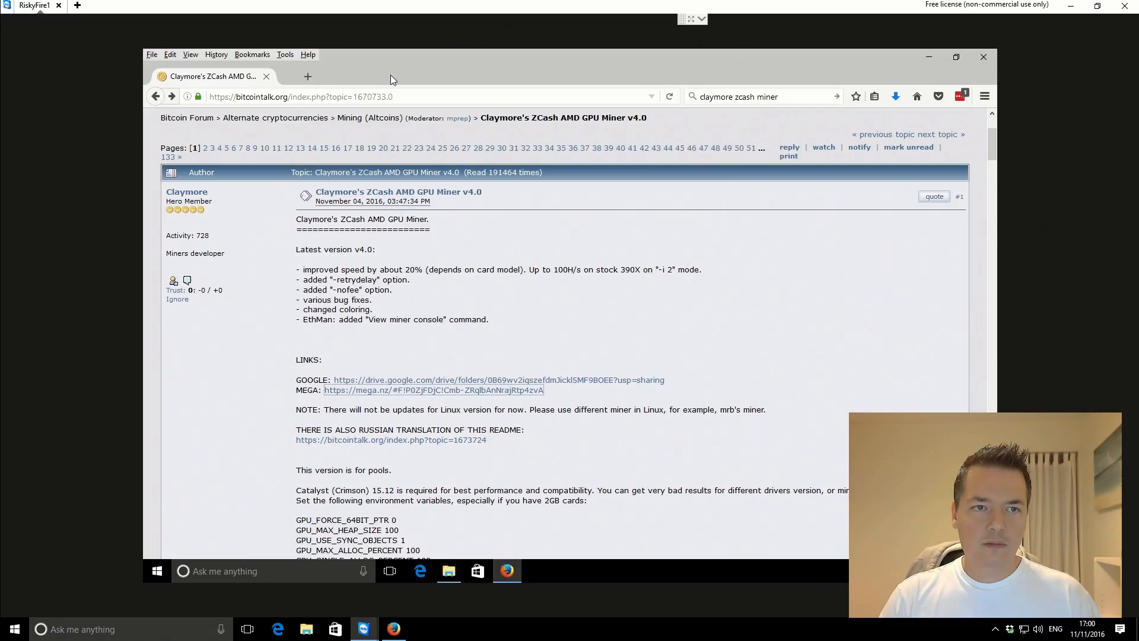
left_click(895, 96)
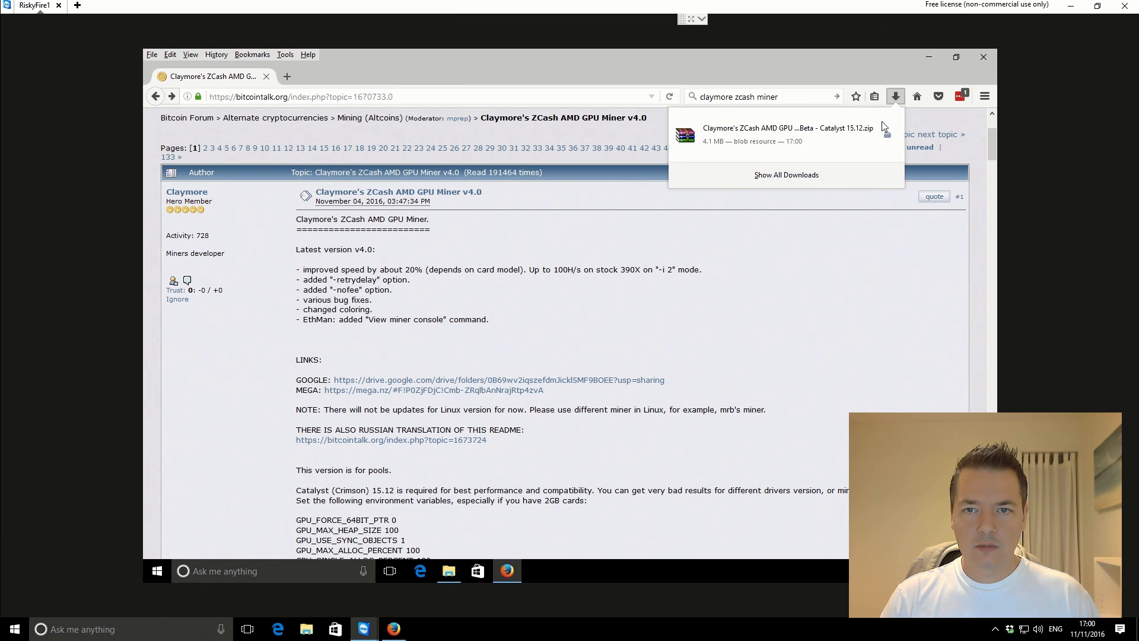
Step: Locate the Claymore v4.0 Beta zip in Downloads and bring up its extract options
left_click(786, 174)
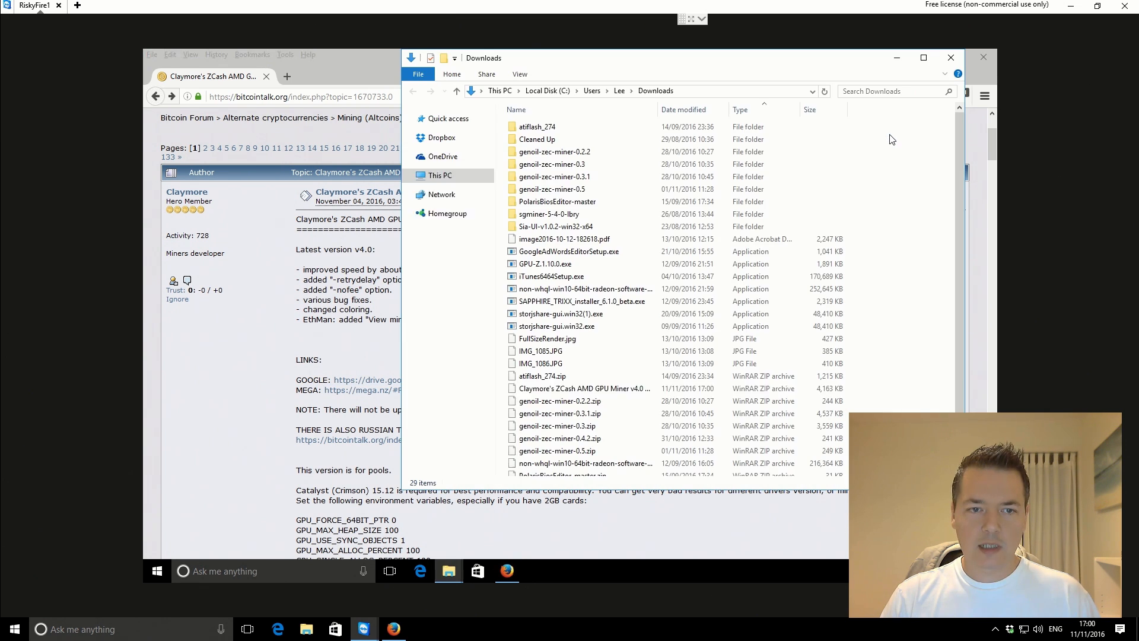
left_click(581, 382)
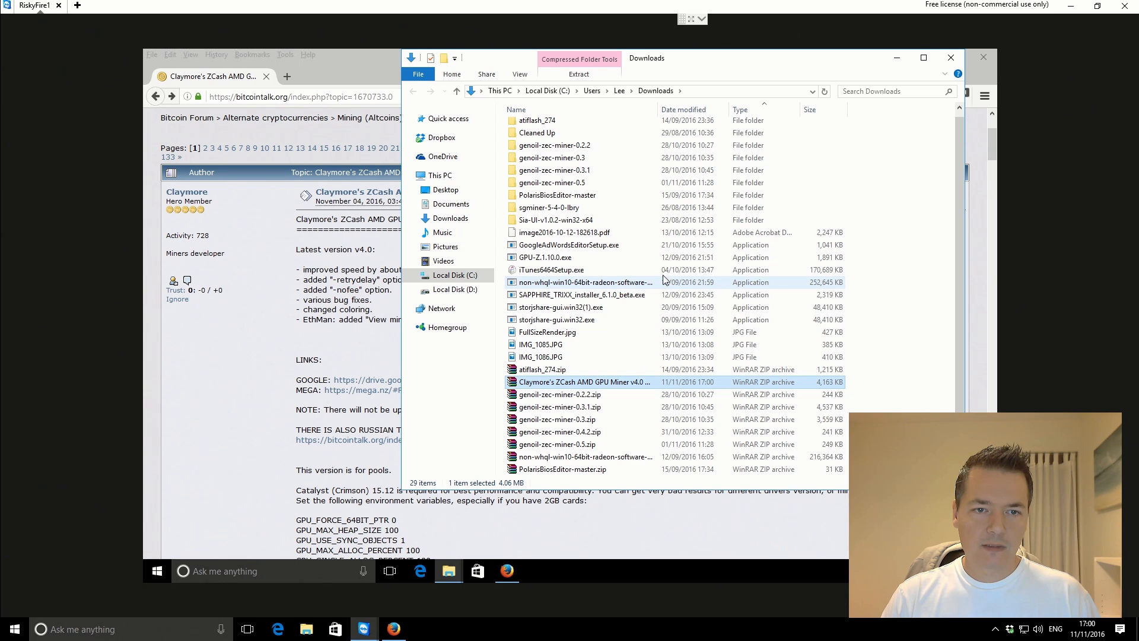
mouse_move(559, 389)
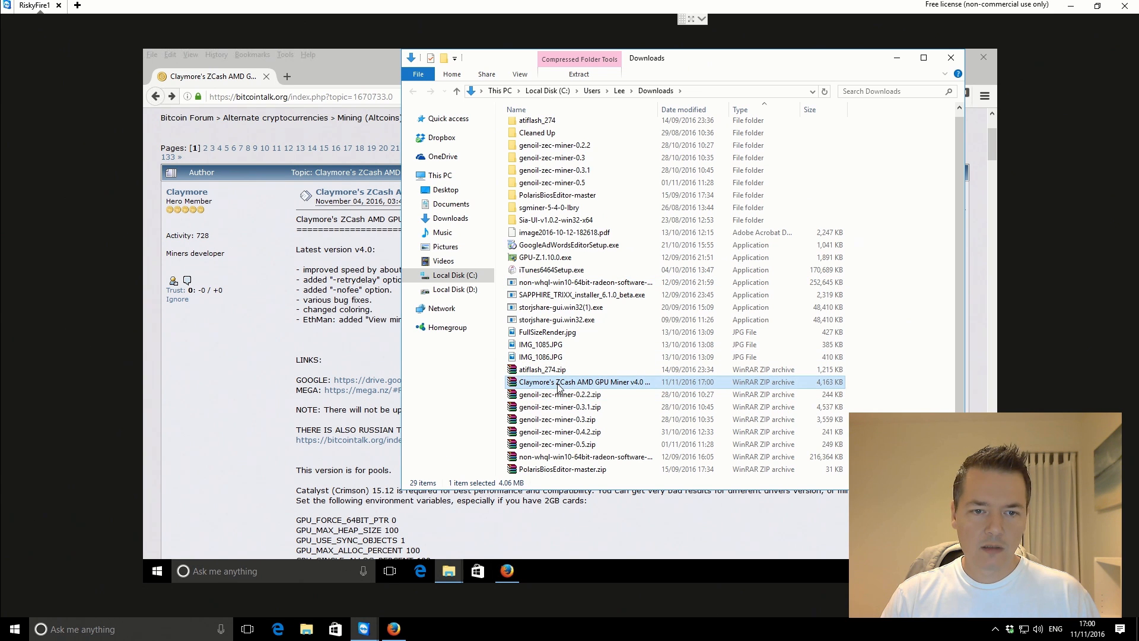
mouse_move(576, 385)
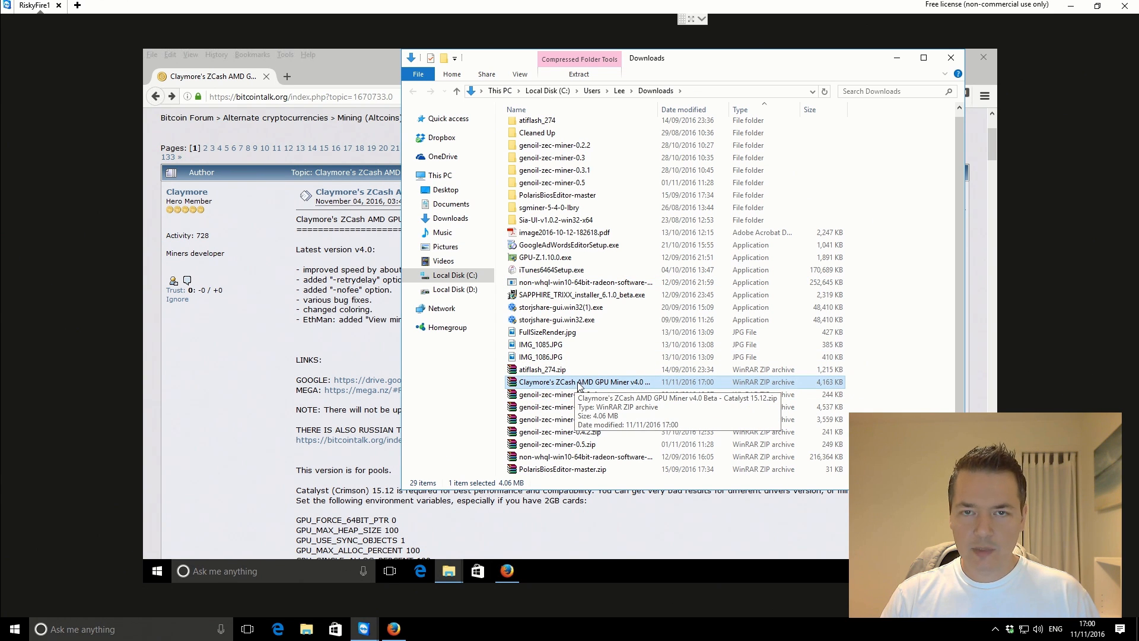
right_click(582, 381)
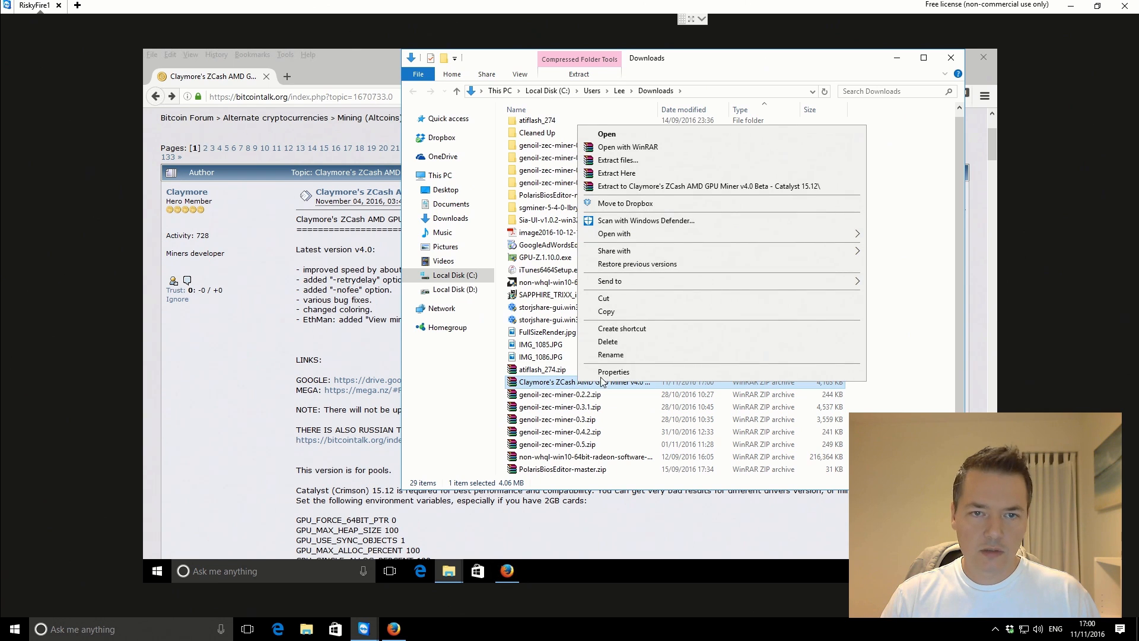
mouse_move(643, 186)
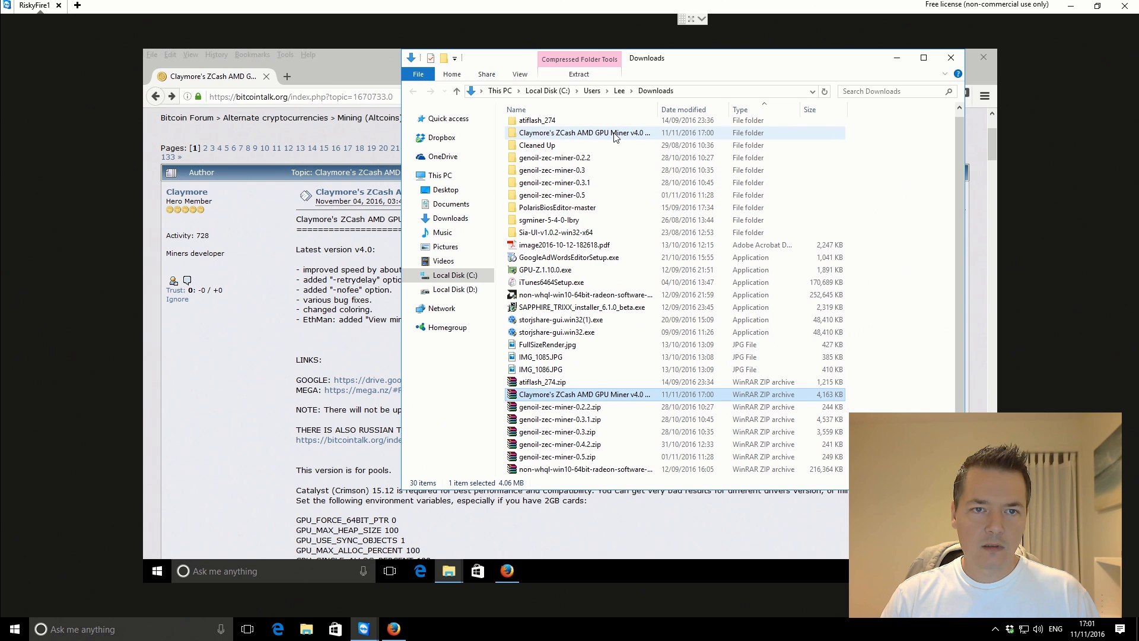
Step: Open the extracted Claymore v4.0 Beta folder and select start.bat
left_click(583, 132)
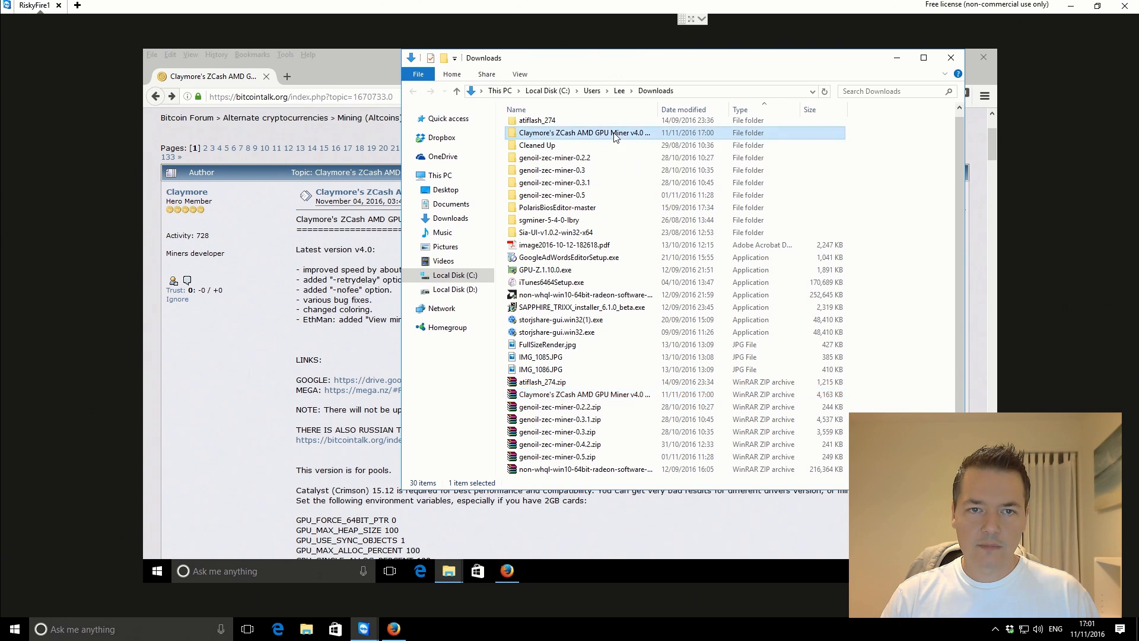
double_click(581, 132)
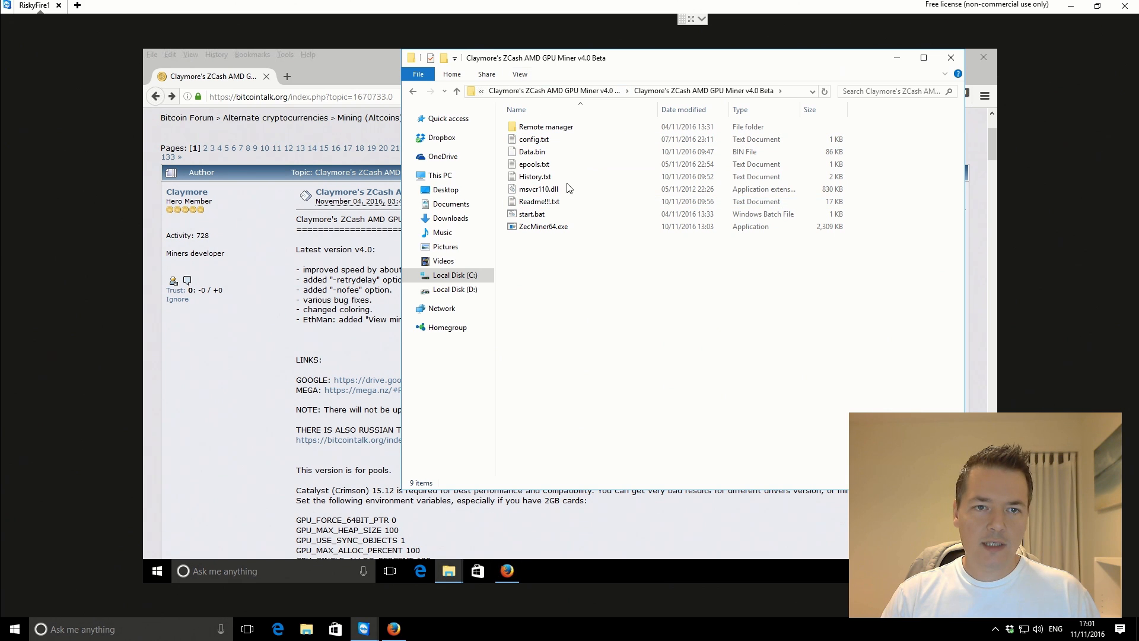
left_click(531, 214)
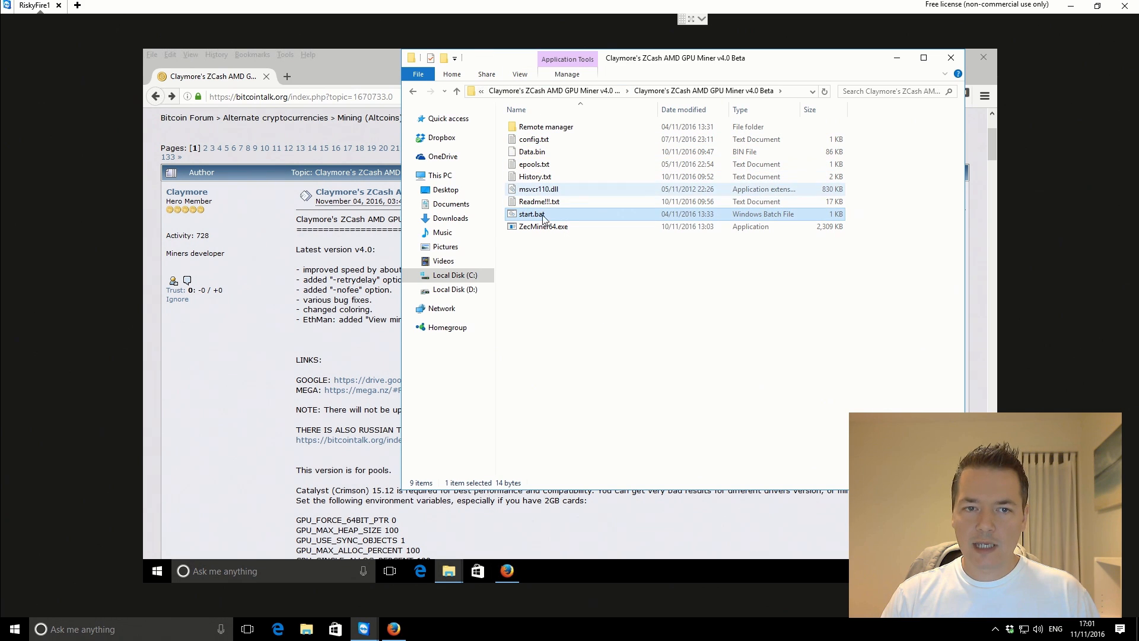
mouse_move(532, 214)
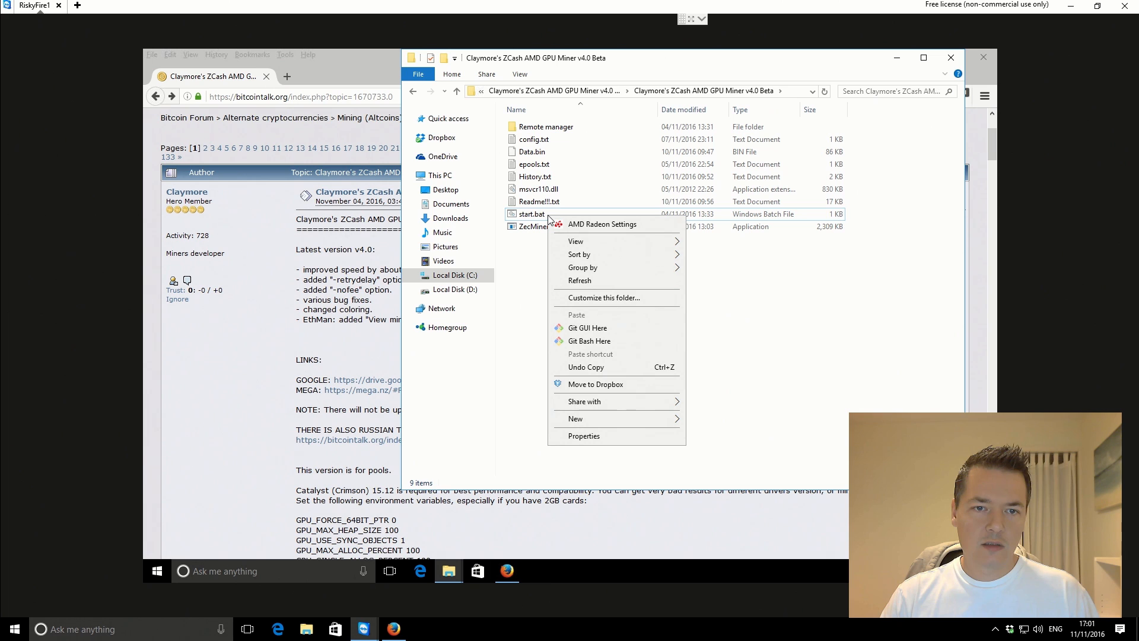
mouse_move(537, 217)
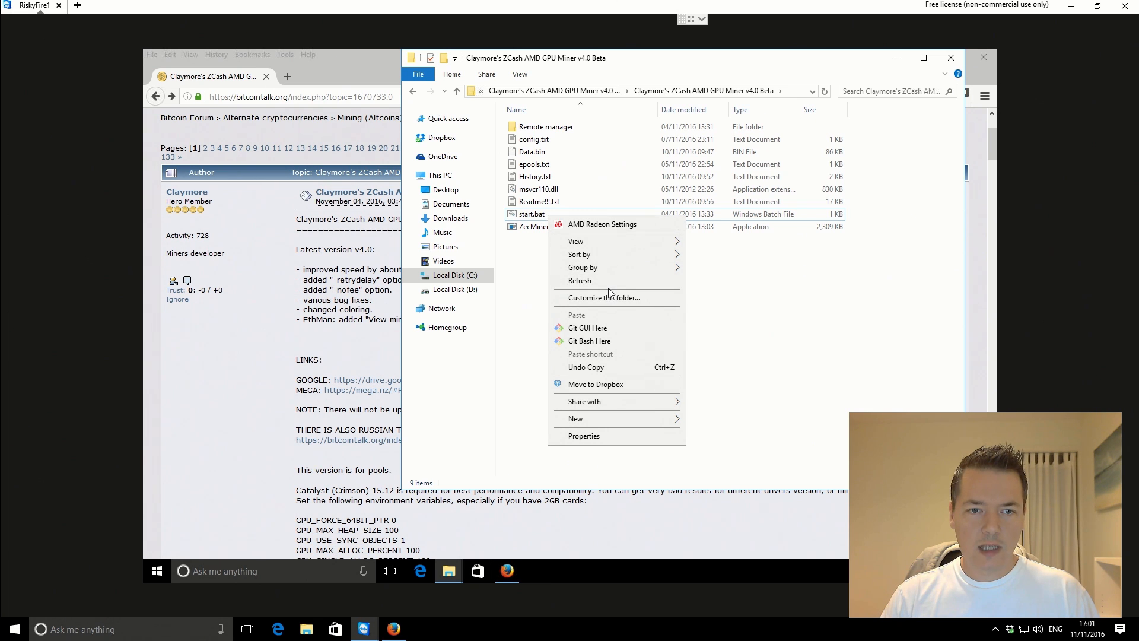
left_click(634, 252)
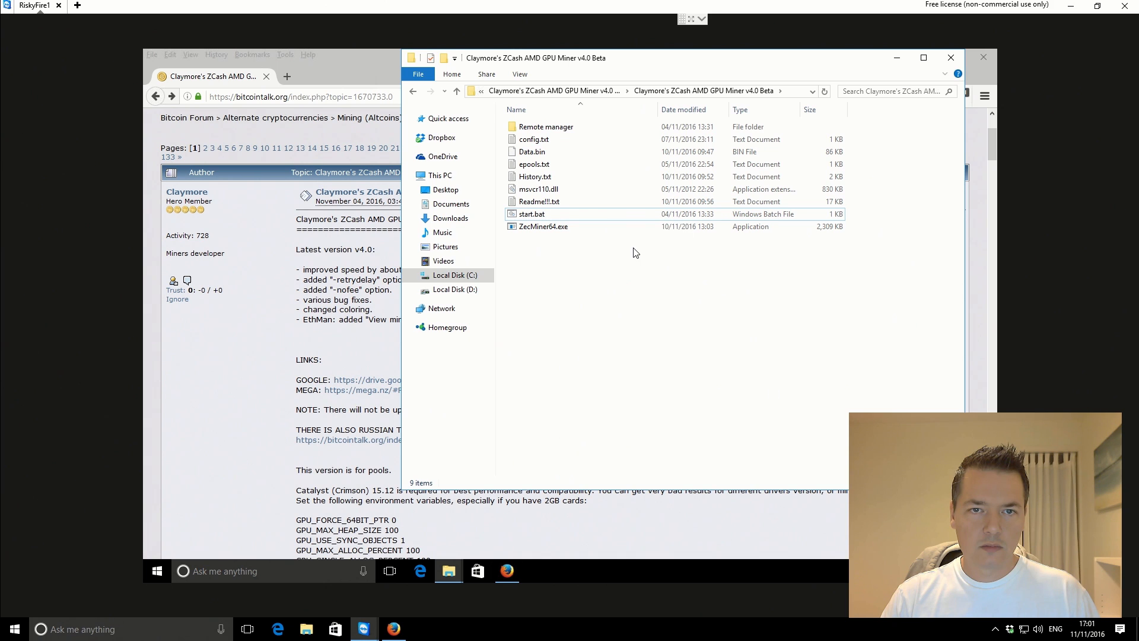
Step: Open start.bat in Notepad, showing the single ZecMiner64.exe line, and reopen it for editing
right_click(534, 214)
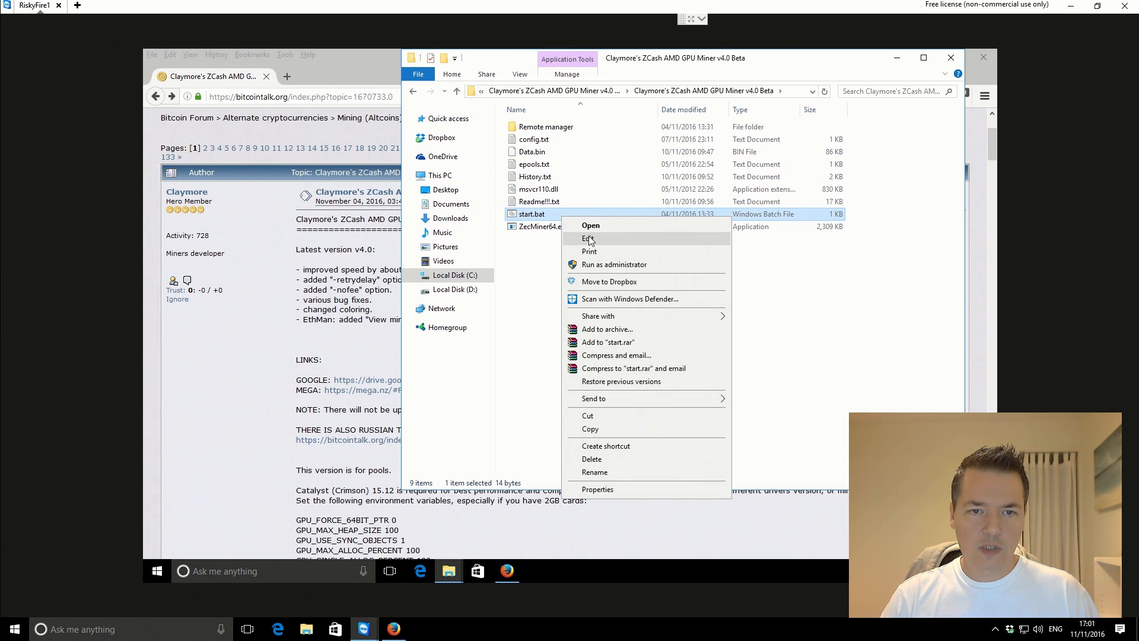
left_click(605, 239)
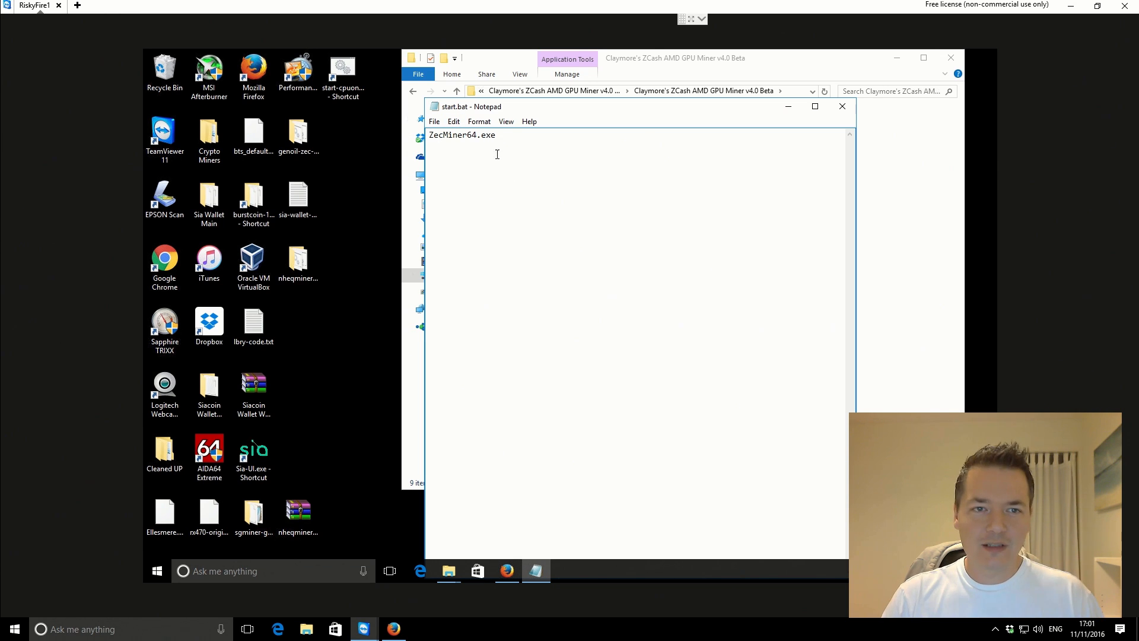
mouse_move(518, 136)
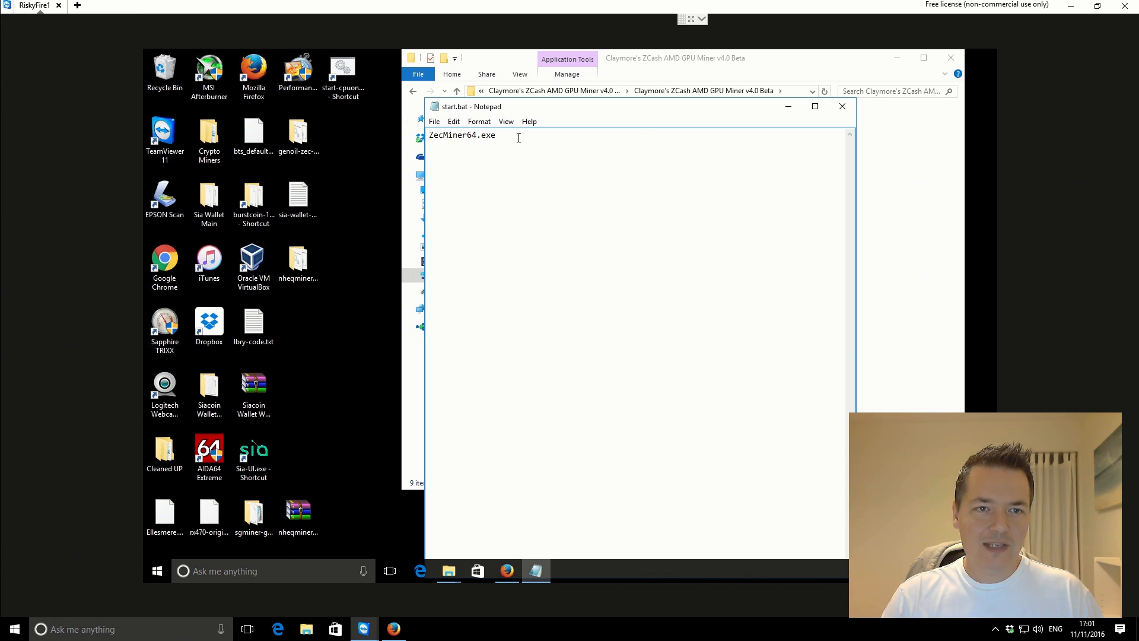
left_click(841, 106)
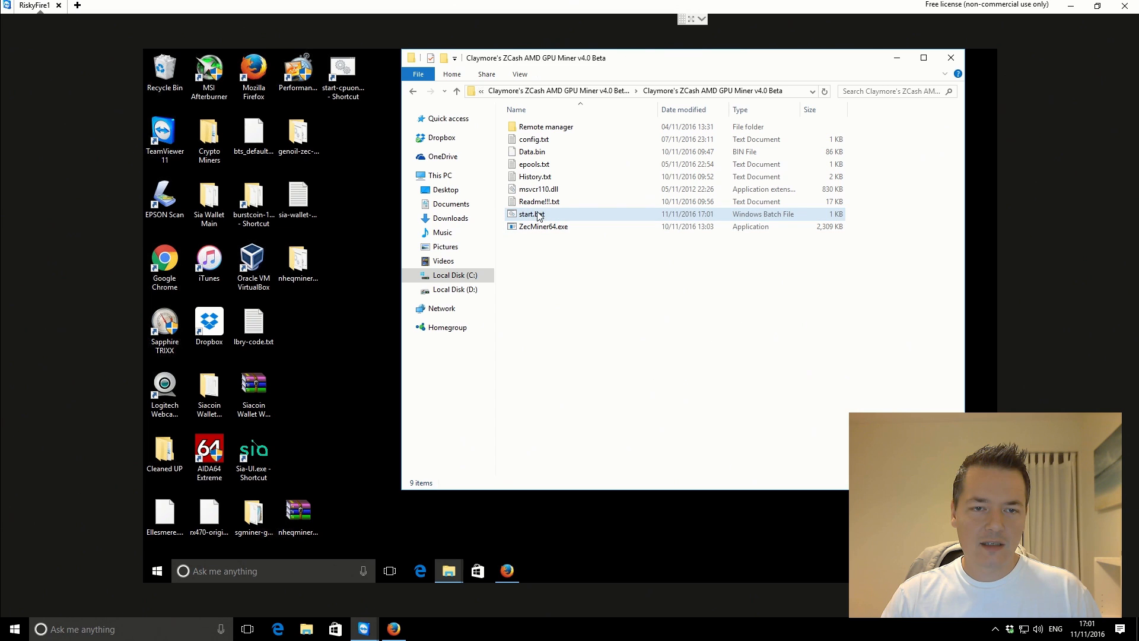
right_click(530, 214)
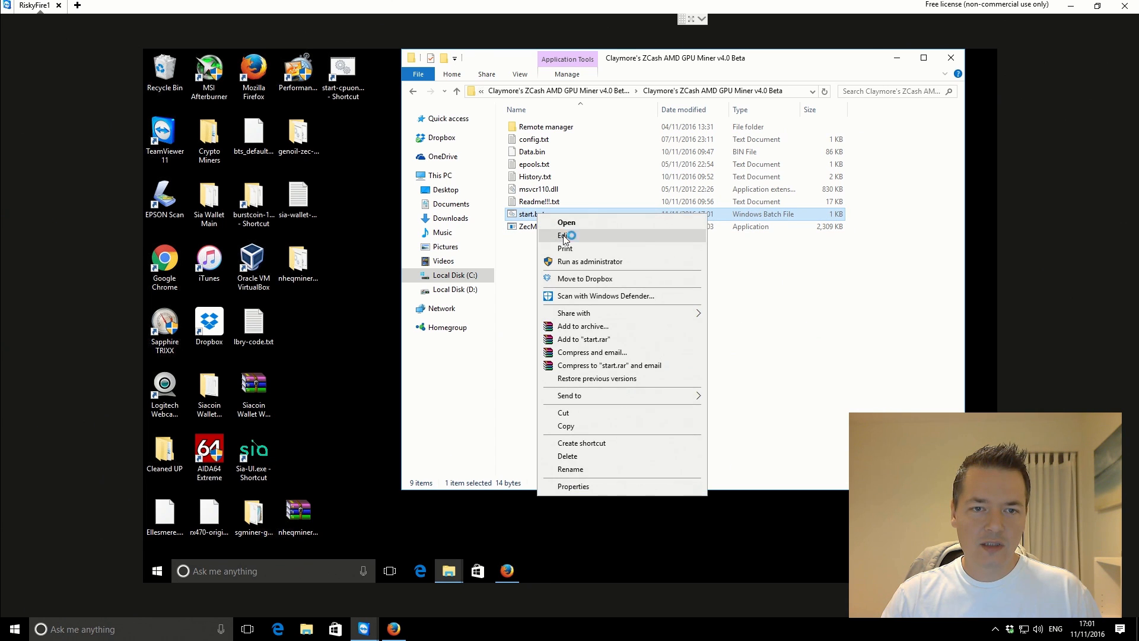
left_click(565, 235)
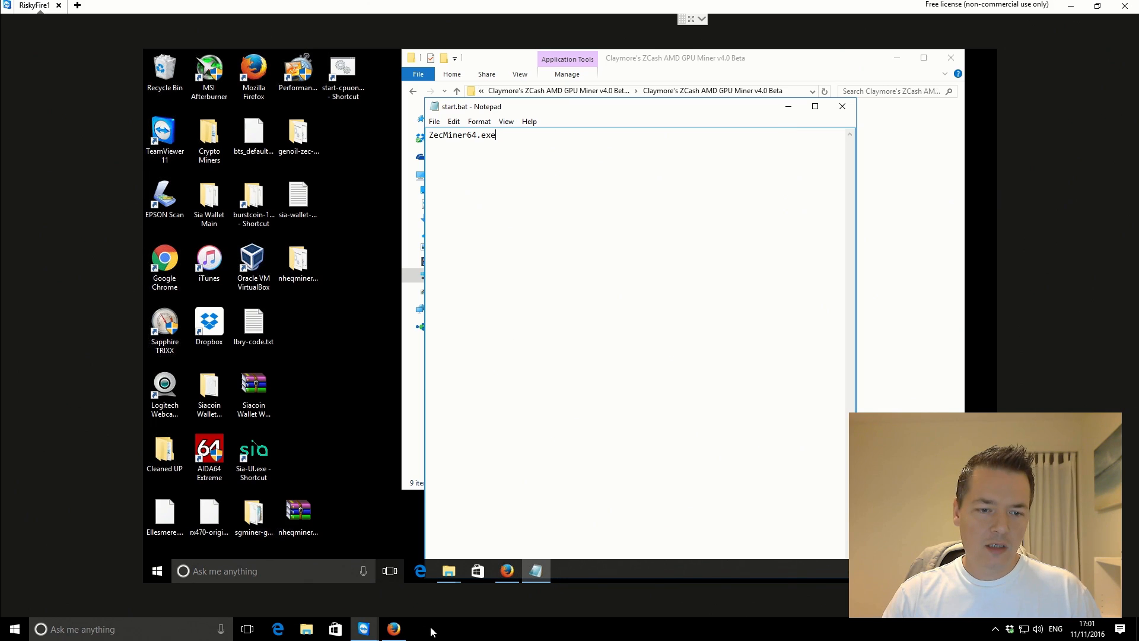
Step: Return to the Claymore thread in Firefox and scroll to the suprnova sample command
left_click(506, 570)
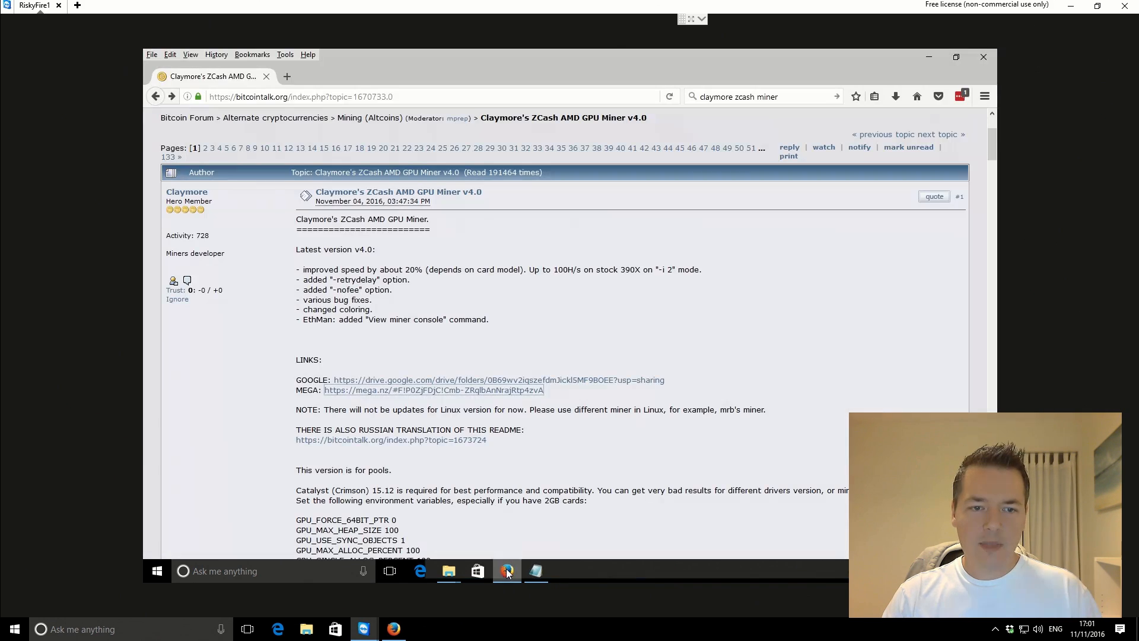
scroll("down", 3)
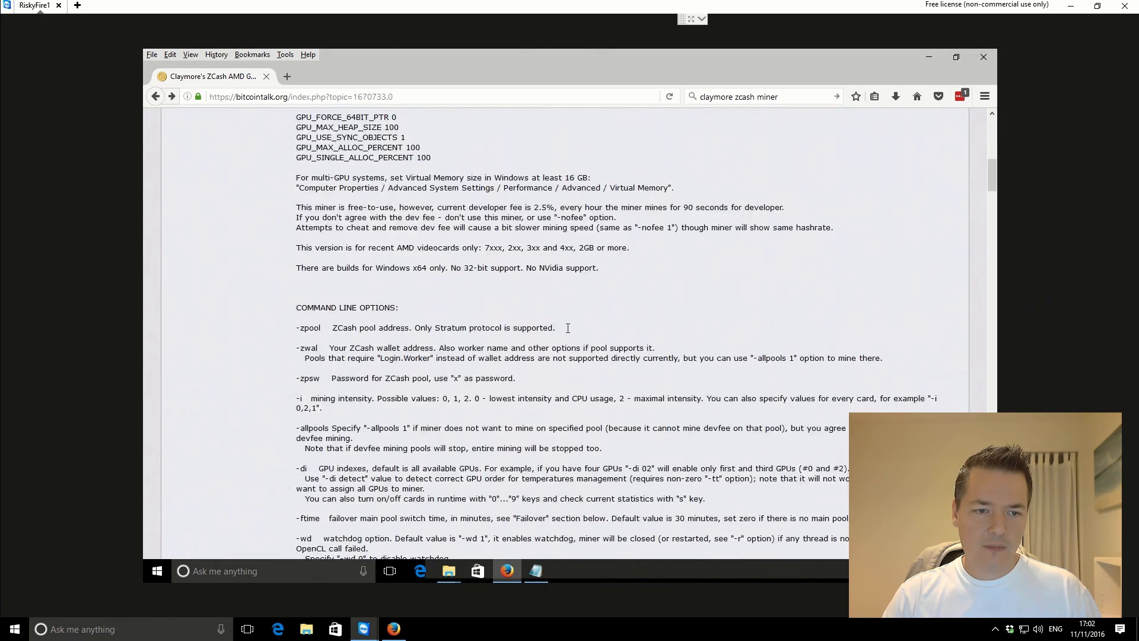
scroll("down", 3)
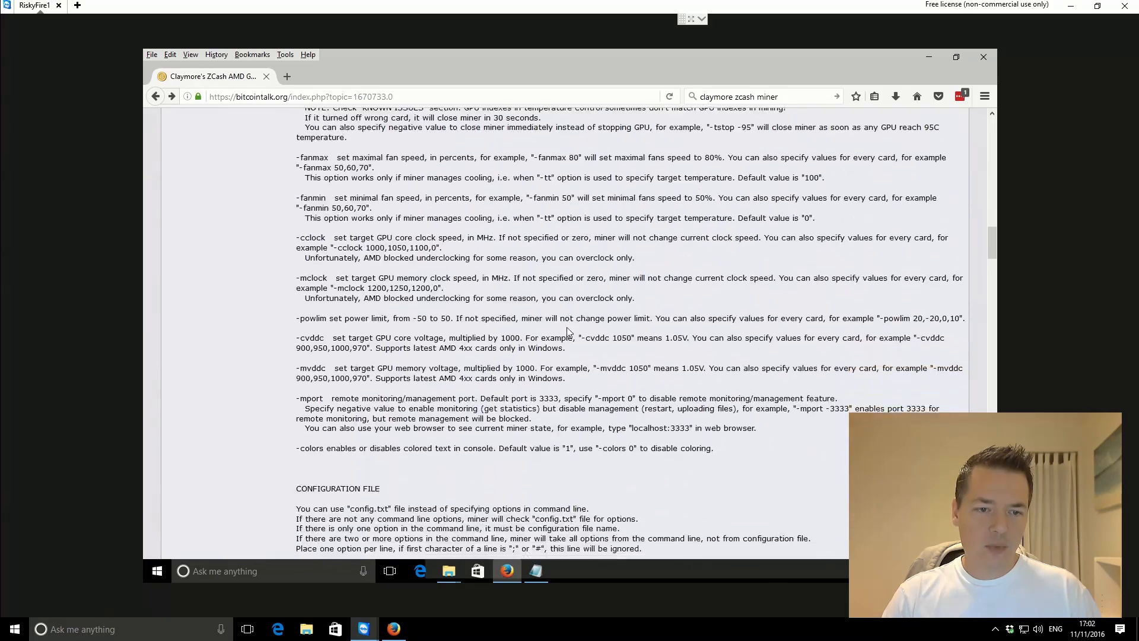
scroll("down", 3)
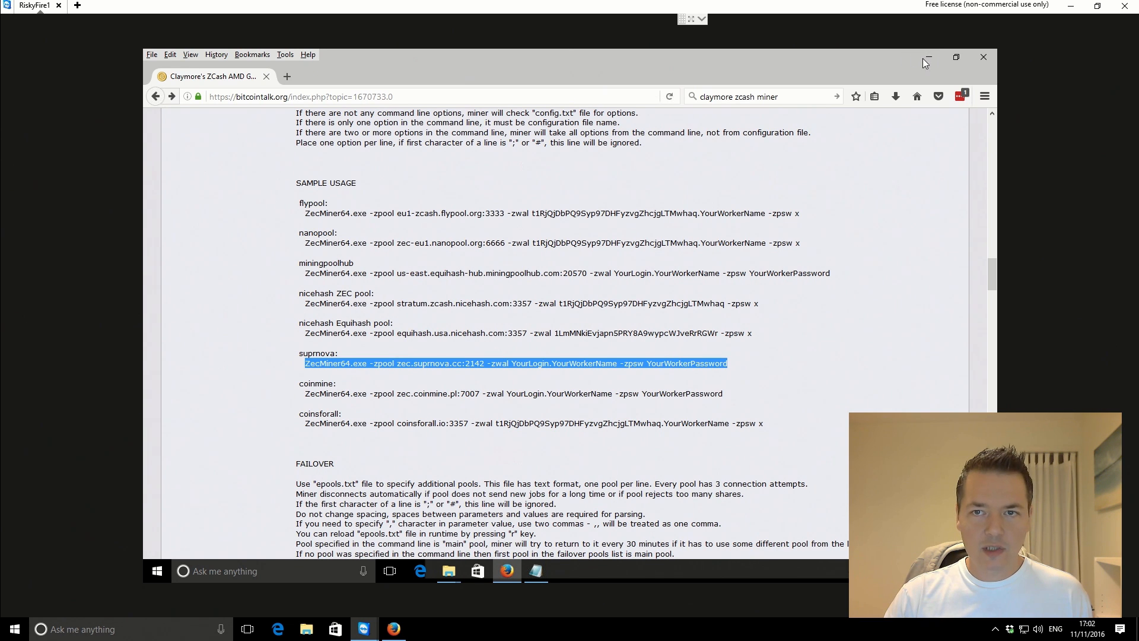
Step: Paste the suprnova sample command (zec.suprnova.cc:2142) into start.bat and remove the duplicated ZecMiner64.exe
left_click(926, 57)
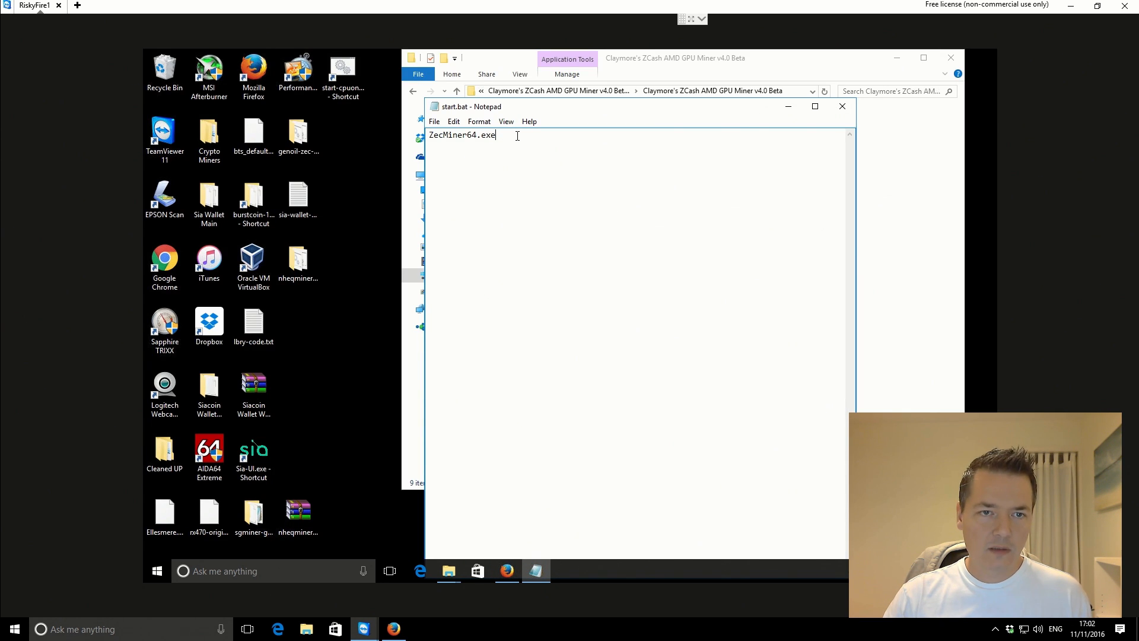
type("ZecMiner64.exe -zpool zec.suprnova.cc:2142 -zwal YourLogin.YourWorkerName -zpsw YourWorkerPassword")
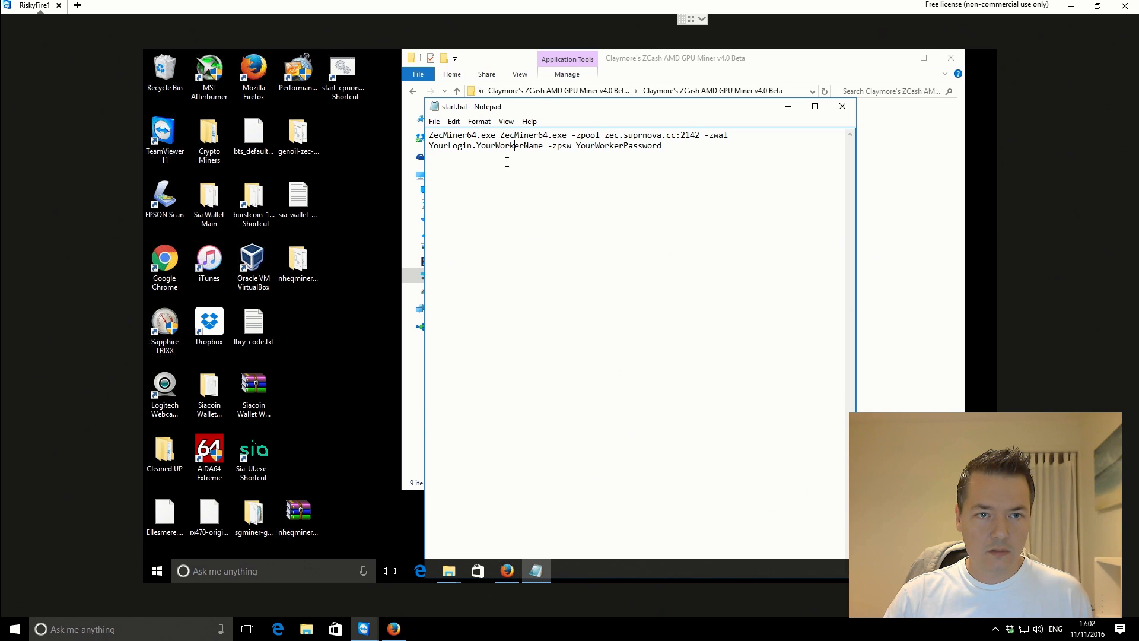
double_click(462, 135)
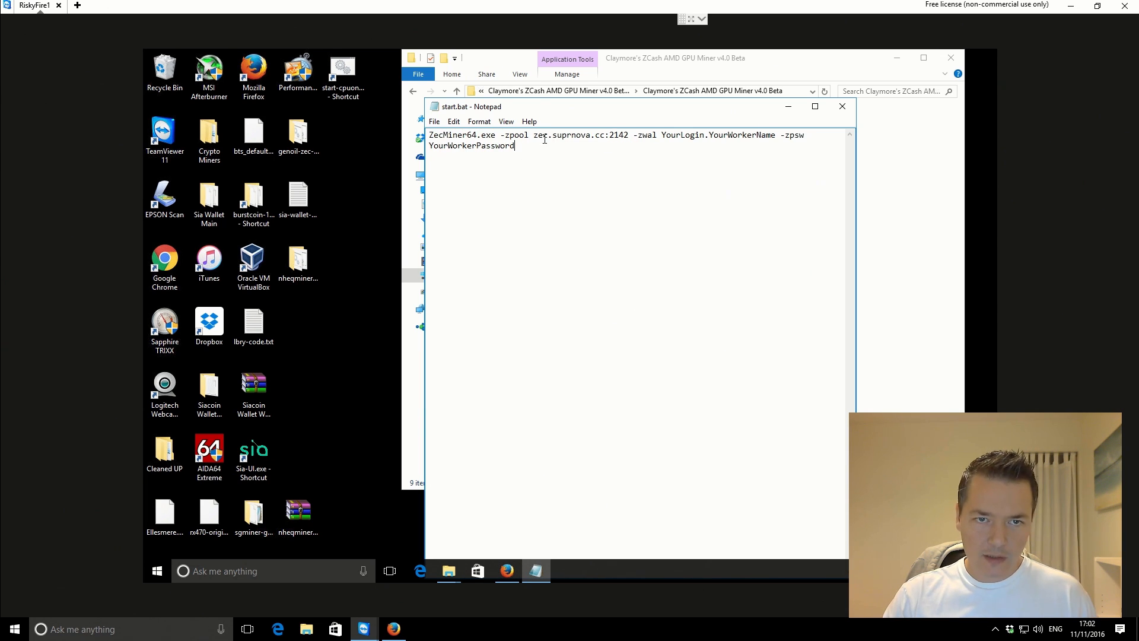
double_click(462, 136)
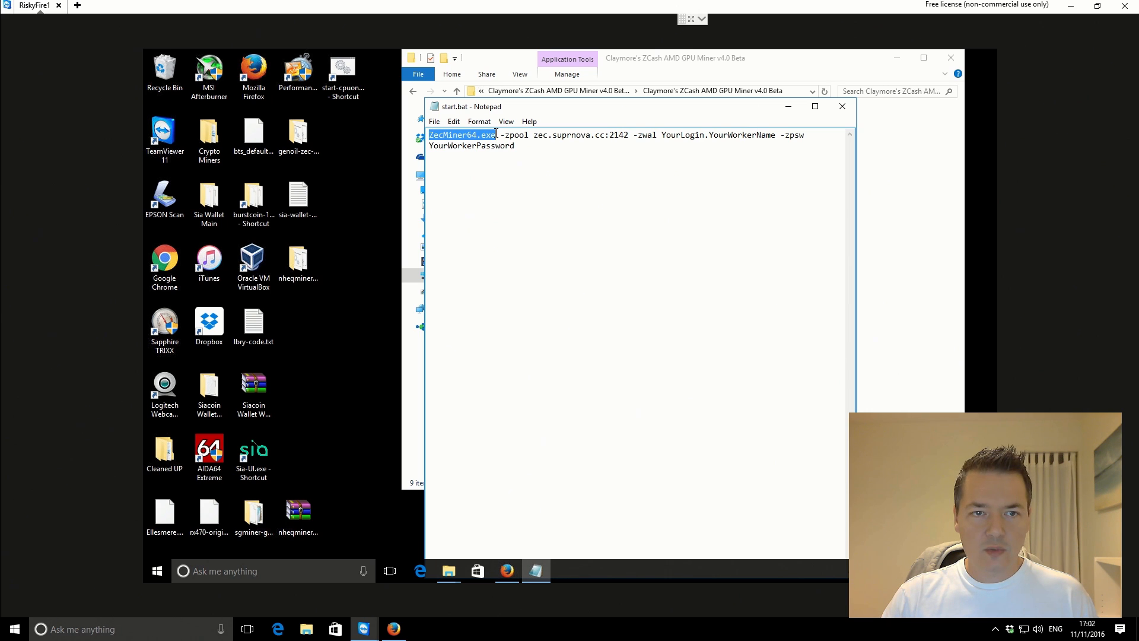
double_click(511, 135)
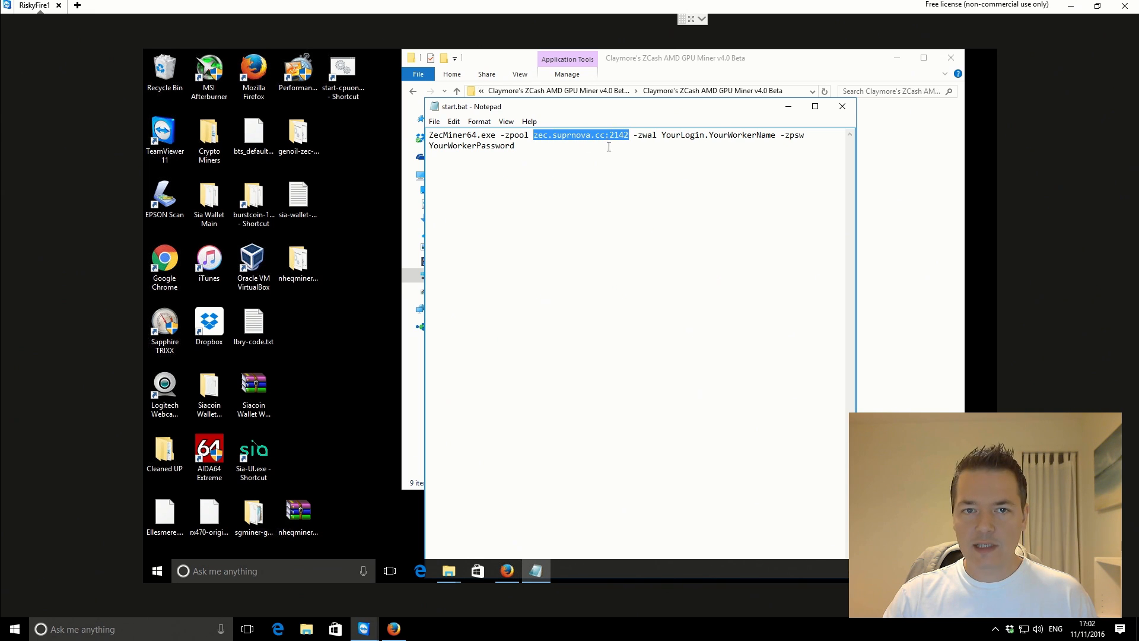
double_click(619, 135)
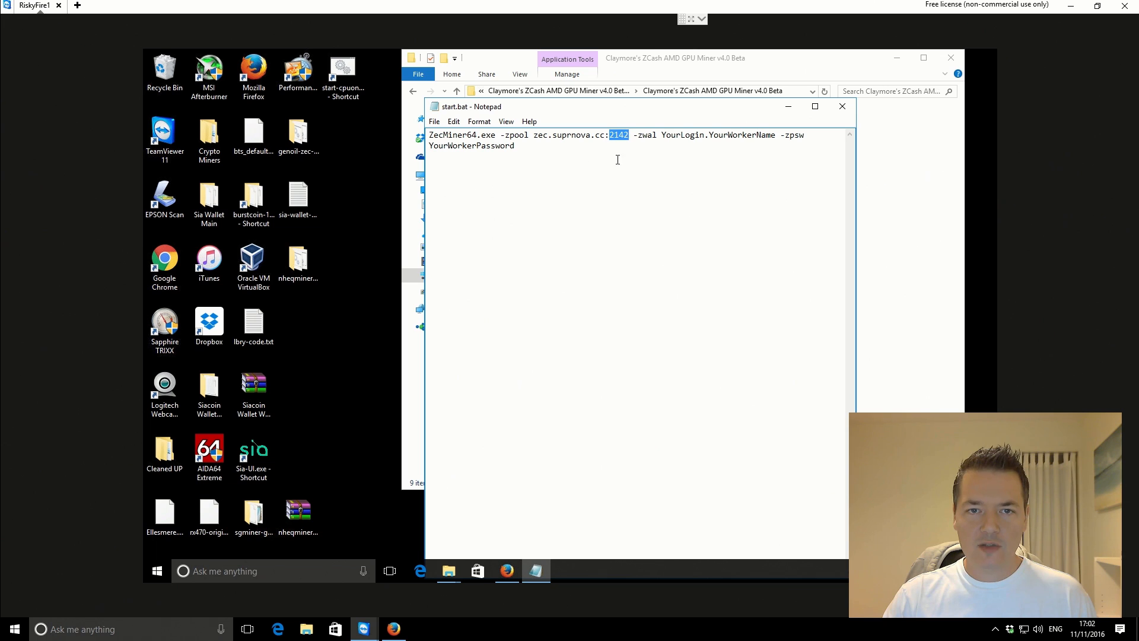
left_click(637, 135)
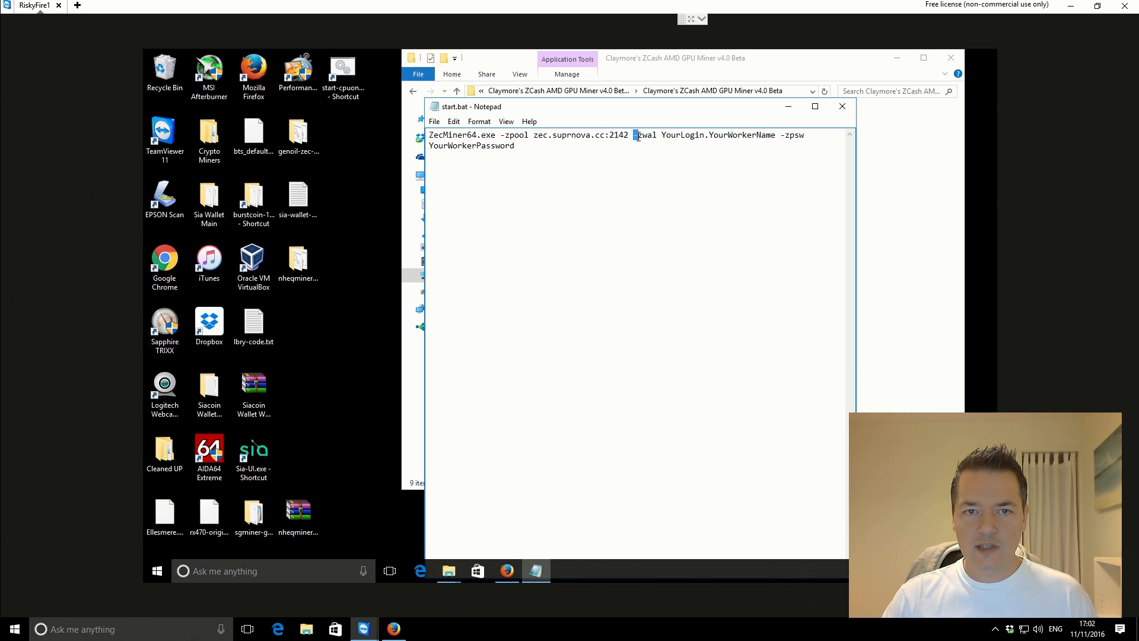
double_click(645, 135)
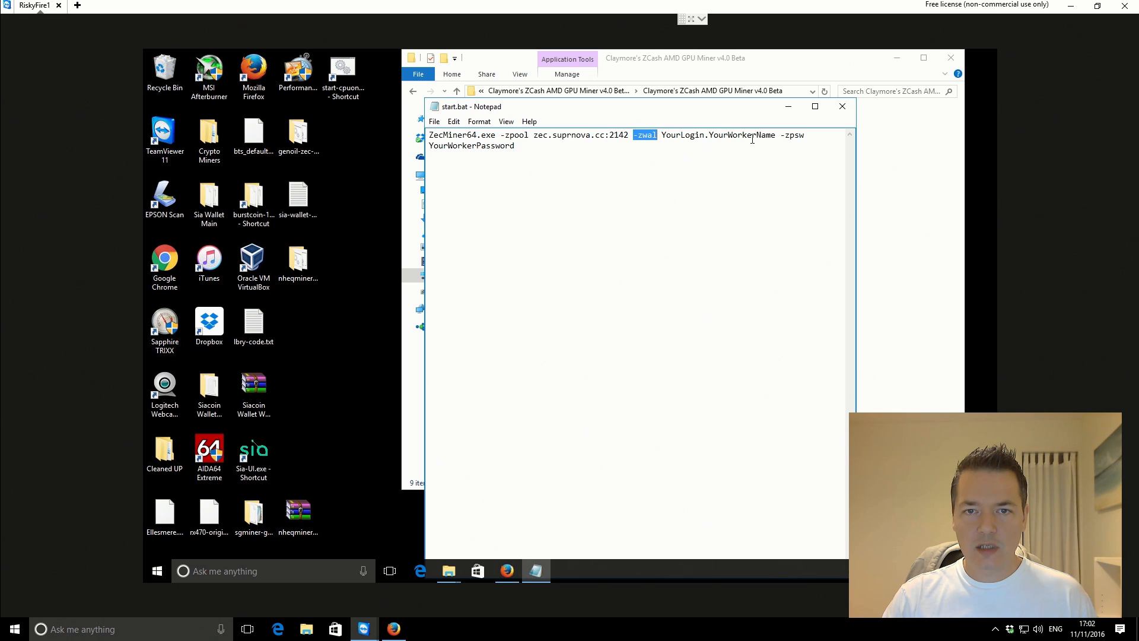
mouse_move(724, 158)
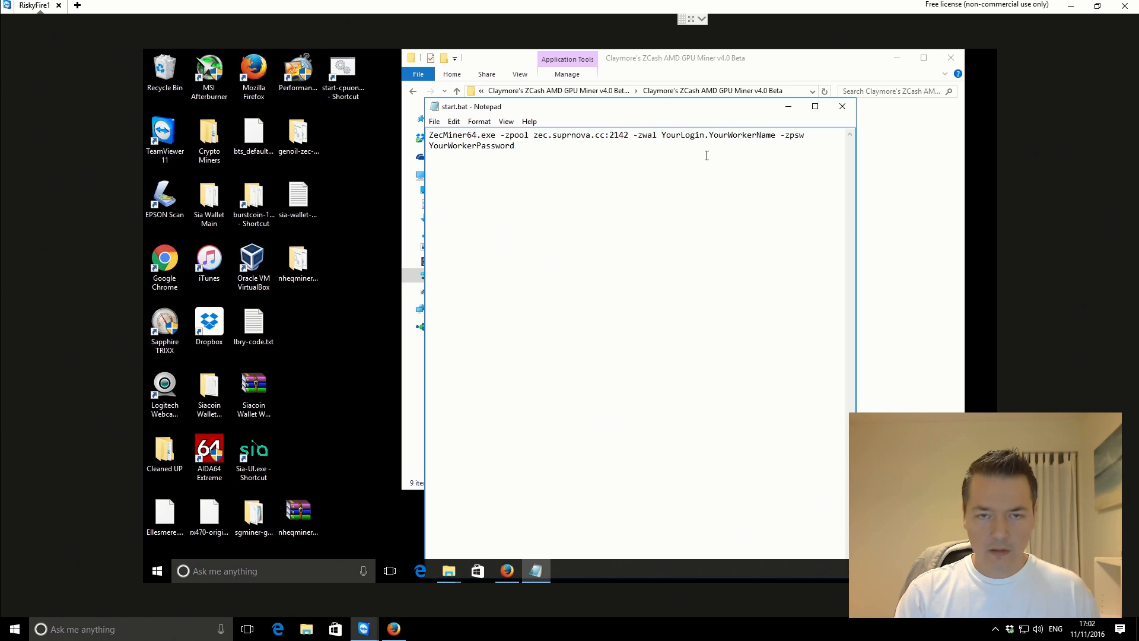
key("Backspace")
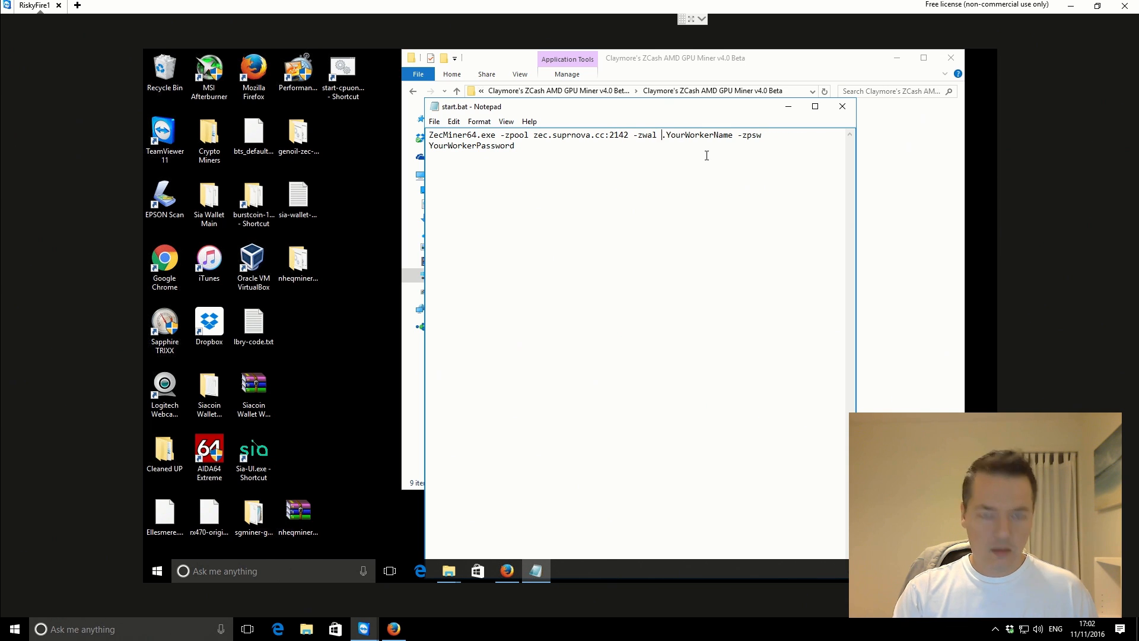
type("Risky")
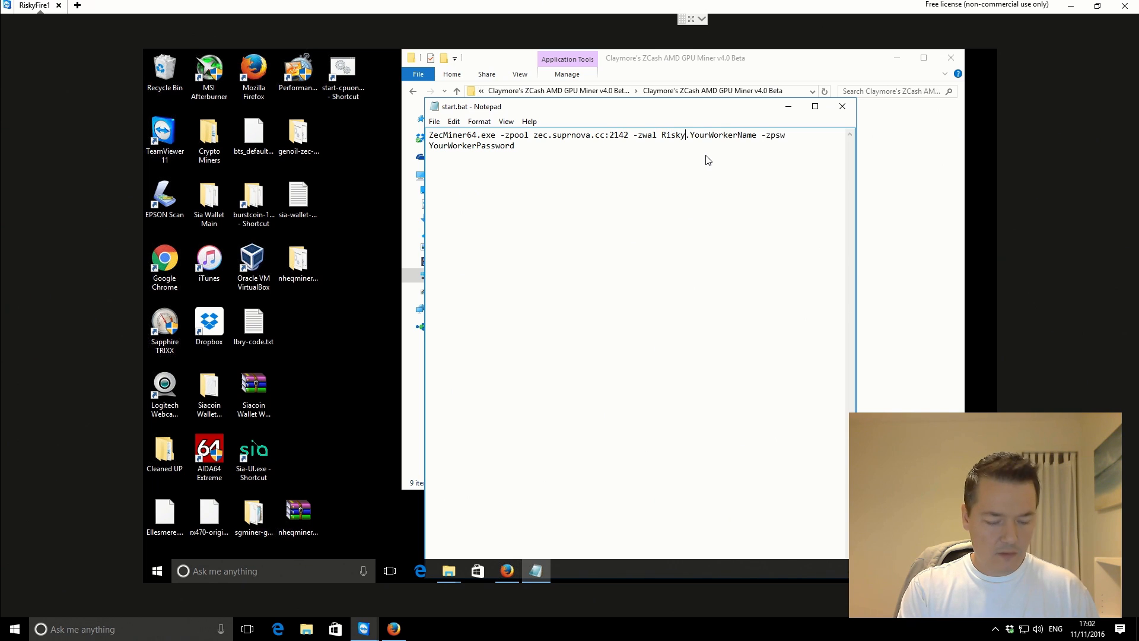
type("fire")
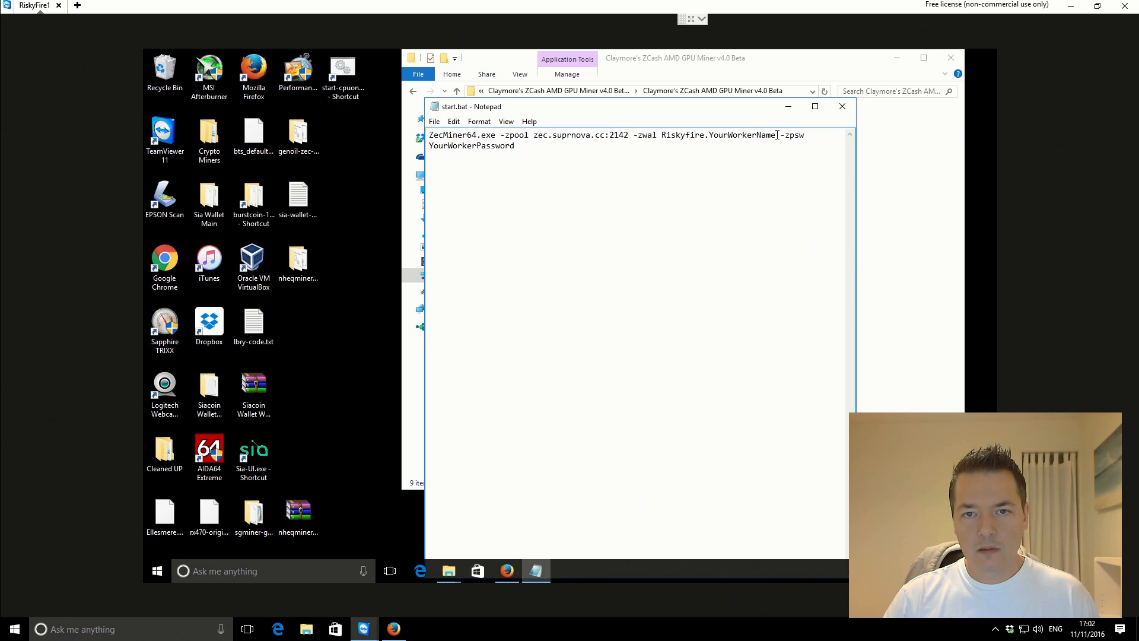
double_click(741, 135)
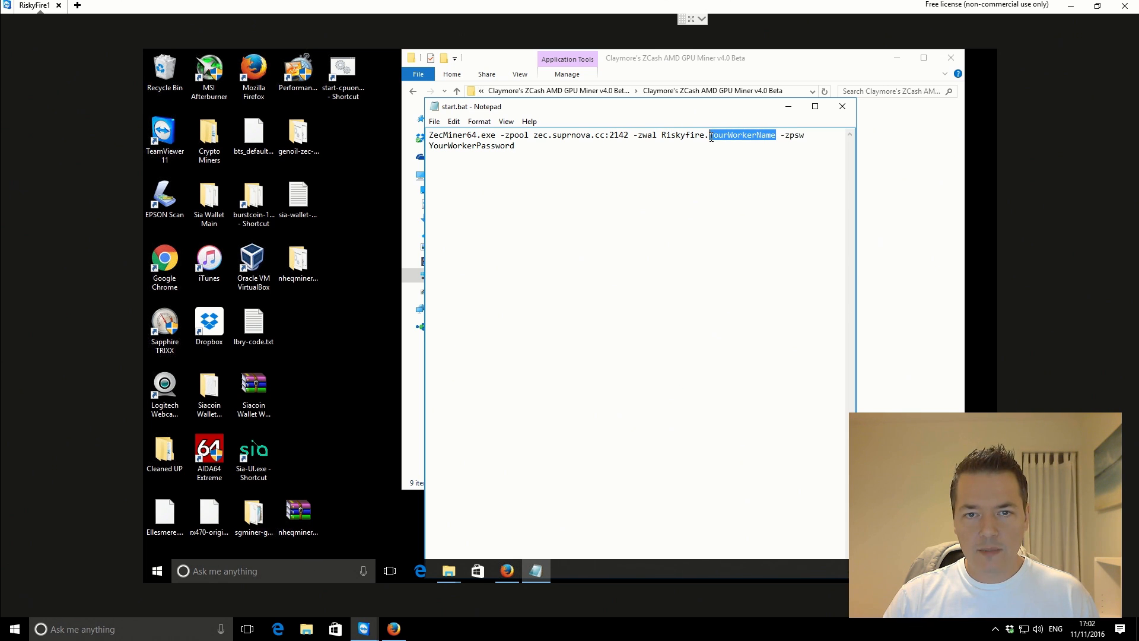
type("Wor")
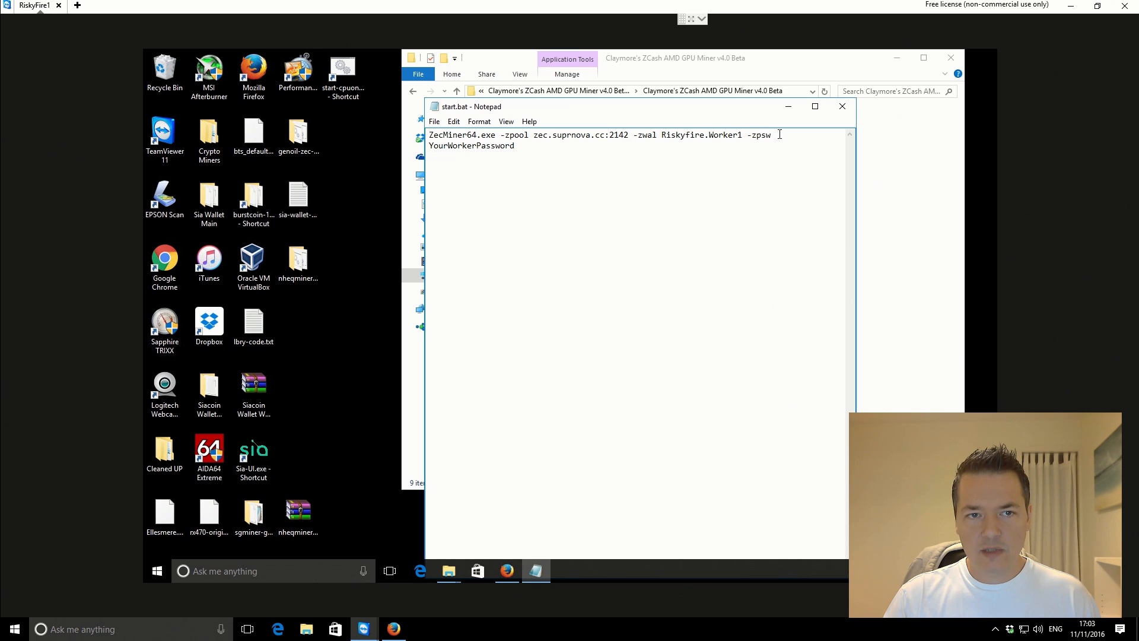
double_click(470, 145)
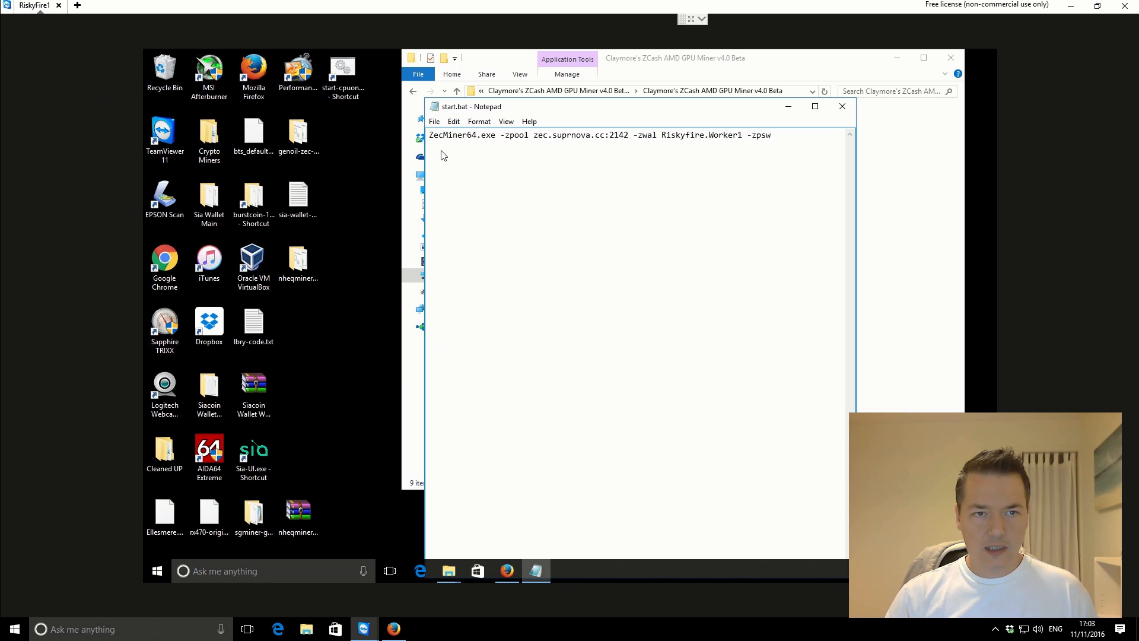
type("x")
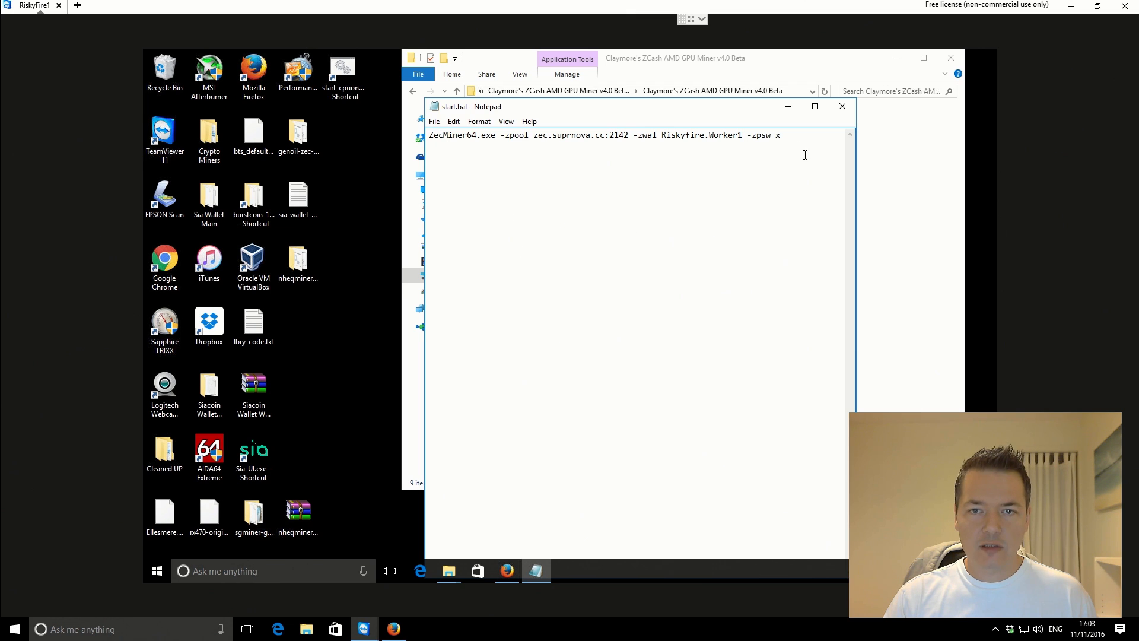
double_click(763, 136)
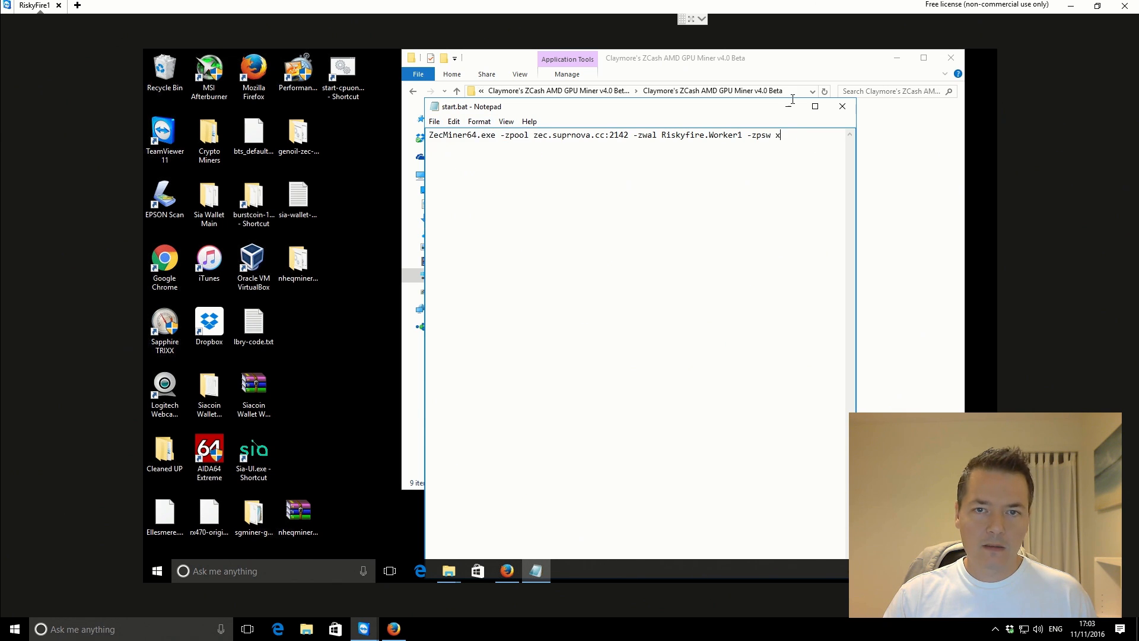
Step: Close Notepad, saving start.bat, and select the 74-byte start.bat in the miner folder
left_click(842, 106)
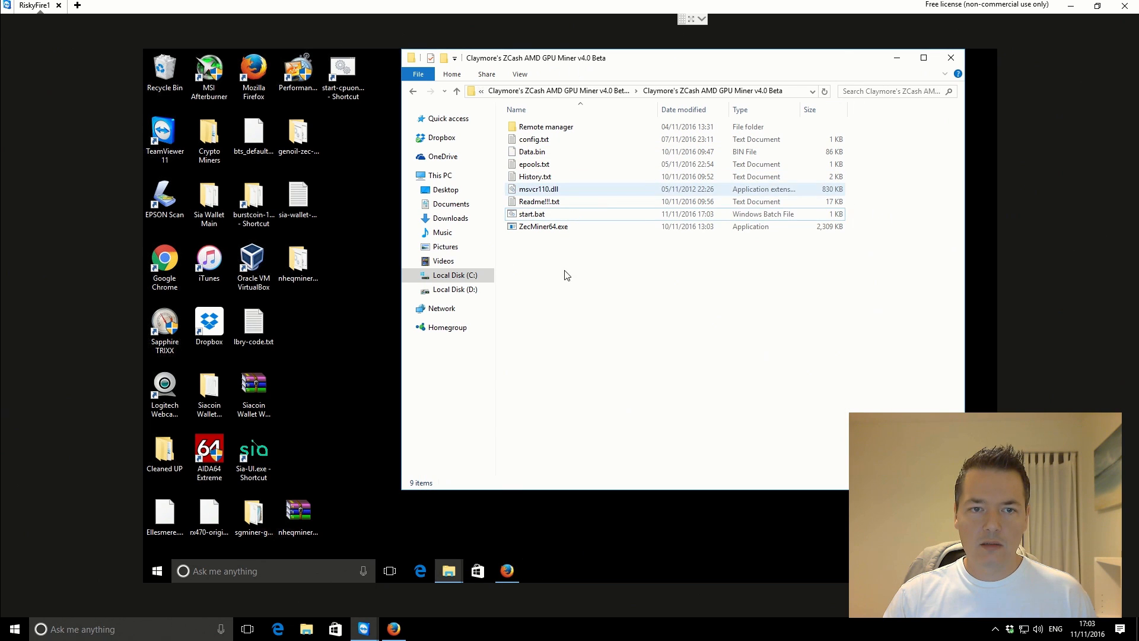
left_click(532, 213)
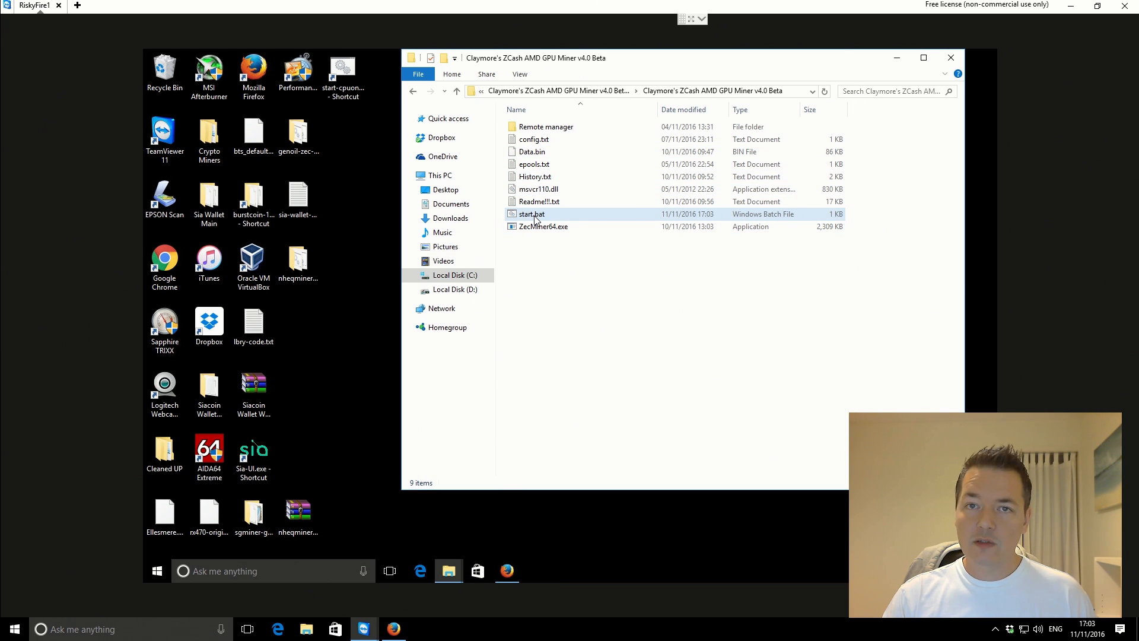
left_click(538, 201)
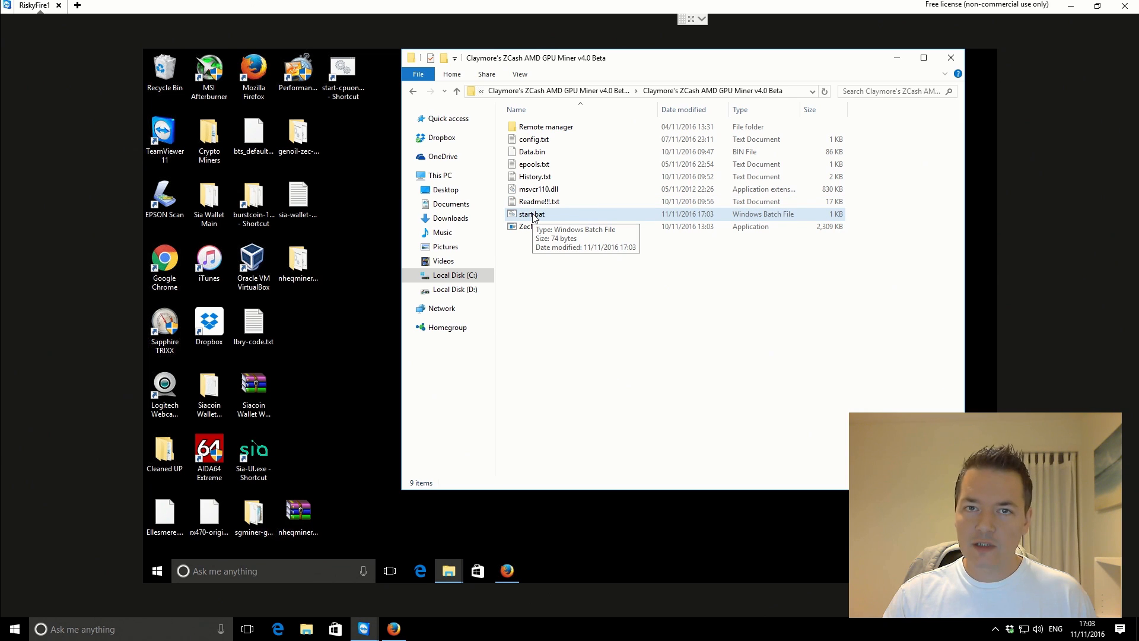
mouse_move(550, 221)
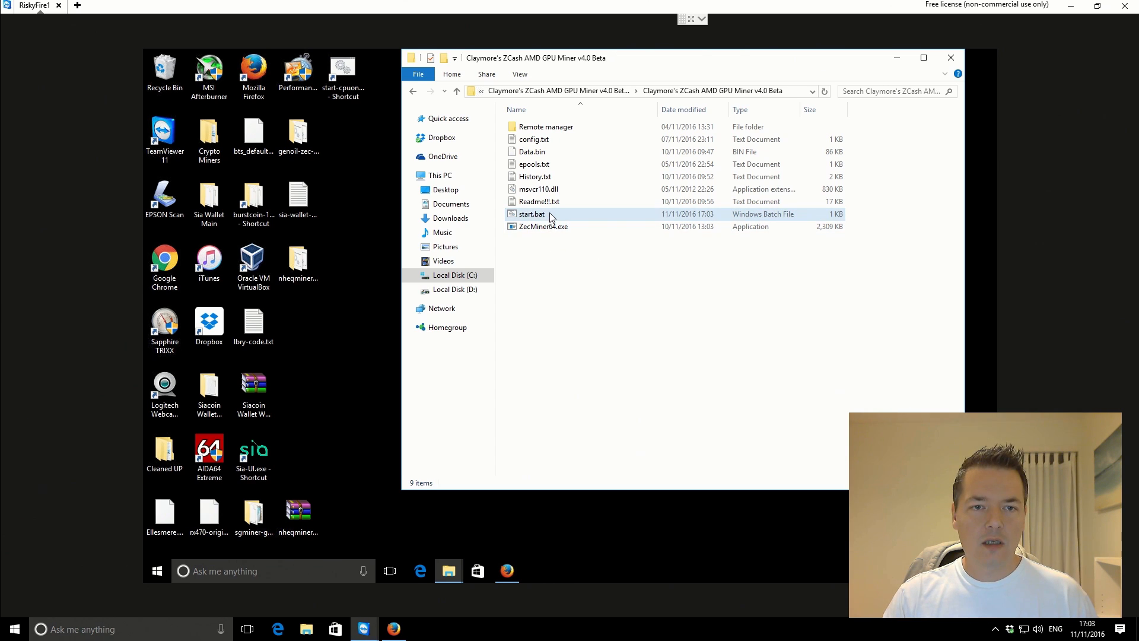
left_click(530, 213)
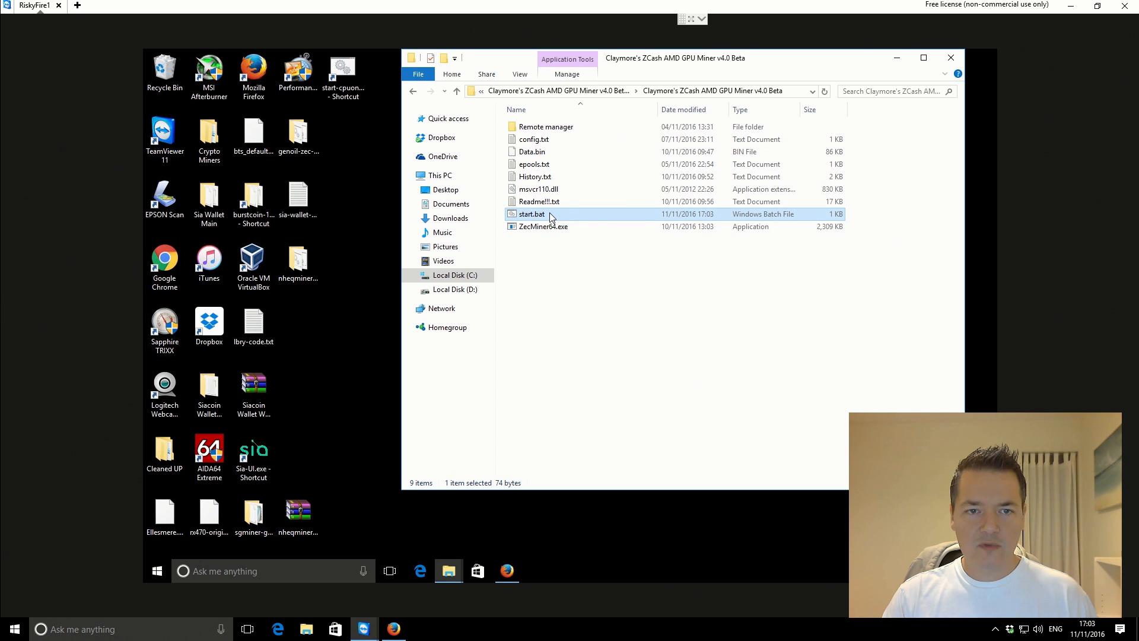
Step: Run start.bat to launch the Claymore miner in Command Prompt
double_click(531, 214)
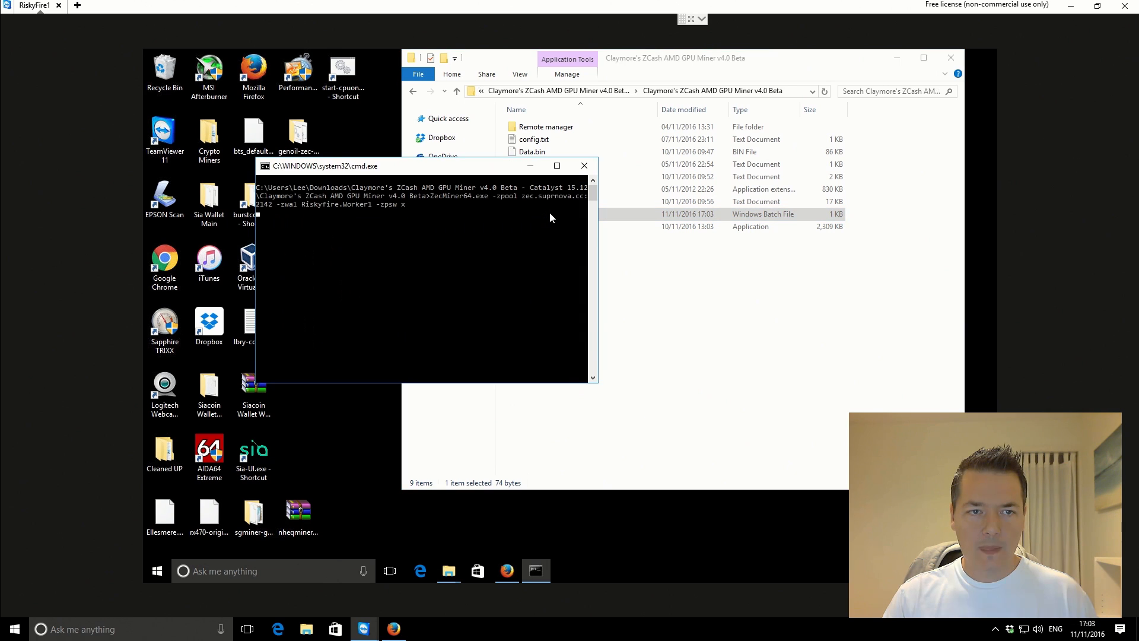
mouse_move(693, 293)
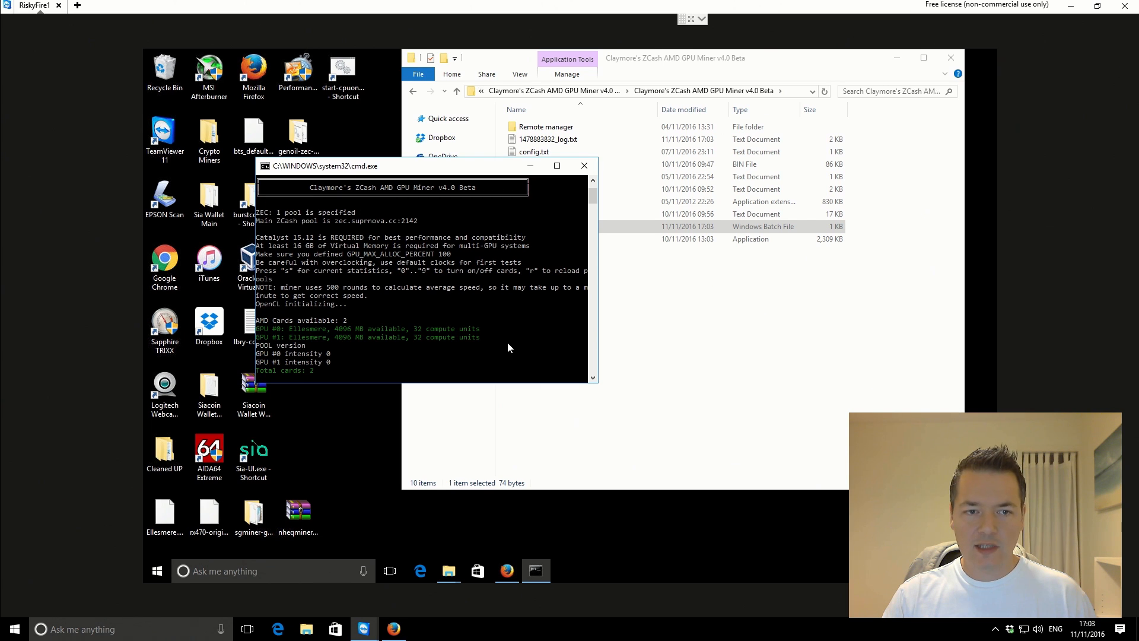
mouse_move(540, 328)
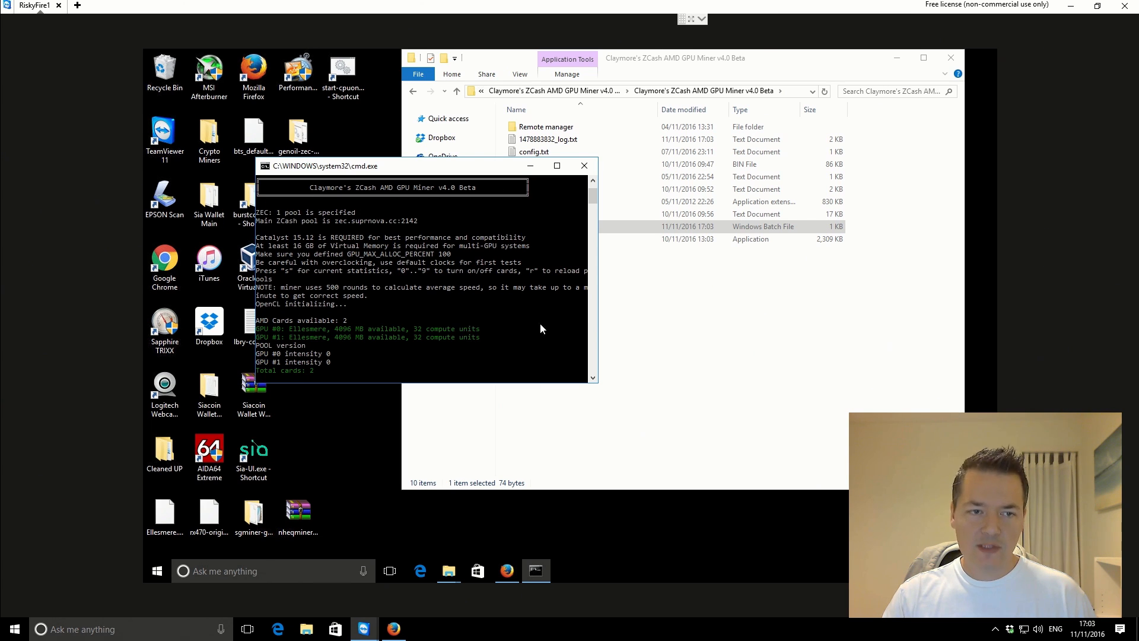
mouse_move(729, 356)
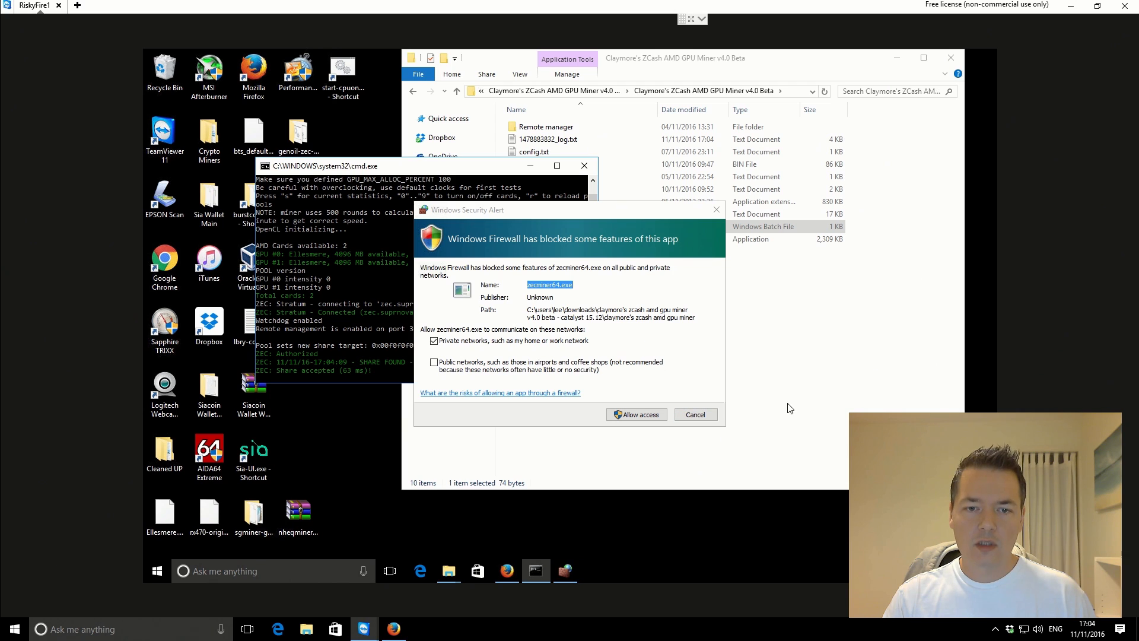
mouse_move(718, 256)
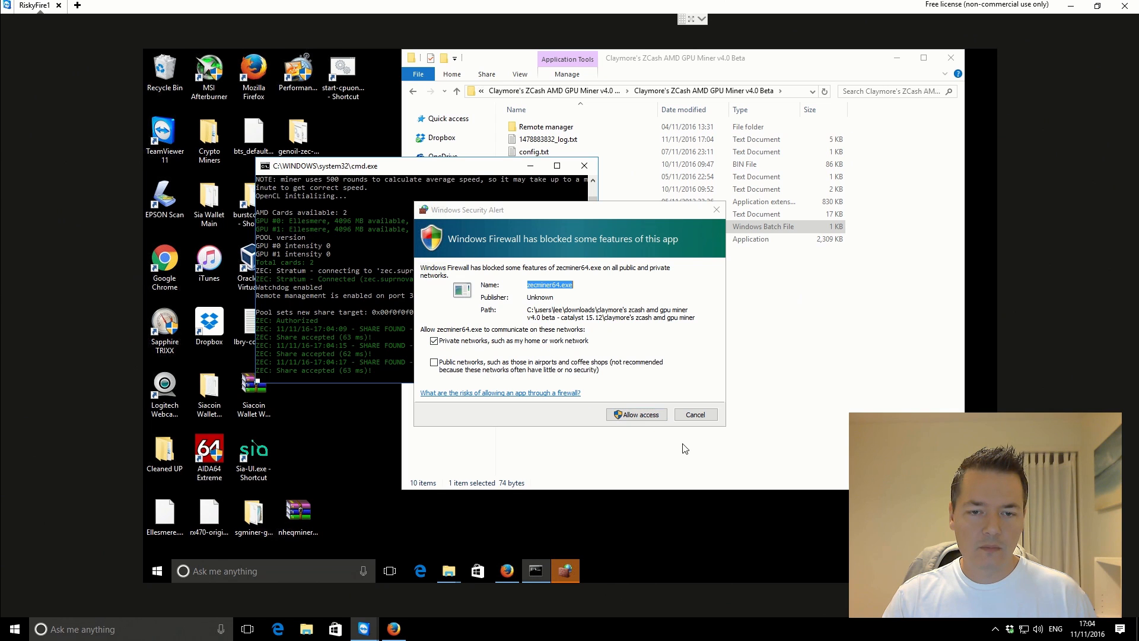
mouse_move(635, 414)
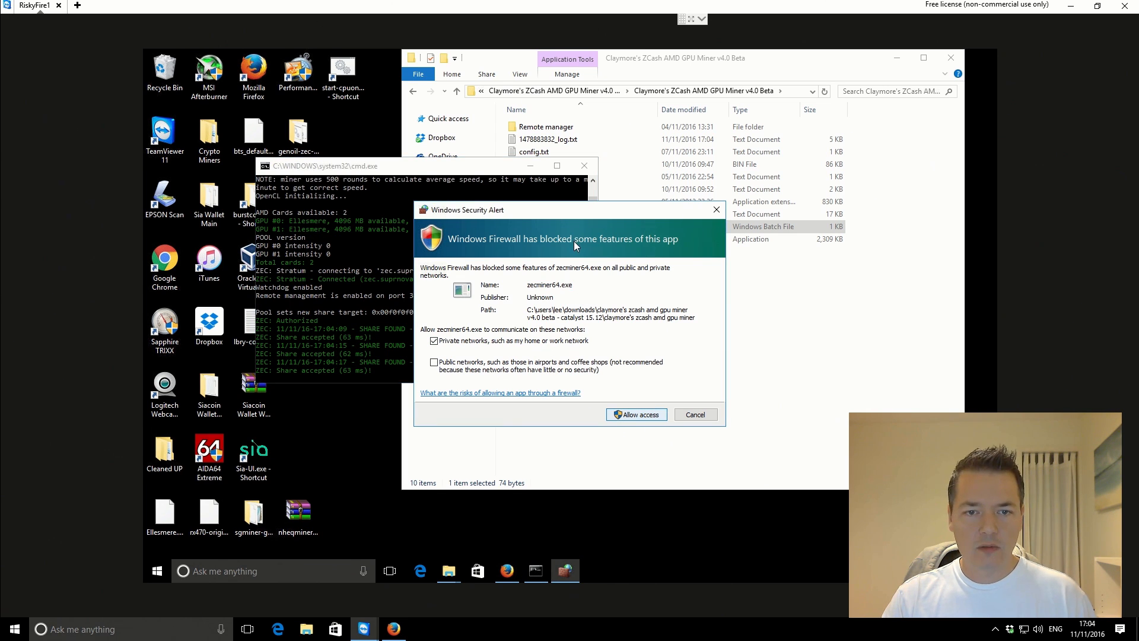
Step: Allow zecminer64.exe through the Windows firewall
left_click(634, 414)
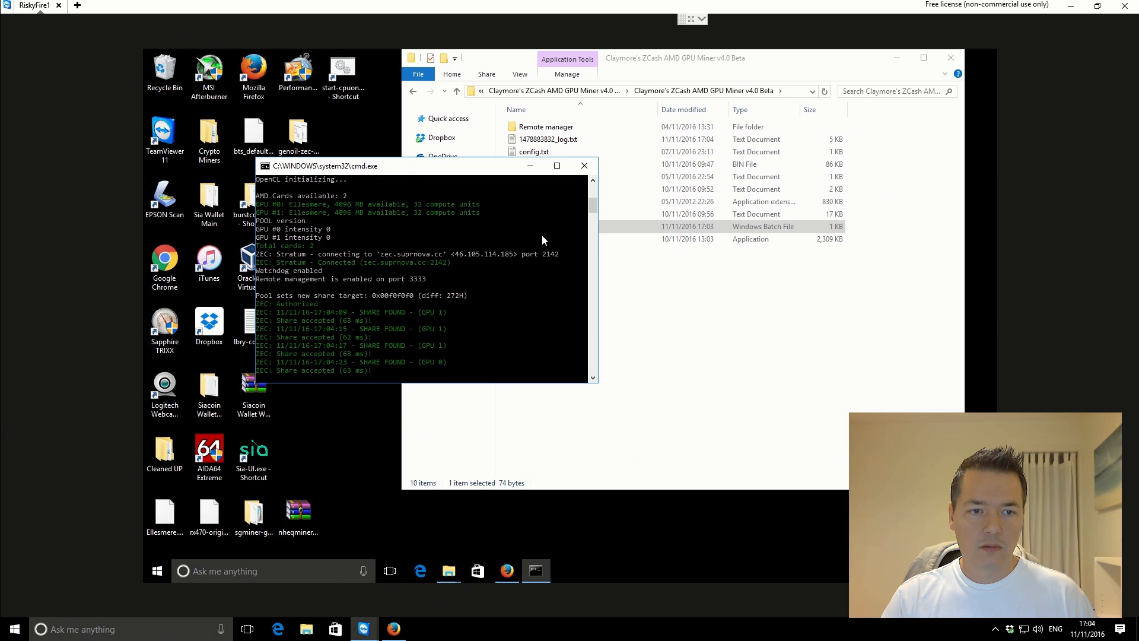
mouse_move(536, 289)
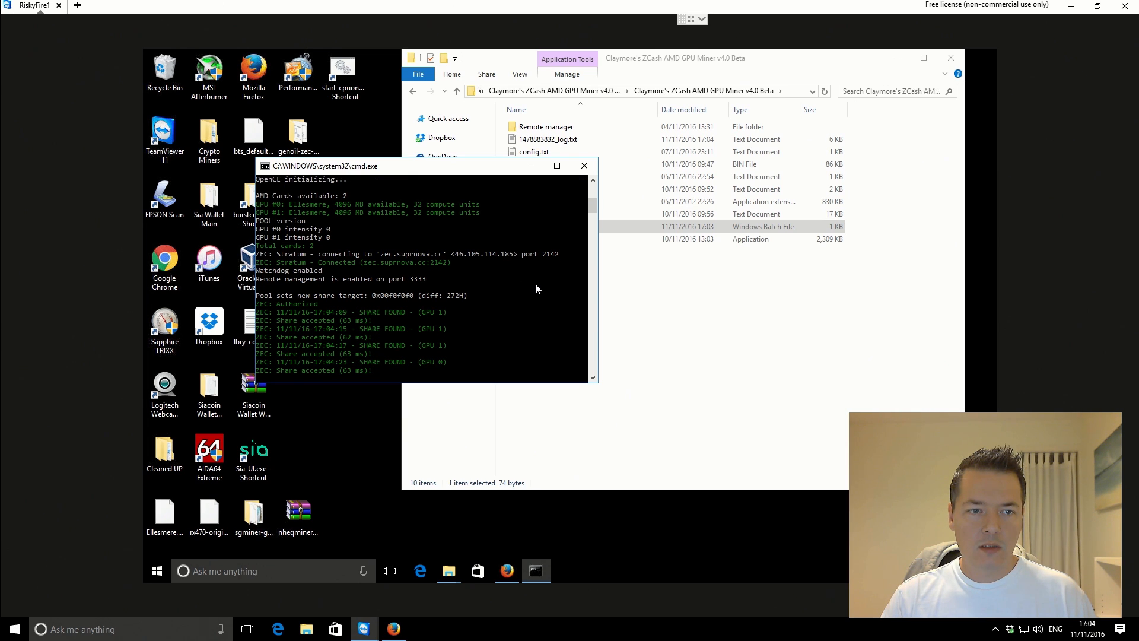
mouse_move(541, 289)
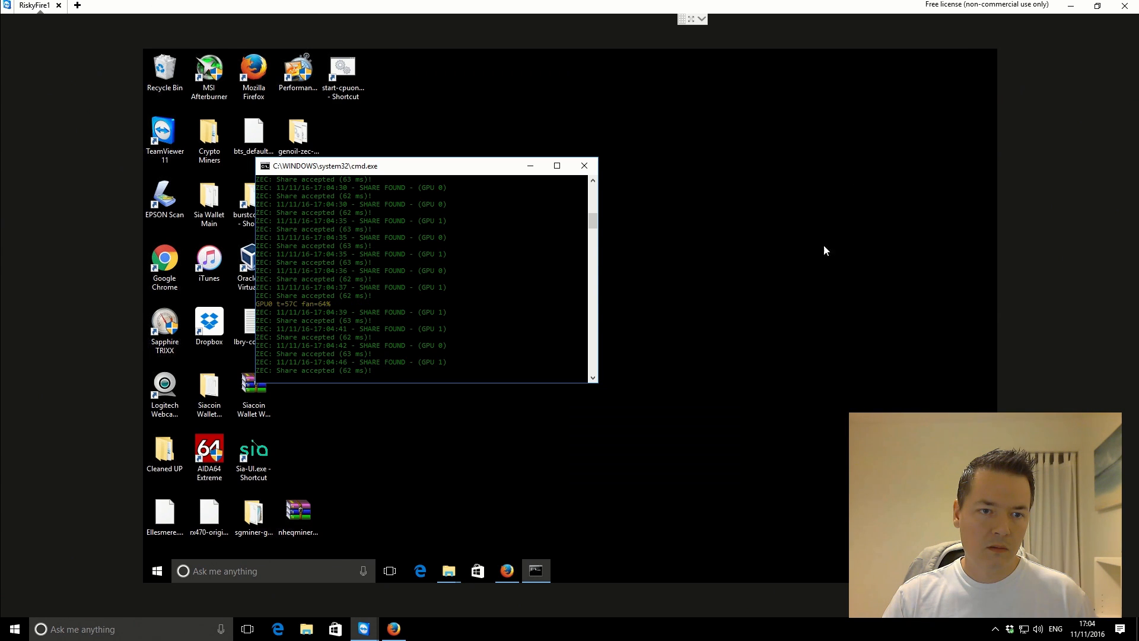
mouse_move(573, 261)
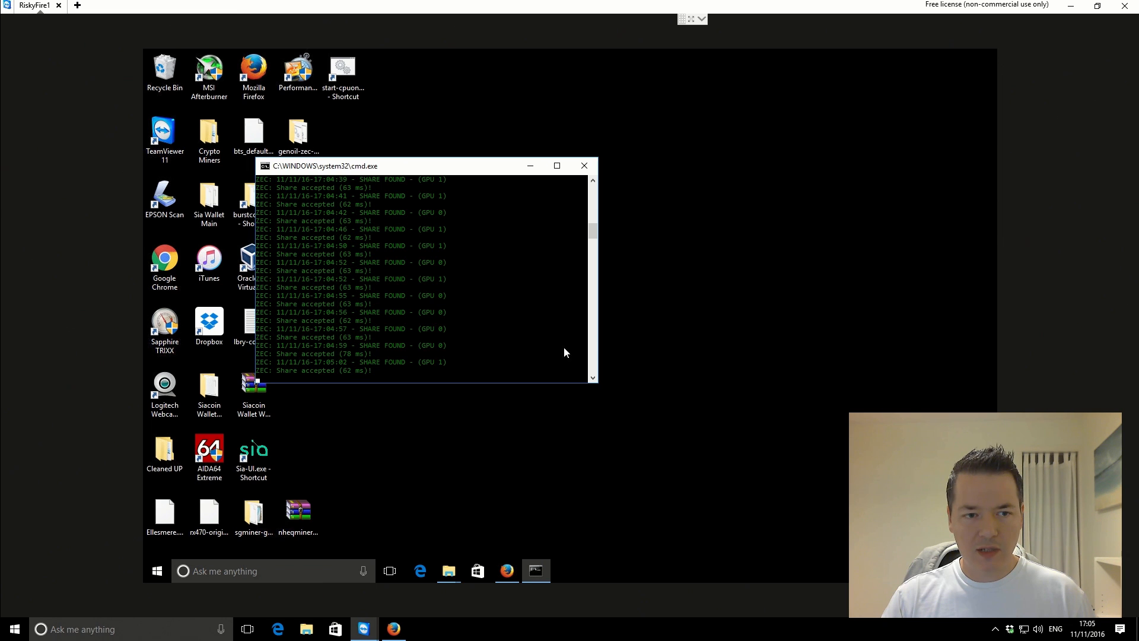
mouse_move(690, 399)
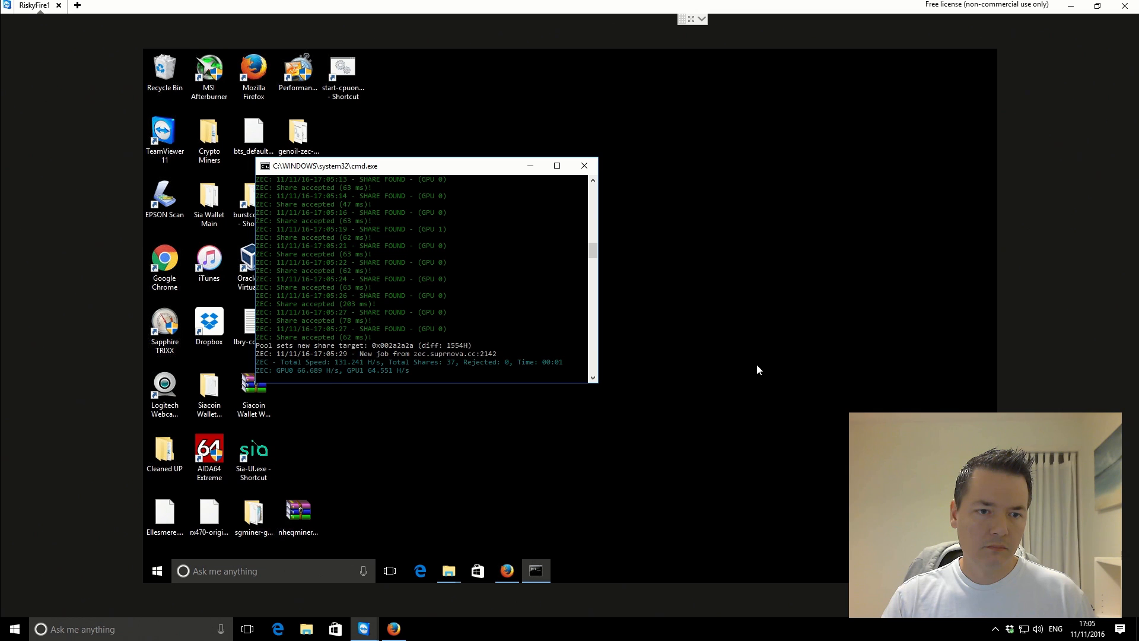
mouse_move(734, 404)
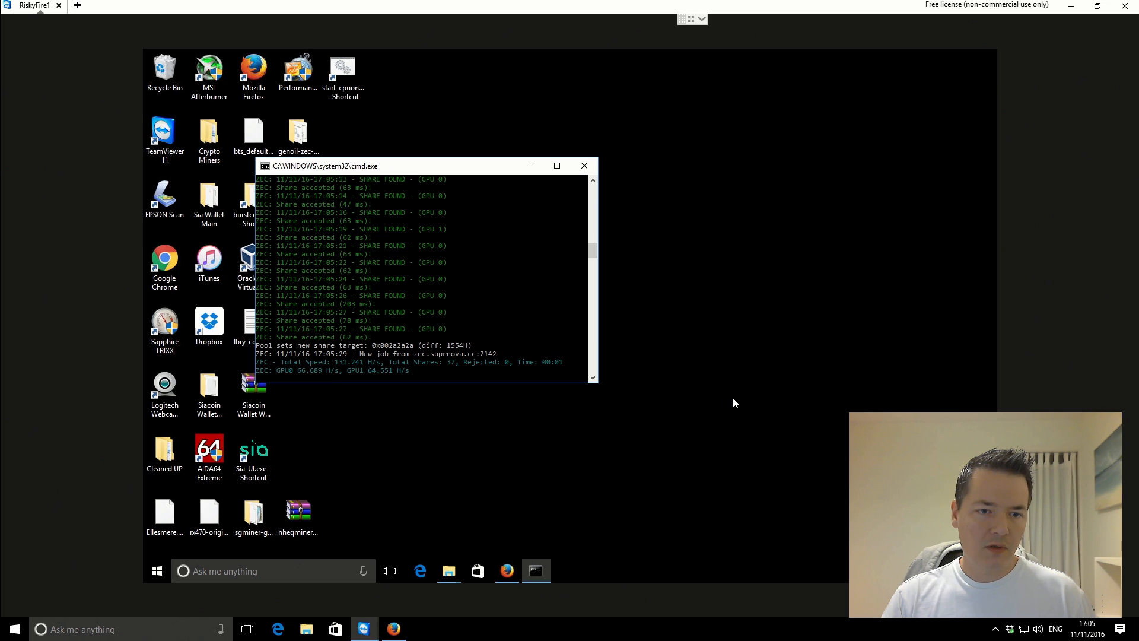
mouse_move(294, 380)
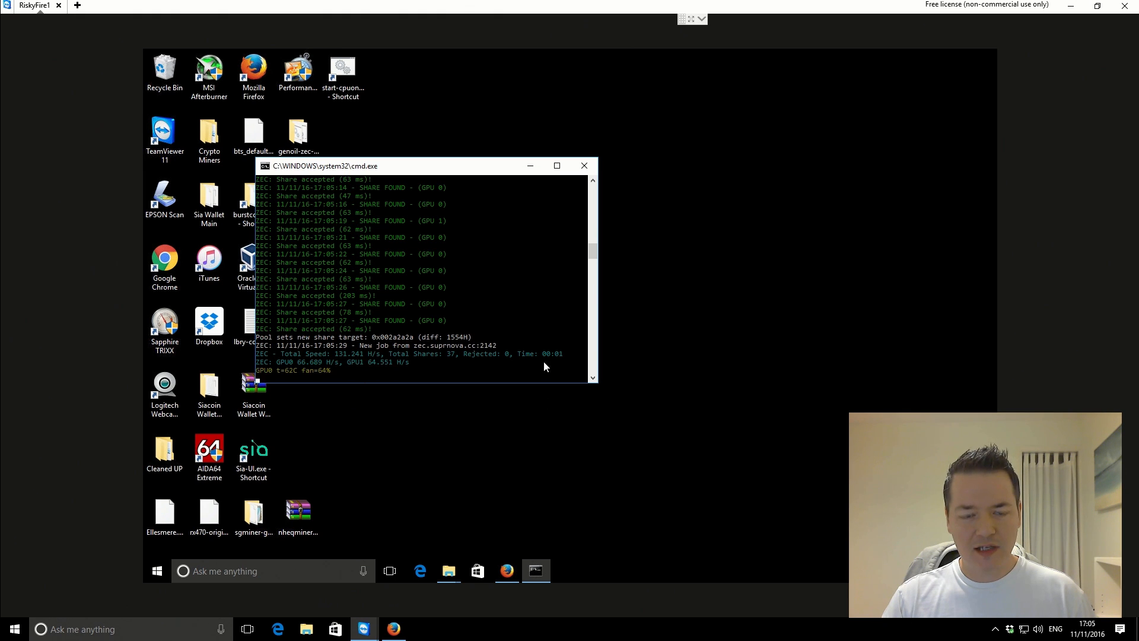
mouse_move(657, 388)
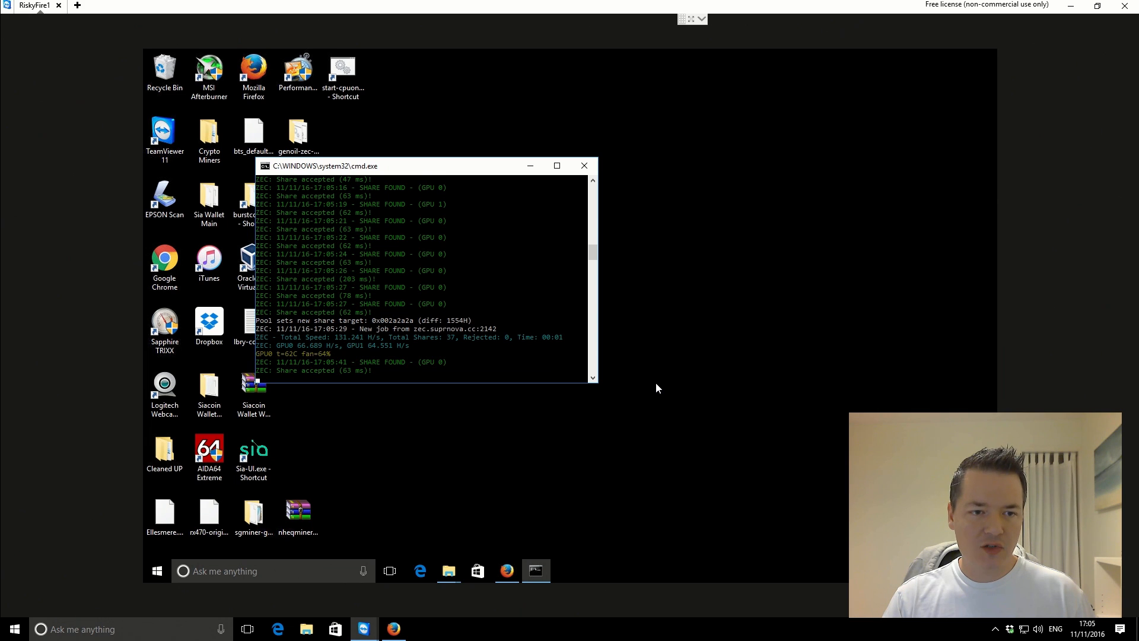
mouse_move(383, 342)
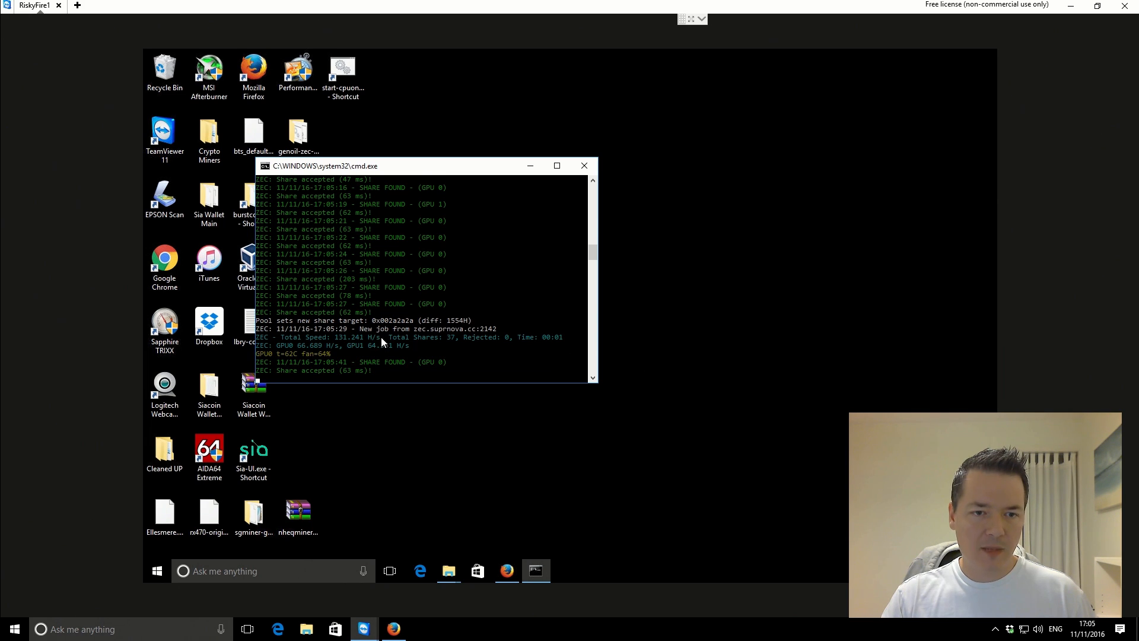
mouse_move(298, 355)
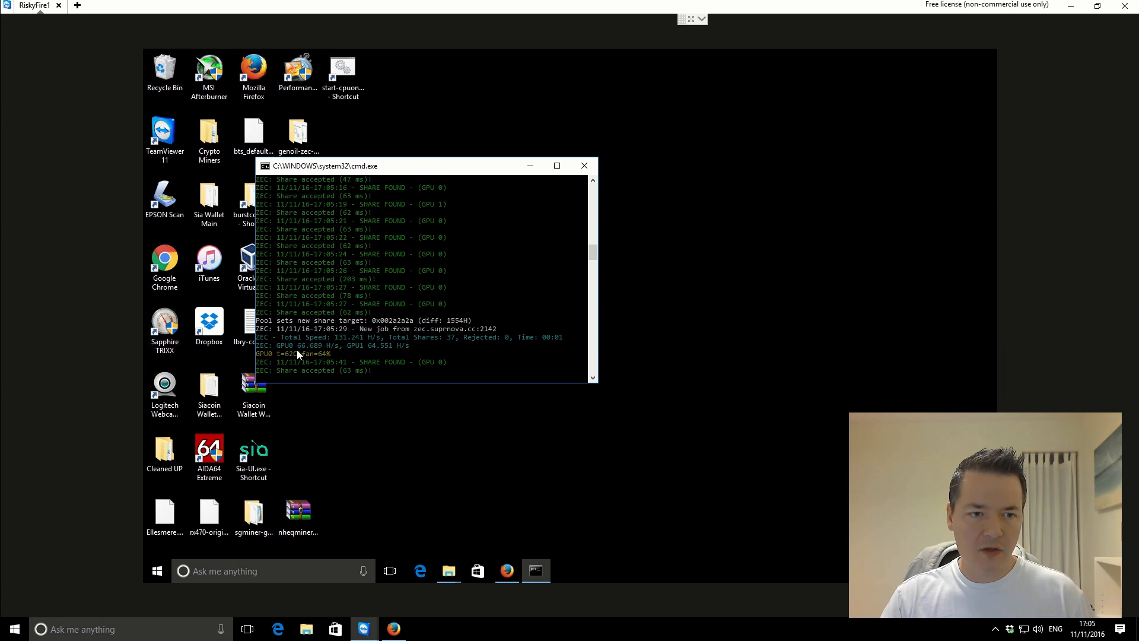
mouse_move(304, 355)
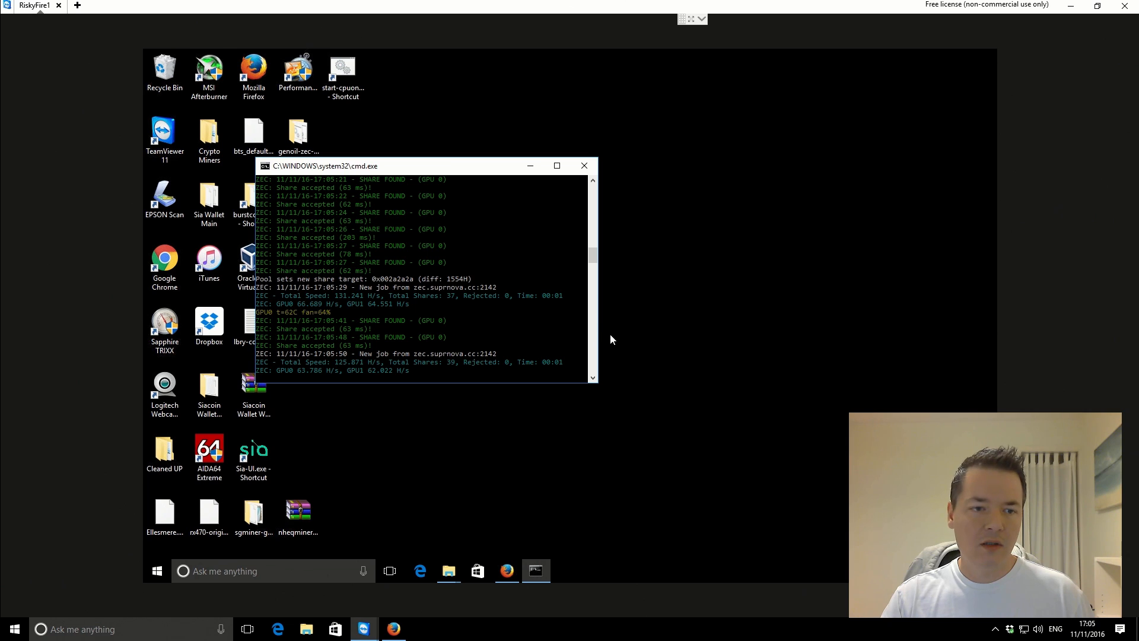
mouse_move(399, 373)
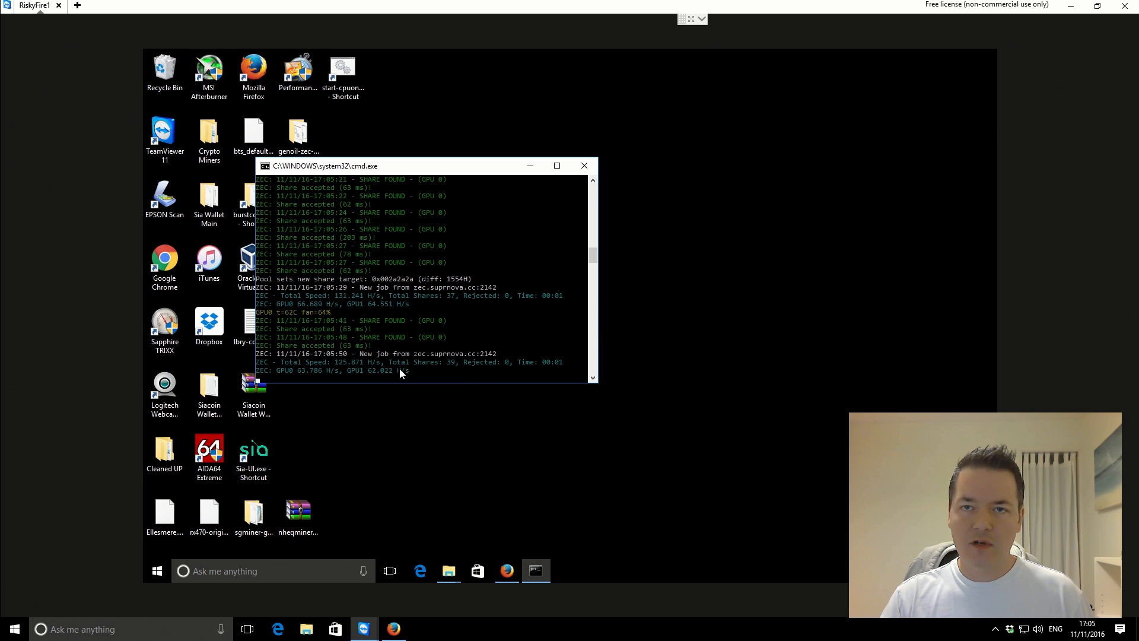
mouse_move(538, 255)
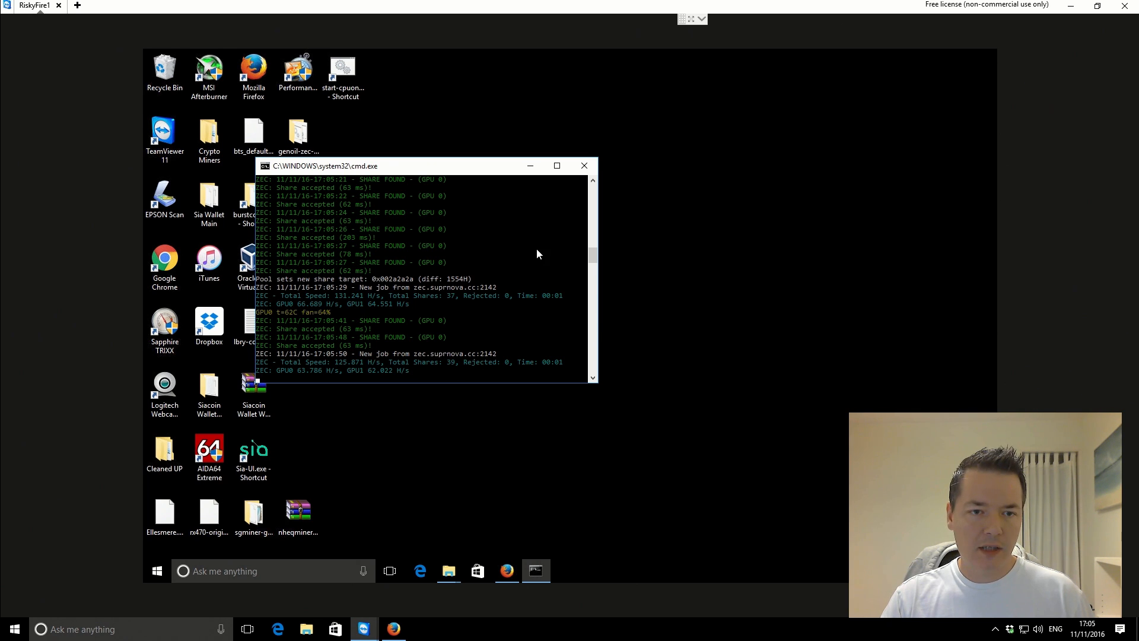
mouse_move(711, 323)
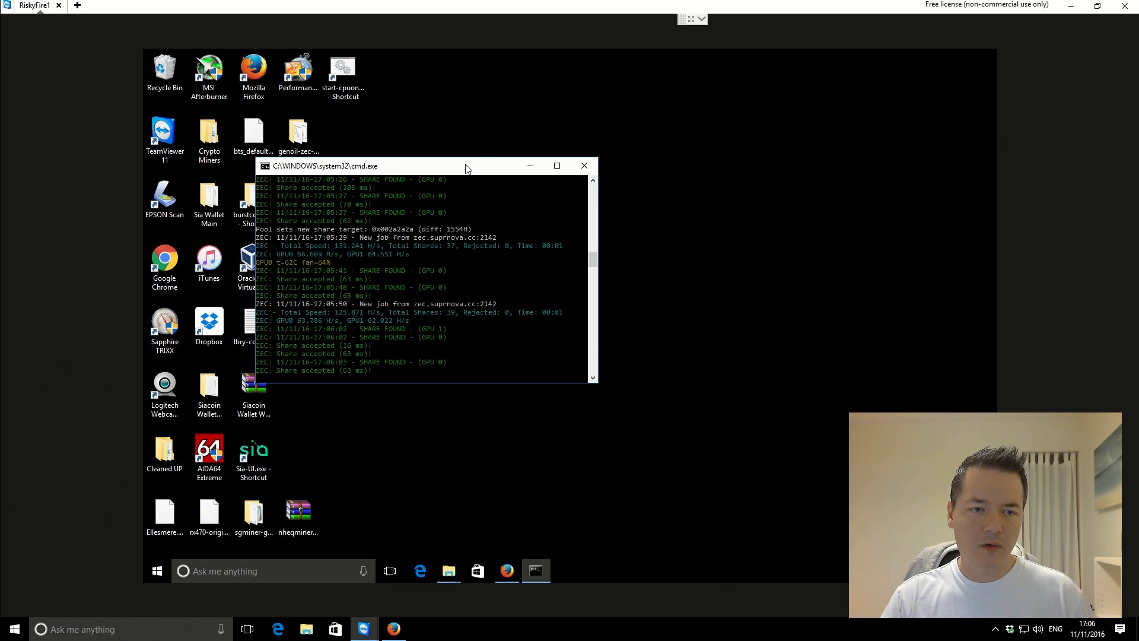
mouse_move(571, 118)
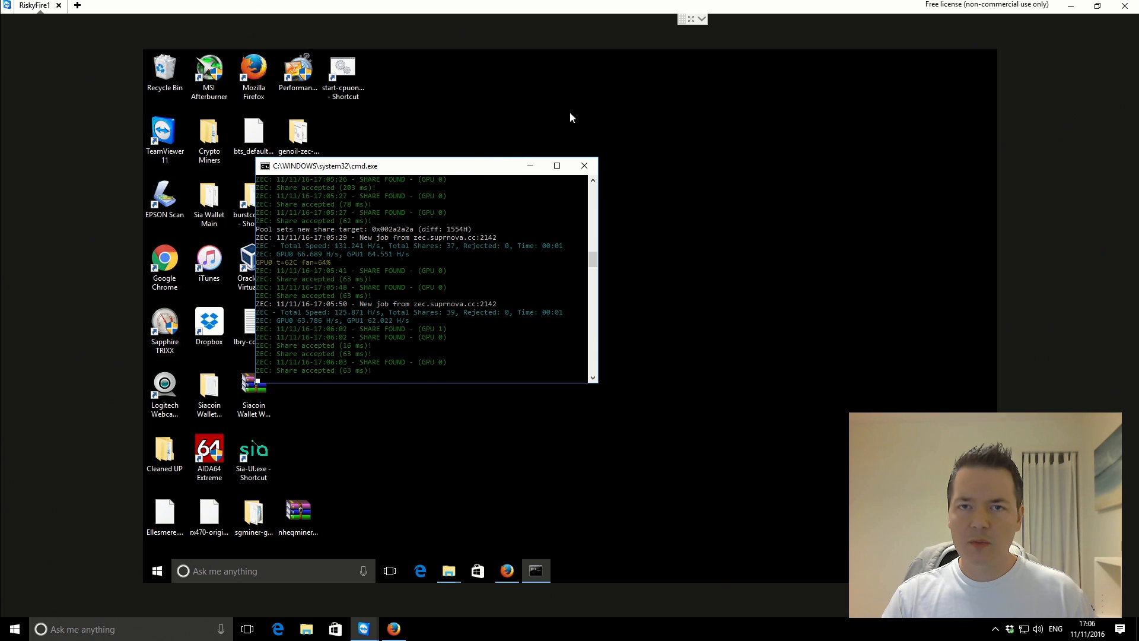
mouse_move(566, 246)
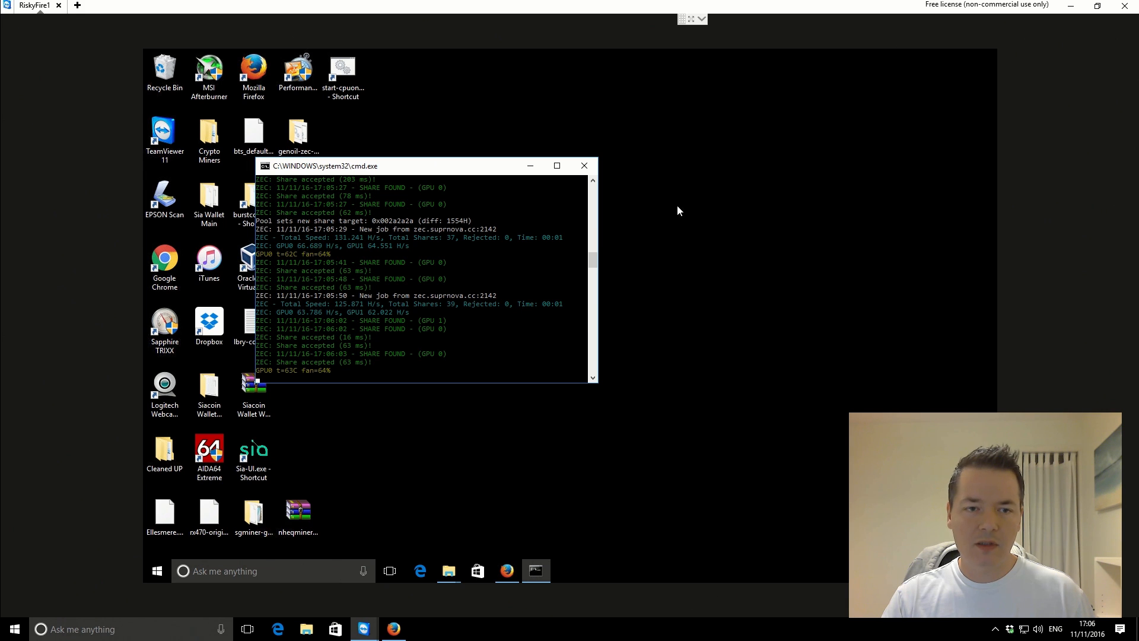
mouse_move(623, 210)
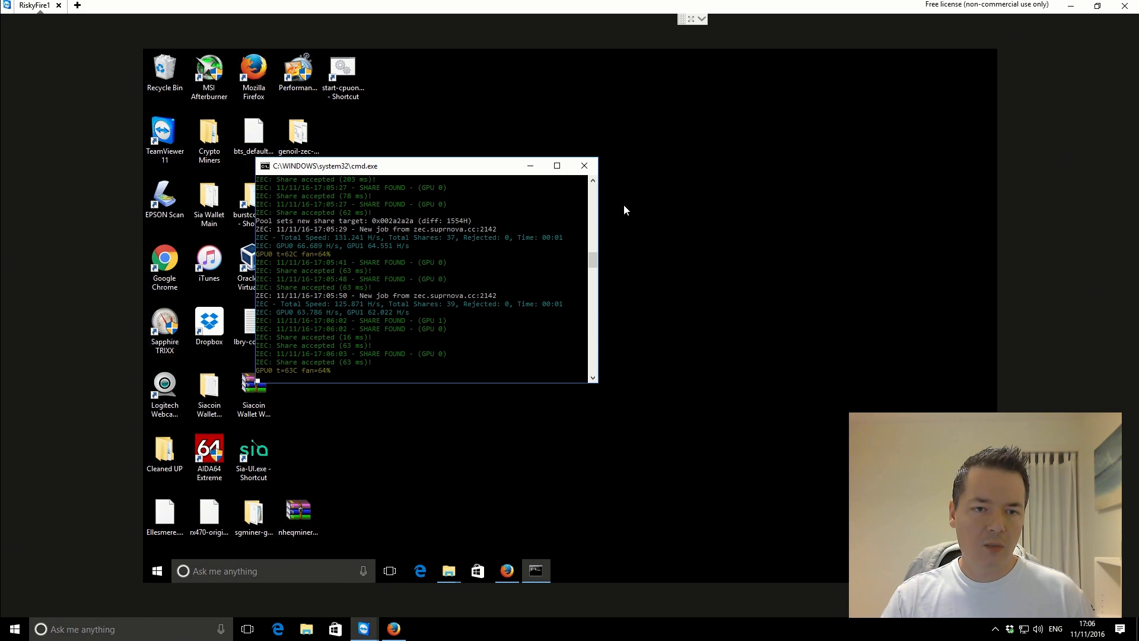
mouse_move(728, 257)
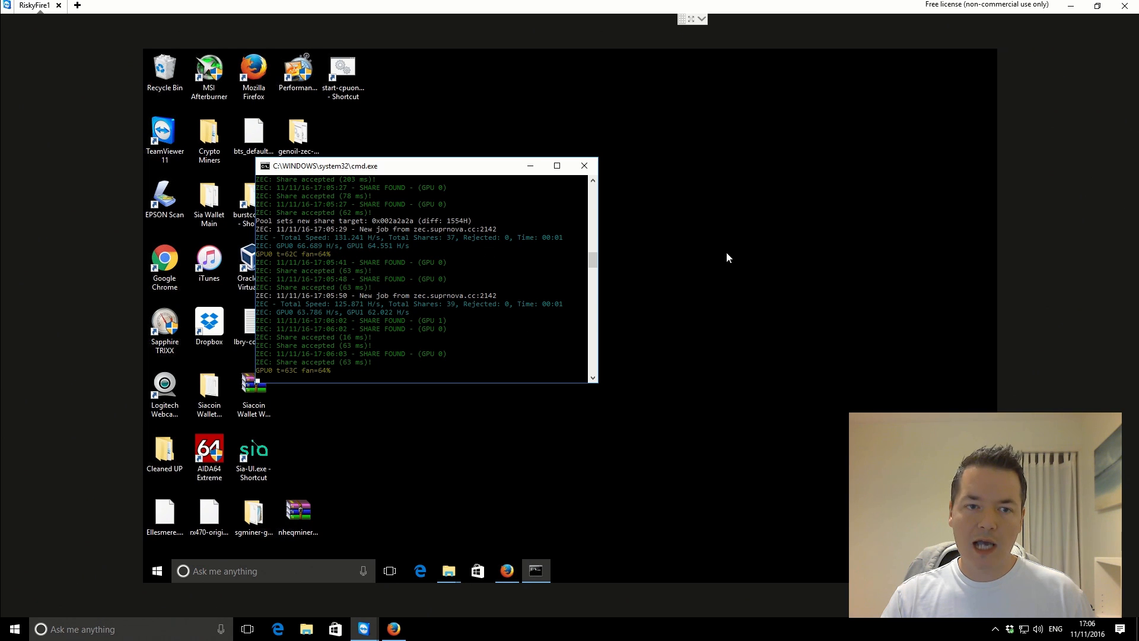
mouse_move(639, 245)
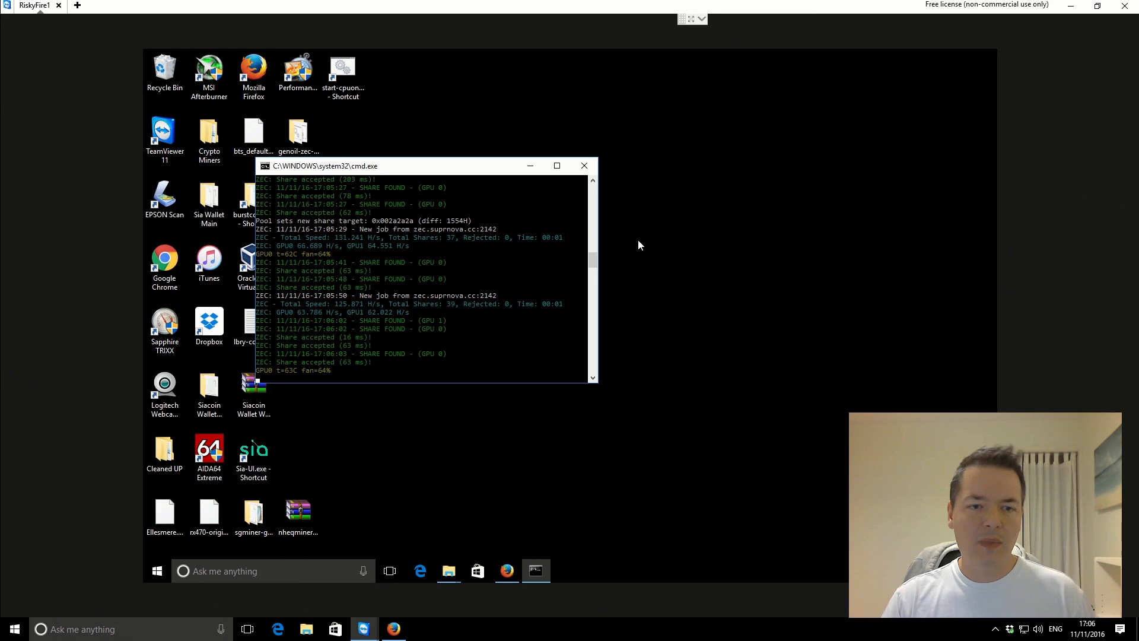
mouse_move(645, 235)
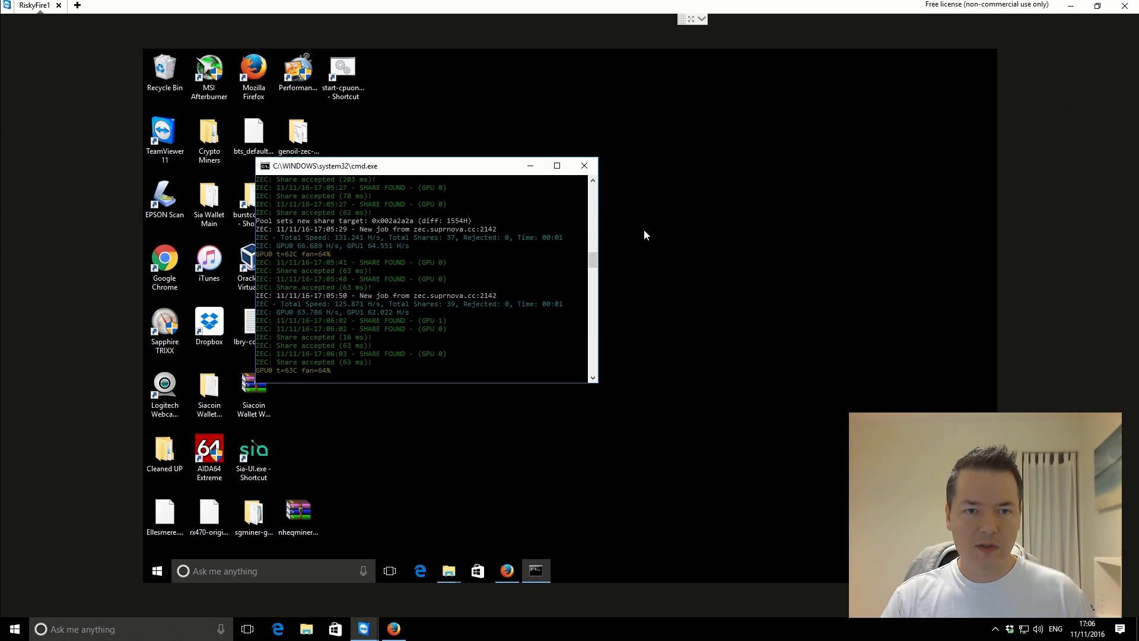
mouse_move(462, 170)
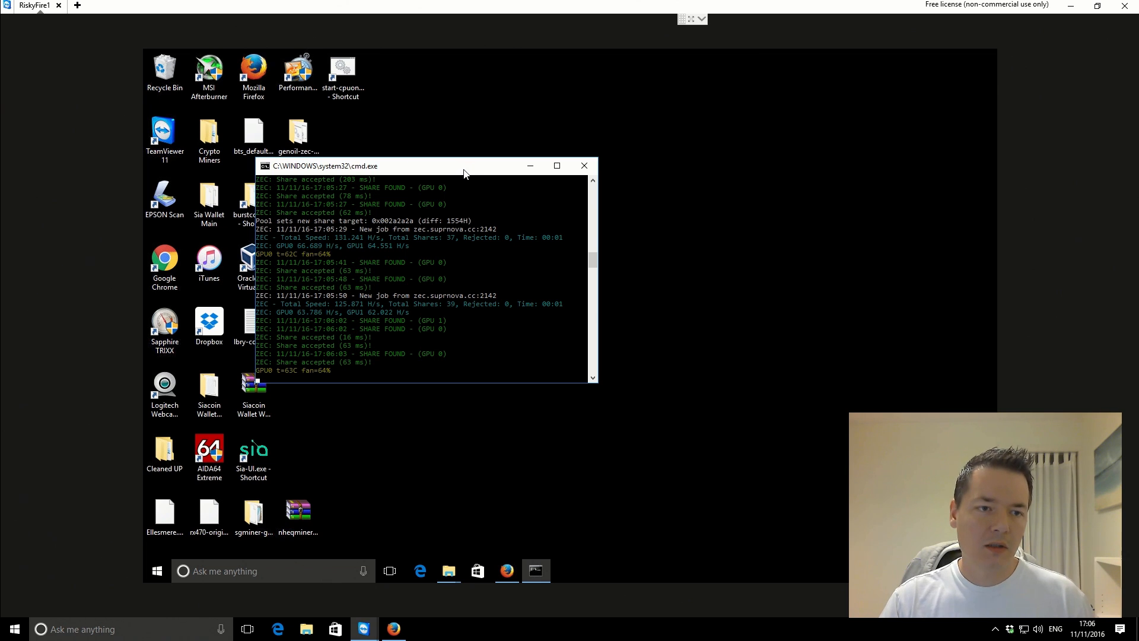
mouse_move(459, 173)
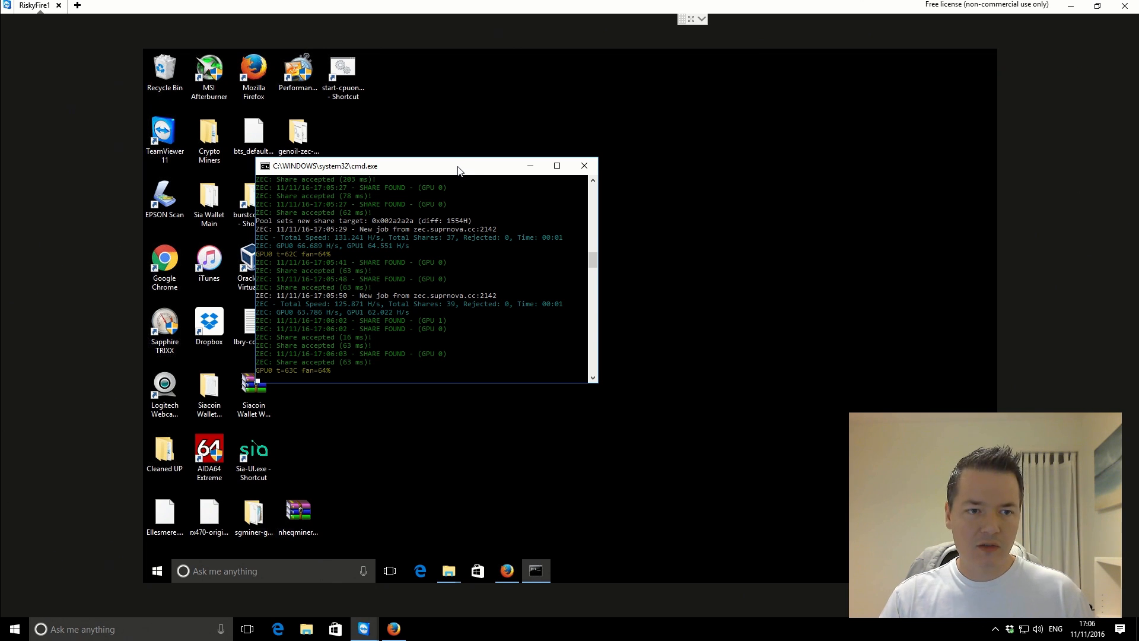
mouse_move(703, 194)
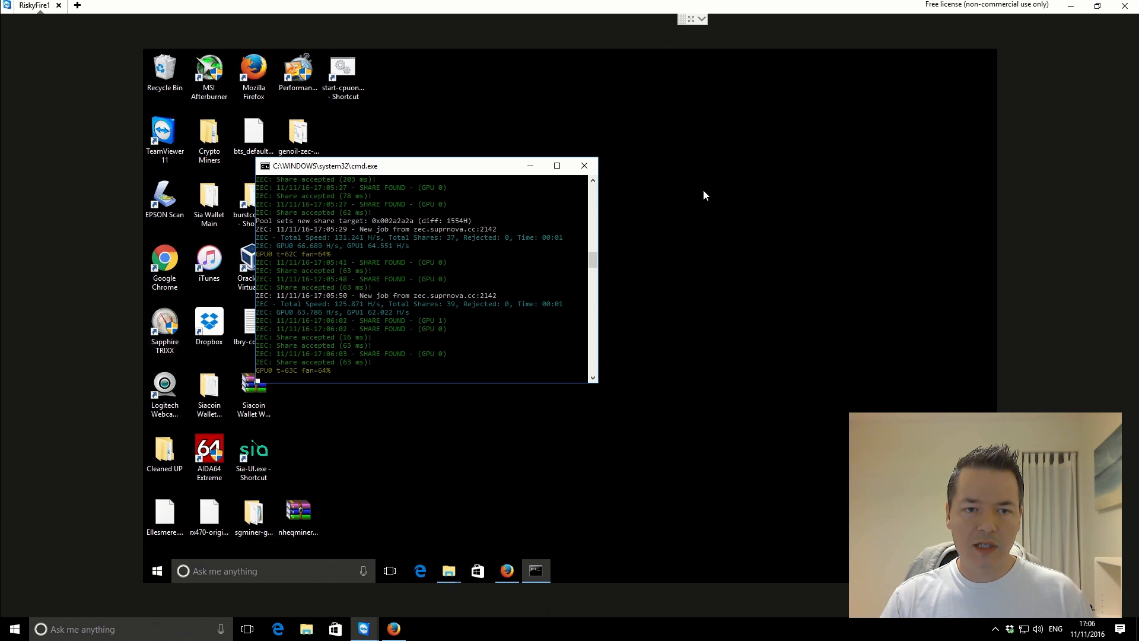
mouse_move(673, 263)
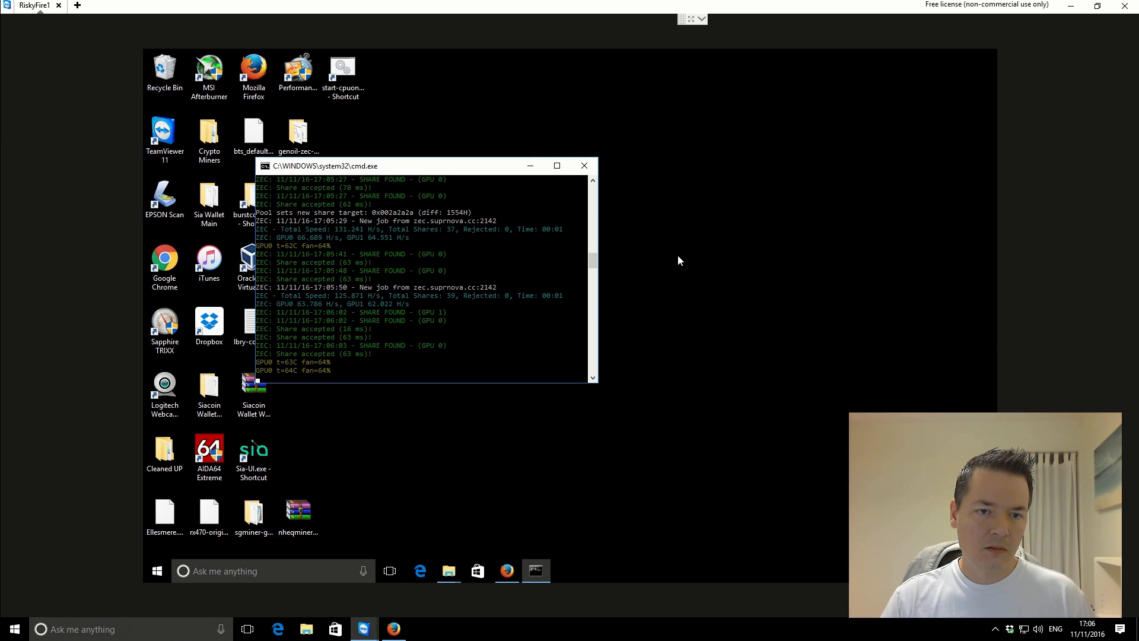
mouse_move(469, 307)
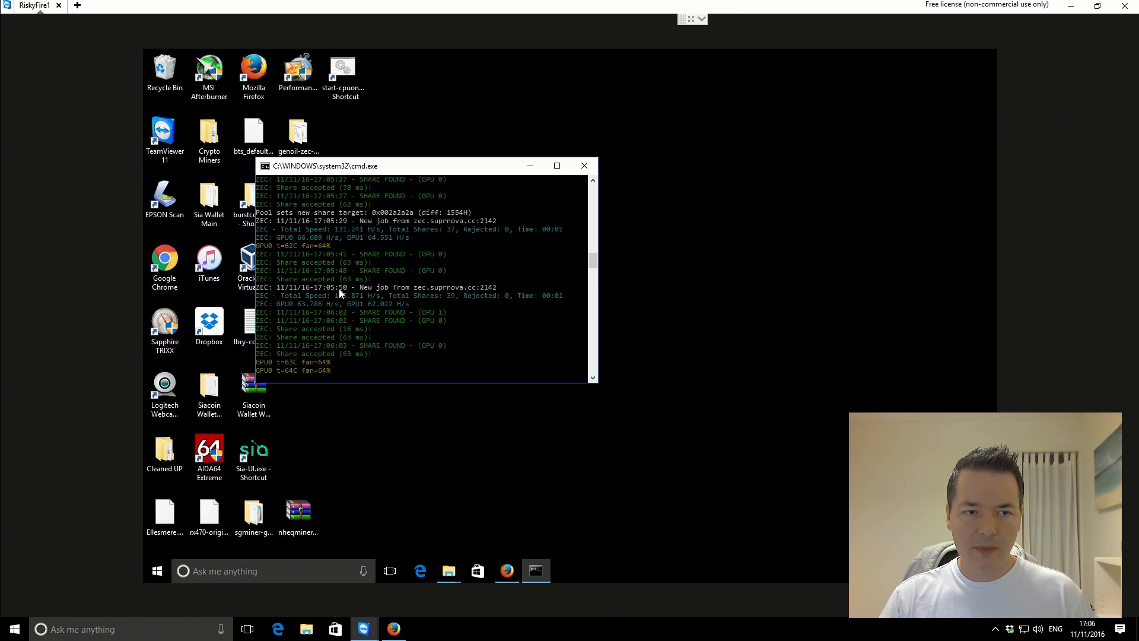
mouse_move(614, 334)
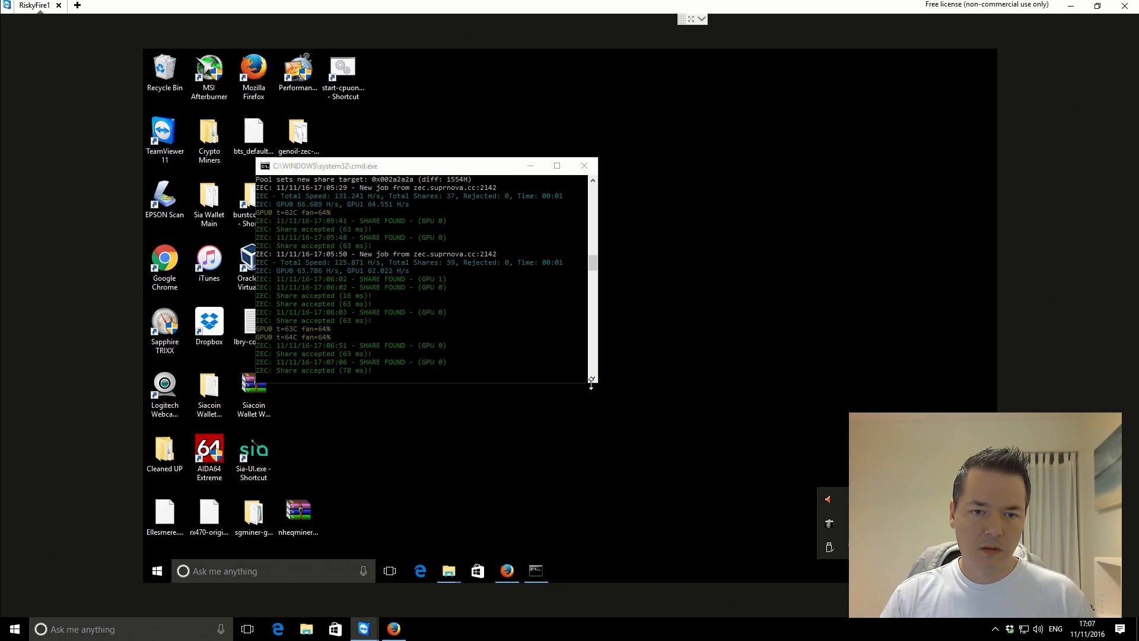
scroll("down", 3)
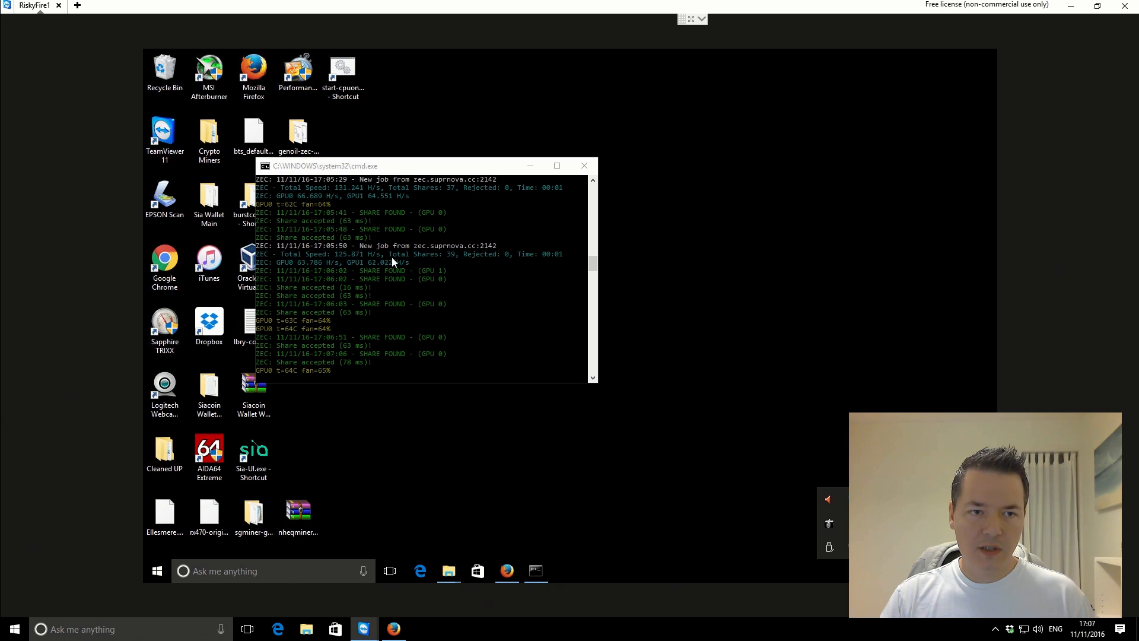
mouse_move(369, 274)
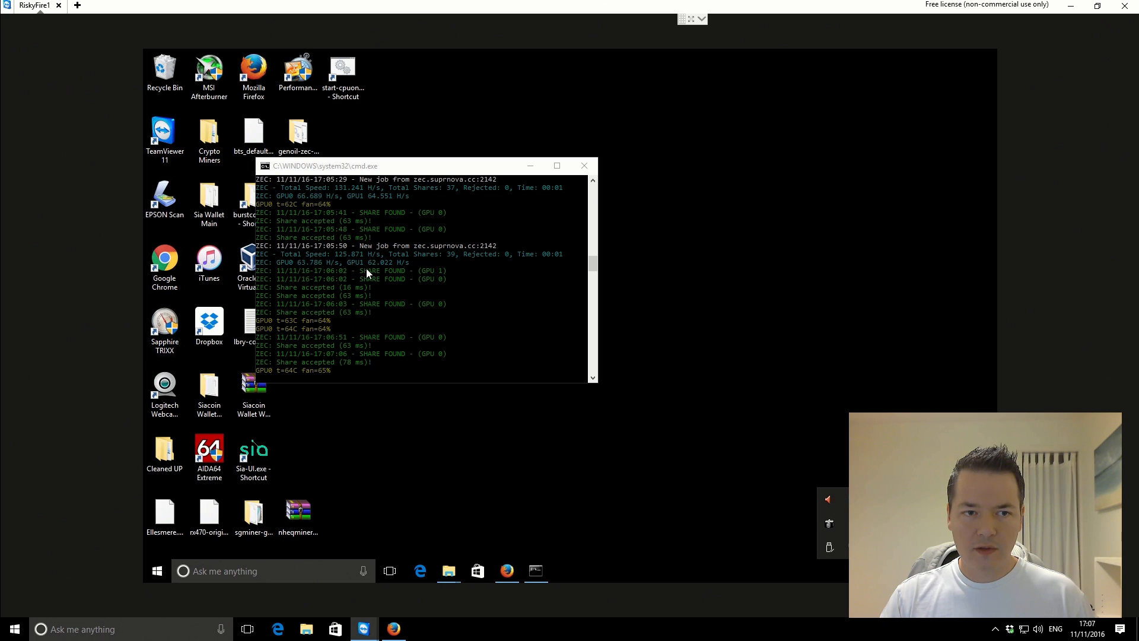
mouse_move(370, 264)
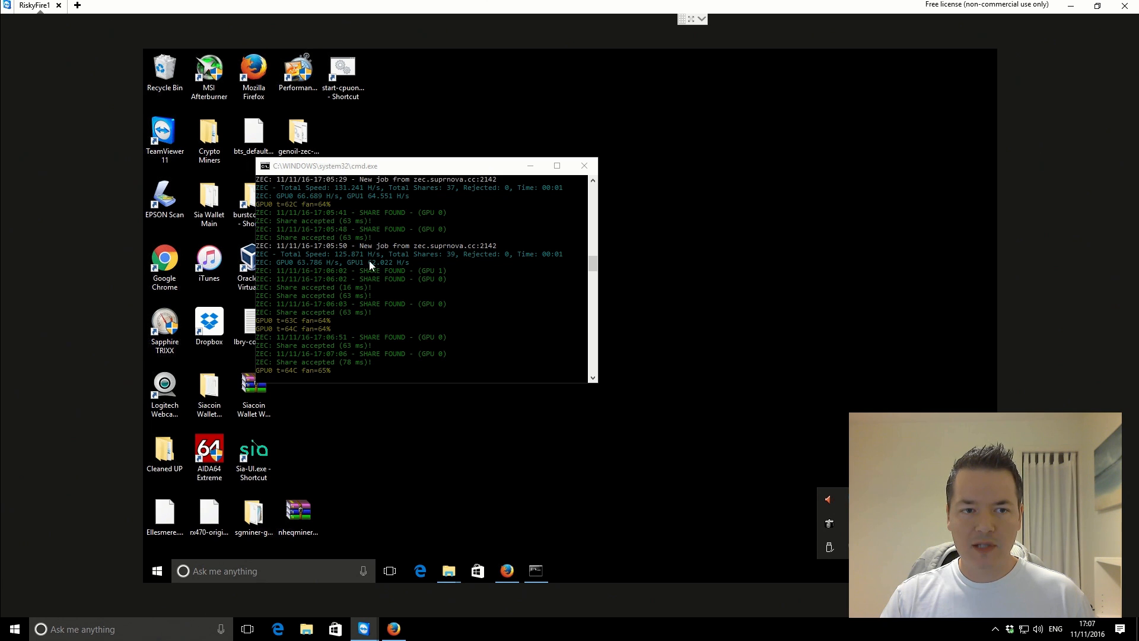
mouse_move(692, 279)
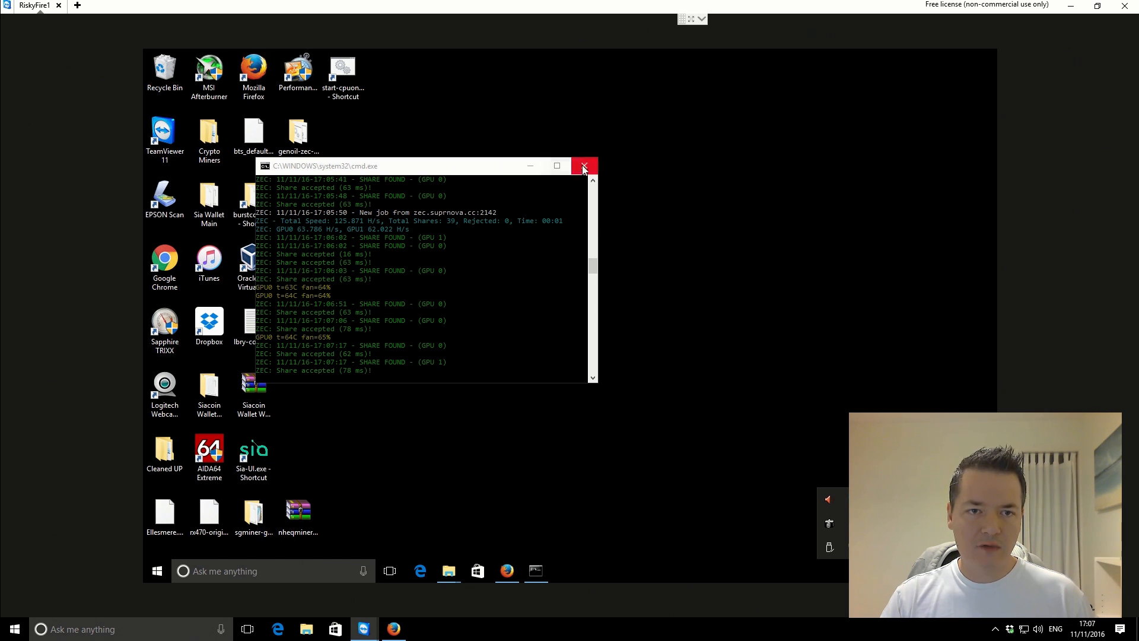
mouse_move(530, 165)
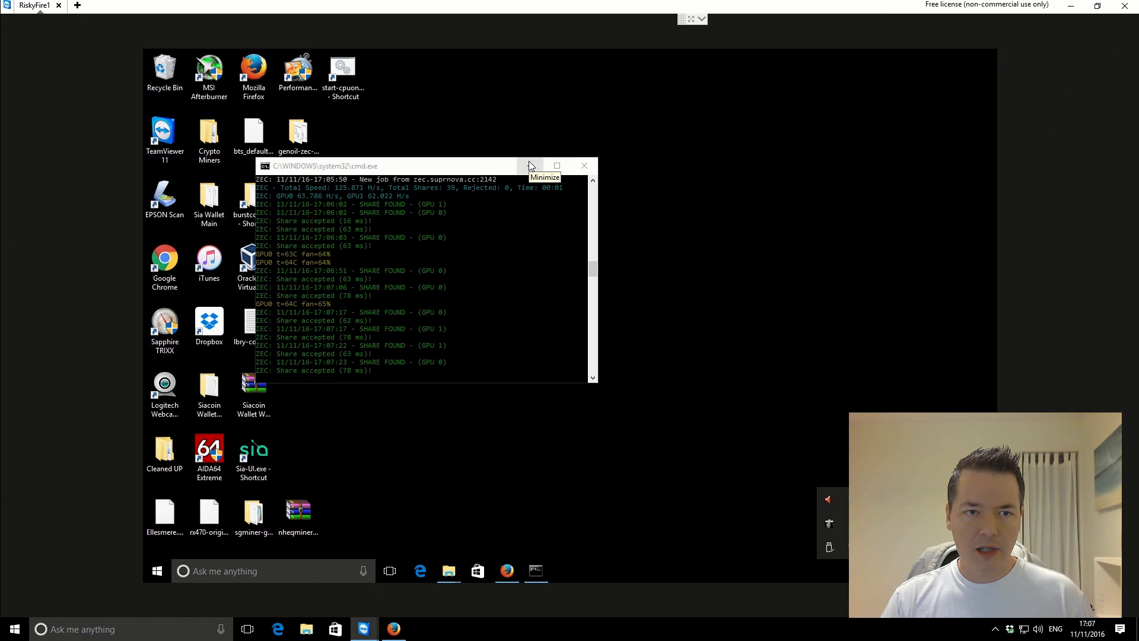
mouse_move(764, 198)
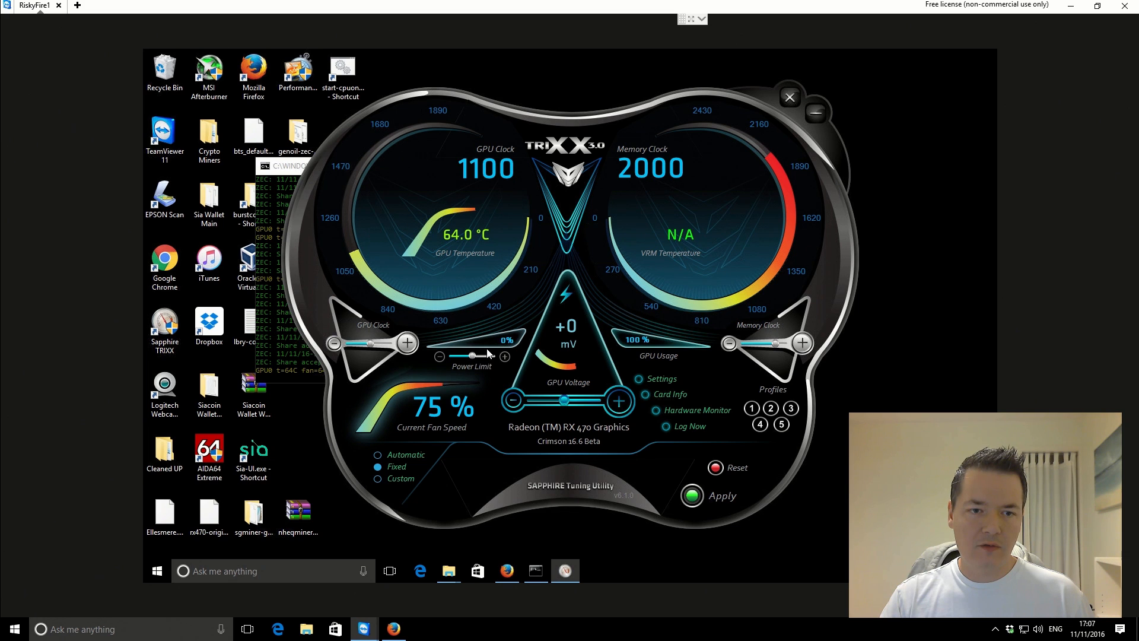
mouse_move(695, 411)
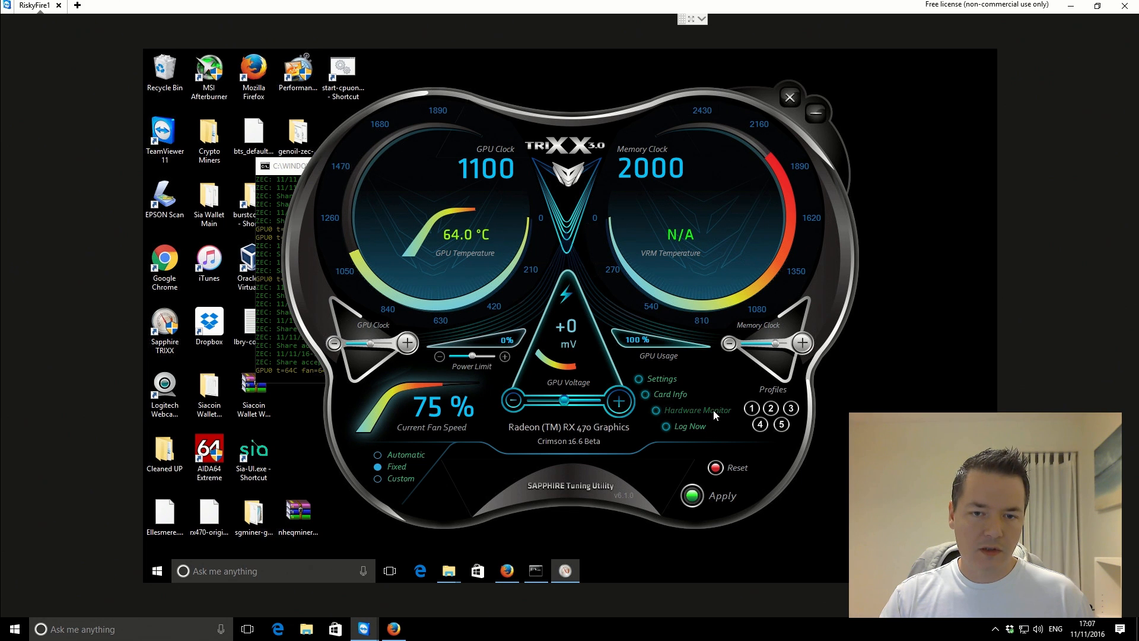
left_click(695, 410)
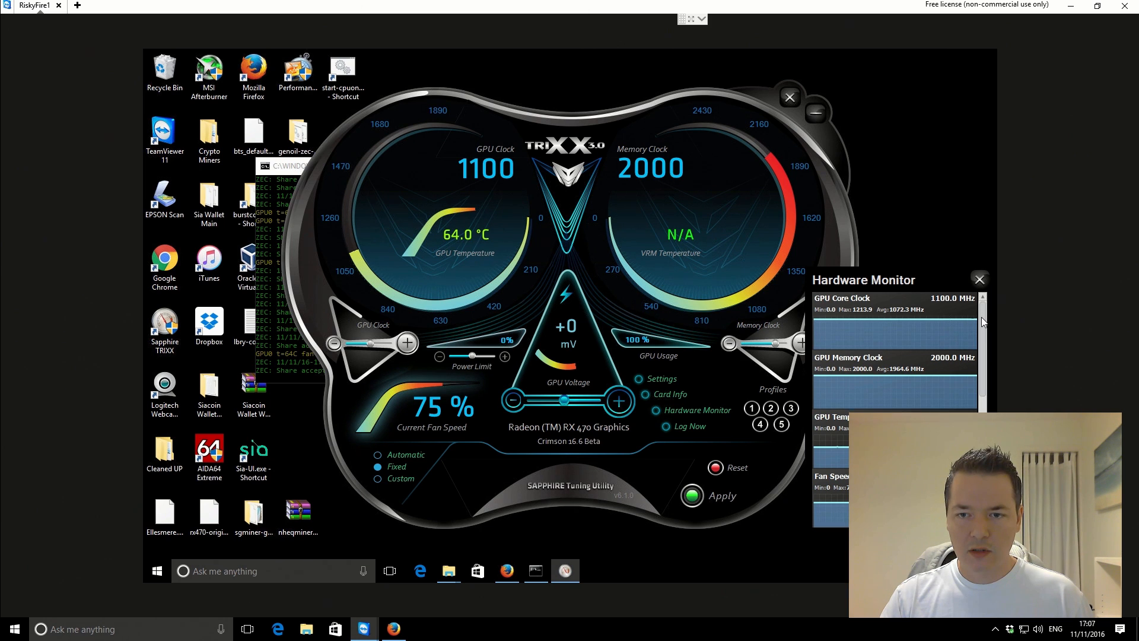
scroll("down", 3)
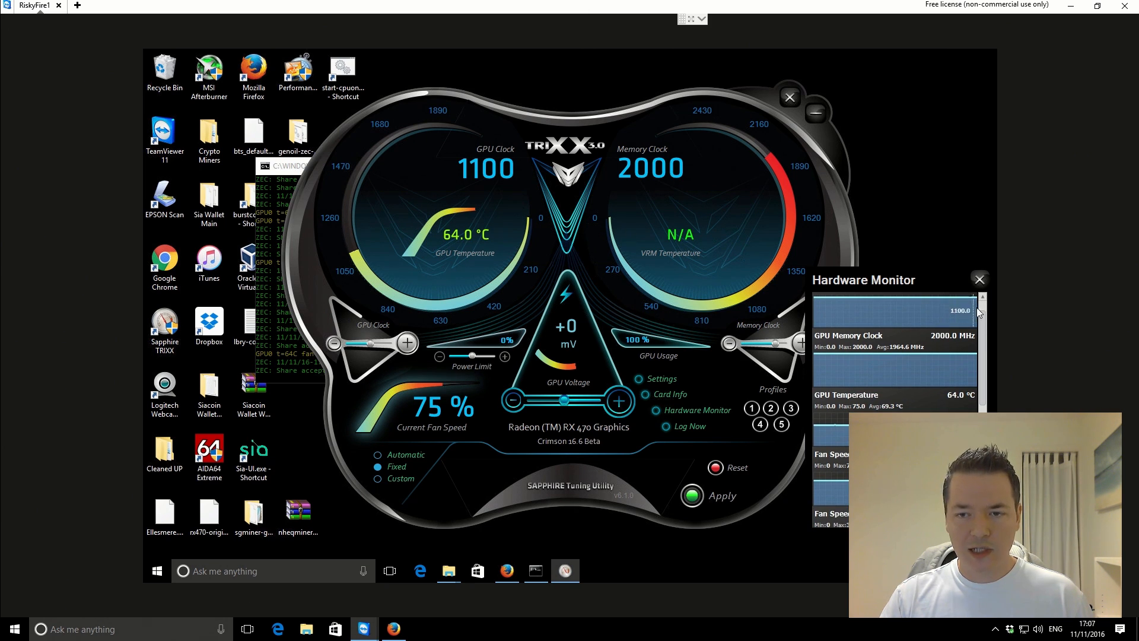
mouse_move(932, 372)
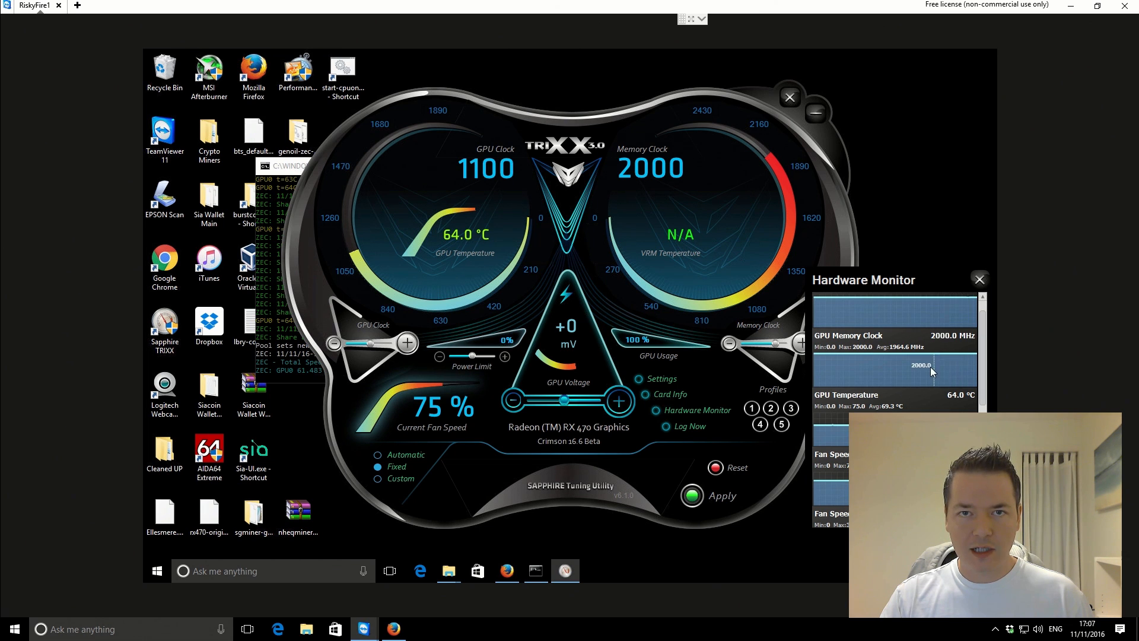
scroll("down", 3)
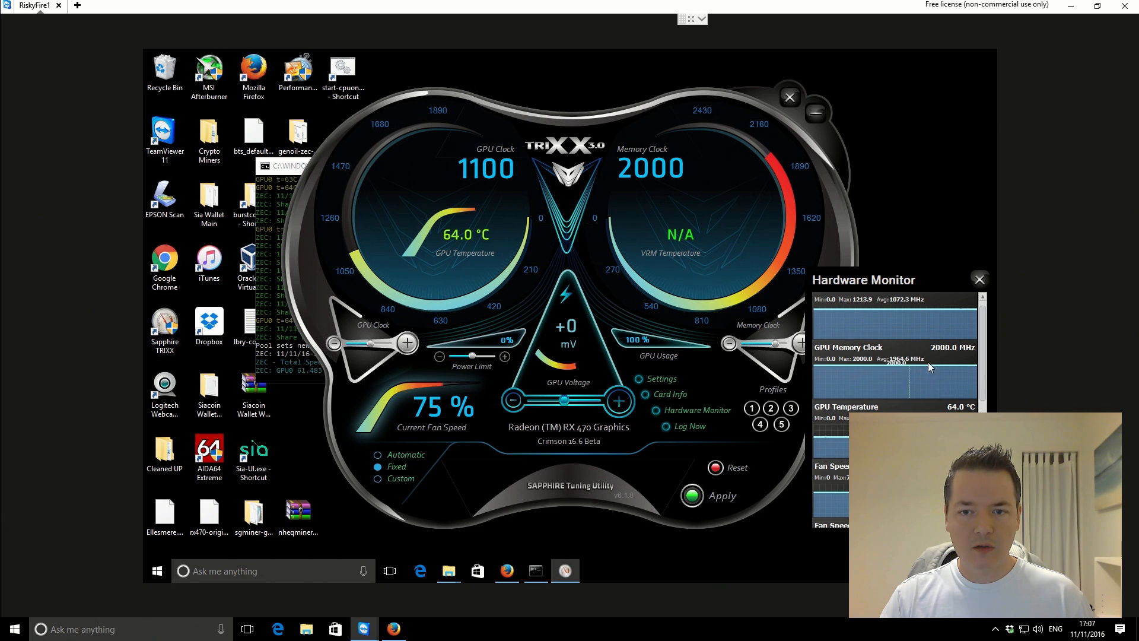
mouse_move(980, 360)
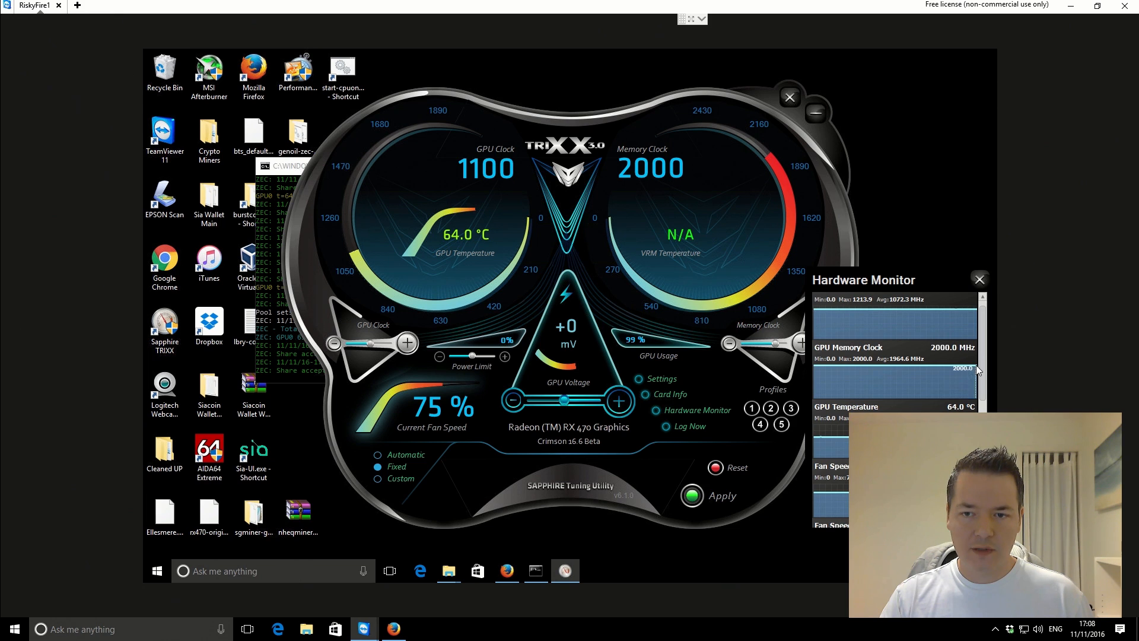
scroll("down", 3)
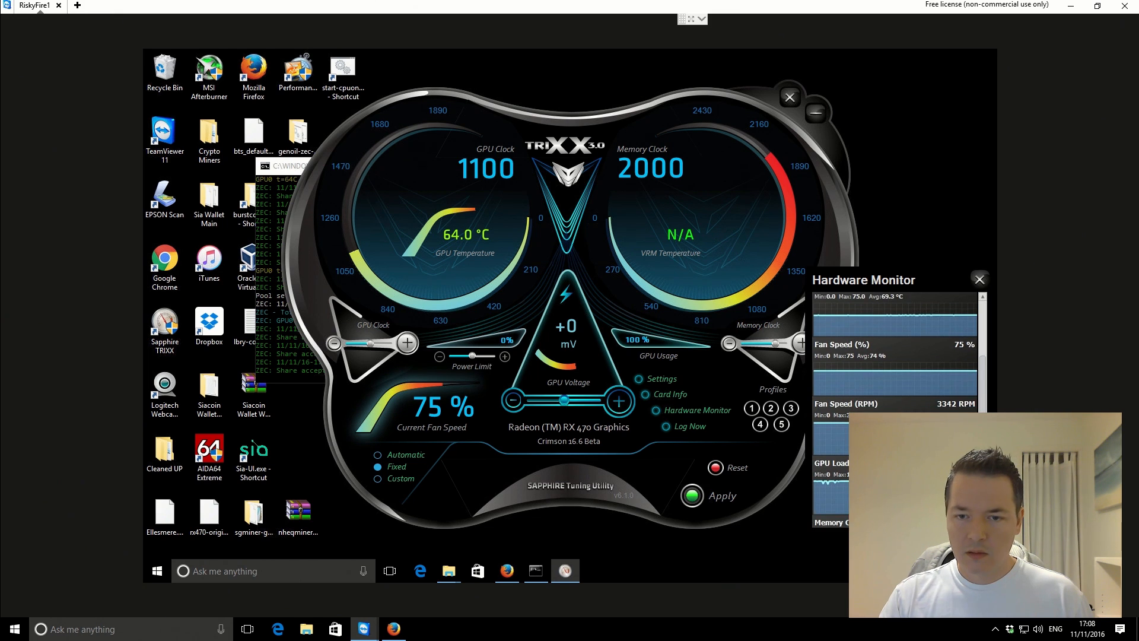
scroll("down", 3)
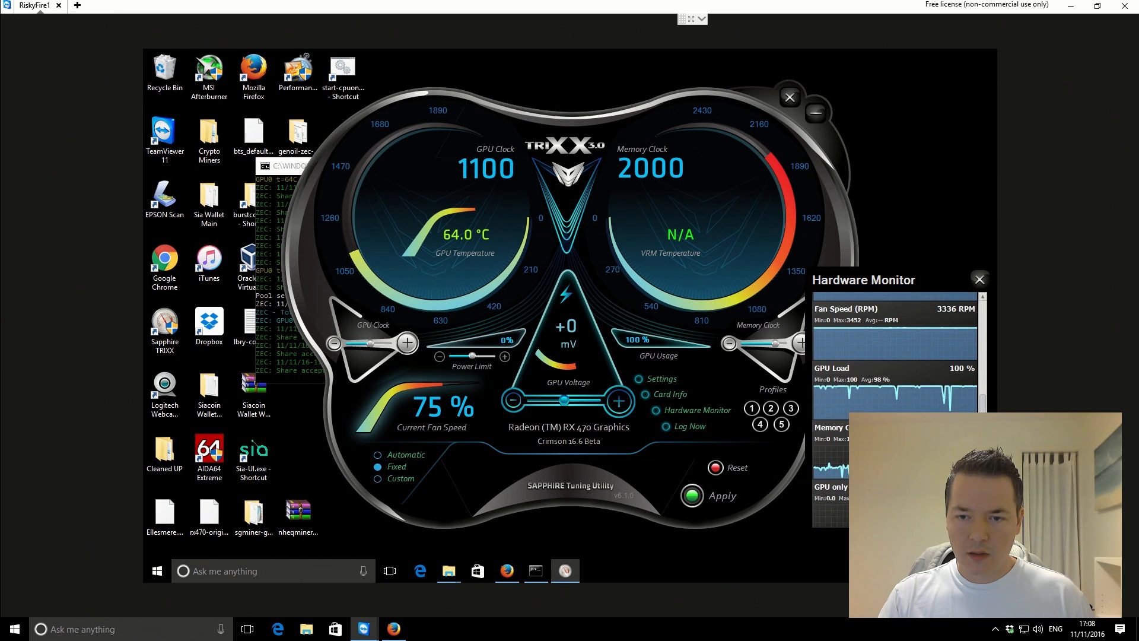
scroll("up", 3)
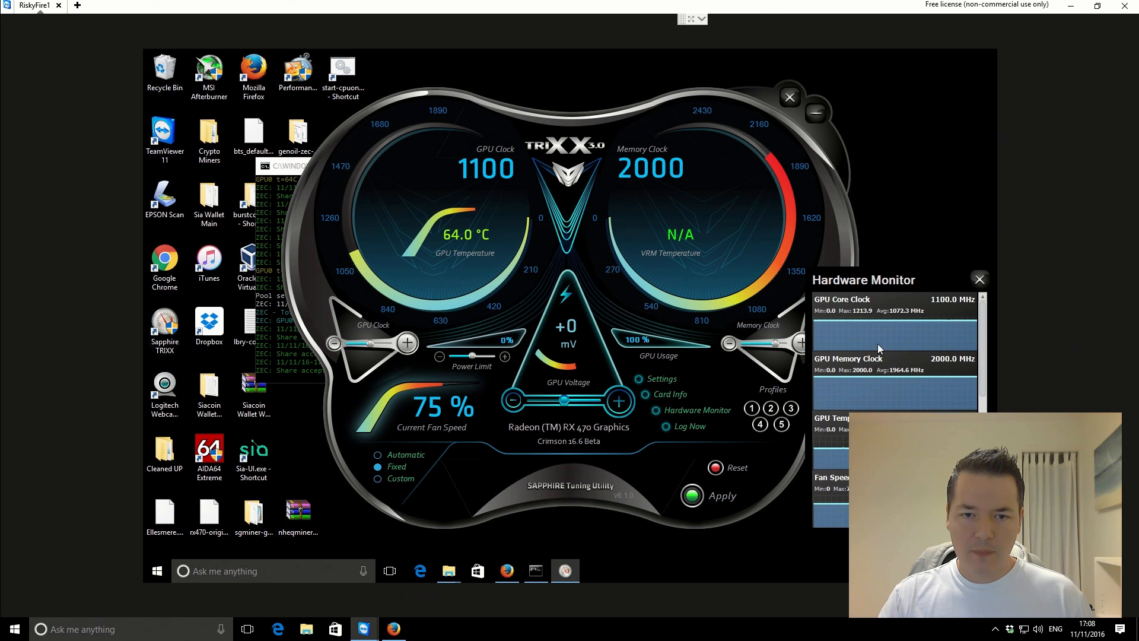
Step: Close TRIXX's hardware monitor graphs, then open and close its settings unchanged
left_click(978, 279)
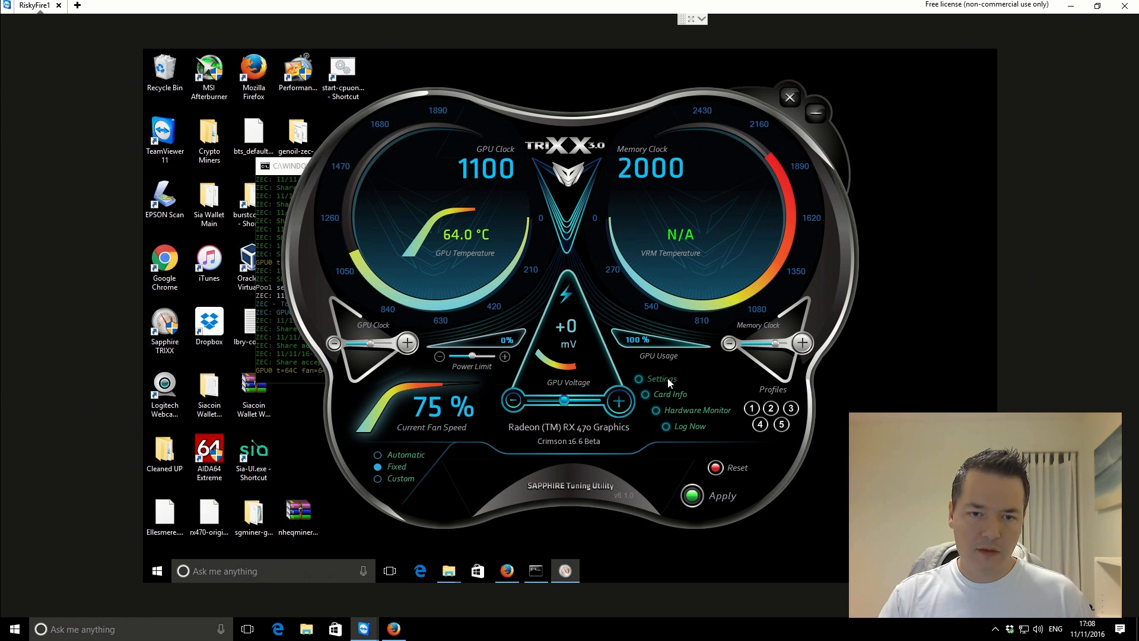
left_click(661, 378)
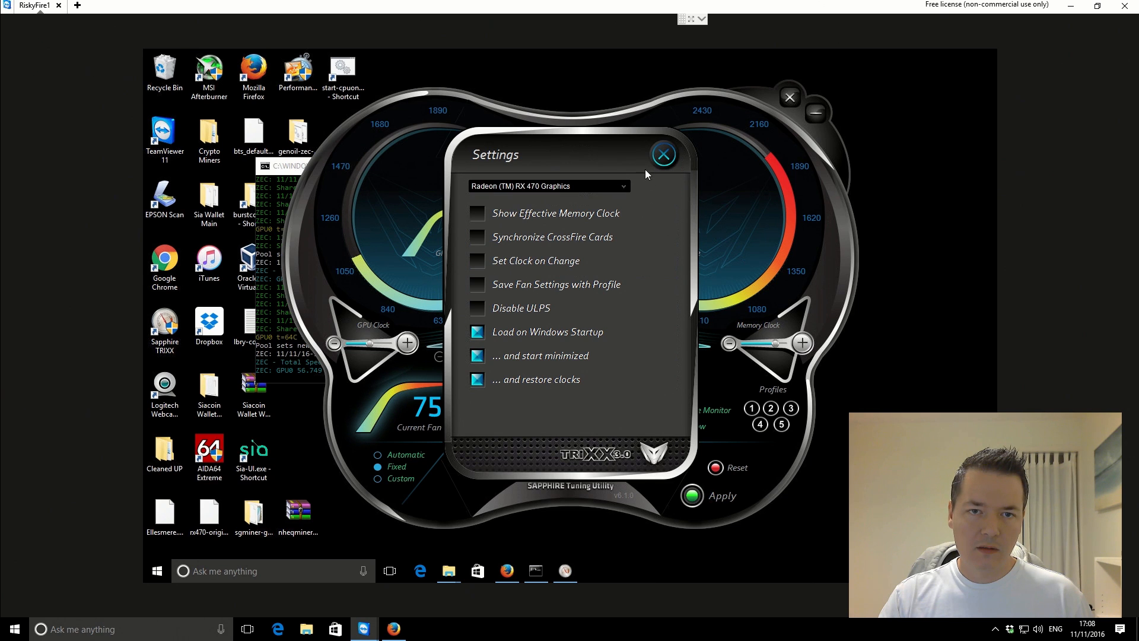
left_click(662, 155)
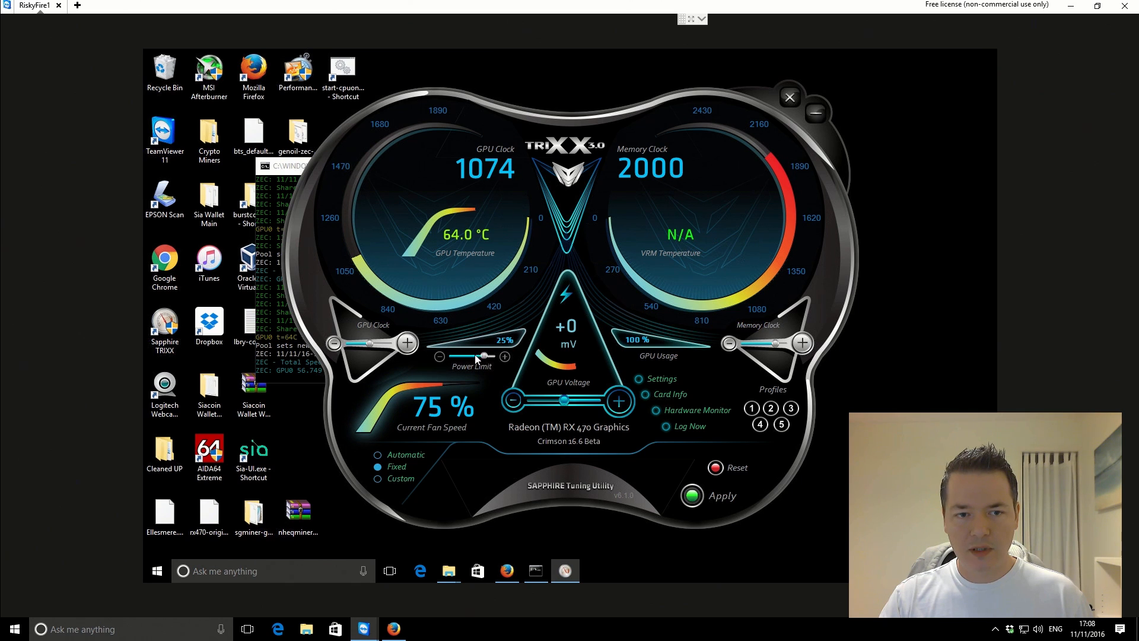
mouse_move(497, 359)
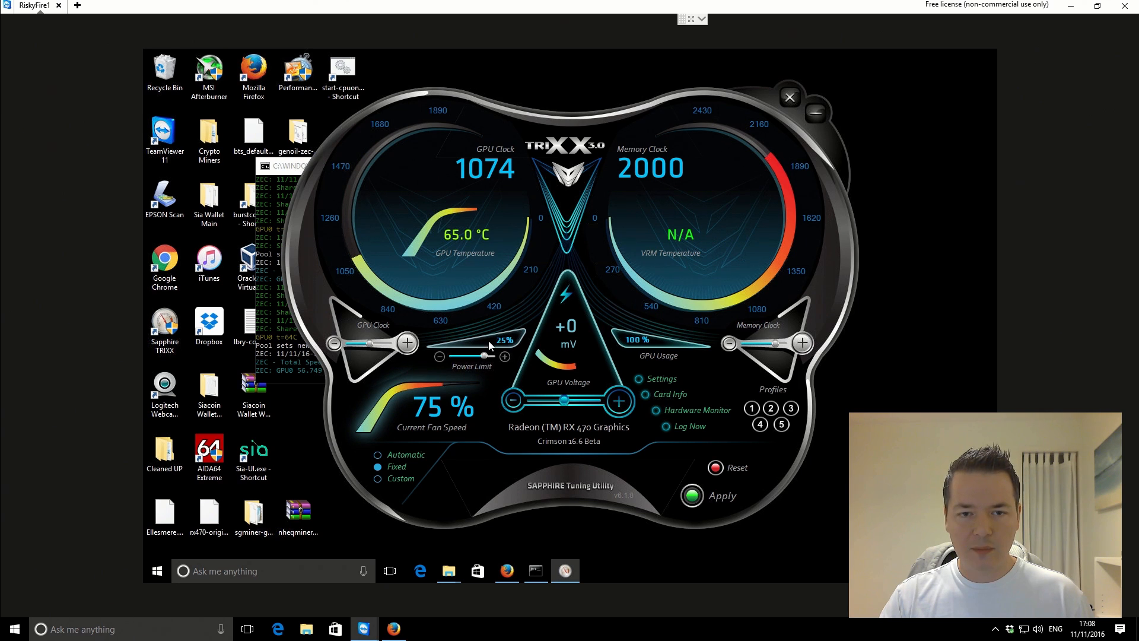
mouse_move(603, 282)
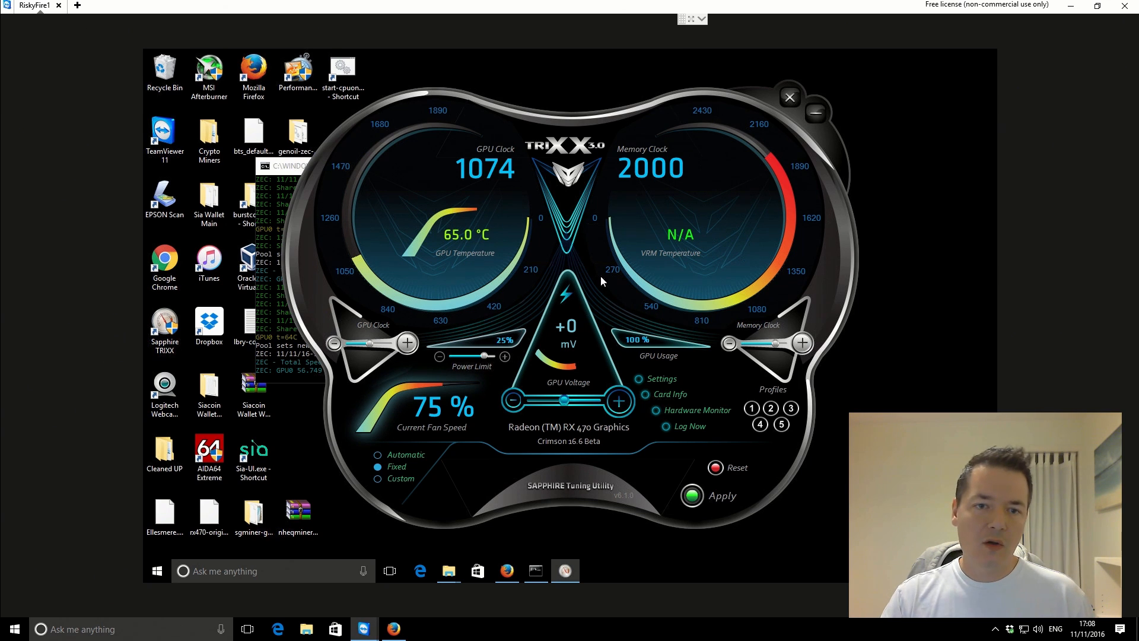
mouse_move(554, 204)
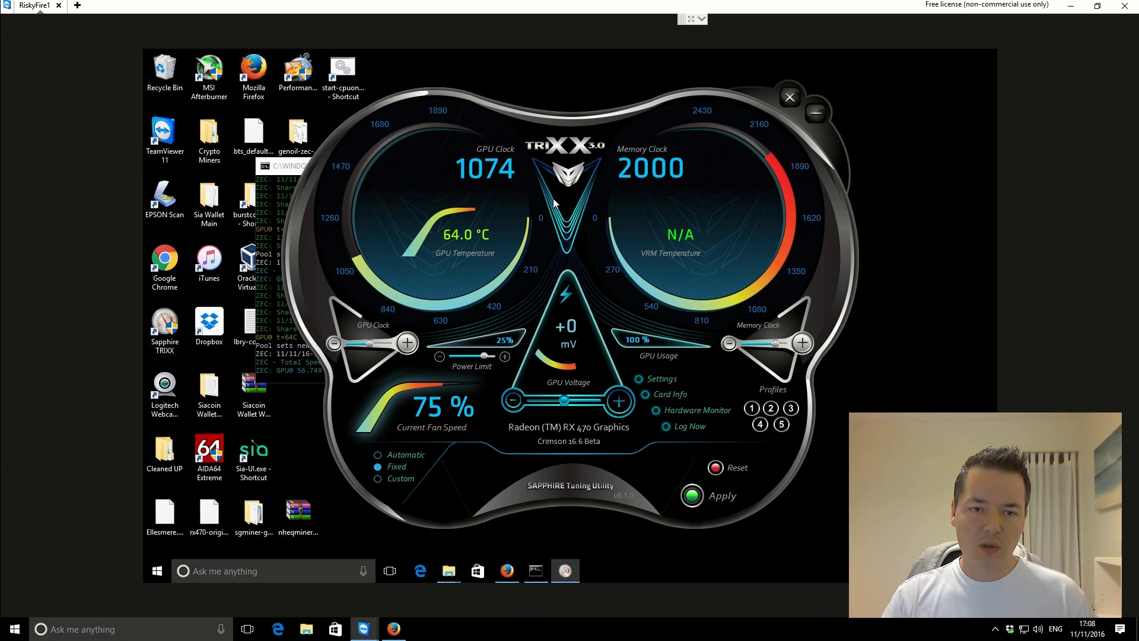
mouse_move(643, 242)
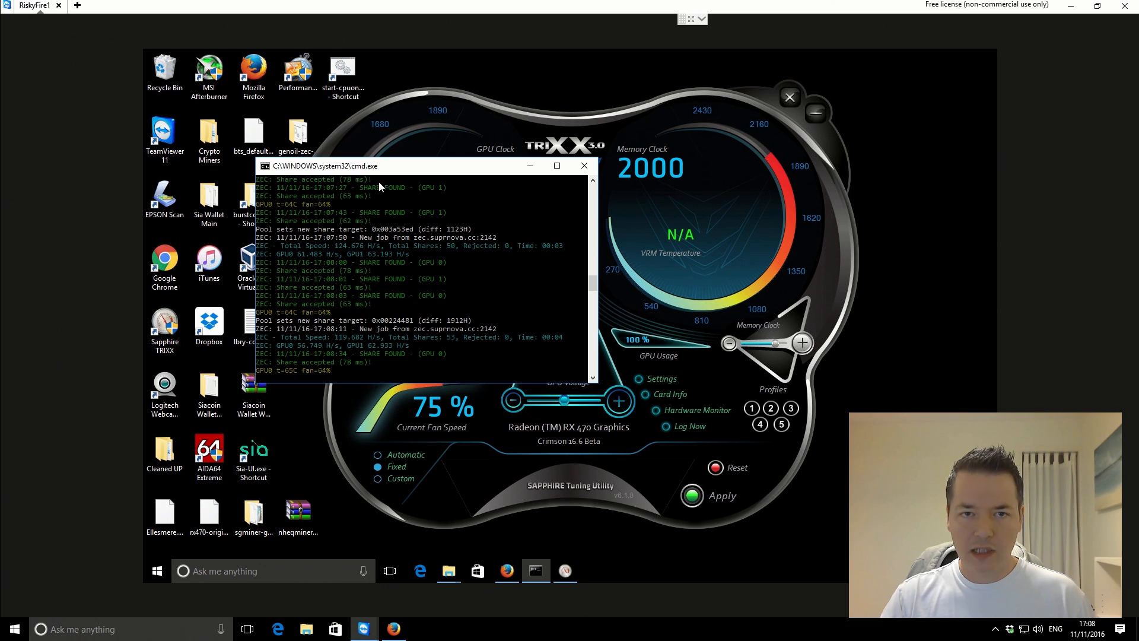
mouse_move(644, 174)
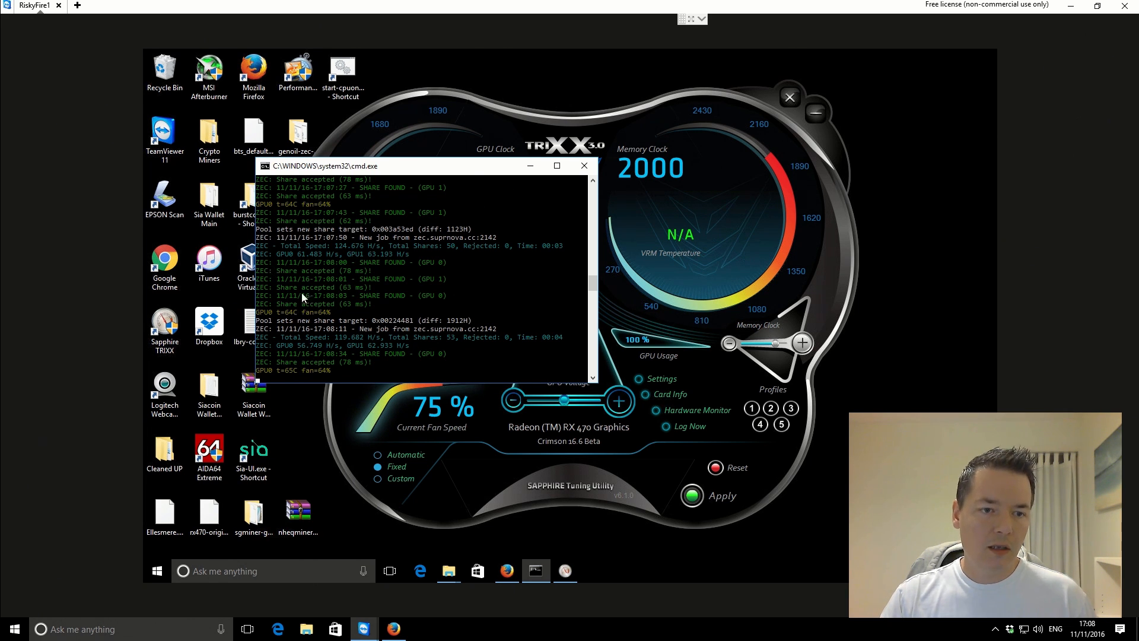
mouse_move(330, 286)
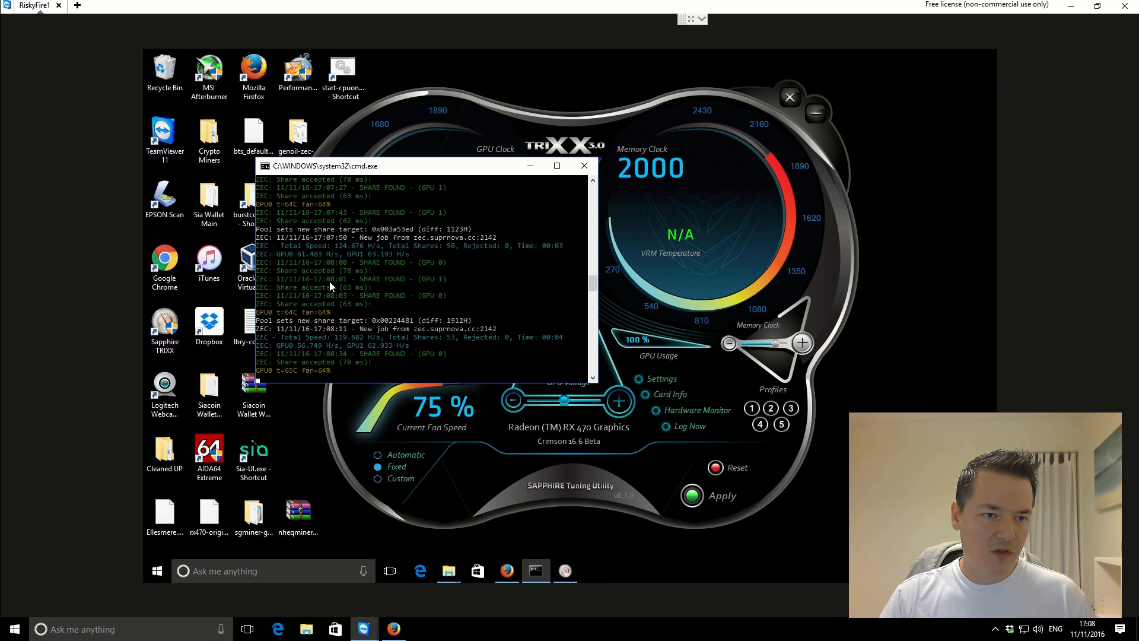
mouse_move(337, 194)
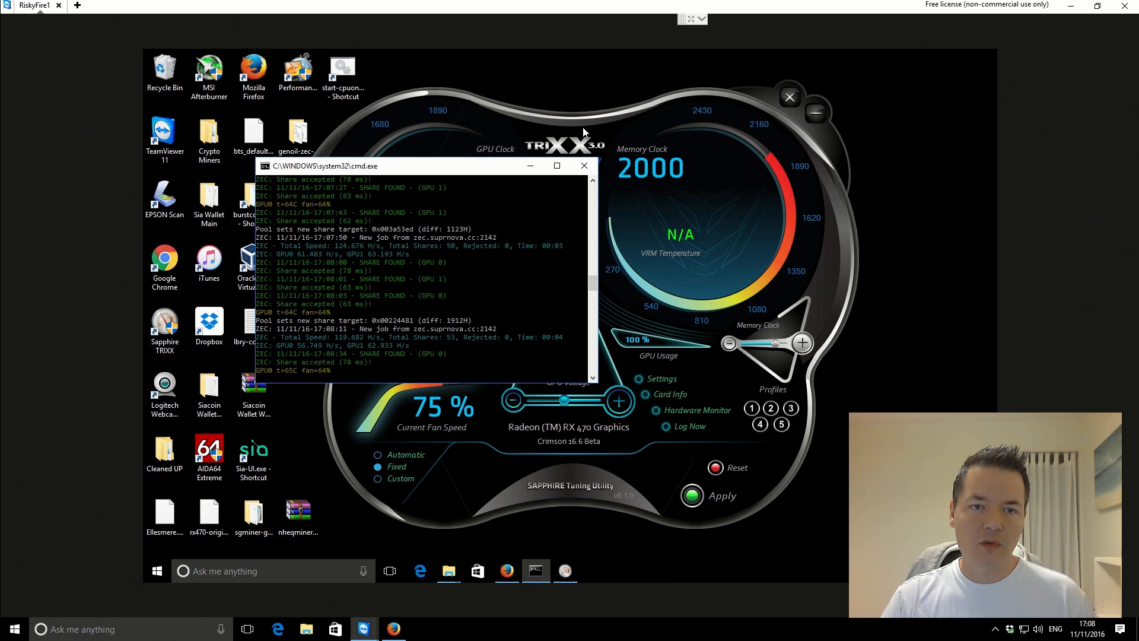
mouse_move(570, 134)
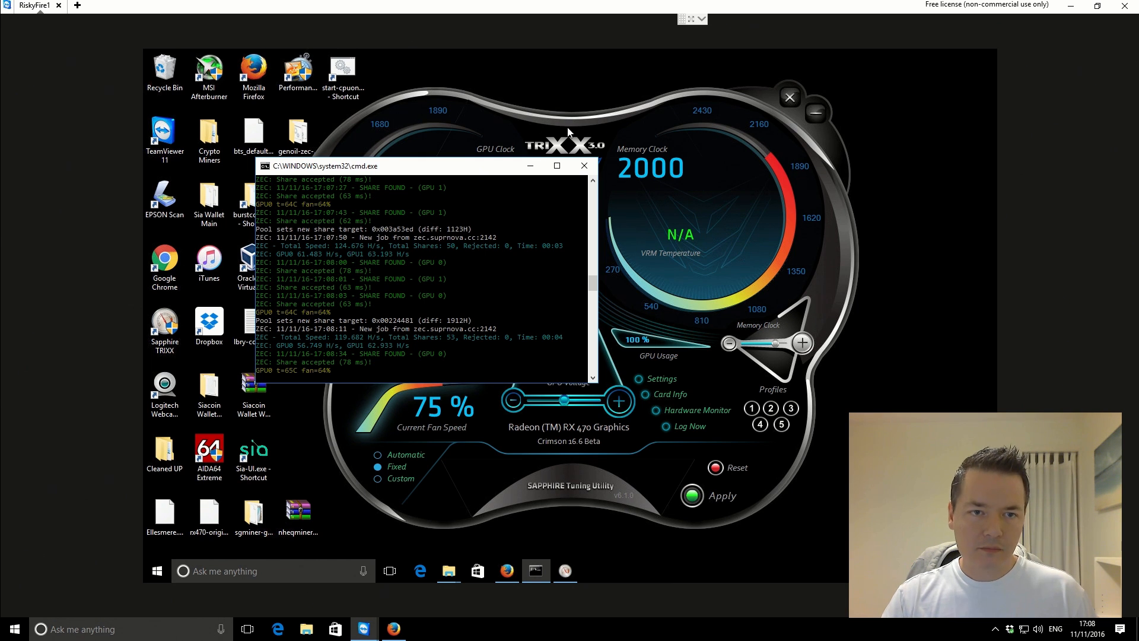
mouse_move(403, 349)
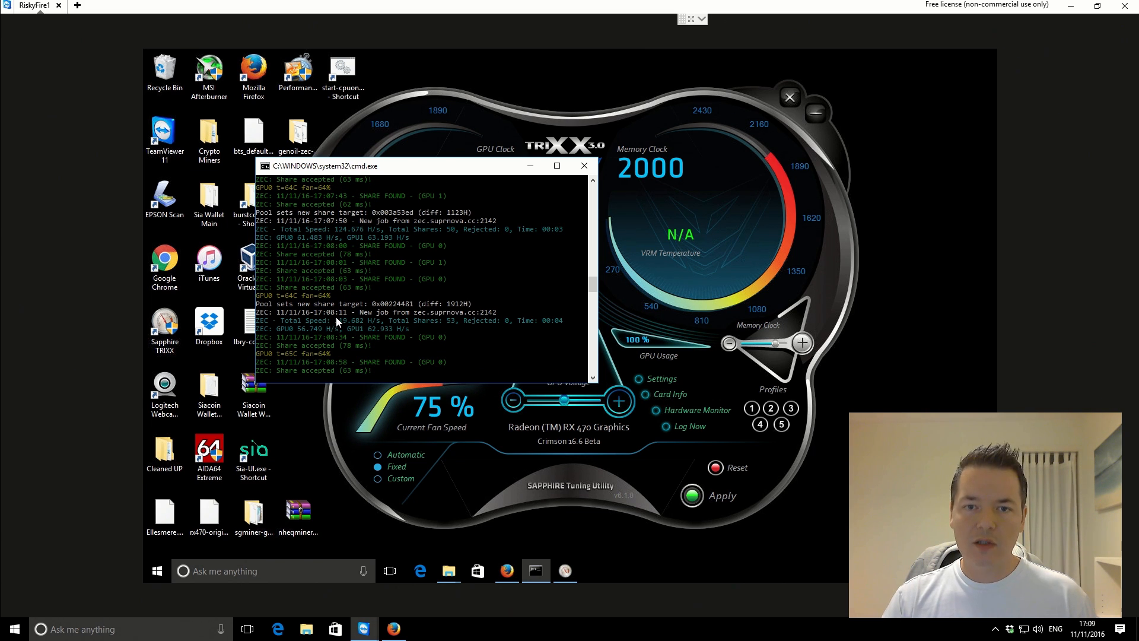
mouse_move(408, 316)
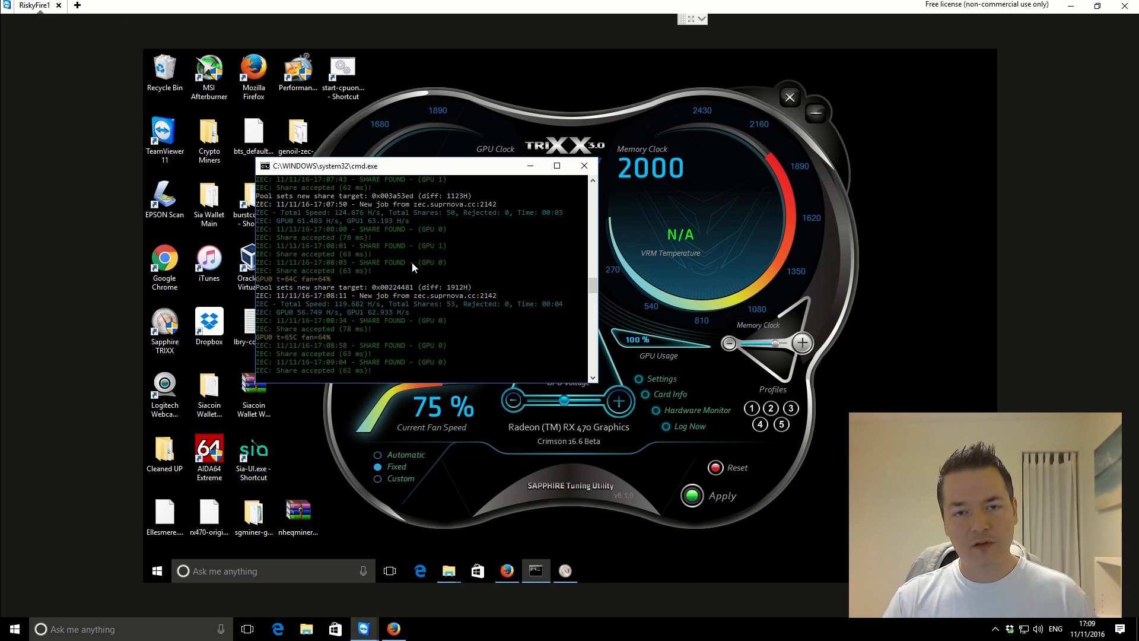
mouse_move(522, 132)
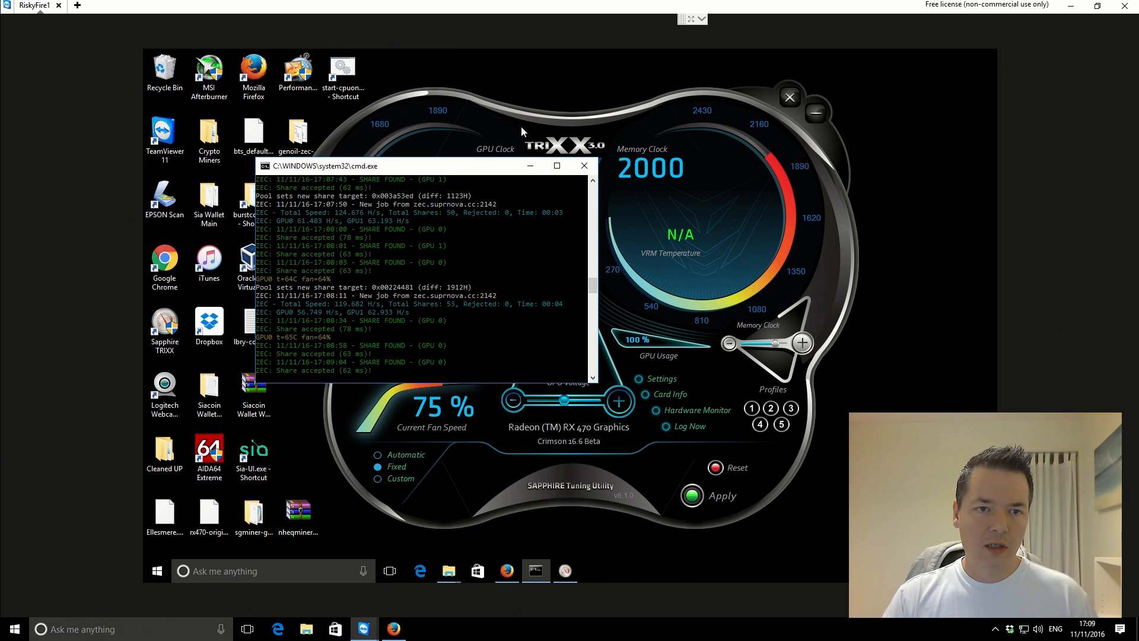
Step: Bring Sapphire TRIXX back to the front after checking the miner's accepted shares
left_click(530, 165)
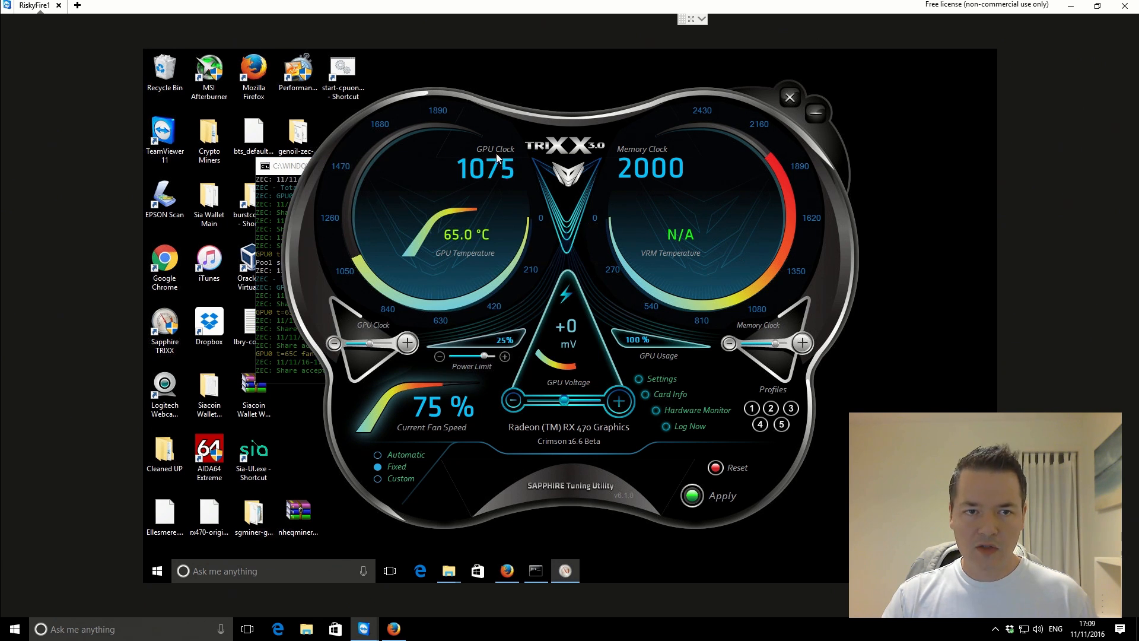
mouse_move(573, 198)
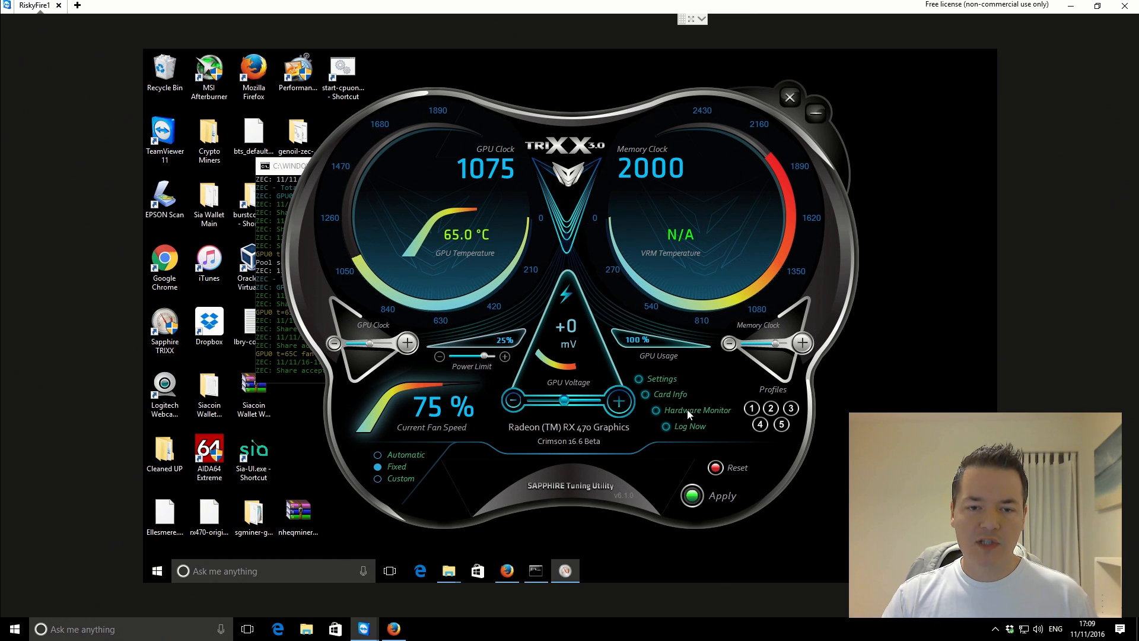
mouse_move(635, 398)
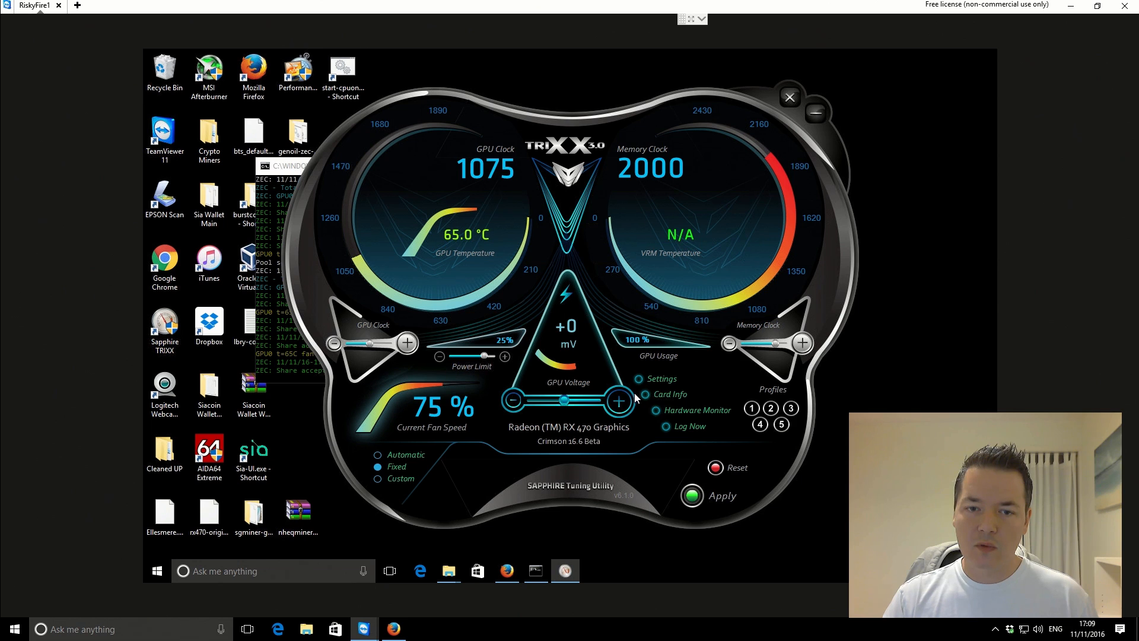
mouse_move(748, 441)
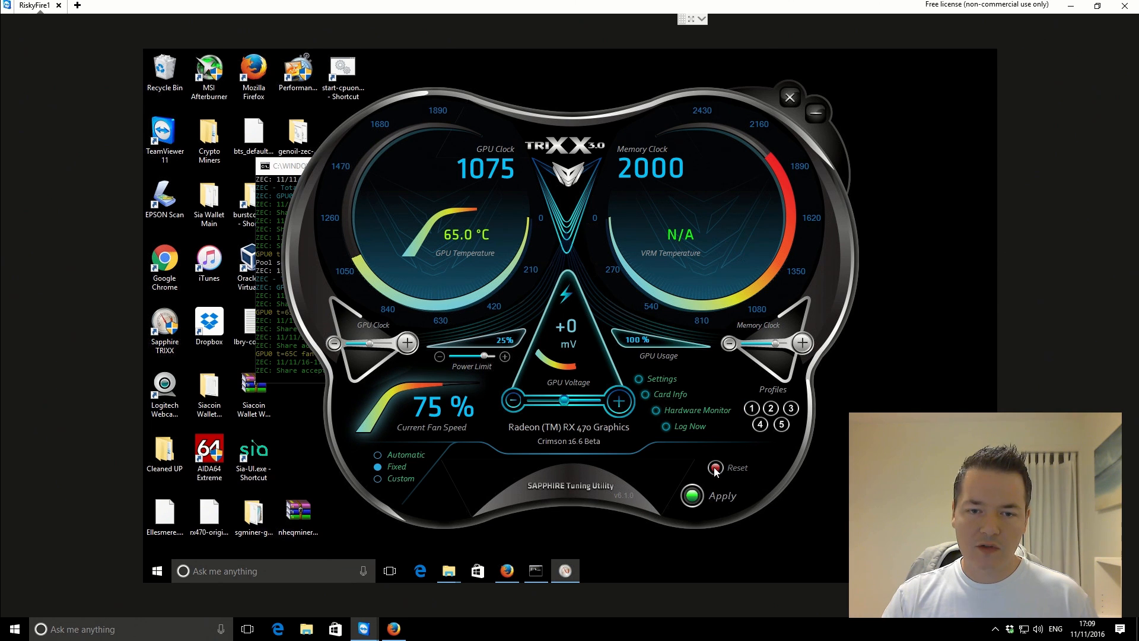
Step: Reset TRIXX to default clocks: GPU 1216 MHz, memory 1750 MHz, power limit 0%
left_click(714, 467)
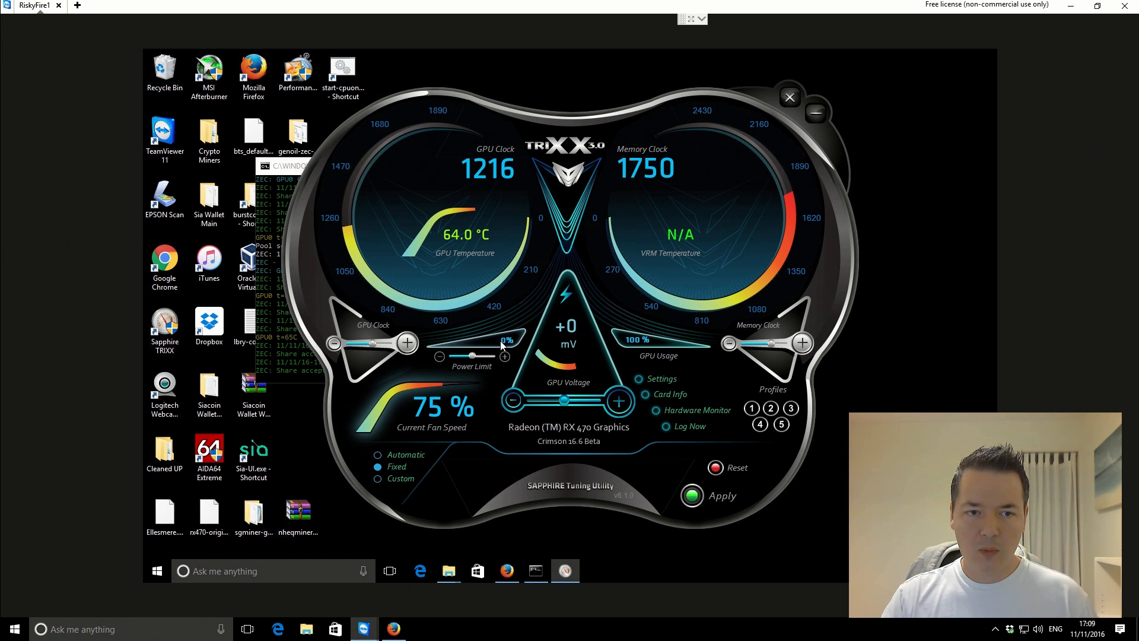
mouse_move(481, 362)
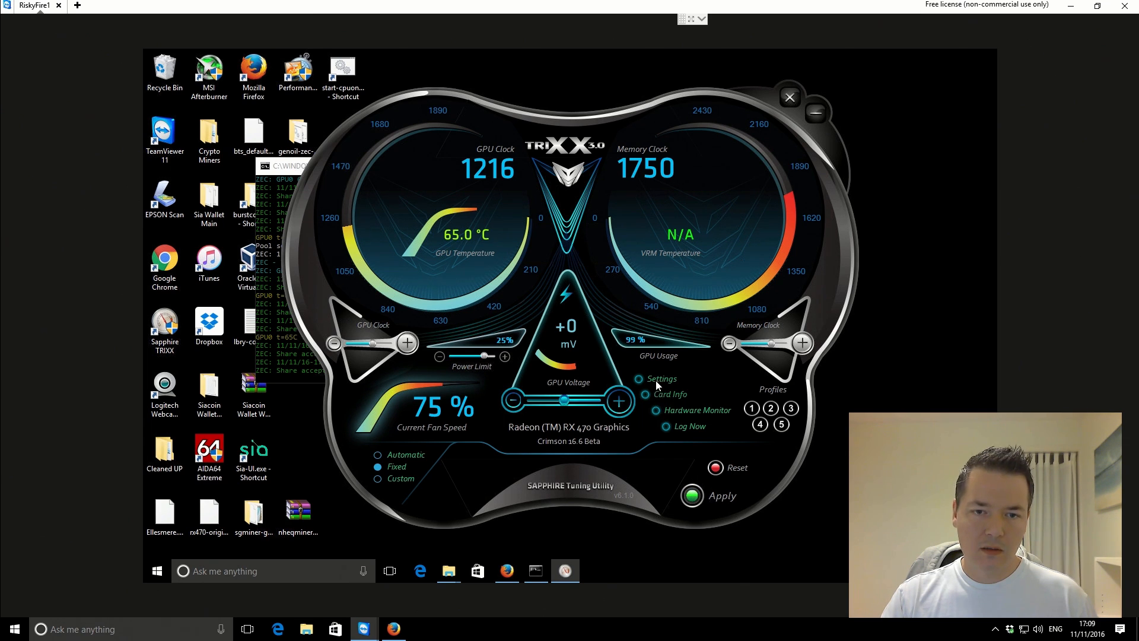
Step: Open TRIXX settings, select one of the two RX 470 cards, then close settings
left_click(662, 378)
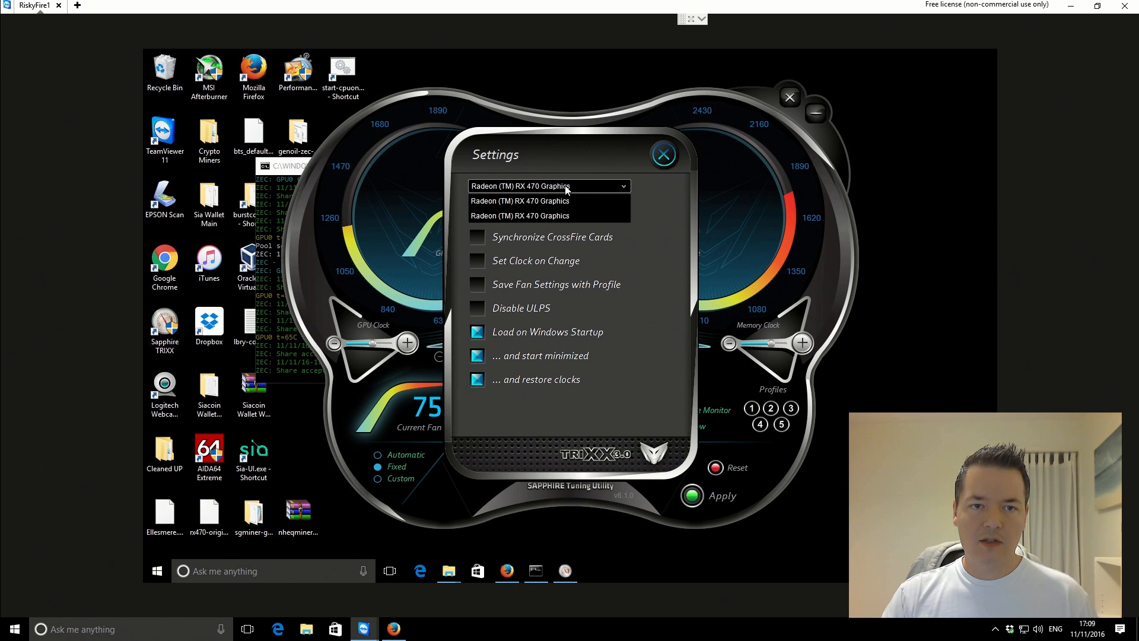
left_click(548, 186)
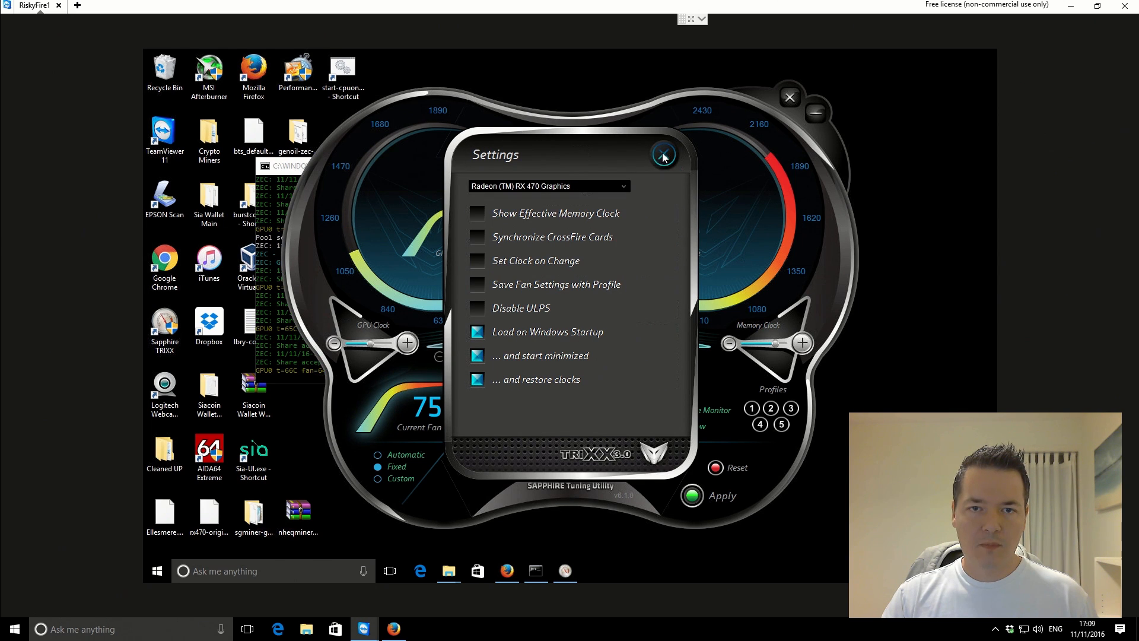
left_click(662, 154)
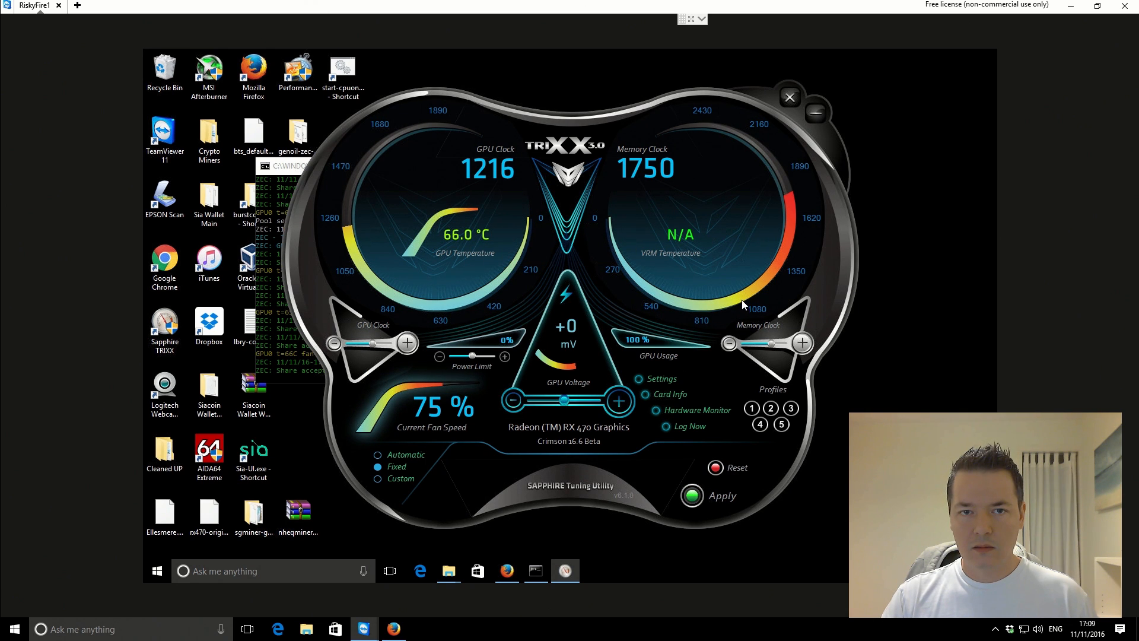
mouse_move(519, 148)
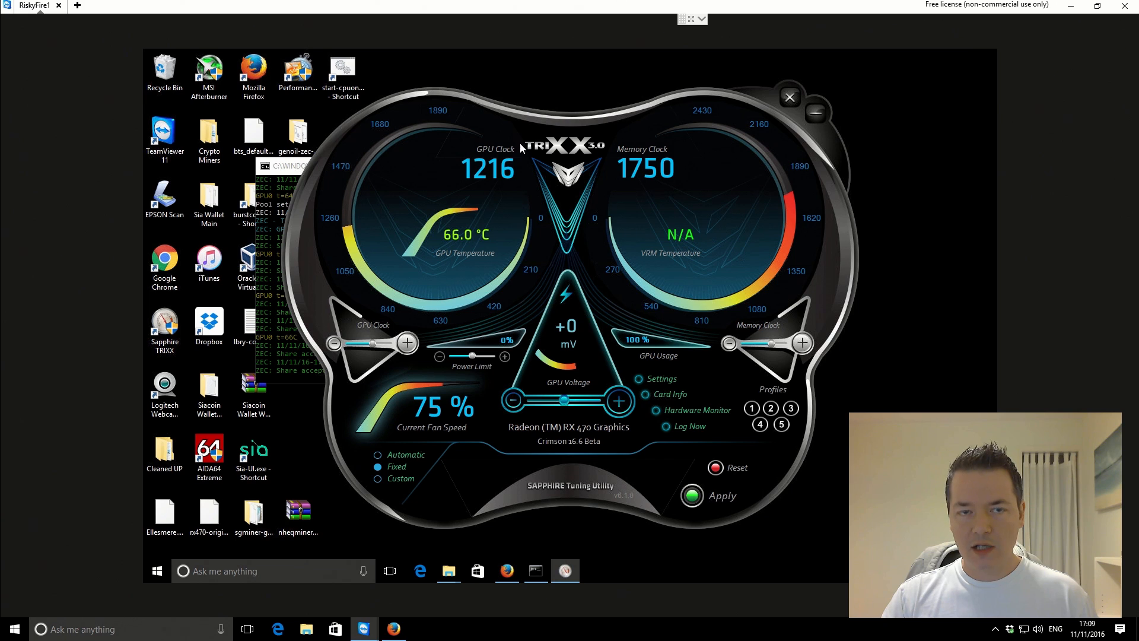
mouse_move(518, 186)
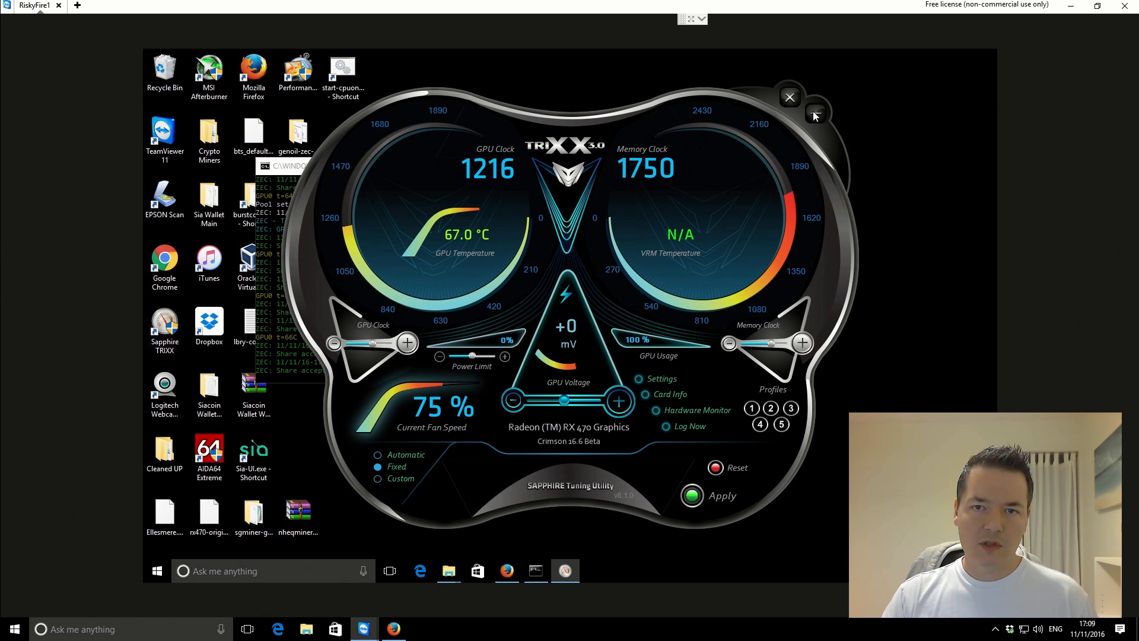
Step: Close the TRIXX window, leaving the miner console in front
left_click(789, 97)
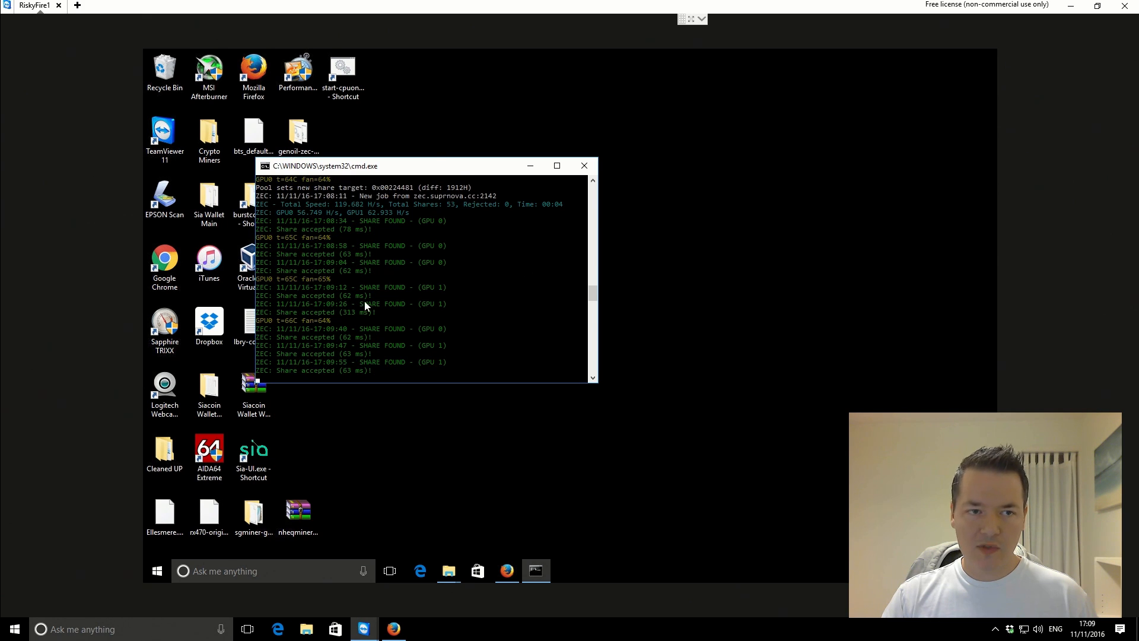
mouse_move(688, 284)
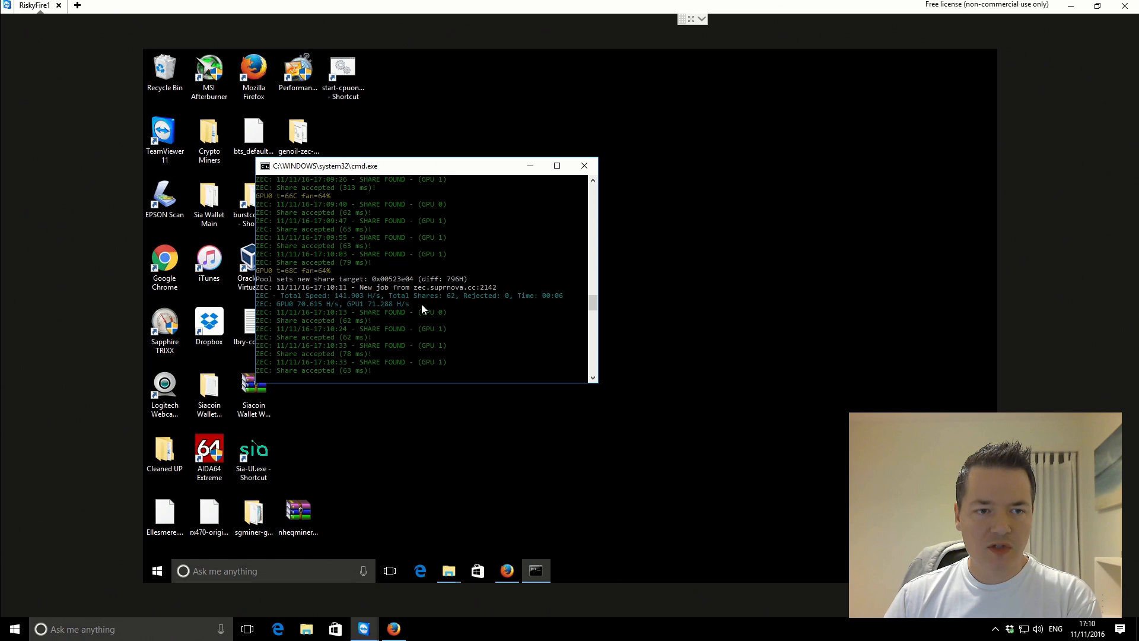
mouse_move(342, 305)
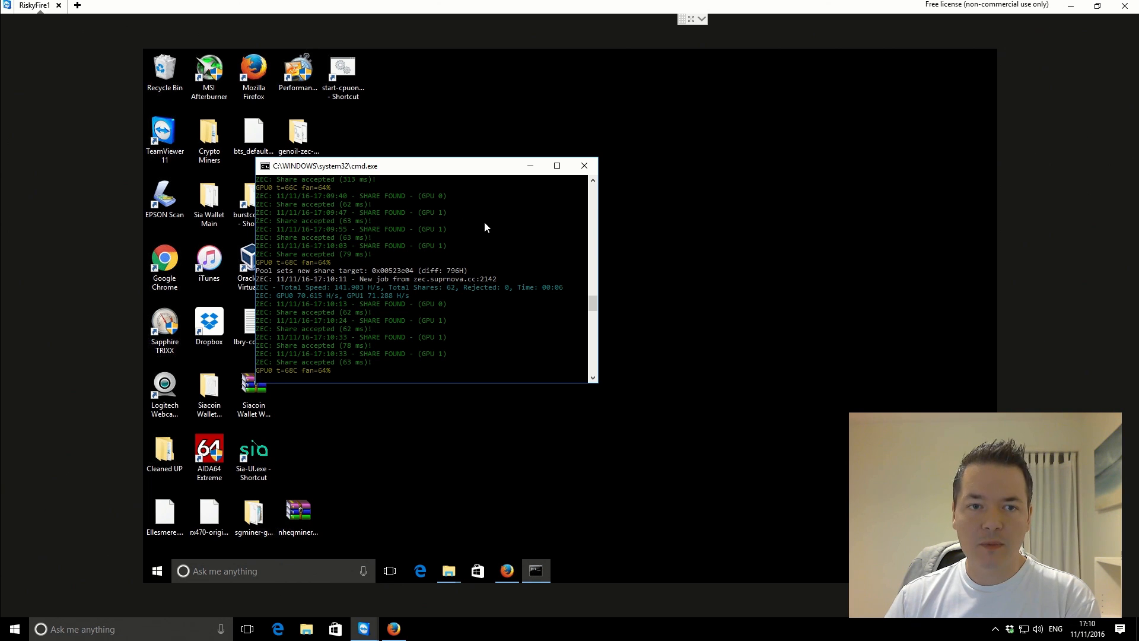
mouse_move(633, 231)
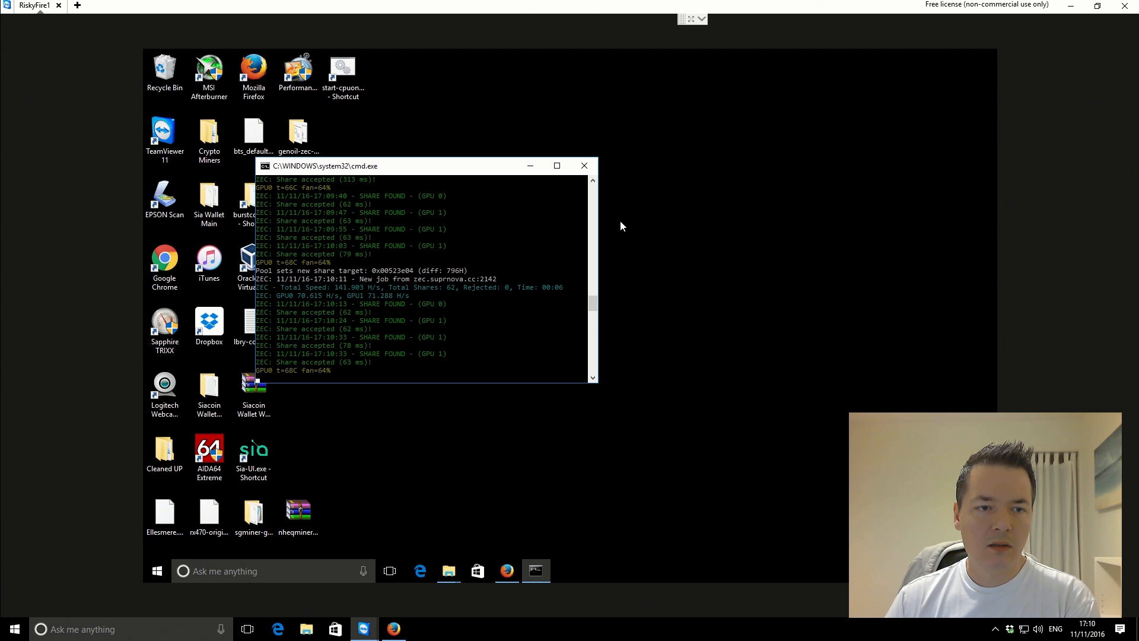
mouse_move(363, 303)
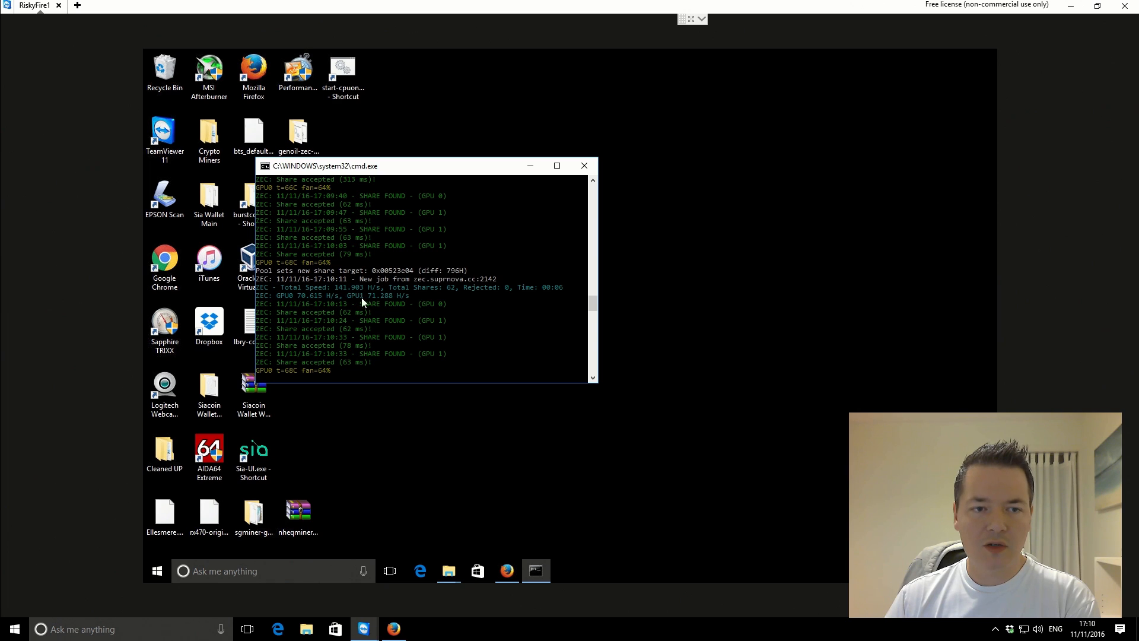
mouse_move(659, 308)
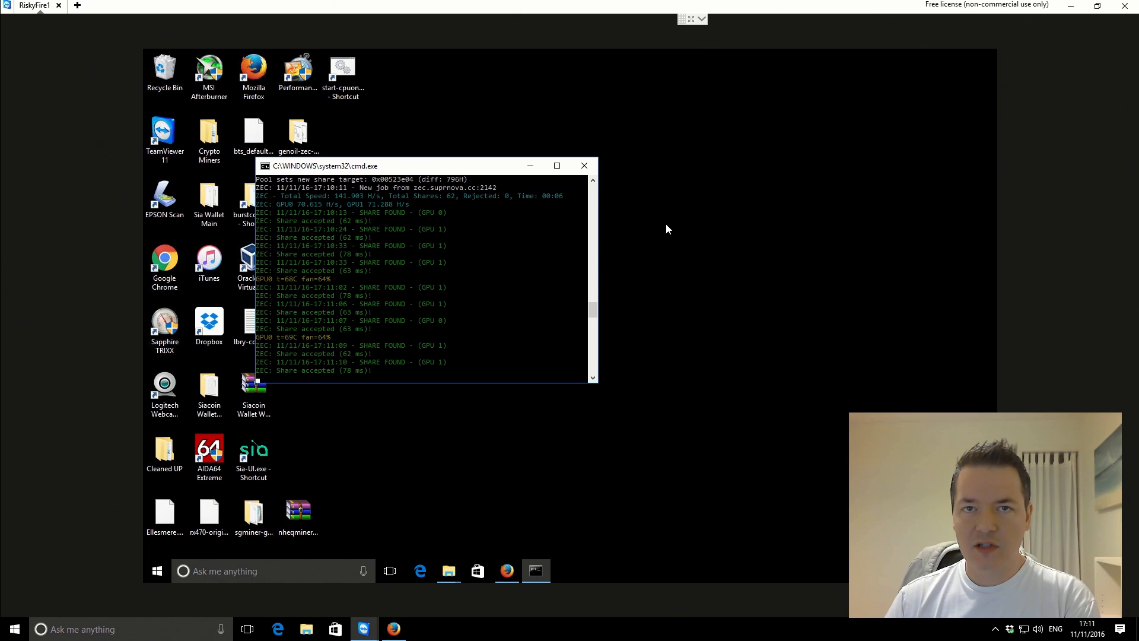
mouse_move(681, 239)
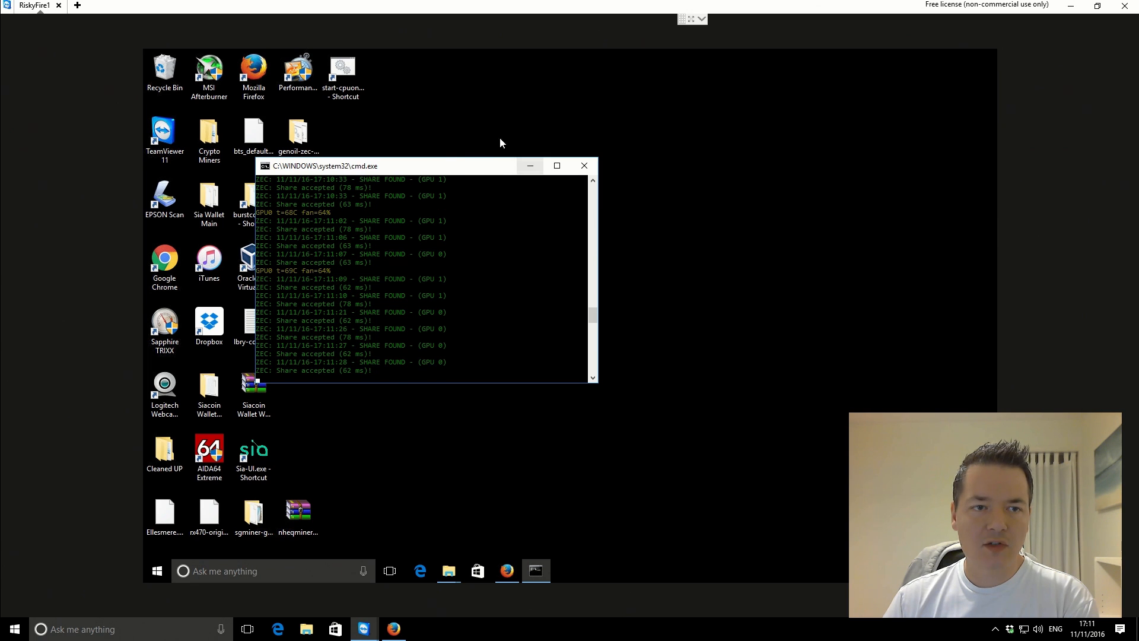
mouse_move(488, 159)
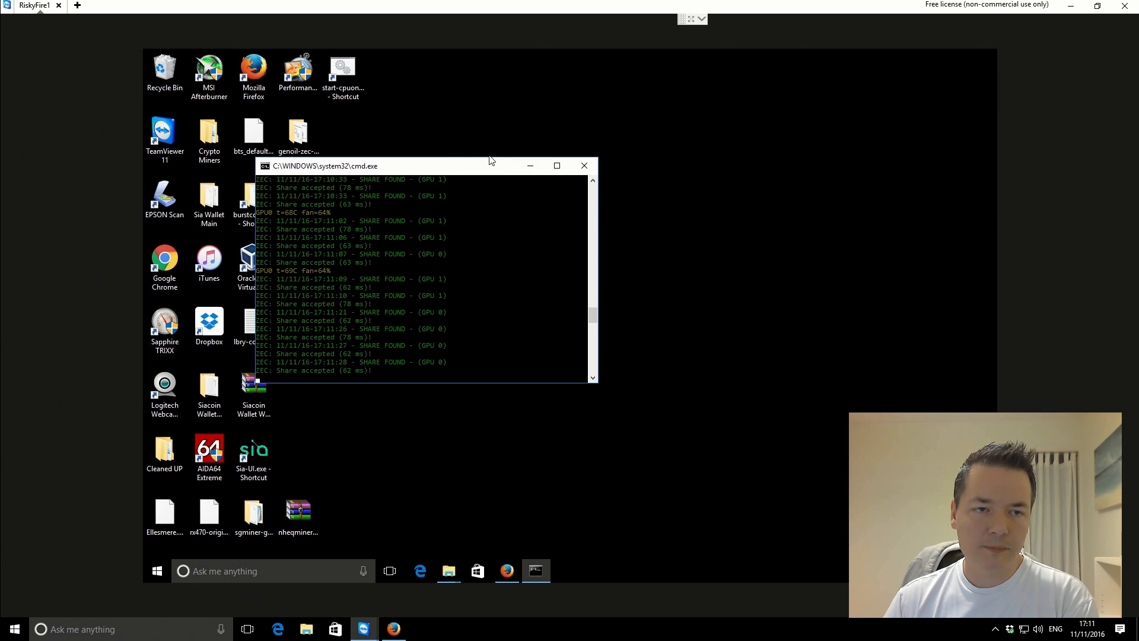
mouse_move(639, 159)
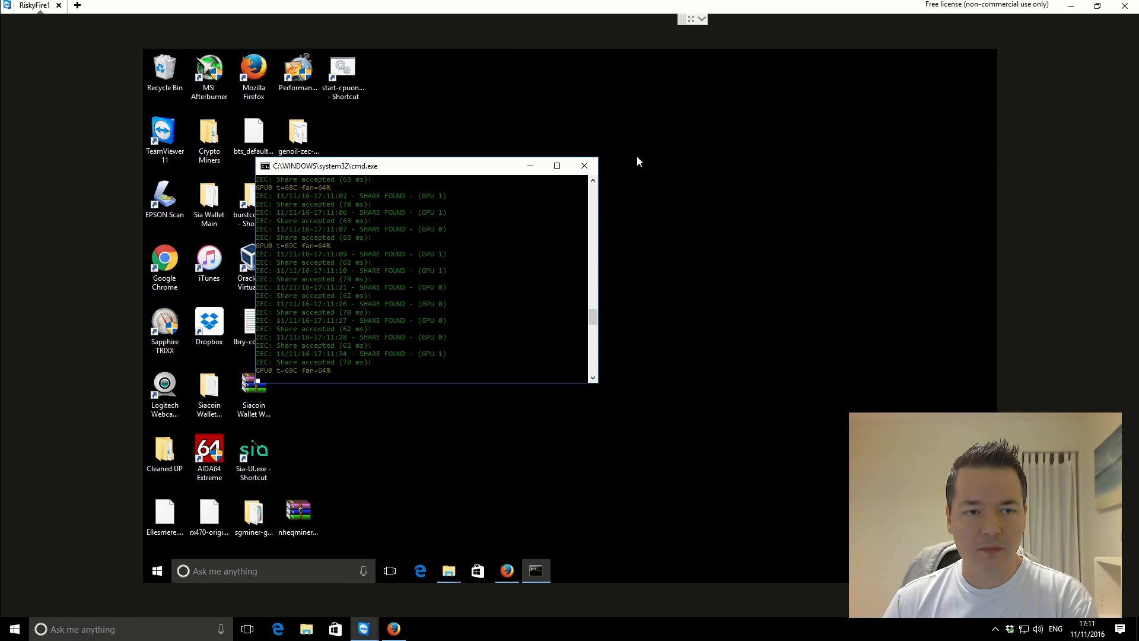
mouse_move(662, 176)
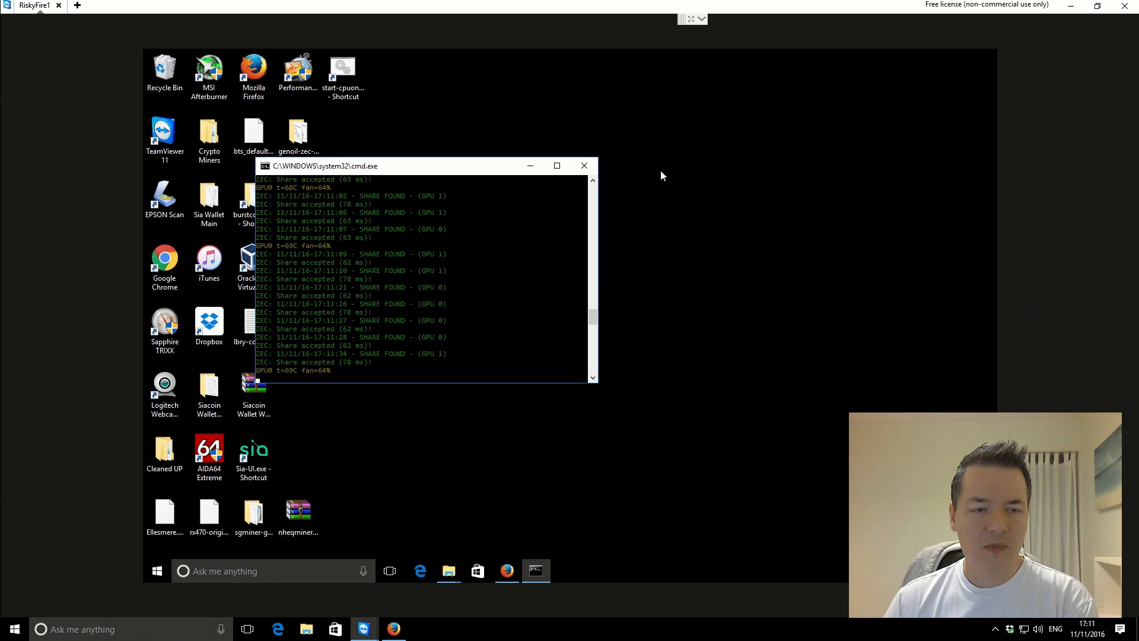
mouse_move(423, 315)
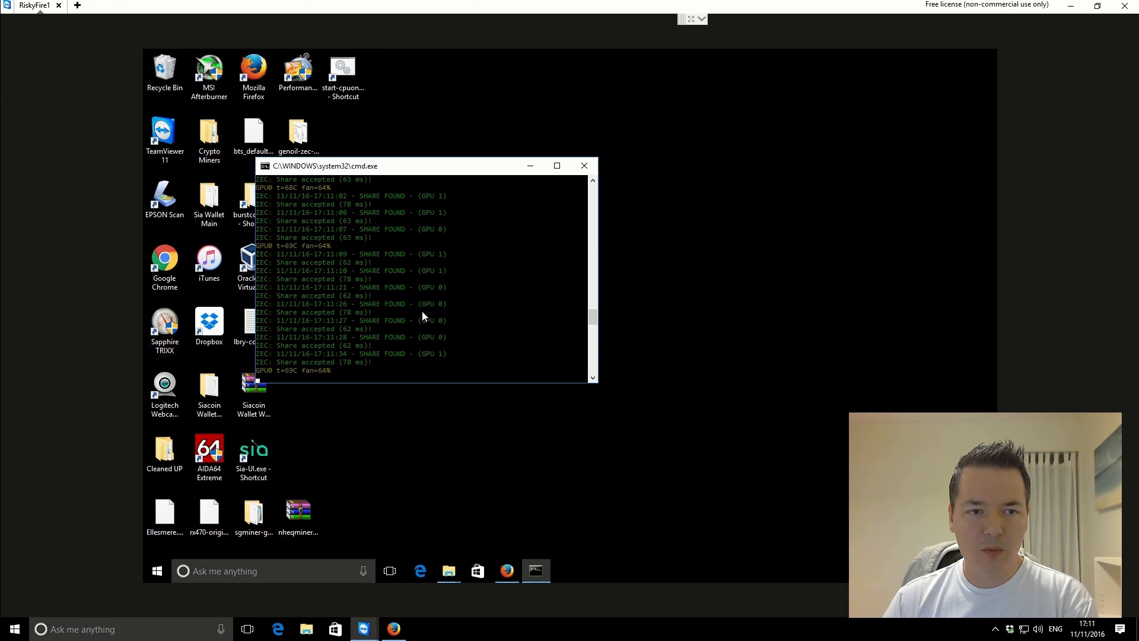
mouse_move(659, 343)
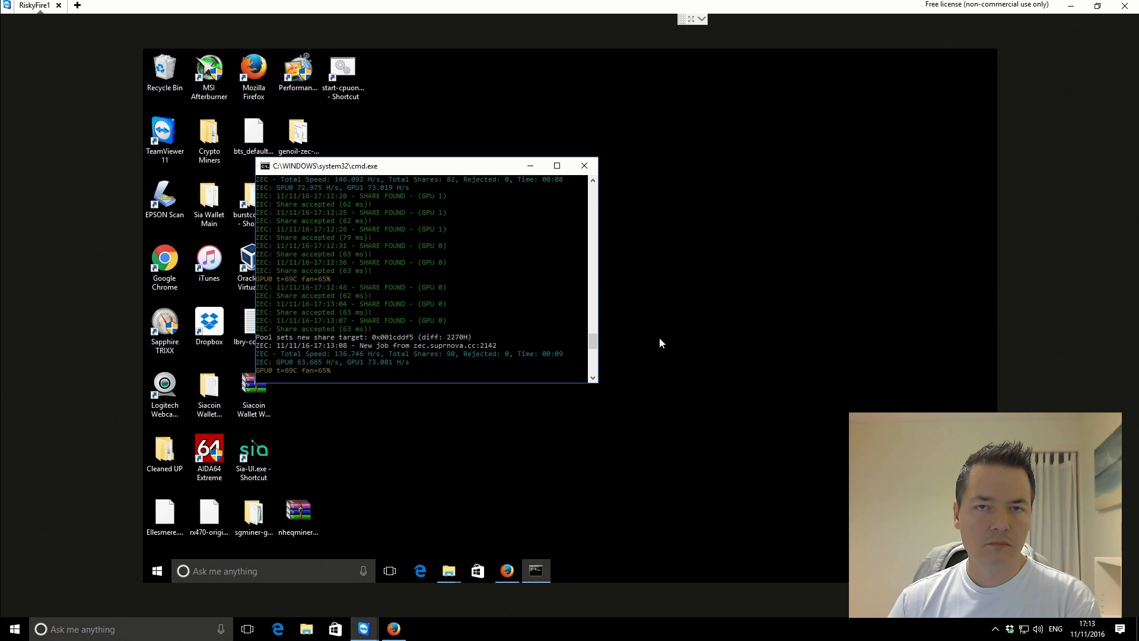
mouse_move(462, 320)
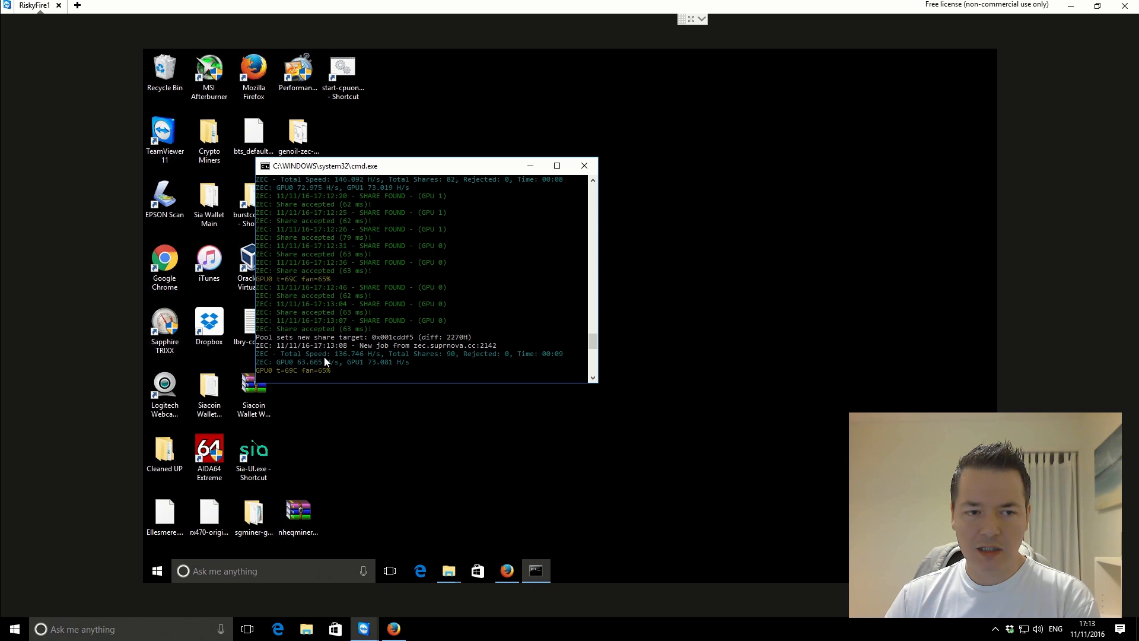
mouse_move(343, 210)
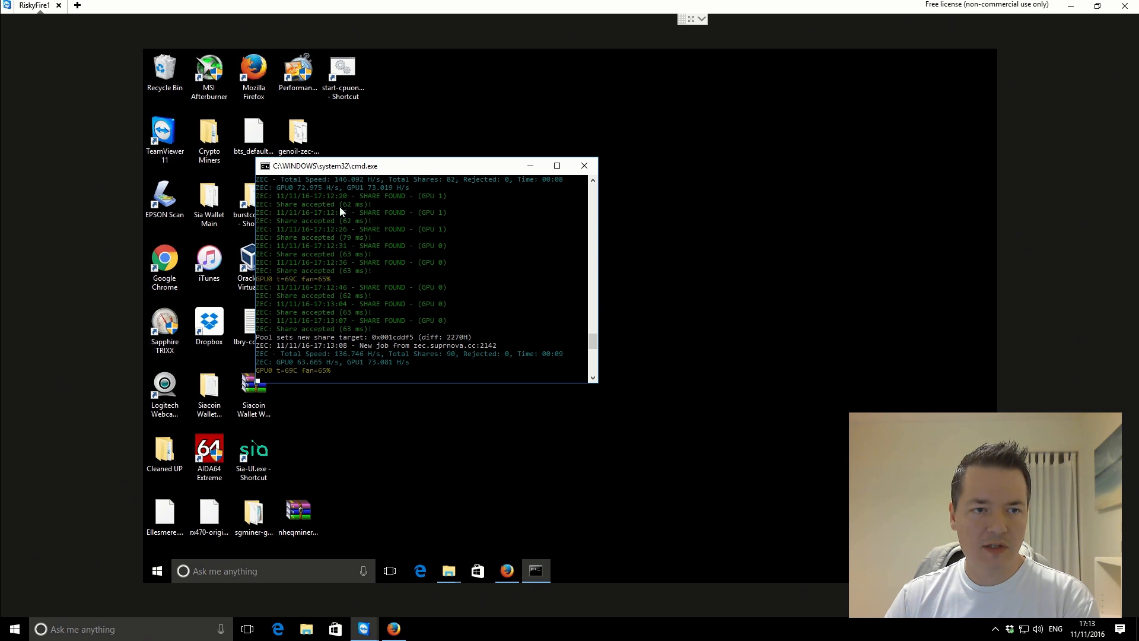
mouse_move(343, 187)
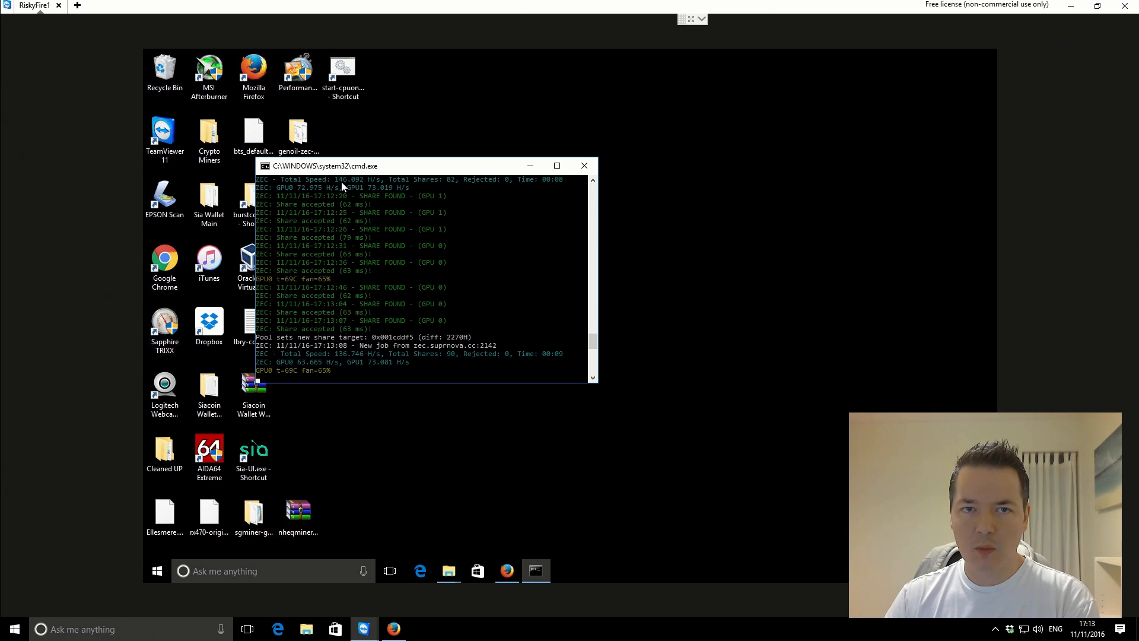
mouse_move(326, 356)
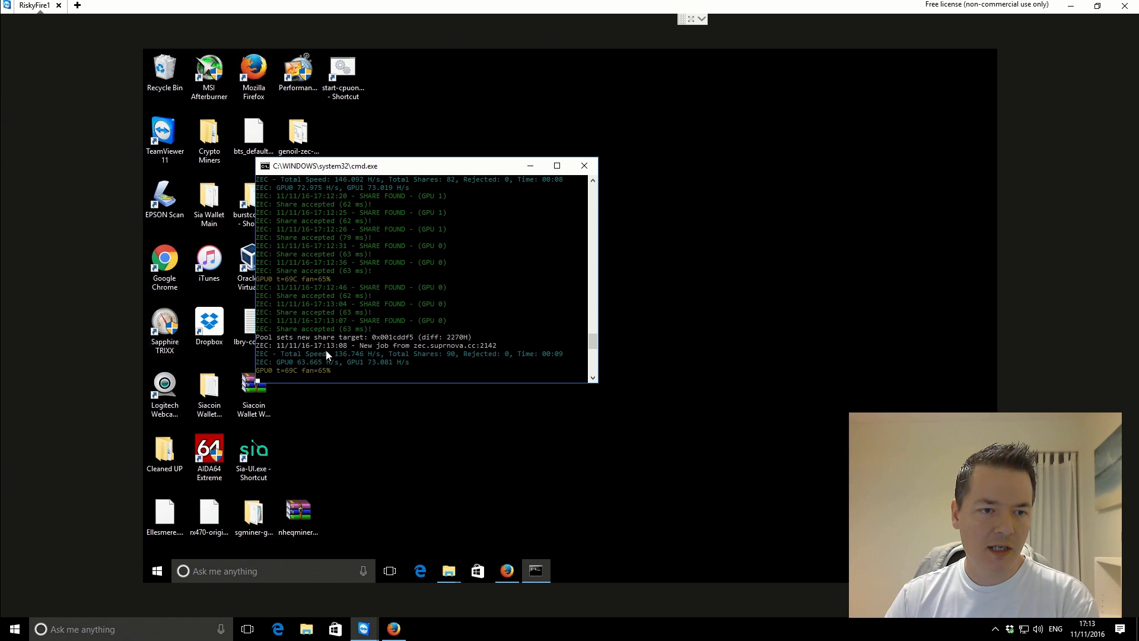
mouse_move(339, 312)
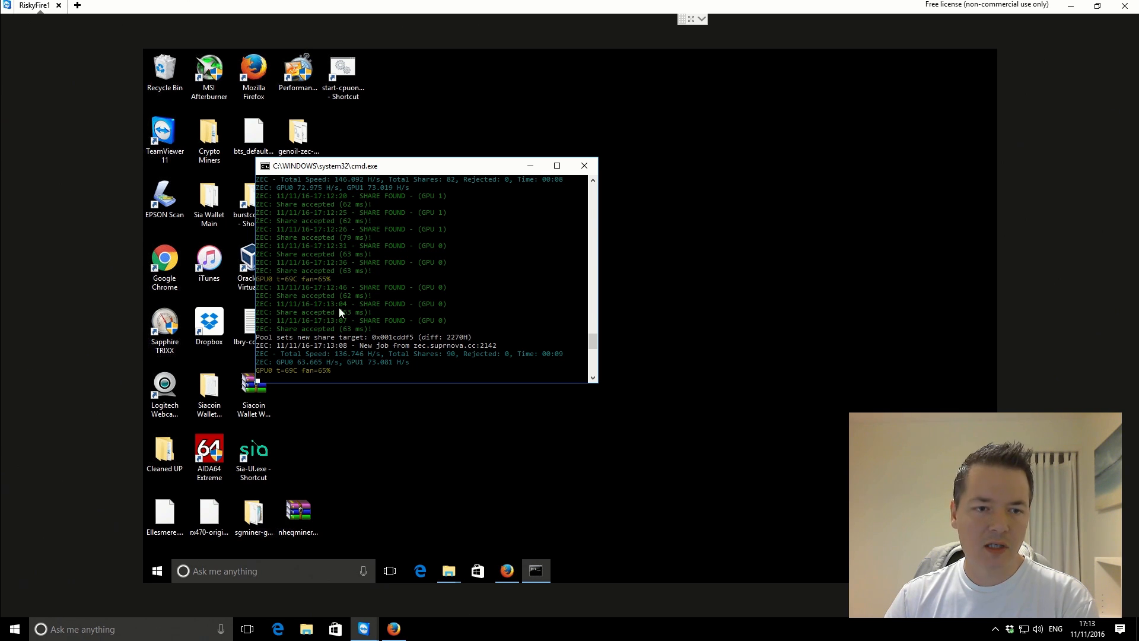
mouse_move(356, 387)
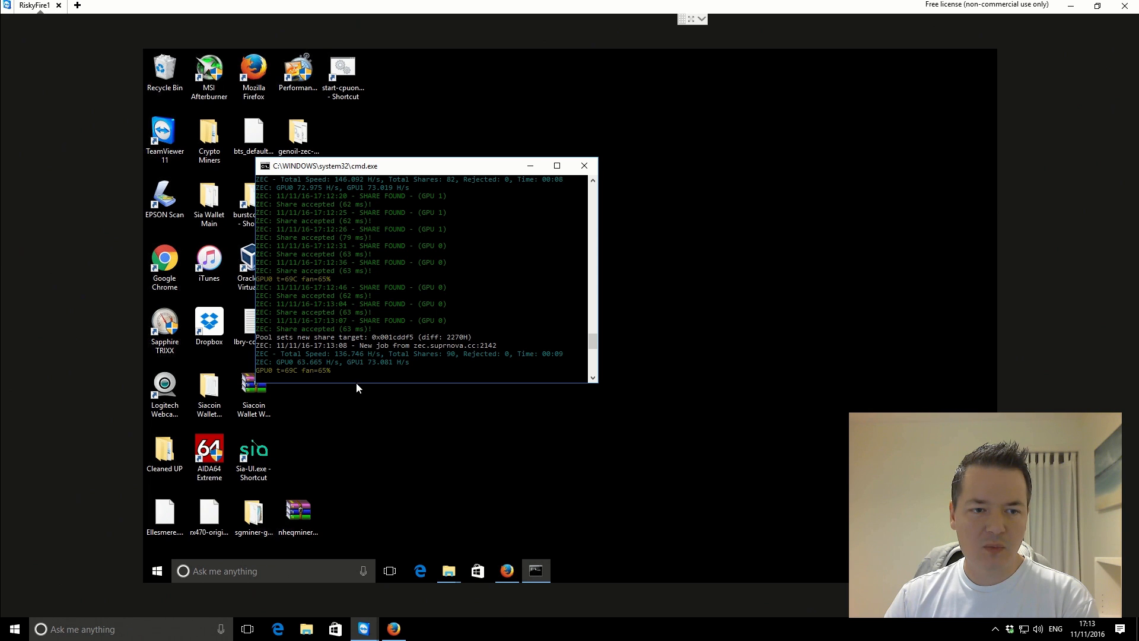
mouse_move(345, 367)
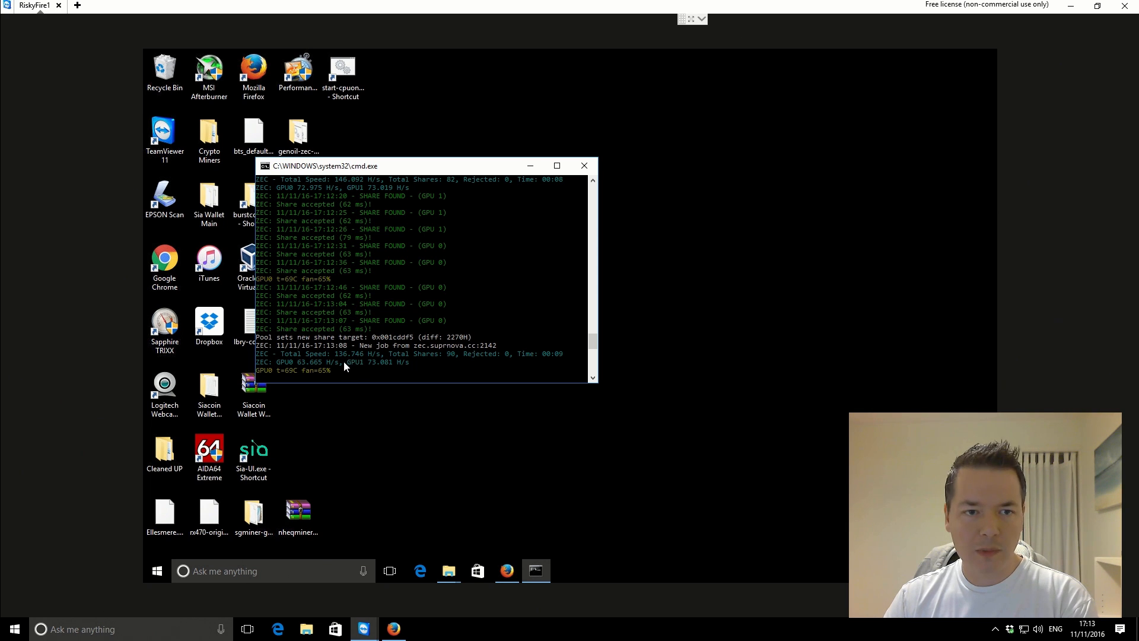
mouse_move(560, 275)
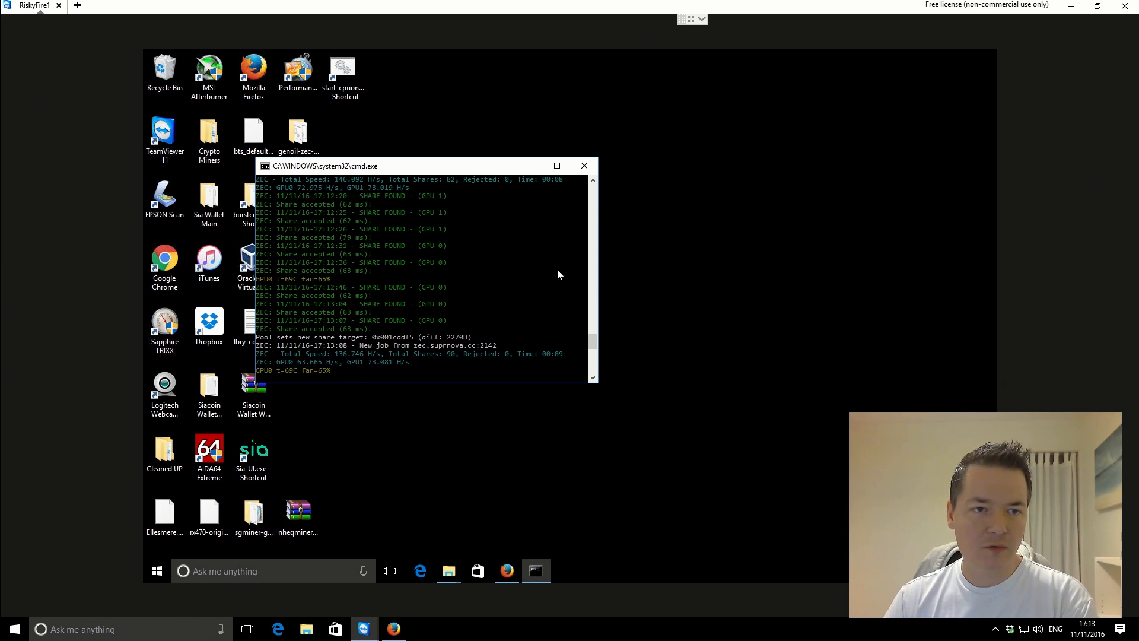
mouse_move(687, 303)
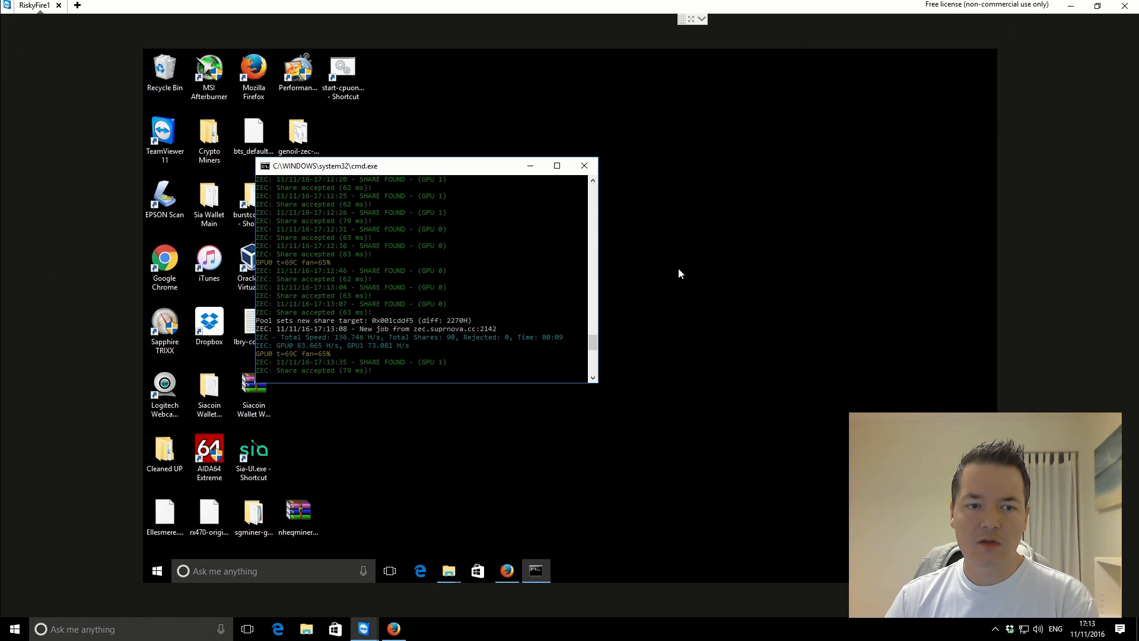
mouse_move(526, 272)
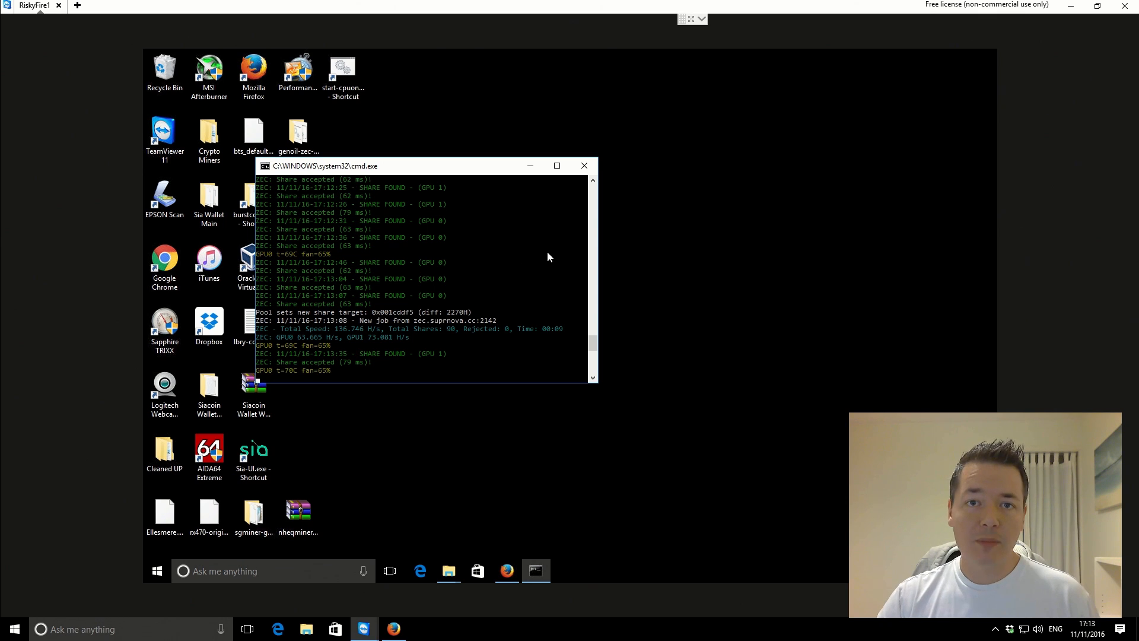
mouse_move(445, 324)
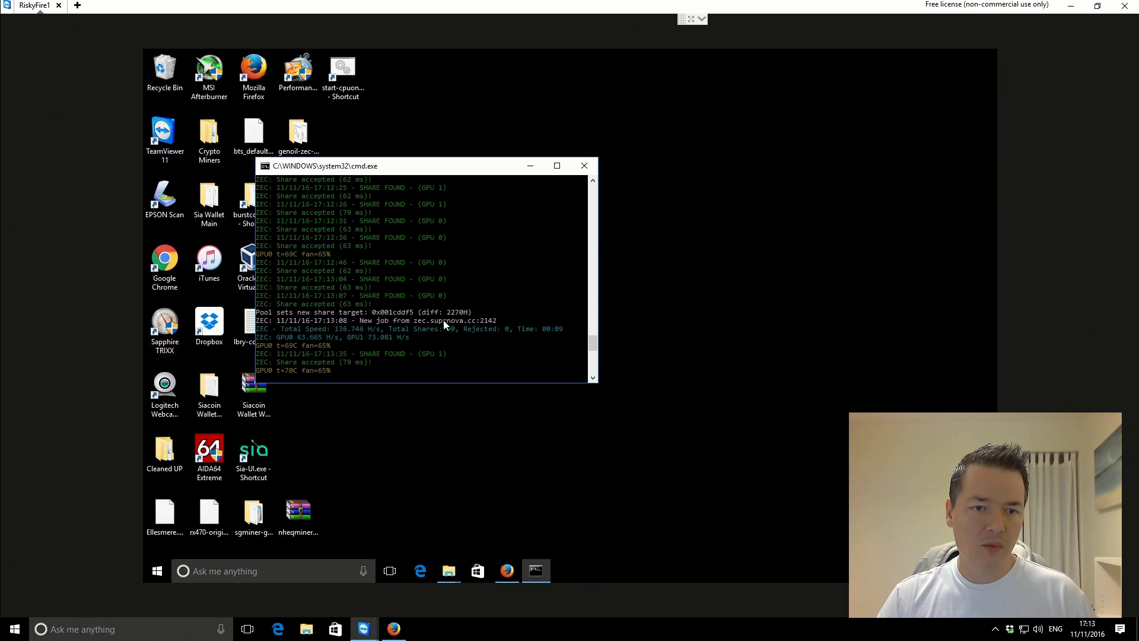
mouse_move(487, 366)
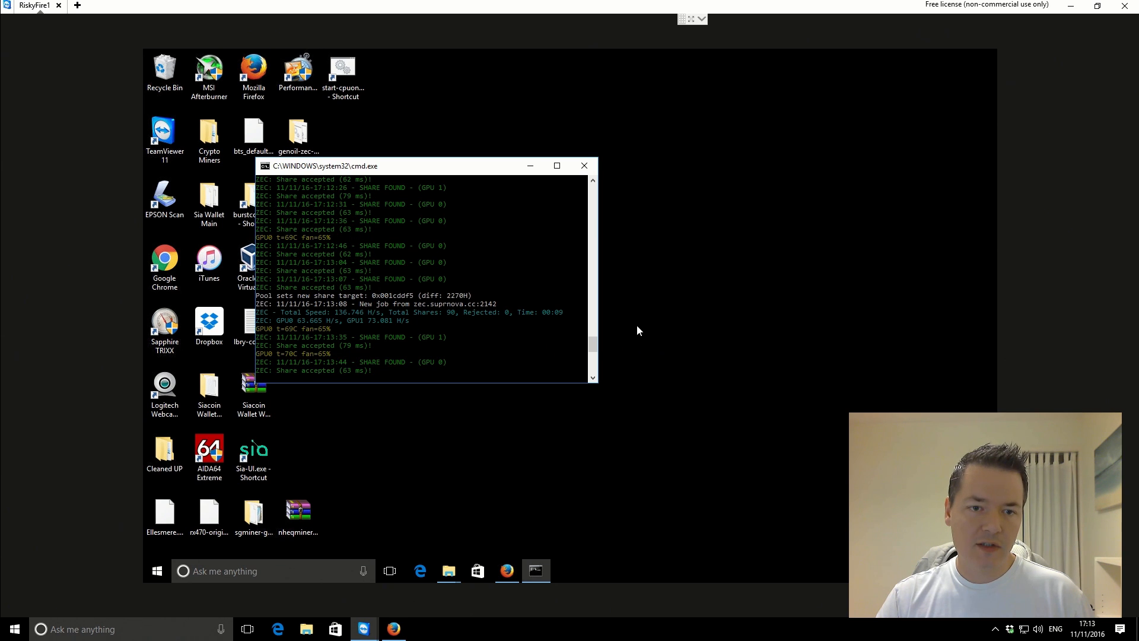
mouse_move(368, 302)
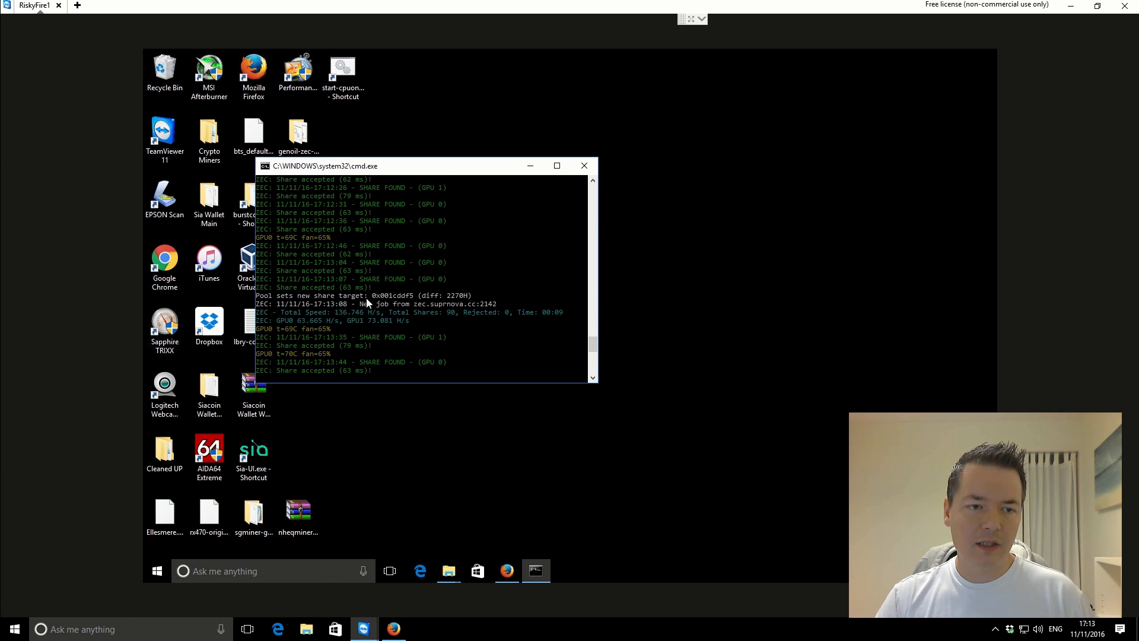
mouse_move(674, 244)
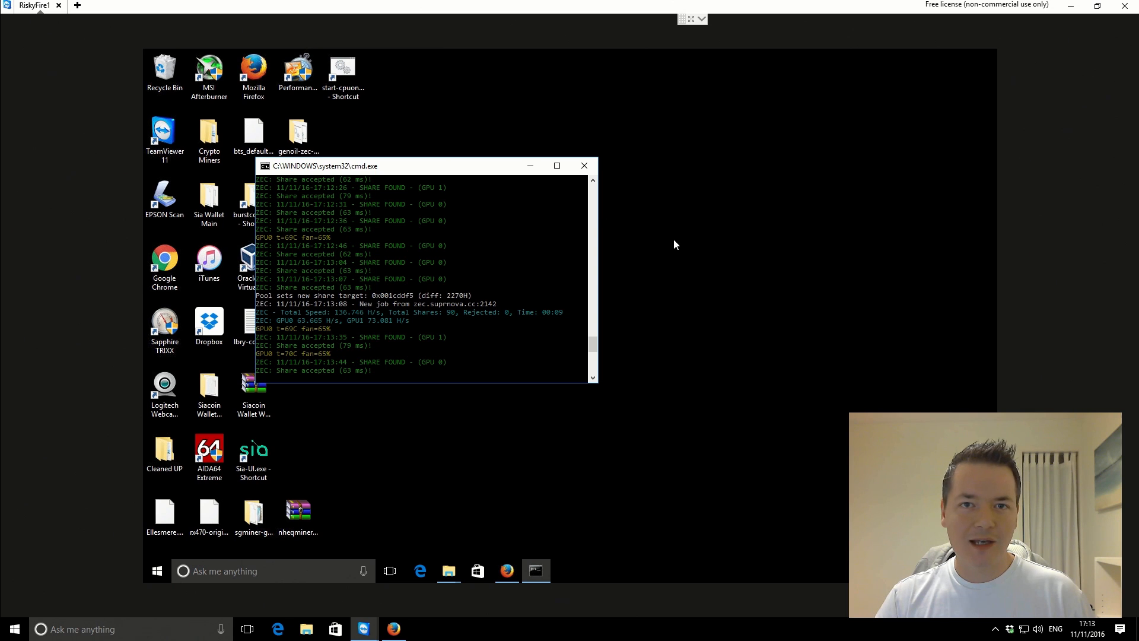
mouse_move(668, 246)
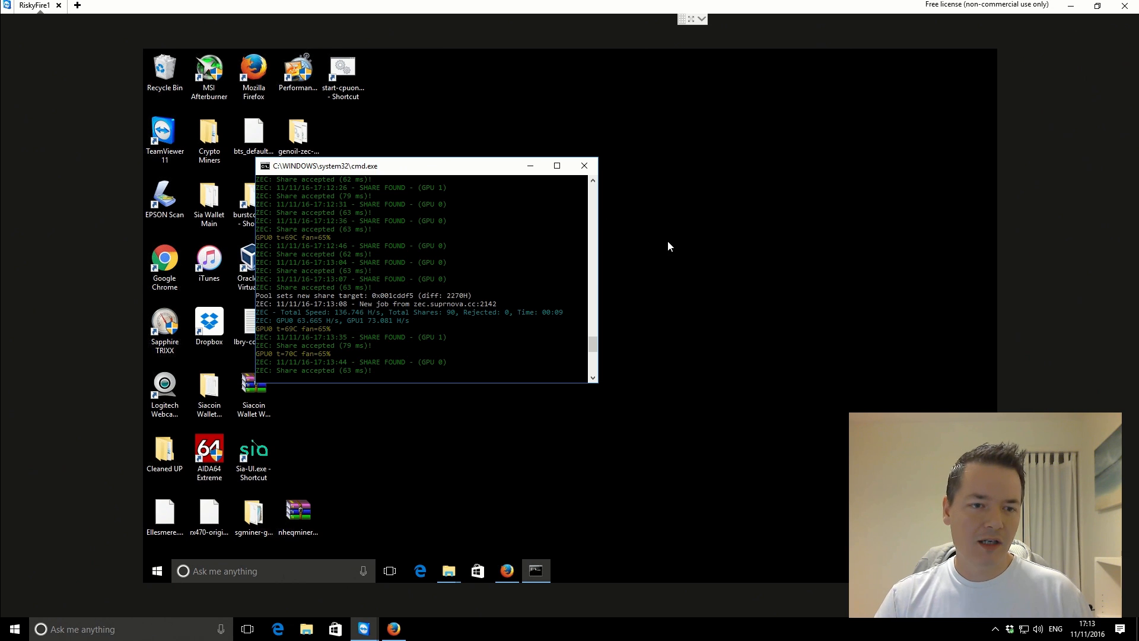
mouse_move(659, 284)
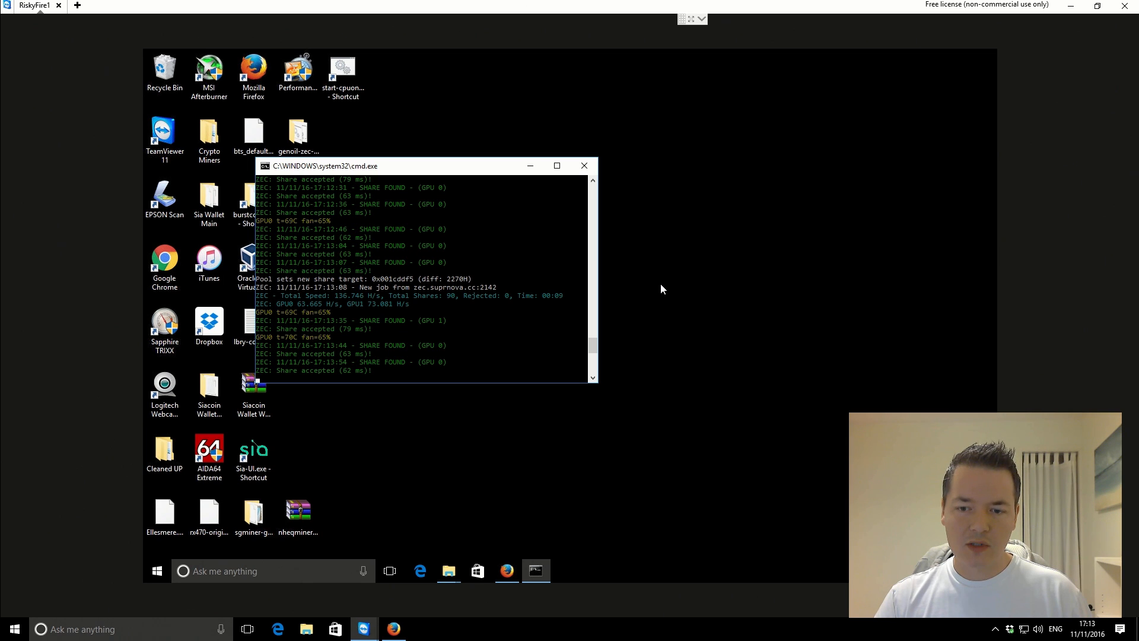
mouse_move(471, 210)
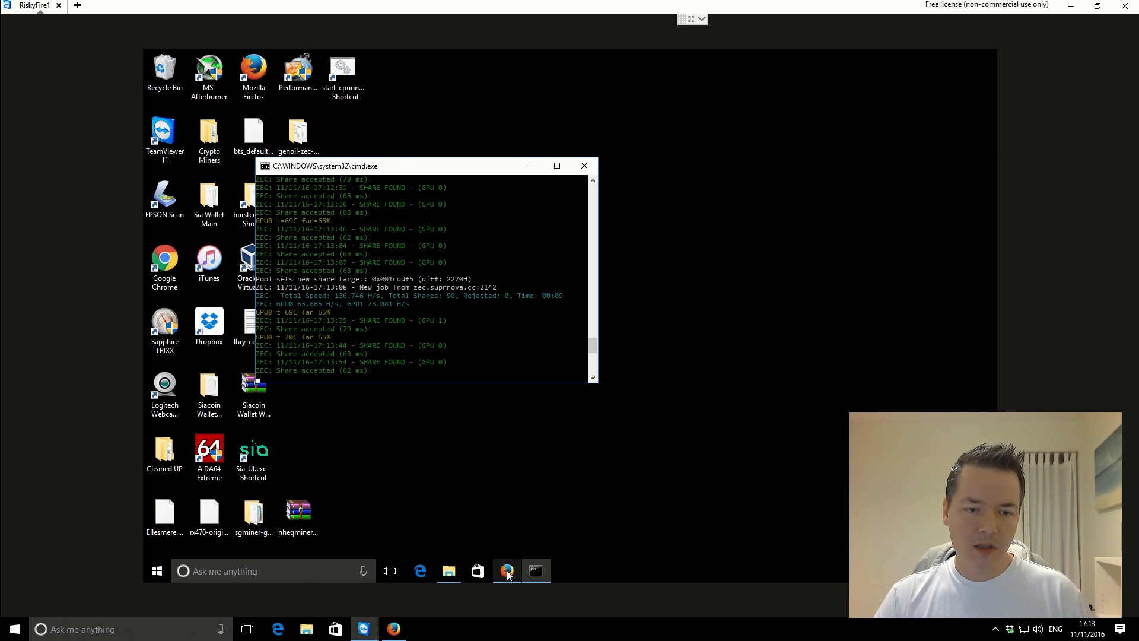
mouse_move(506, 570)
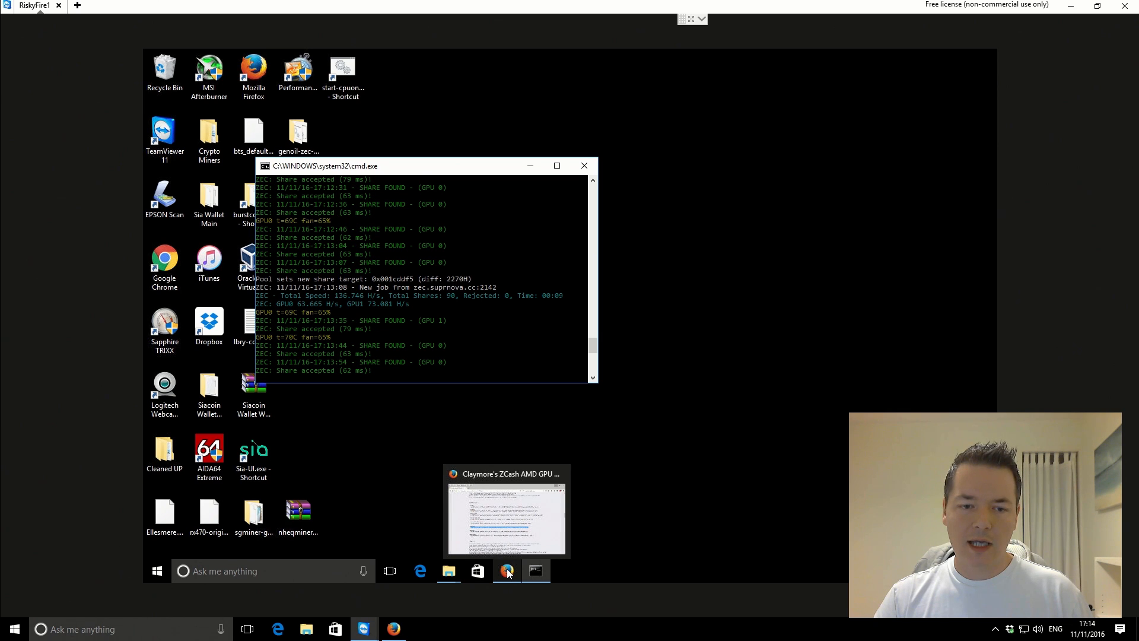
mouse_move(480, 342)
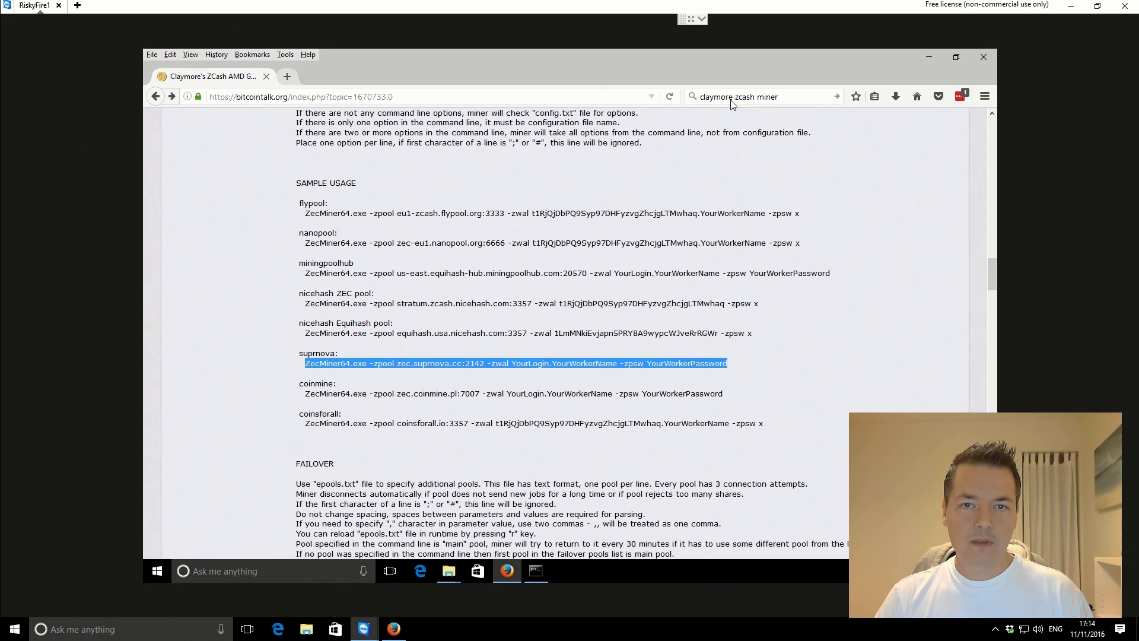
Step: Search for coinwarz in a new Firefox tab and open the CoinWarz result
left_click(285, 76)
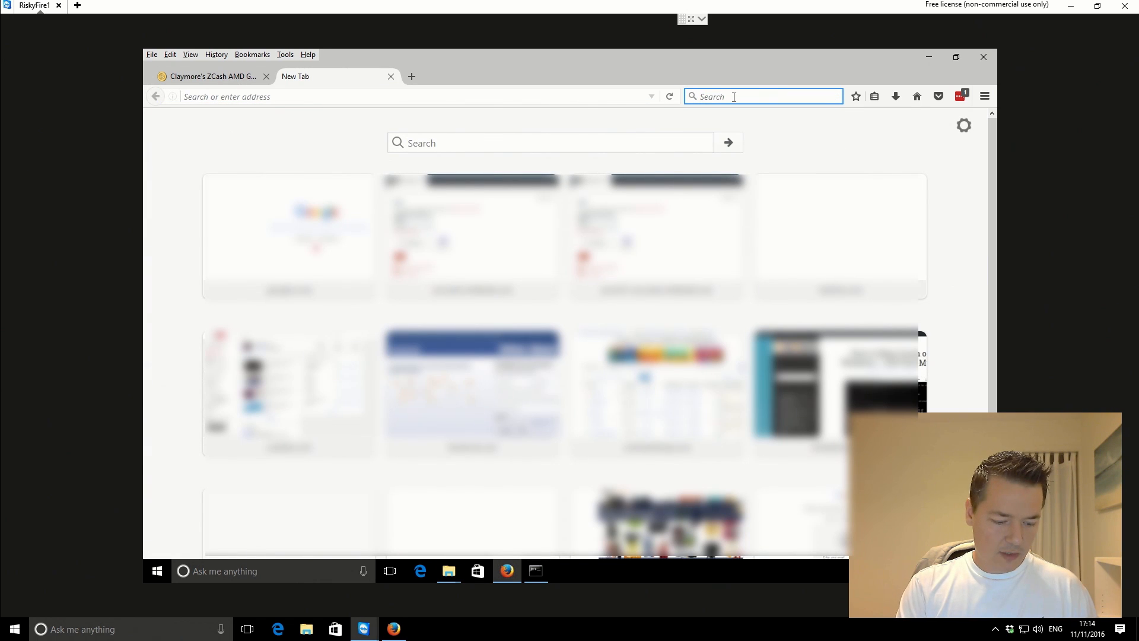
type("coinwarz")
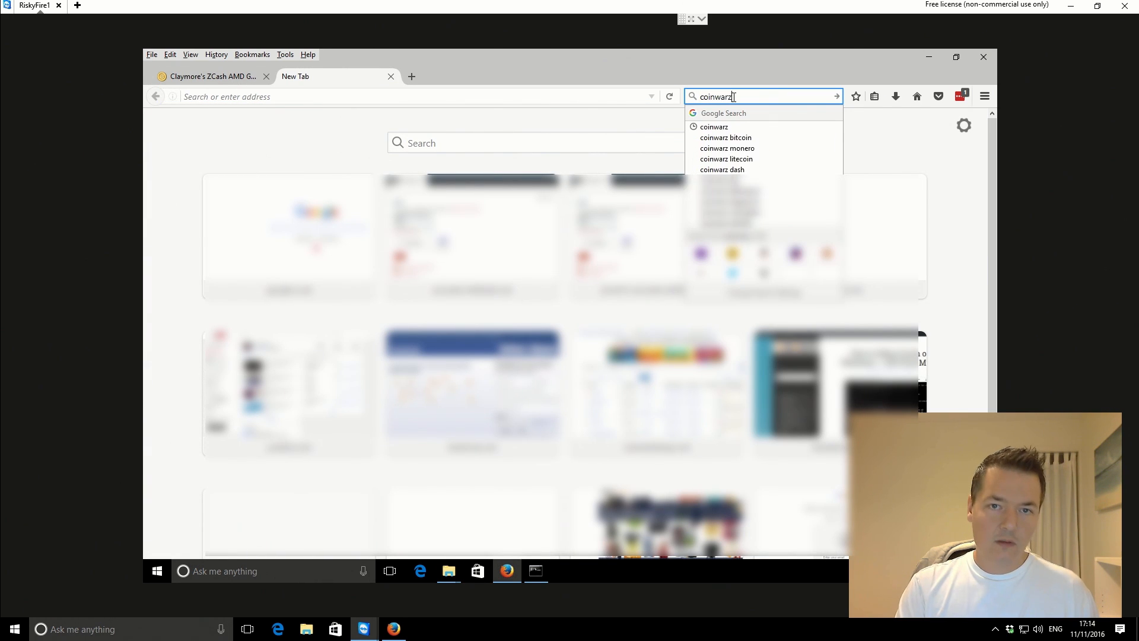
key("Return")
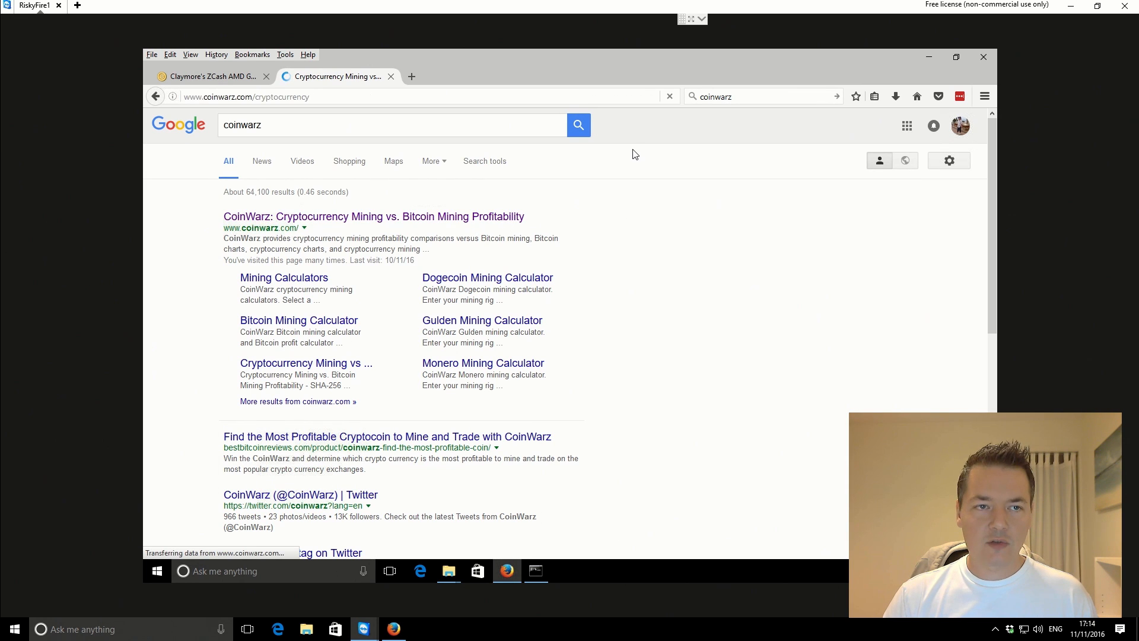
left_click(372, 216)
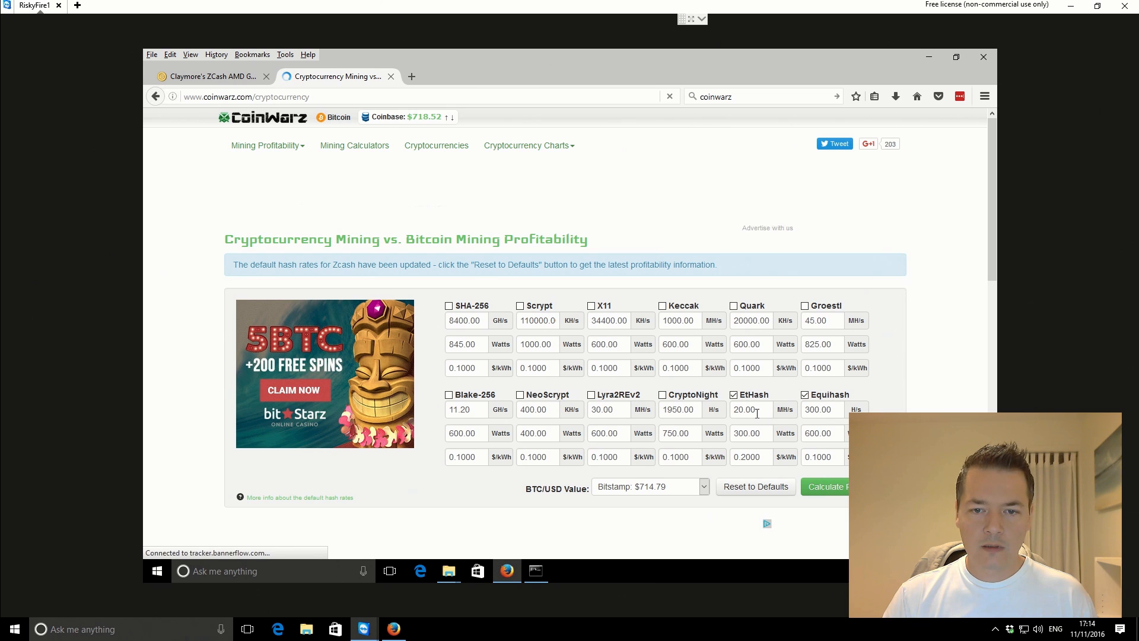
Step: Enter EtHash 55 MH/s and Equihash 140 H/s, each at 200 W
triple_click(750, 408)
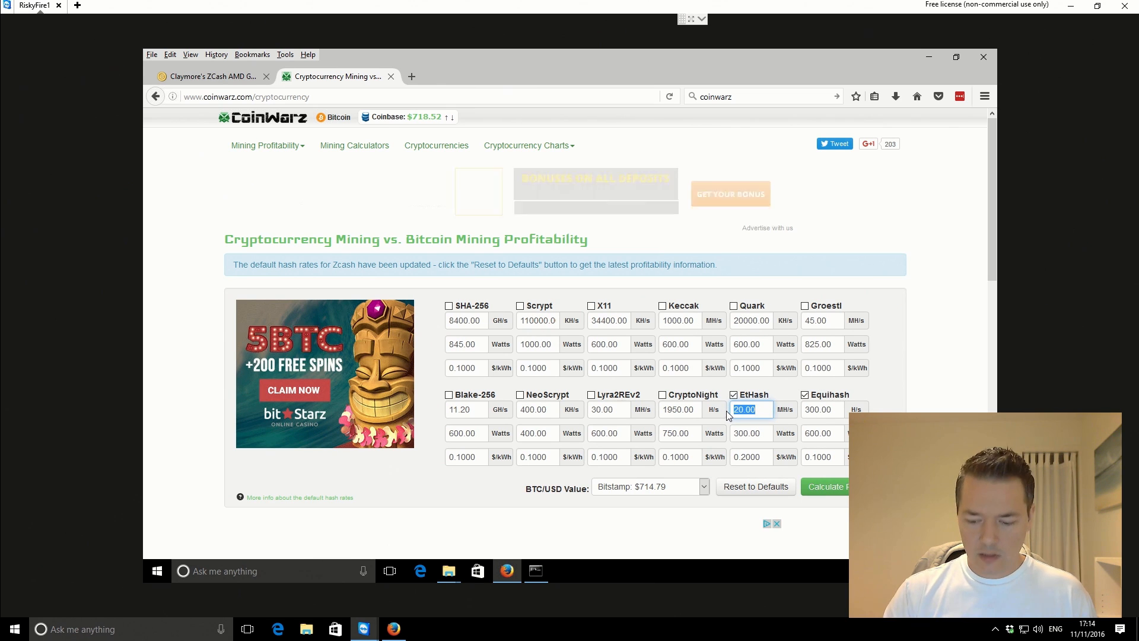
type("55")
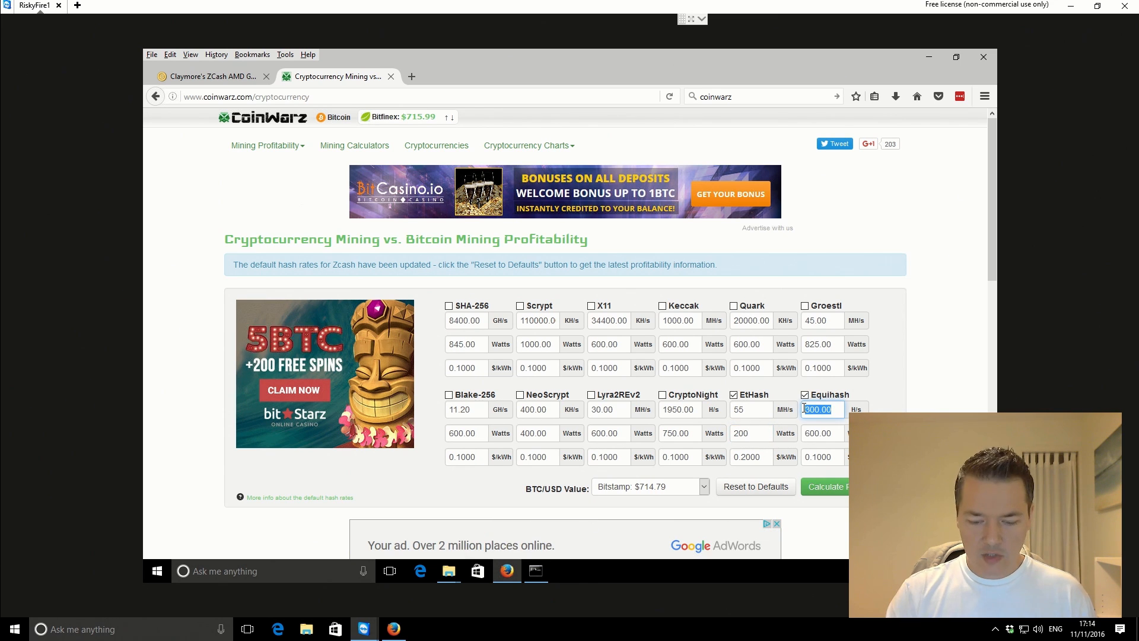
type("1140")
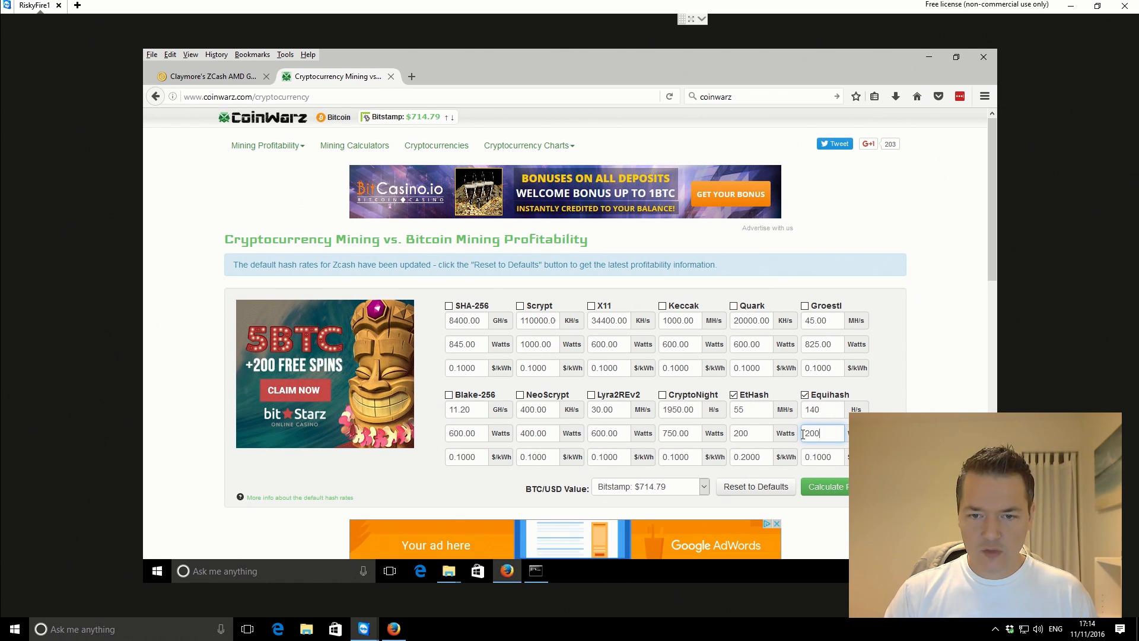
left_click(750, 456)
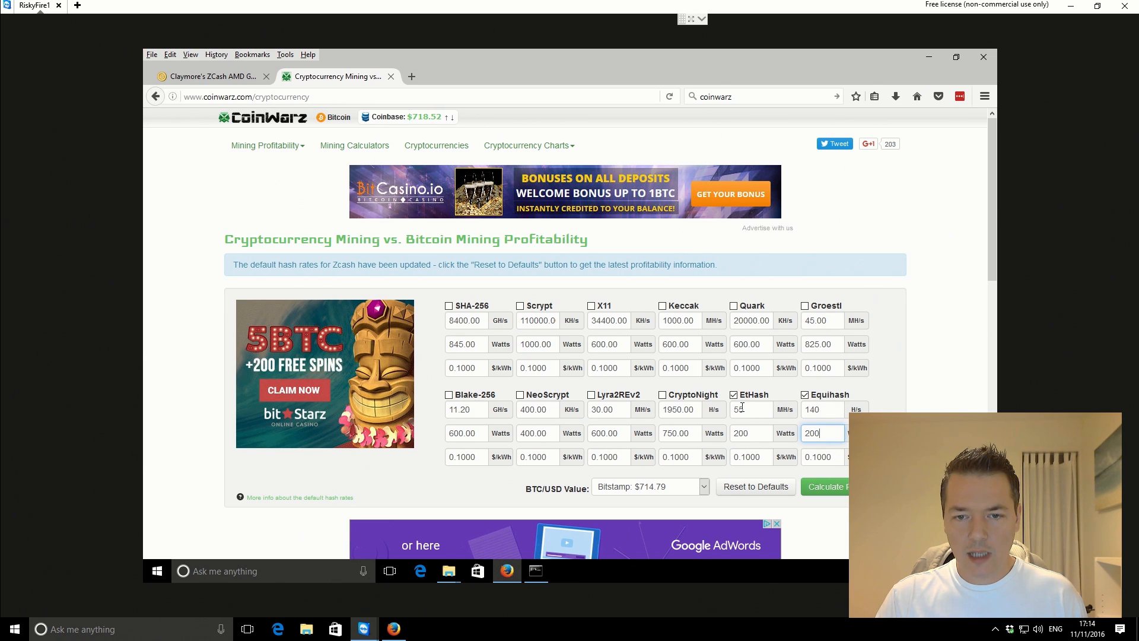
mouse_move(835, 418)
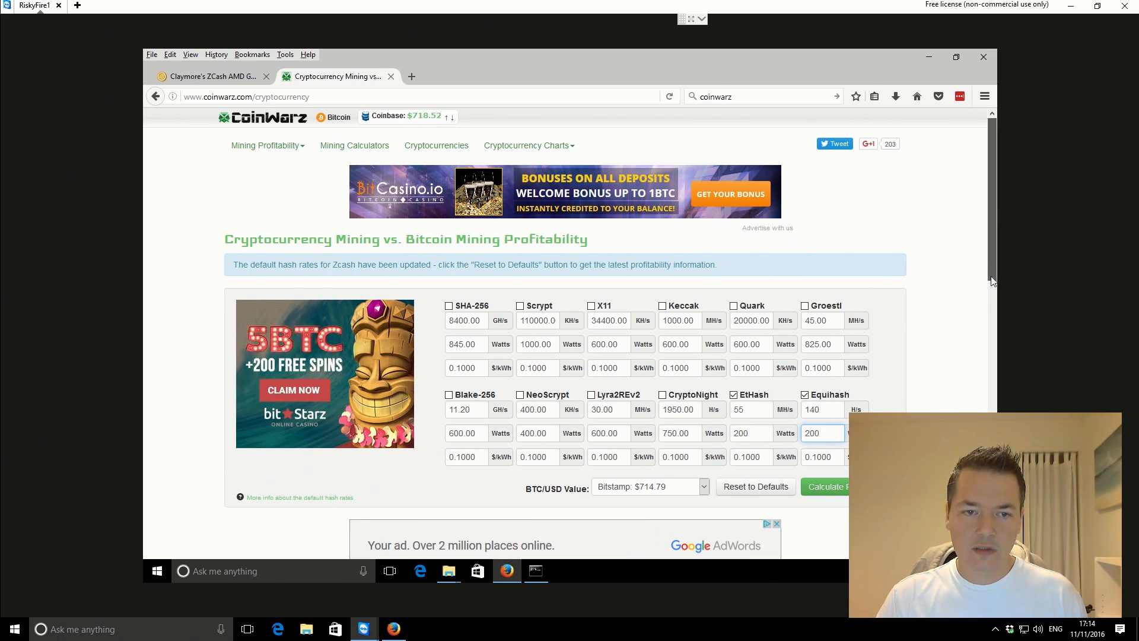
scroll("down", 3)
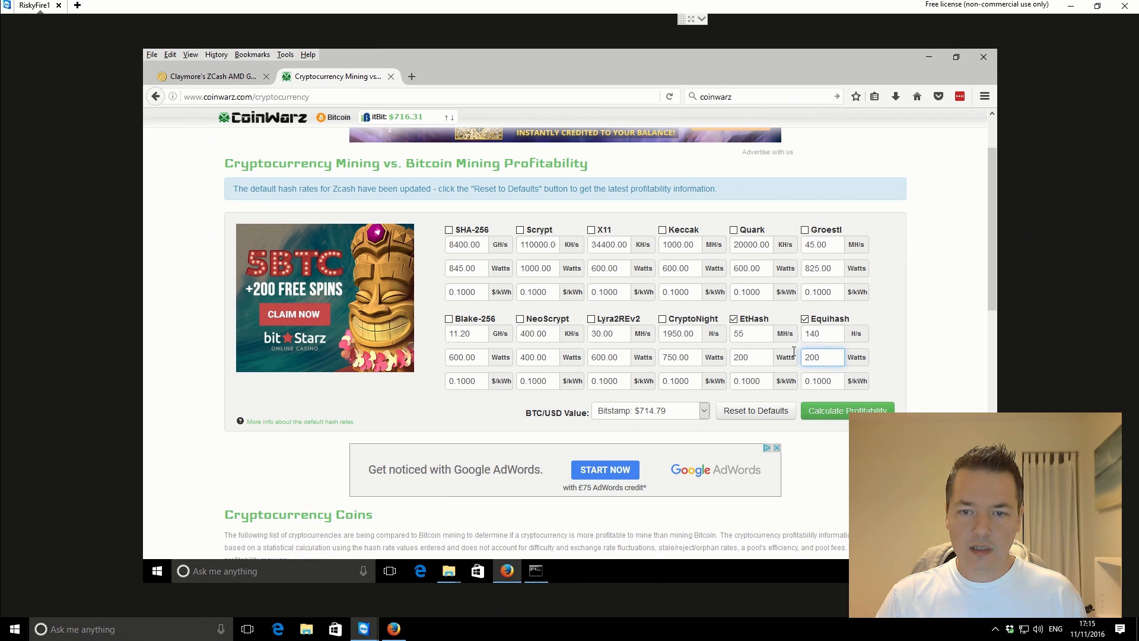
mouse_move(786, 353)
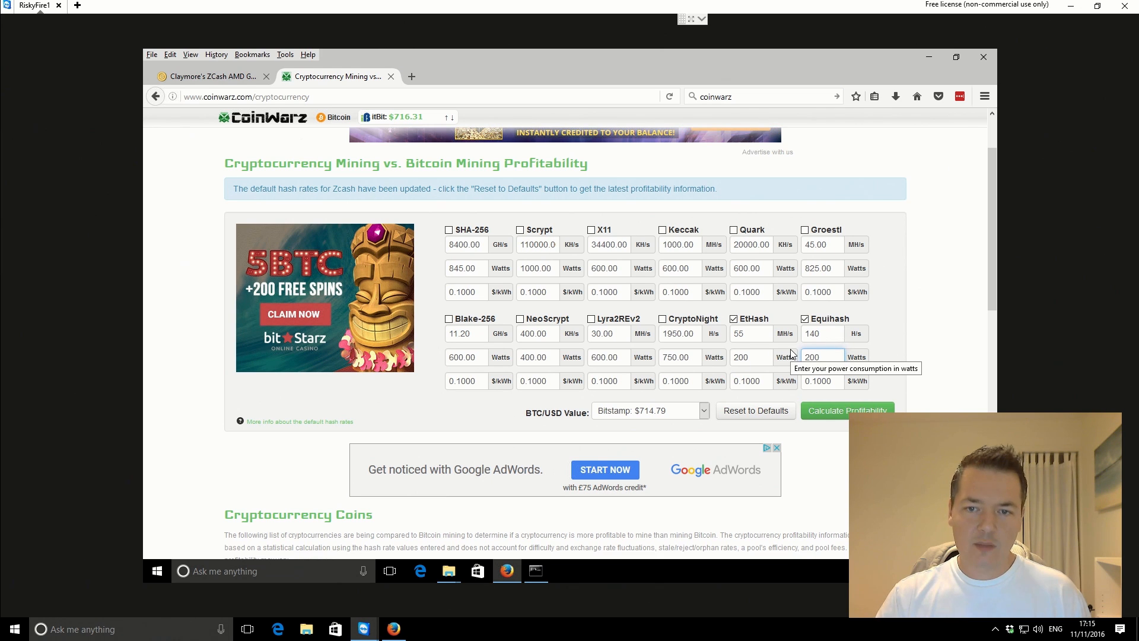
left_click(821, 381)
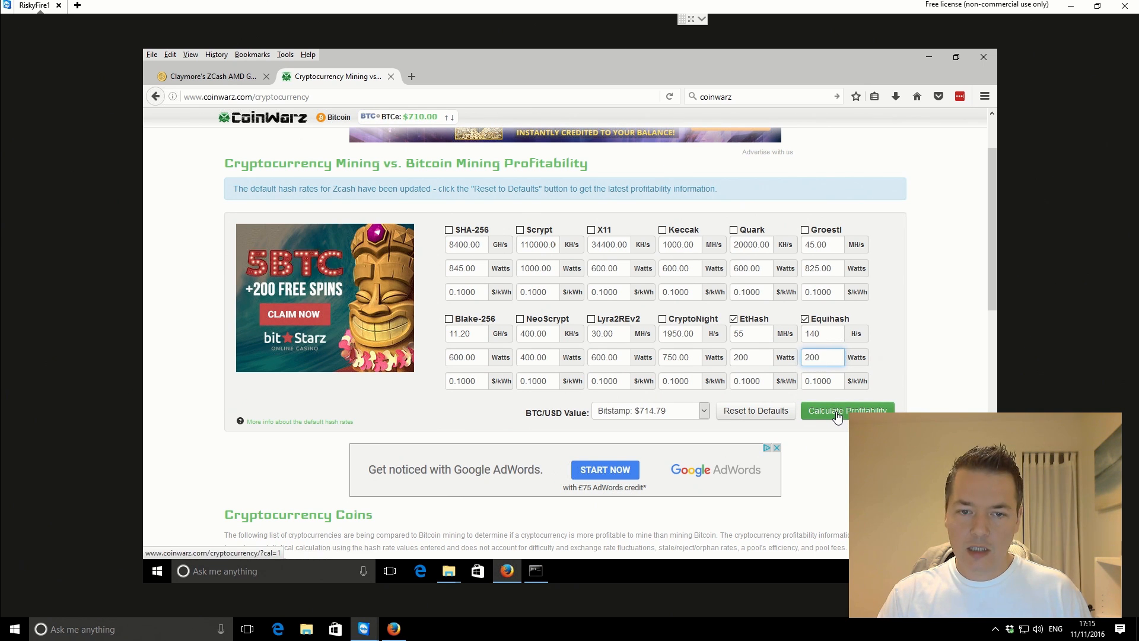
Step: Recalculate to show Zcash at $4.30/day over Ethereum's $3.56, then minimize Firefox
left_click(847, 410)
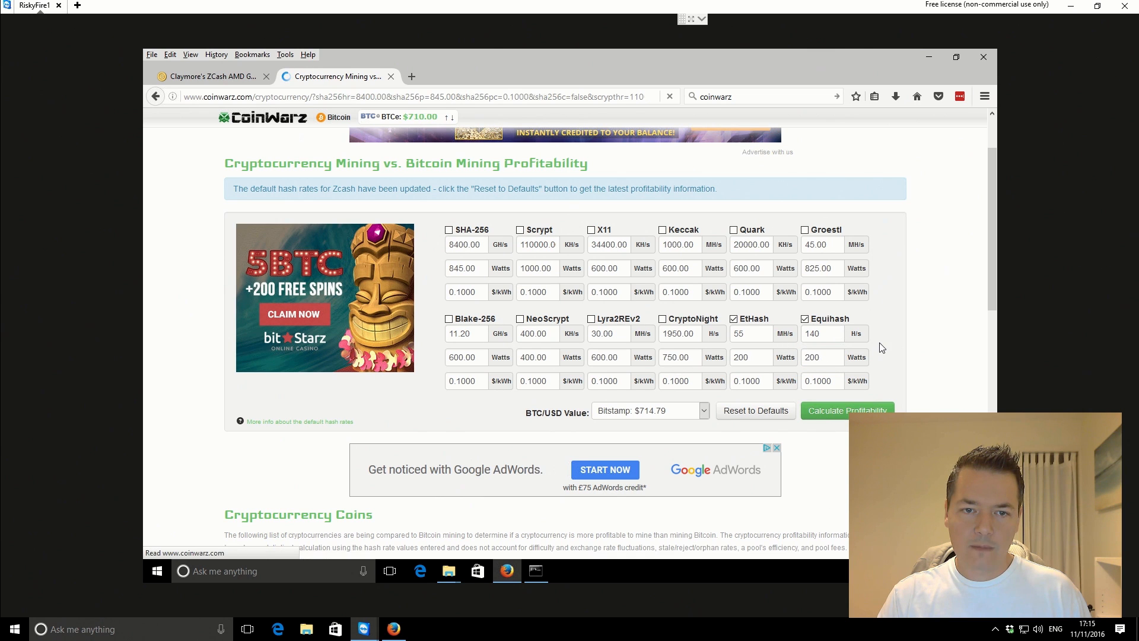
scroll("up", 3)
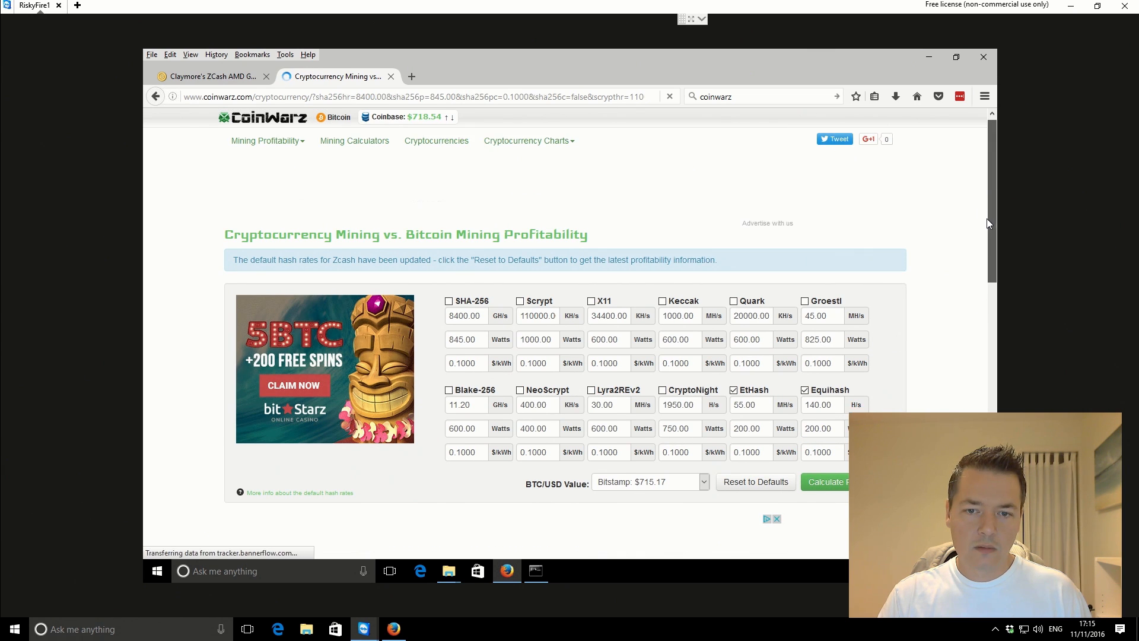
scroll("down", 3)
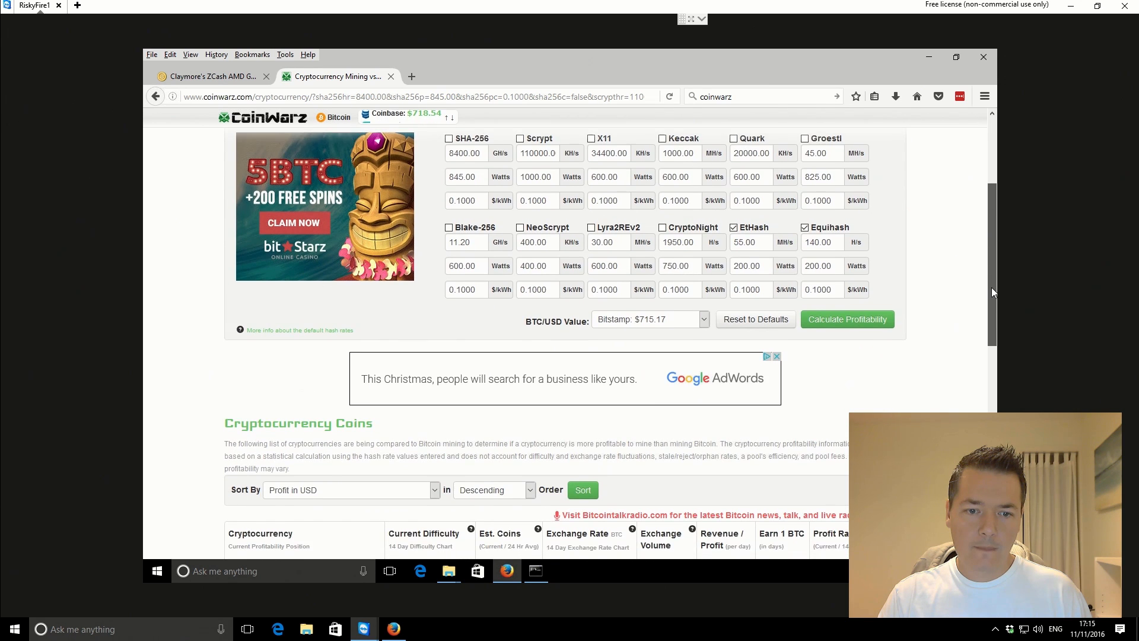
scroll("down", 3)
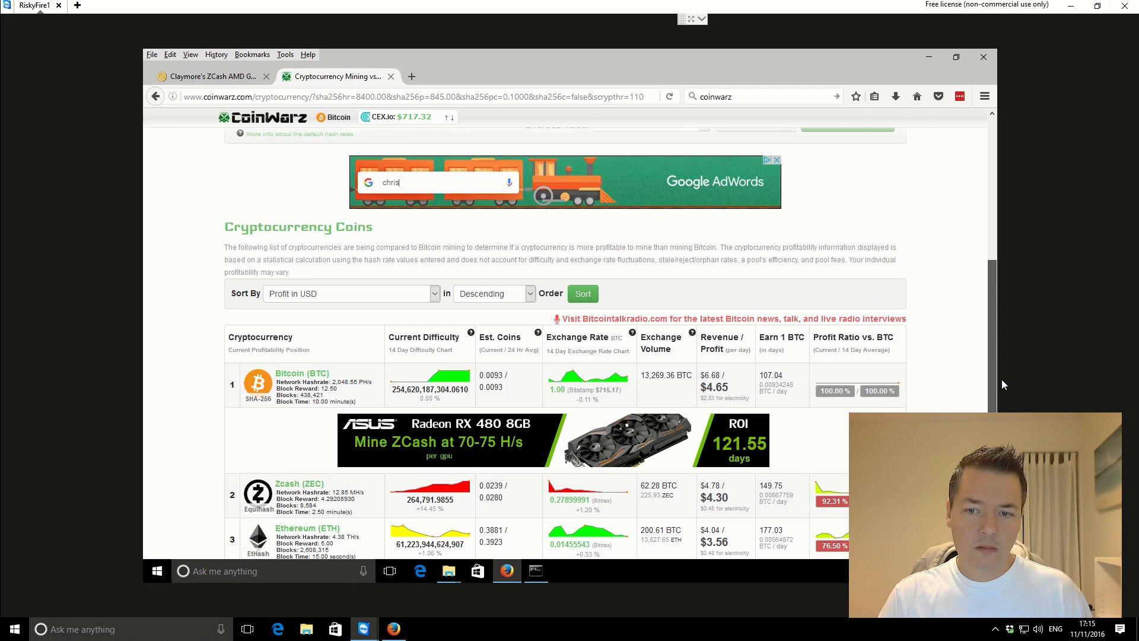
scroll("down", 3)
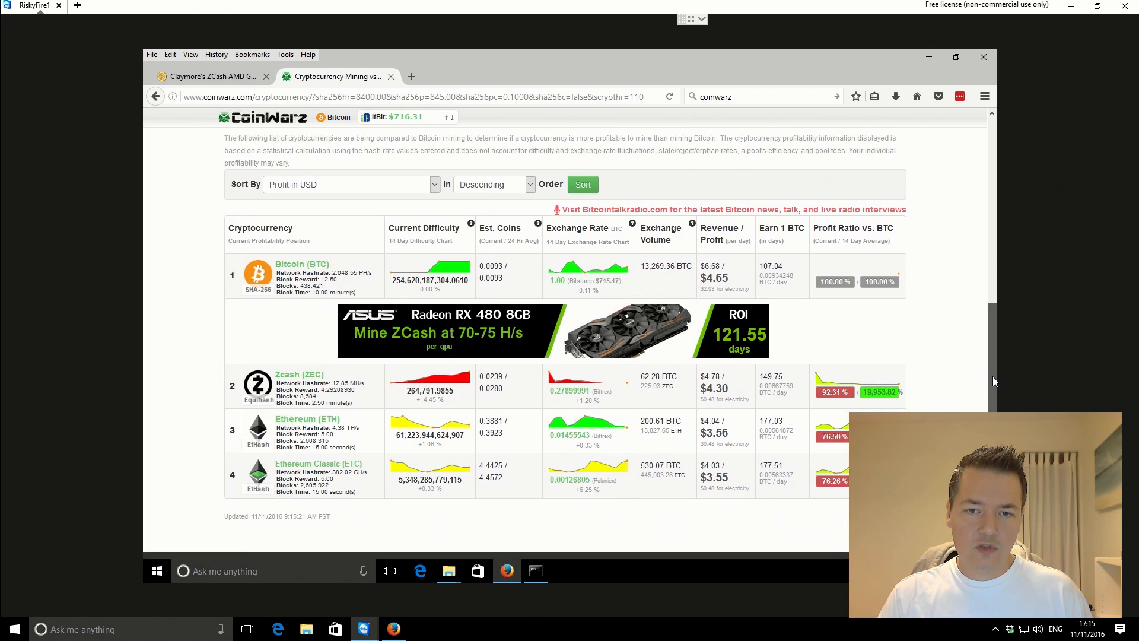
scroll("down", 3)
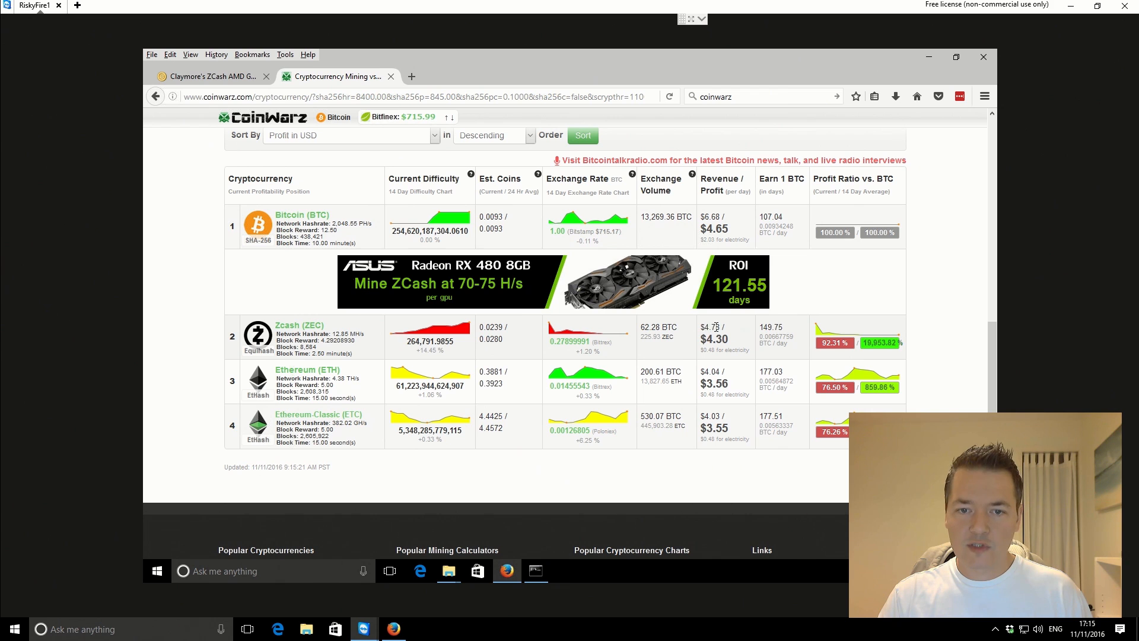
mouse_move(736, 331)
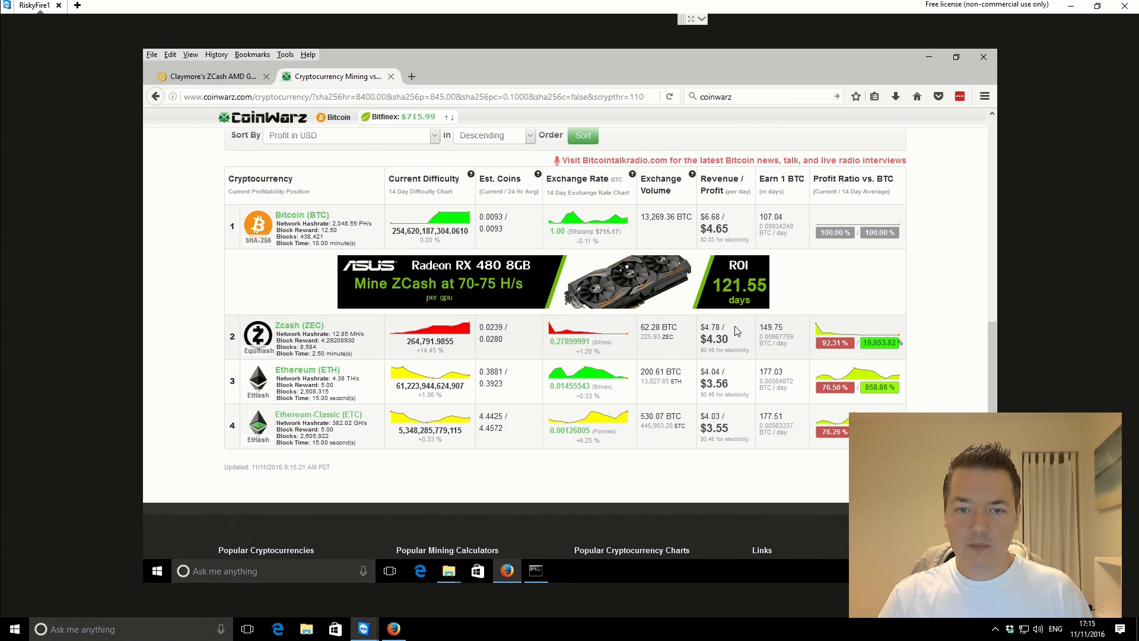
mouse_move(702, 360)
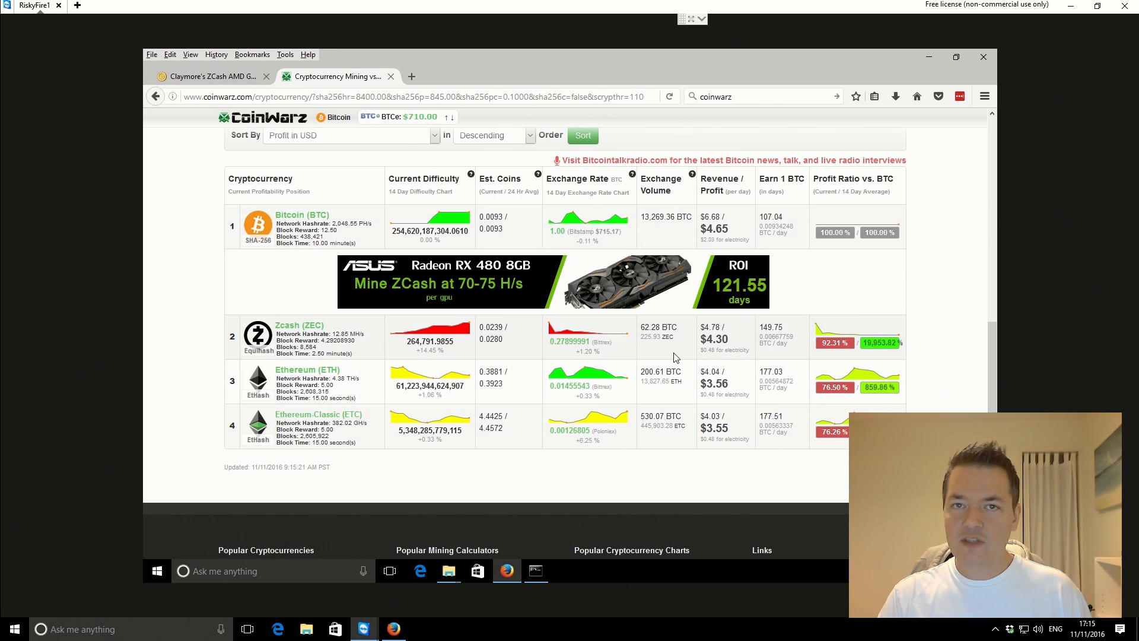
mouse_move(643, 325)
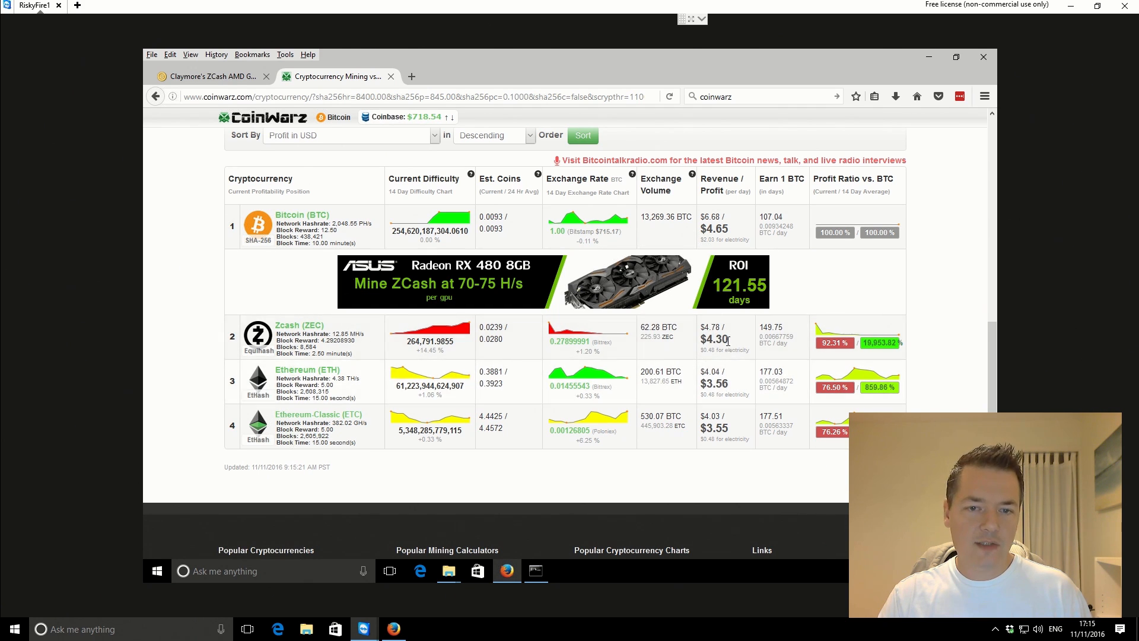
mouse_move(351, 331)
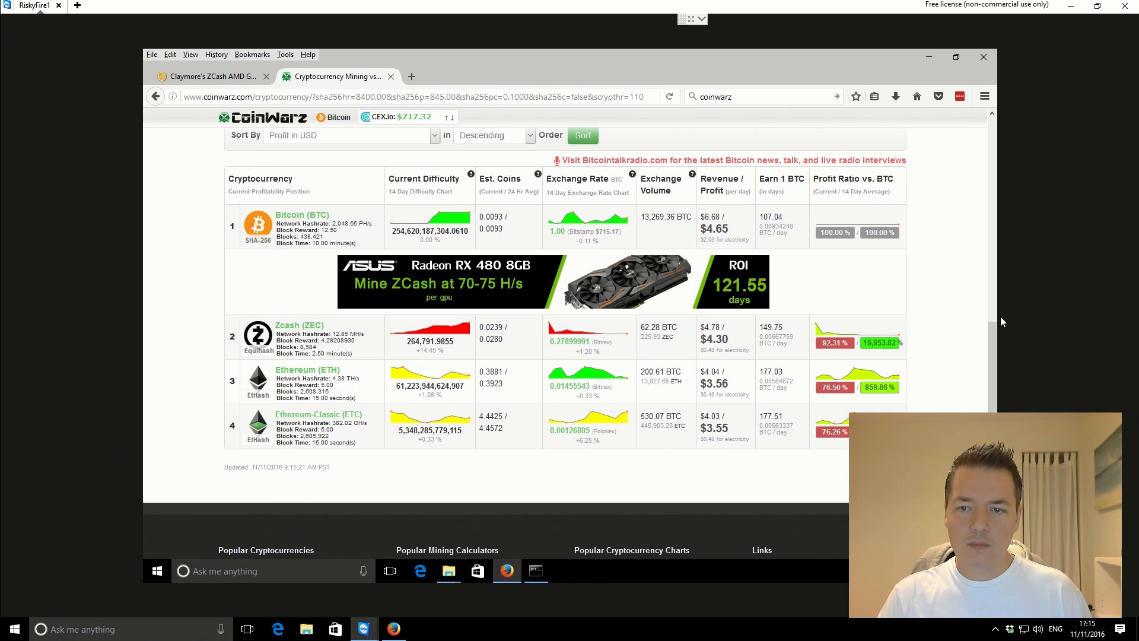
mouse_move(753, 341)
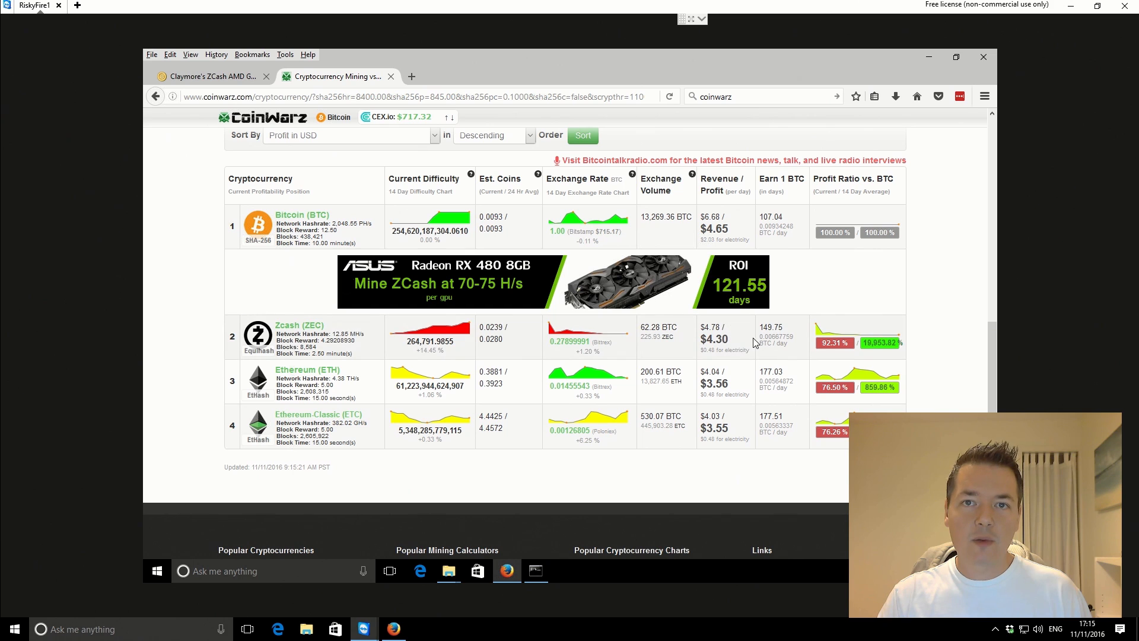
mouse_move(587, 228)
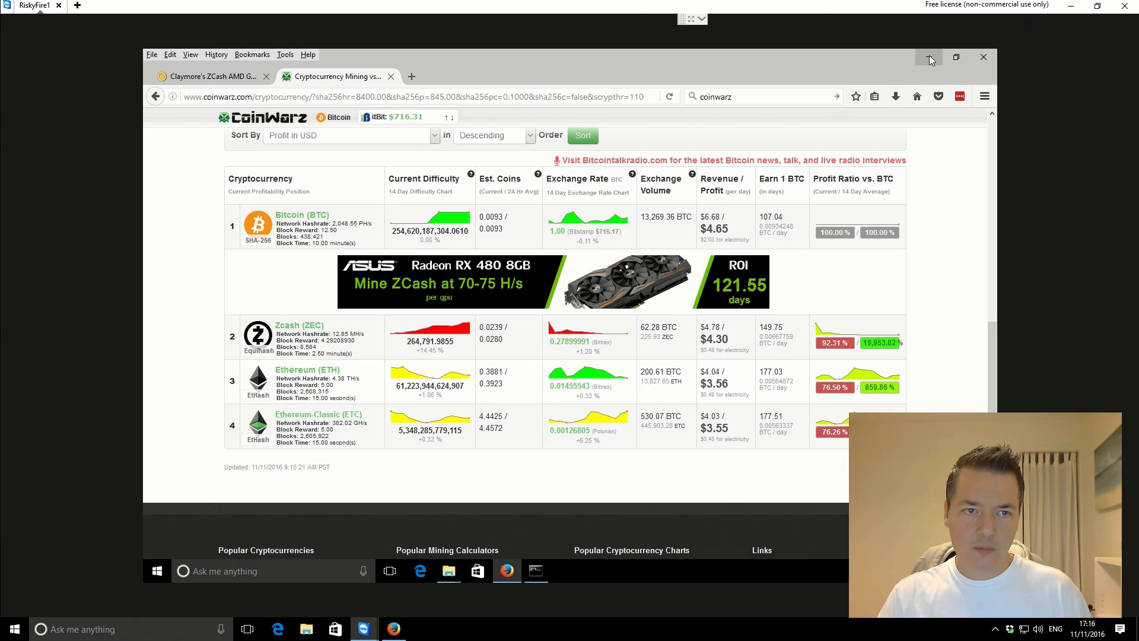
left_click(931, 57)
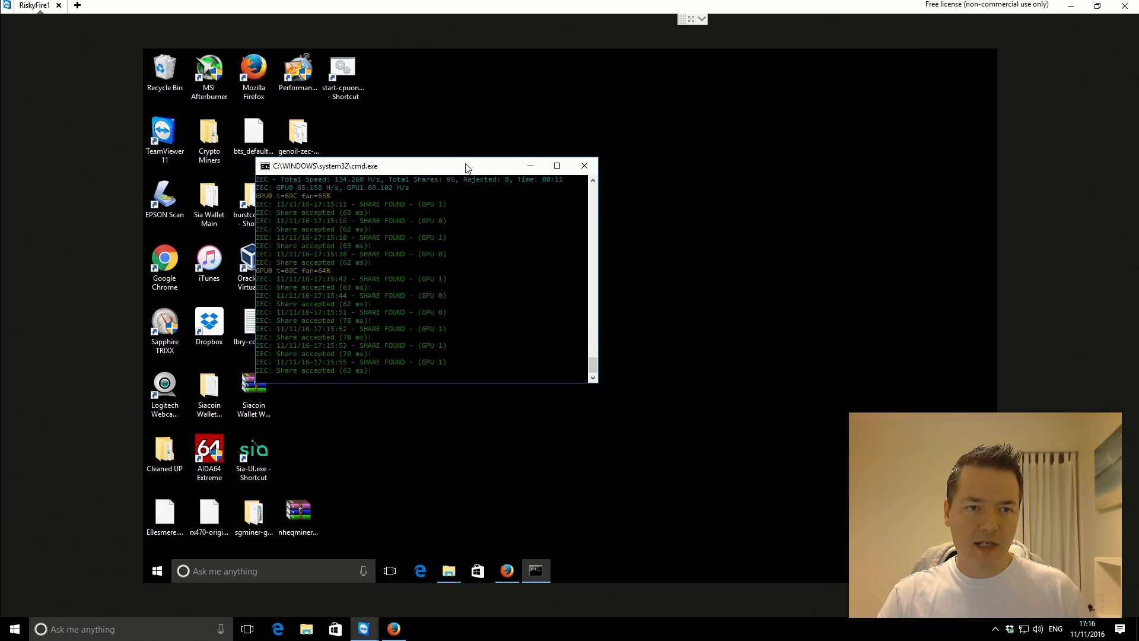